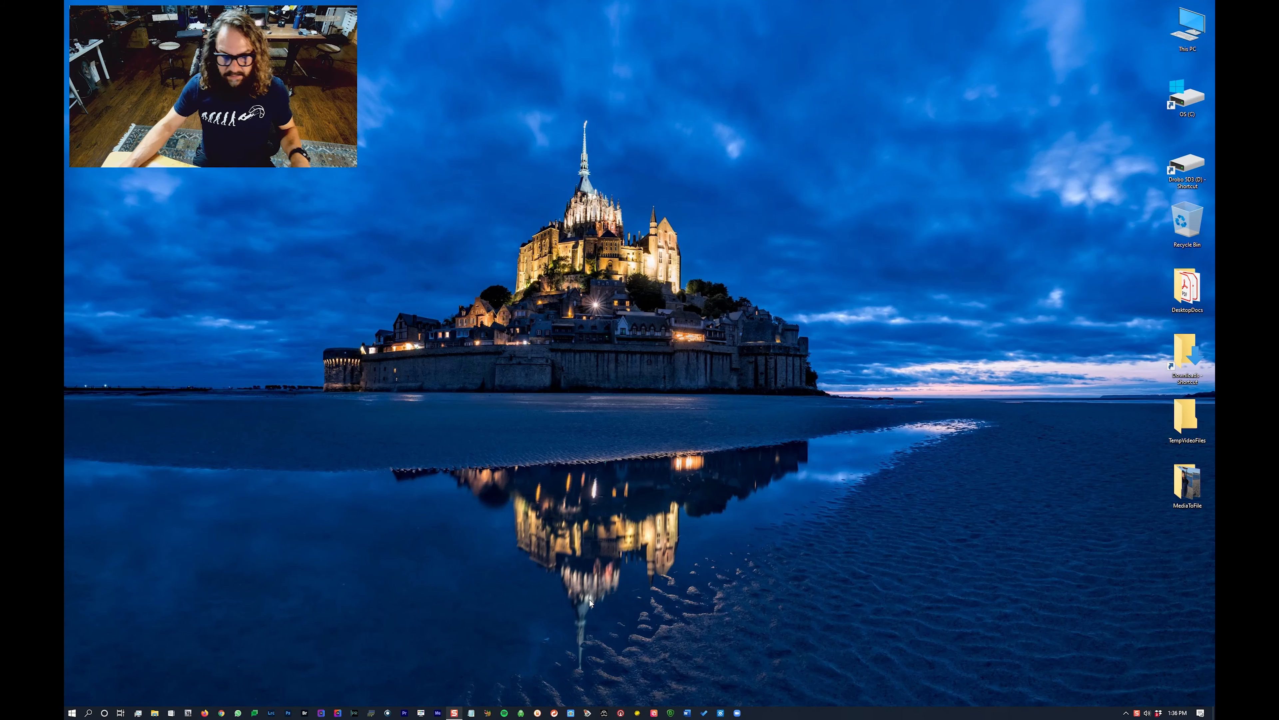
mouse_move(651, 609)
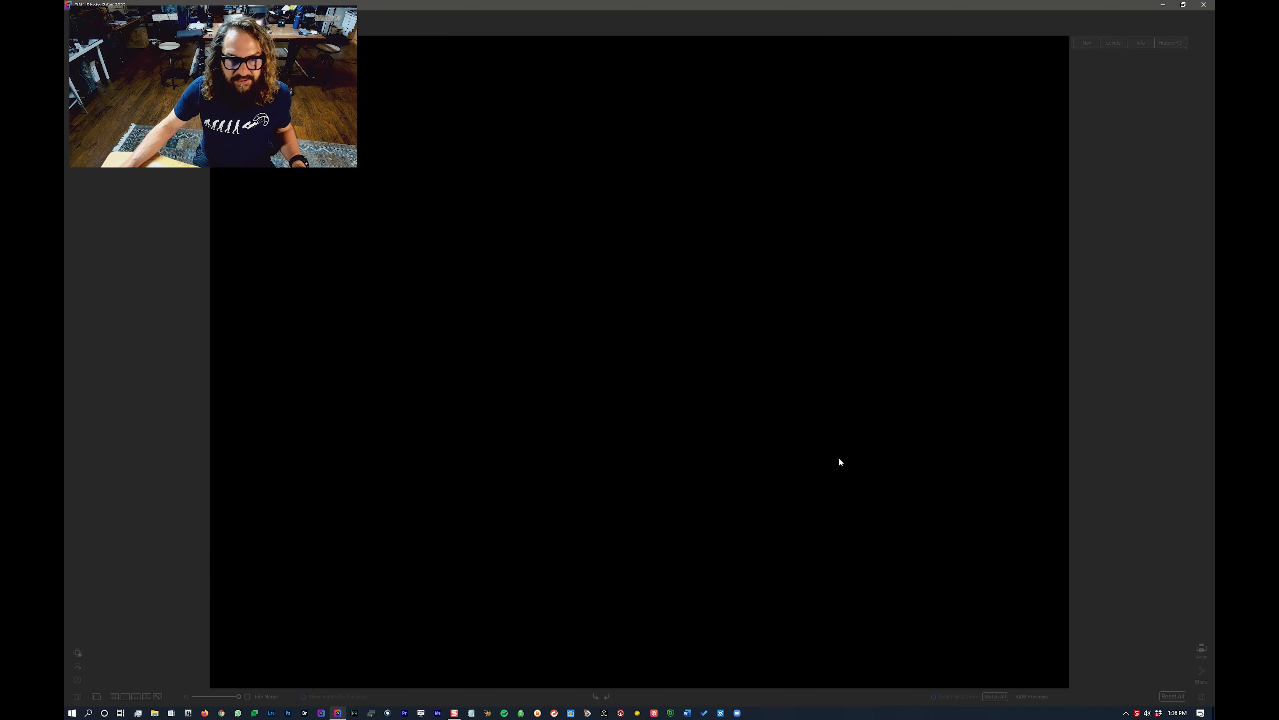
- Launch ON1 Photo RAW 2022 from the taskbar and let its main window load
left_click(1201, 39)
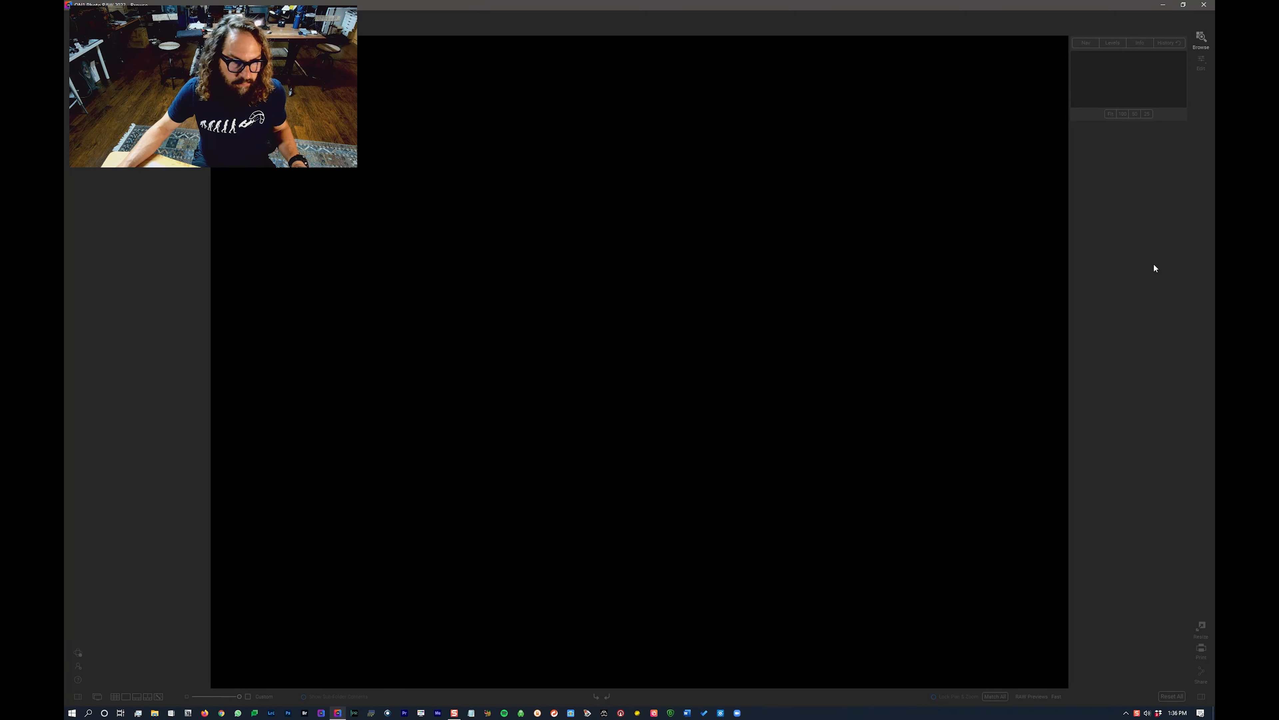
left_click(1200, 41)
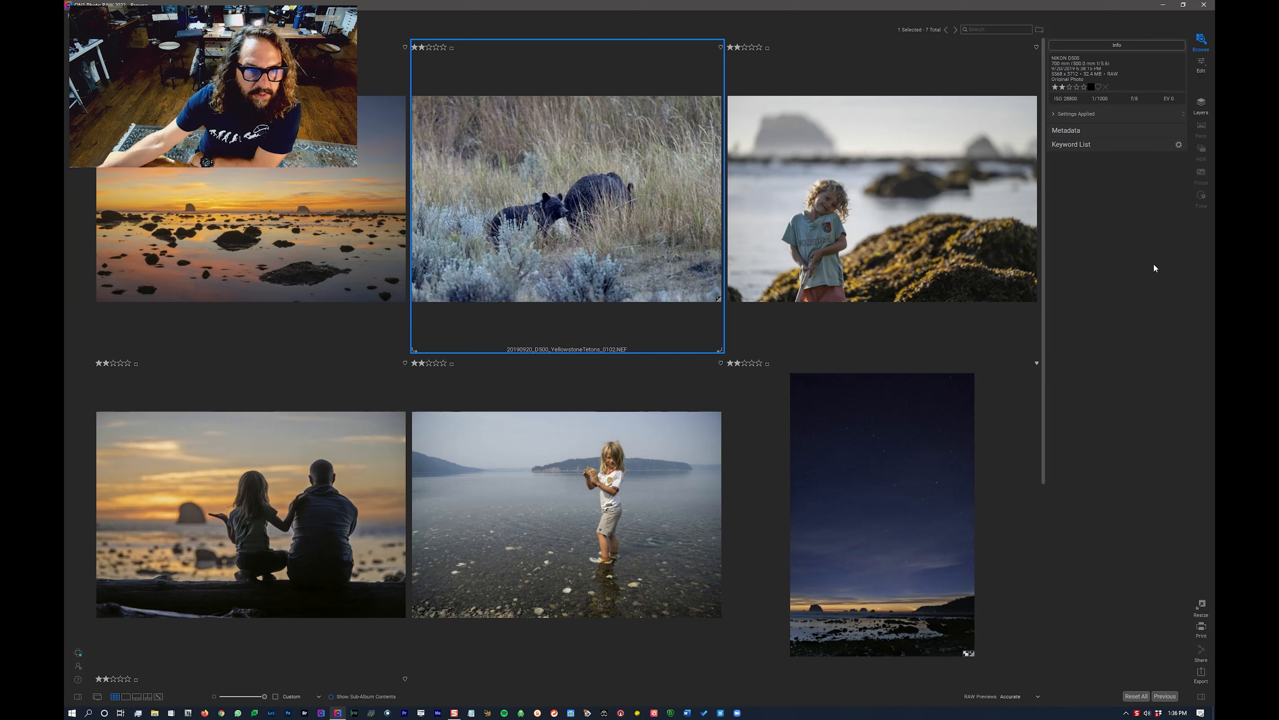
mouse_move(236, 251)
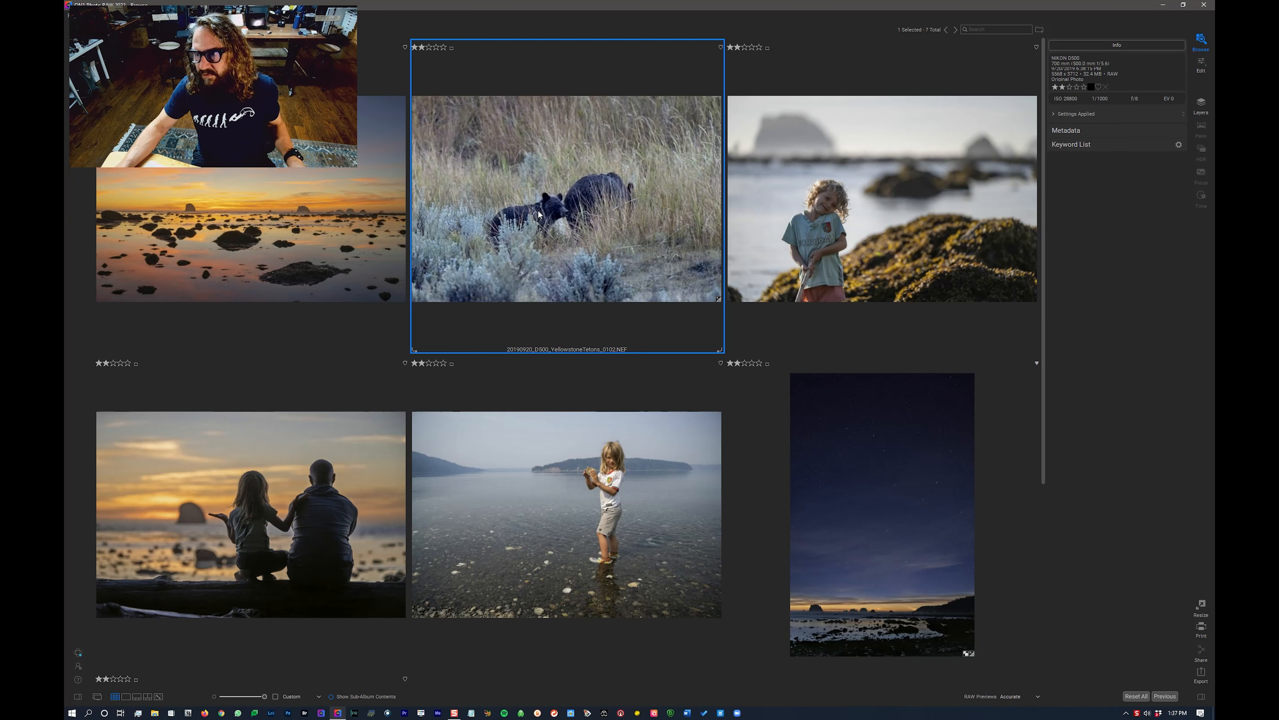
mouse_move(168, 651)
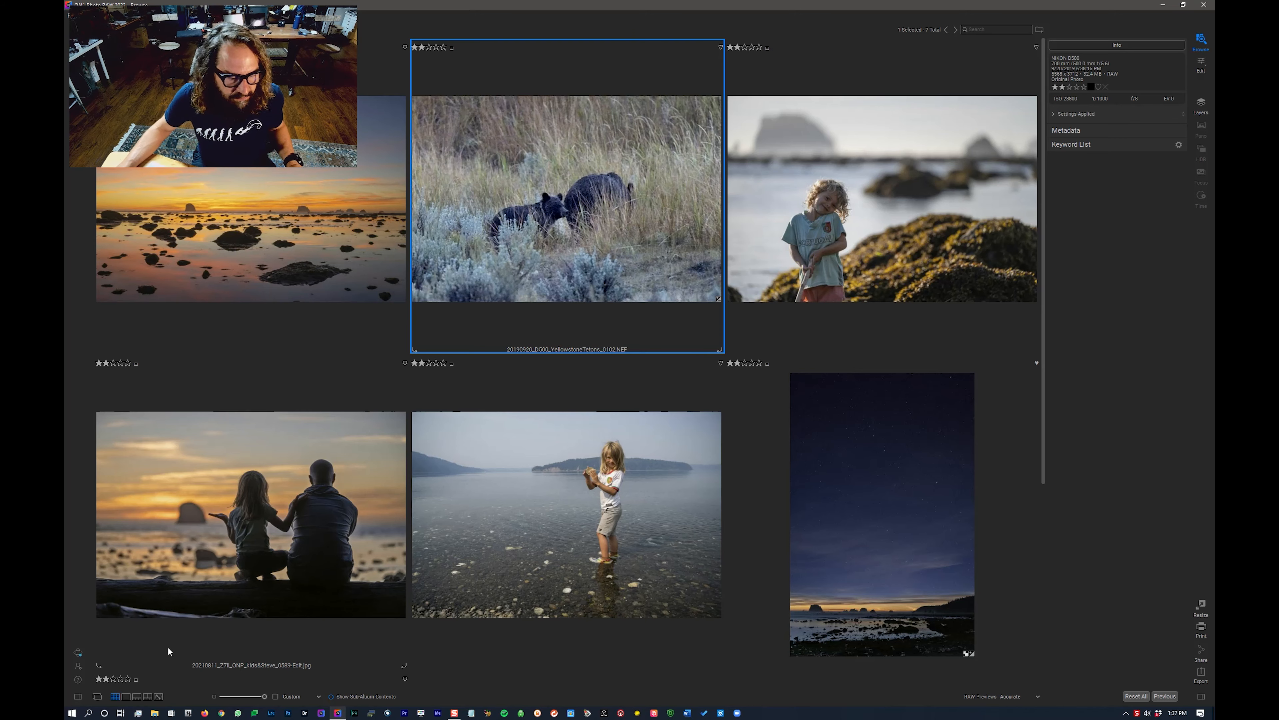
mouse_move(847, 307)
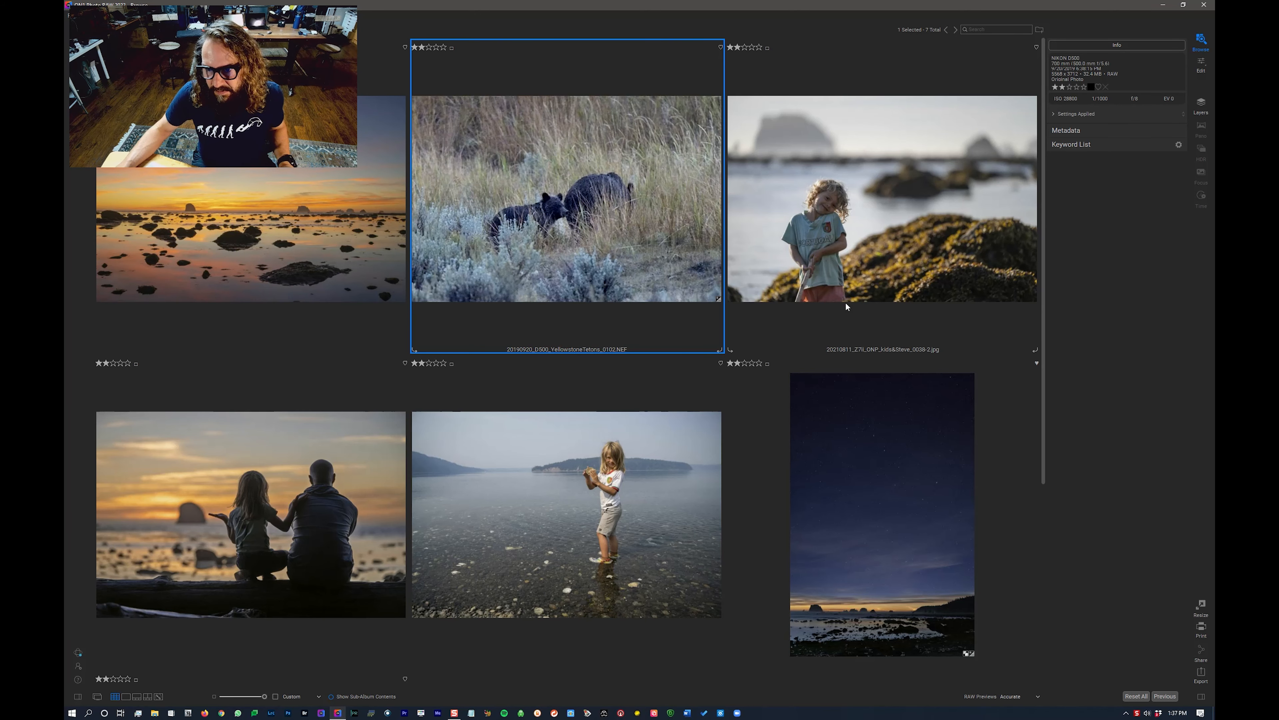
scroll("down", 3)
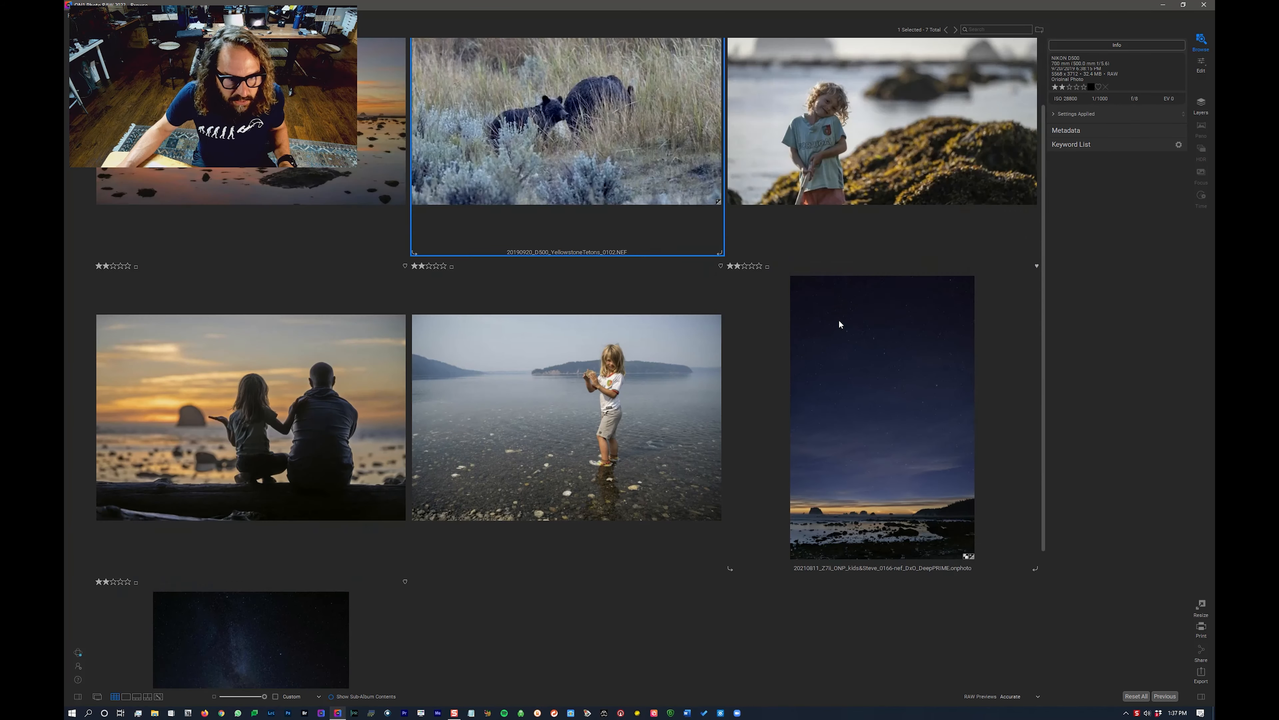
scroll("up", 3)
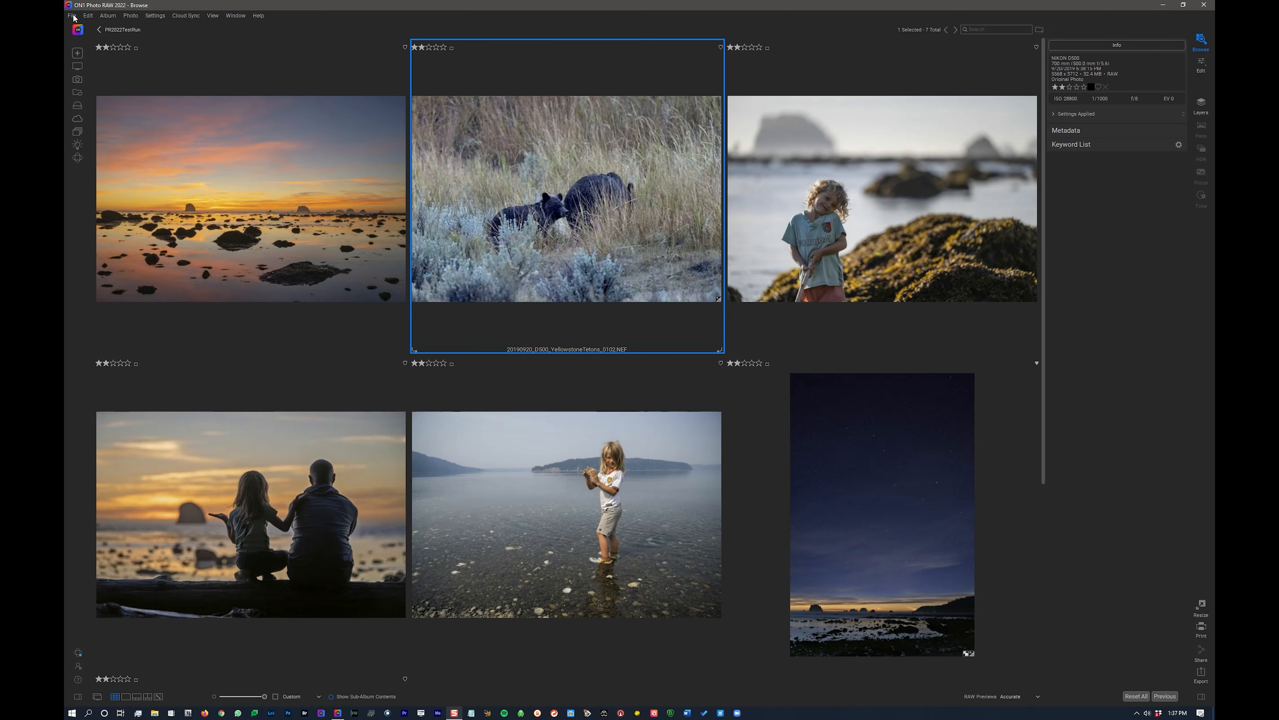
left_click(70, 16)
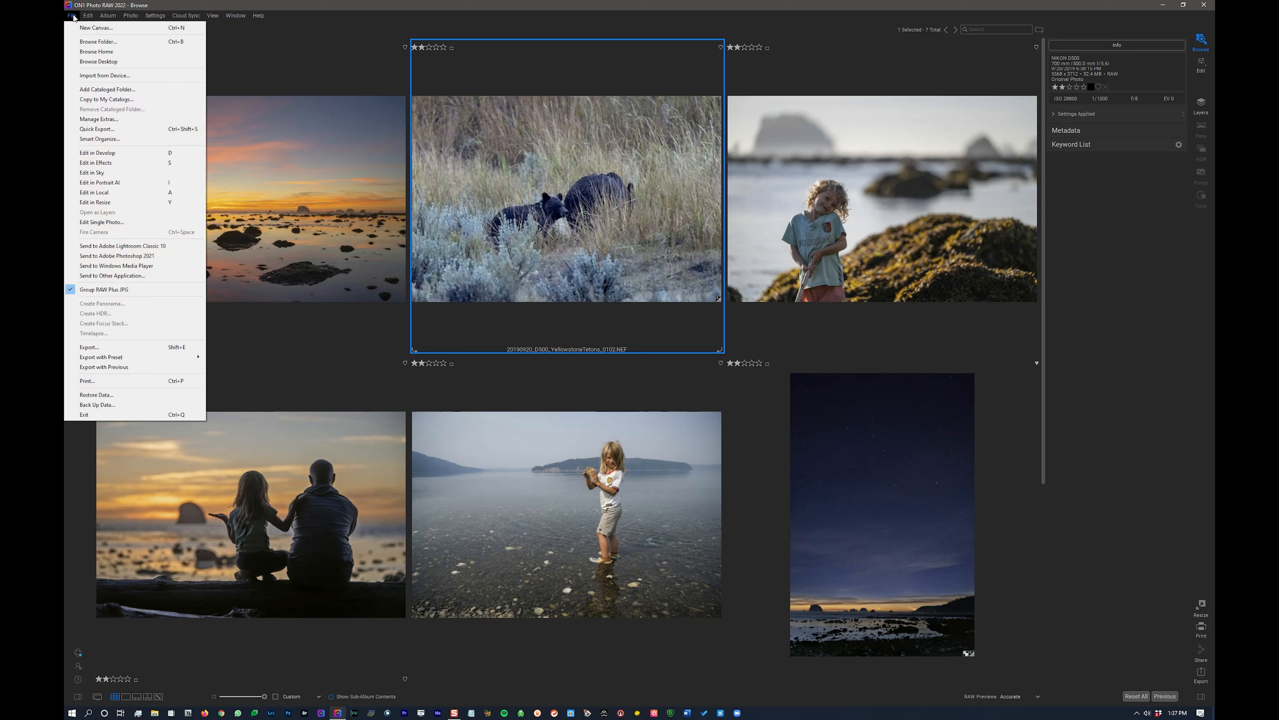
mouse_move(96, 404)
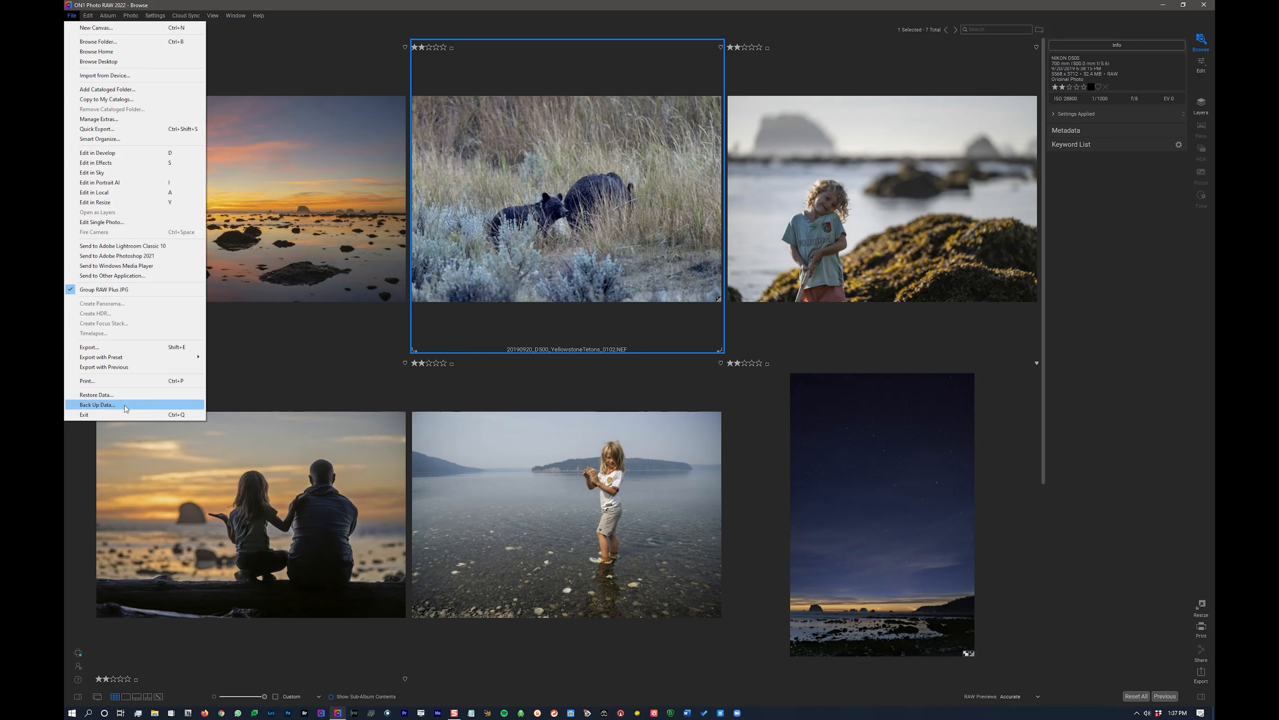
left_click(95, 404)
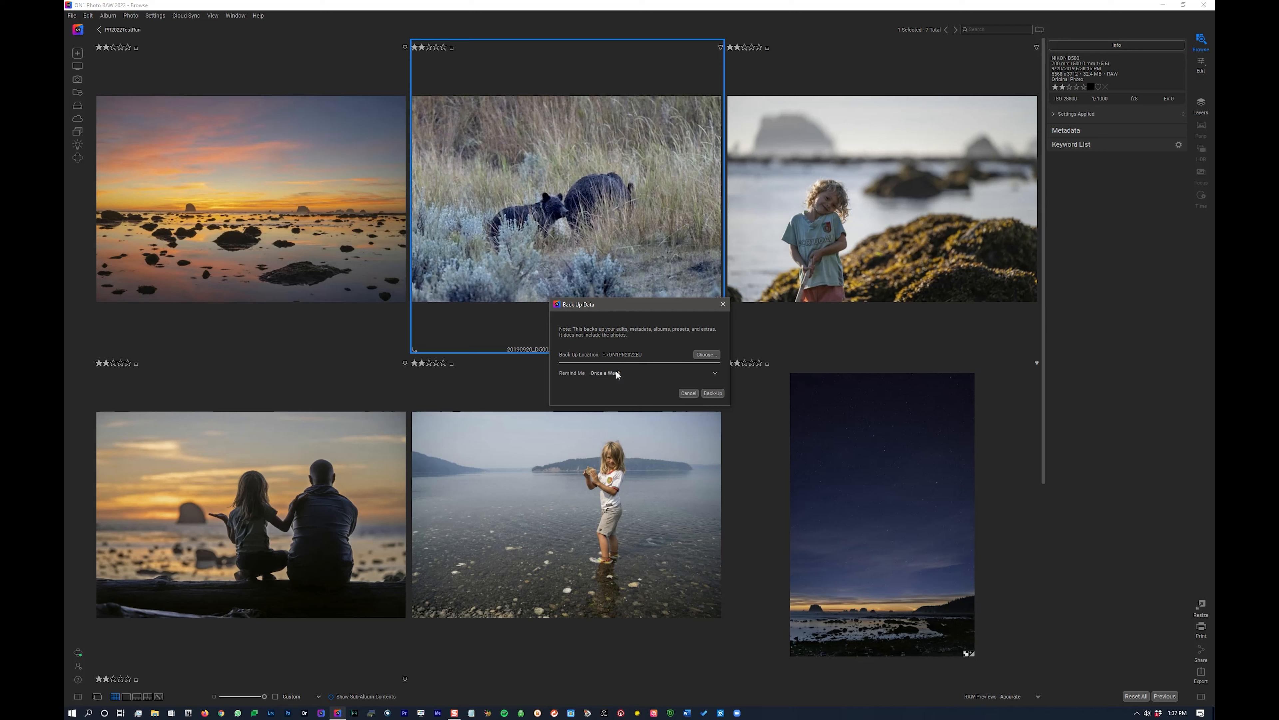
mouse_move(732, 379)
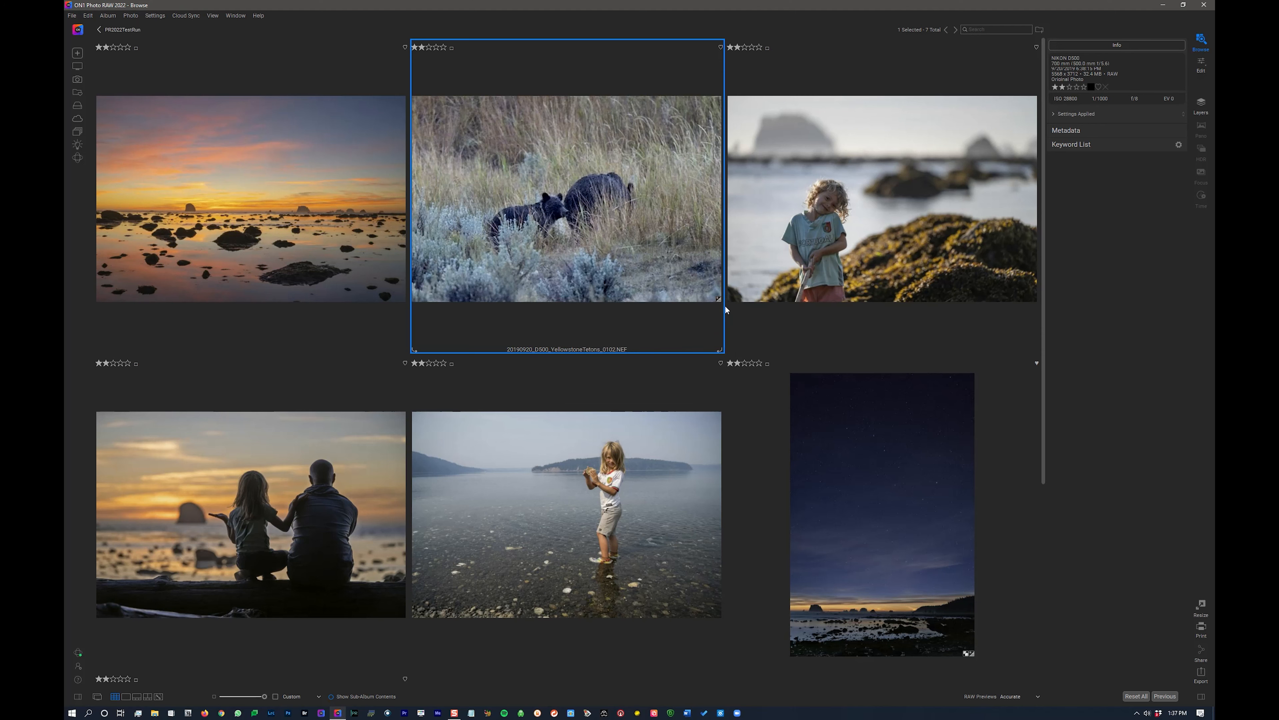
mouse_move(688, 307)
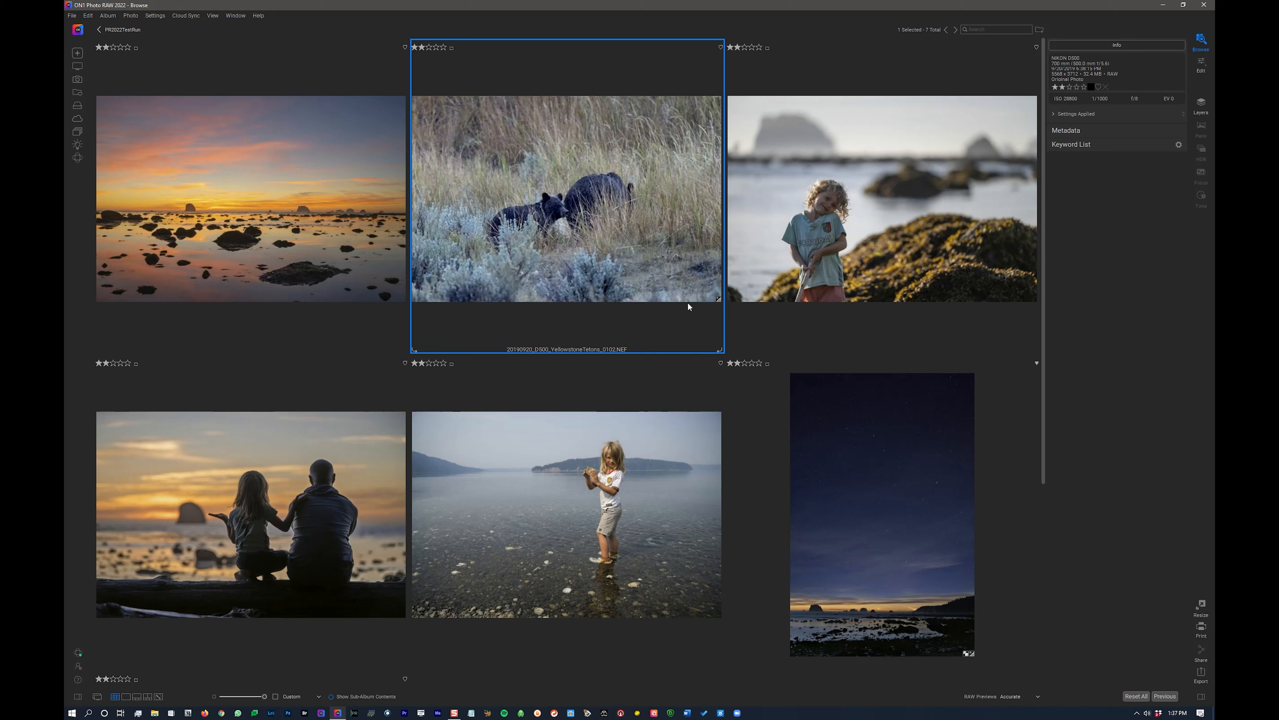
mouse_move(681, 254)
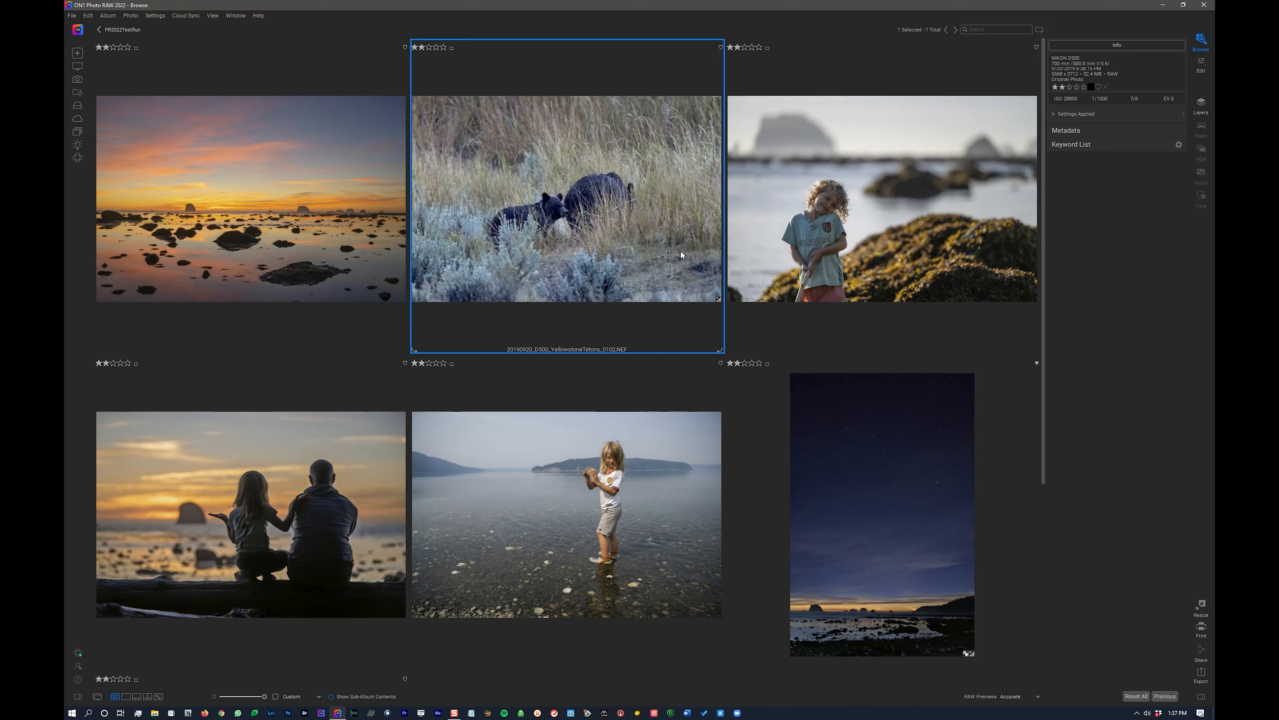
mouse_move(679, 213)
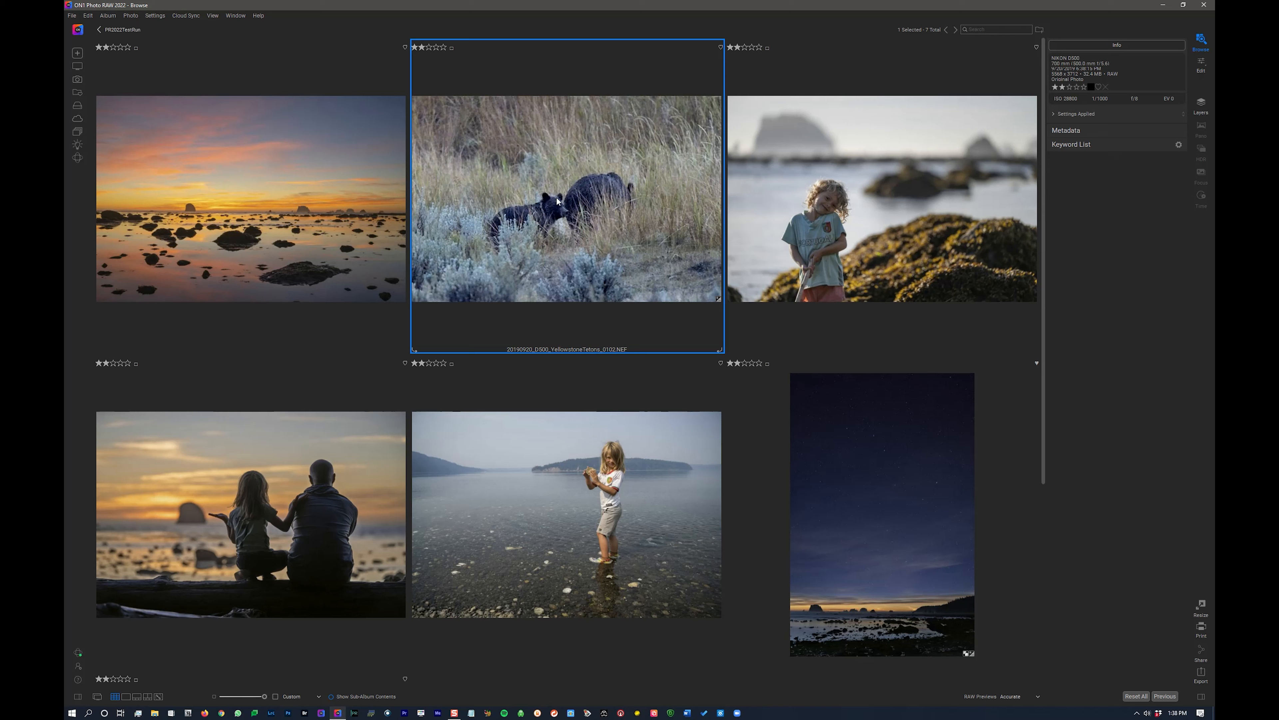
mouse_move(581, 233)
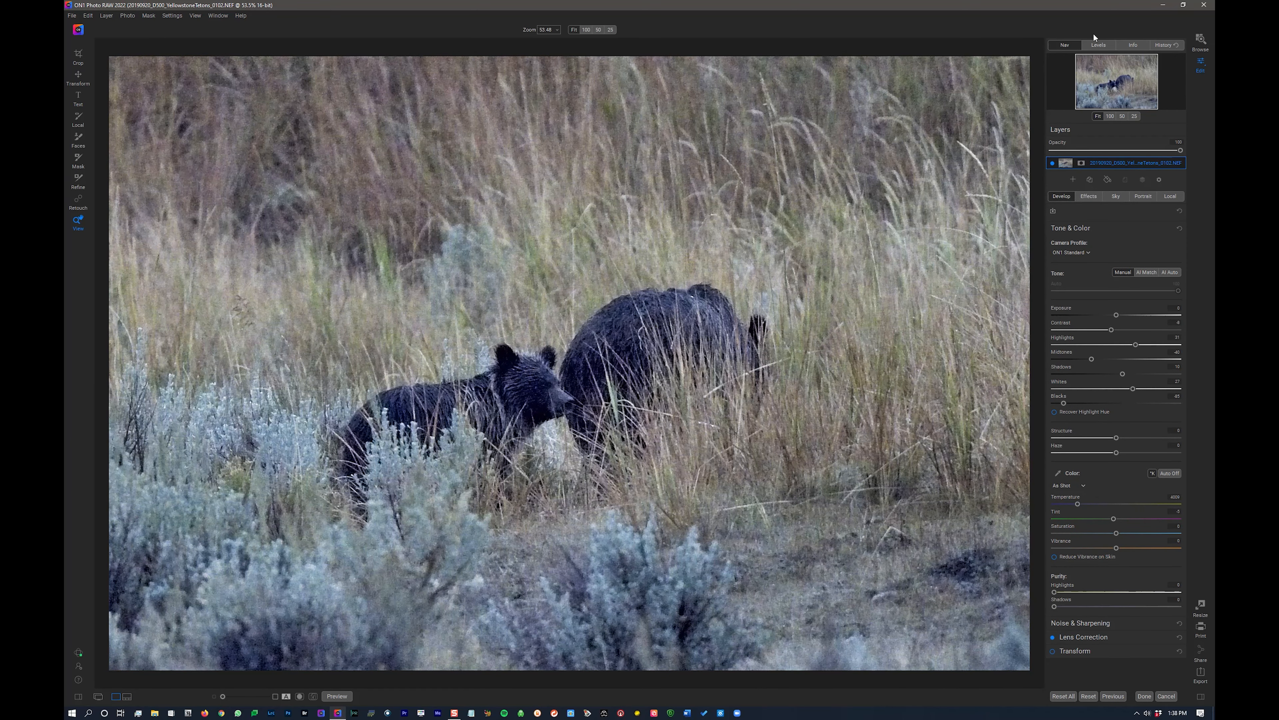
mouse_move(1099, 45)
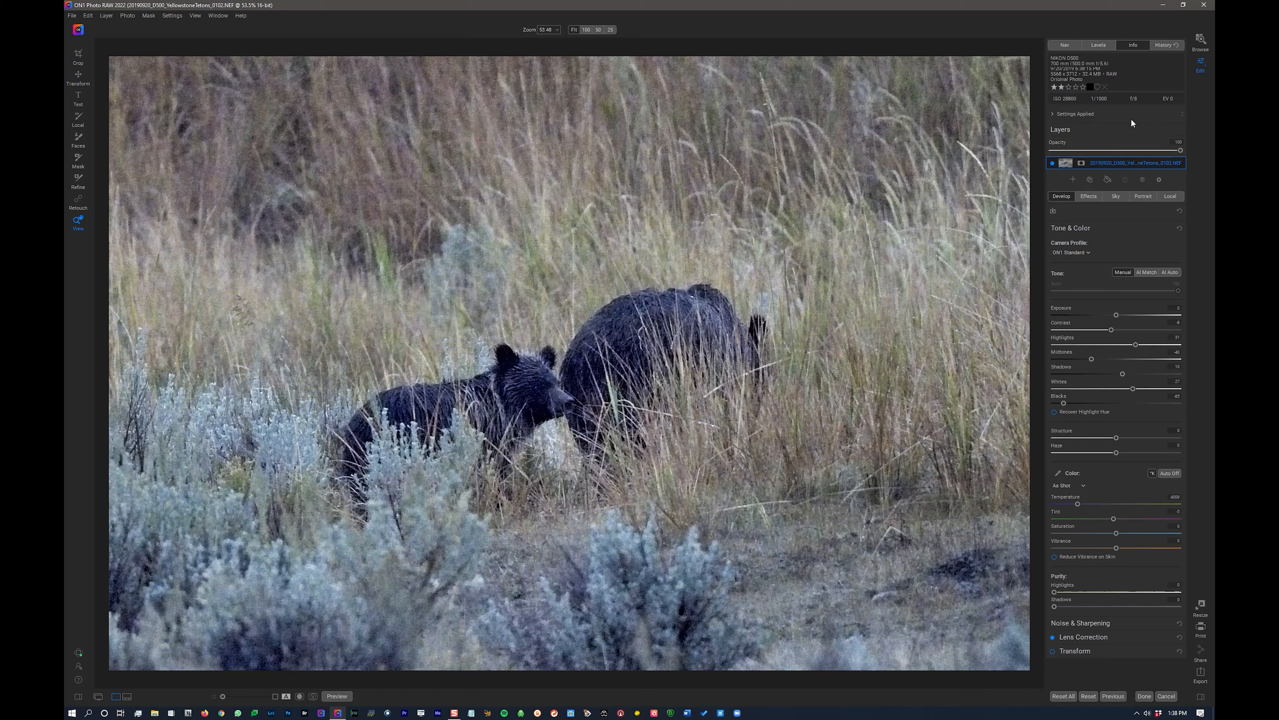
mouse_move(1073, 104)
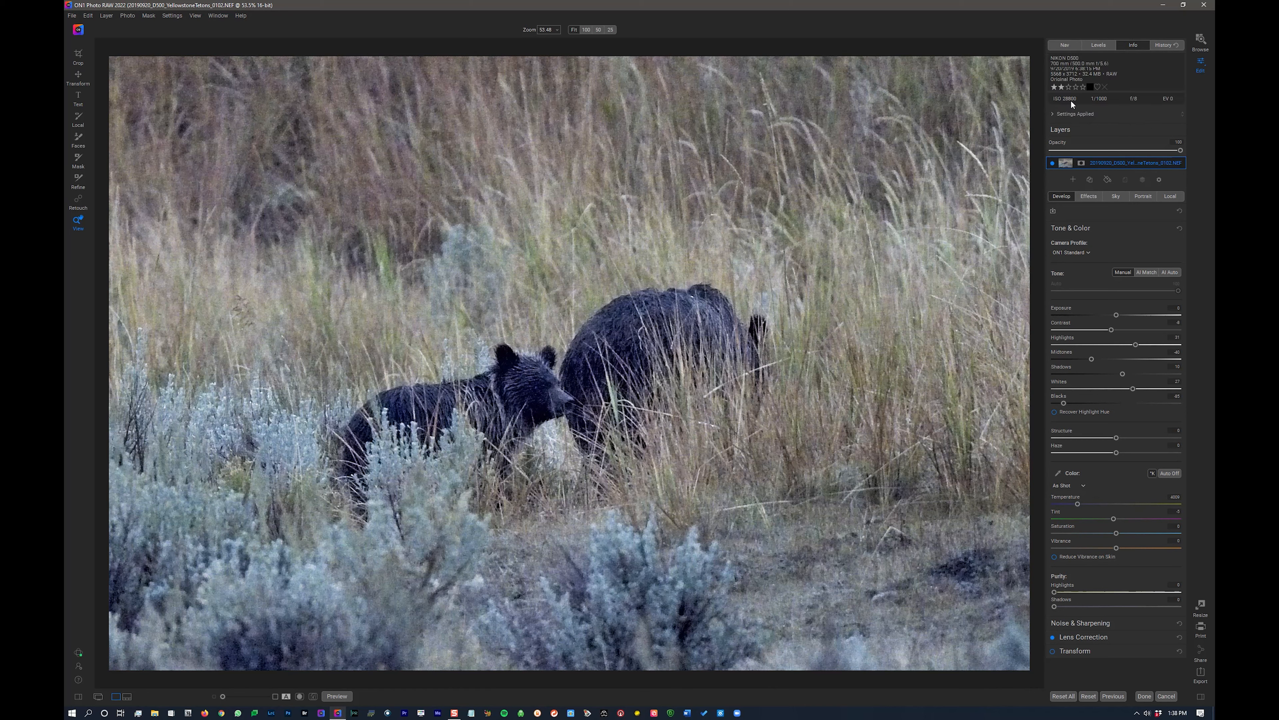
mouse_move(1066, 64)
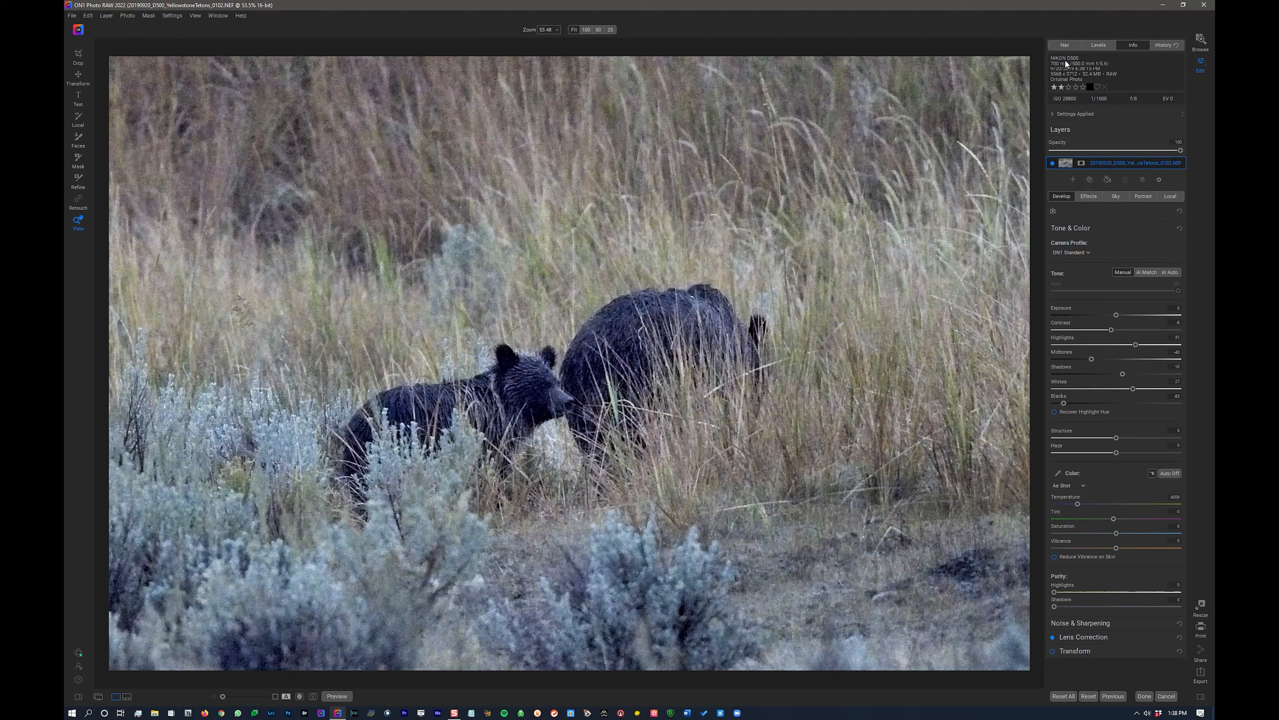
mouse_move(1126, 104)
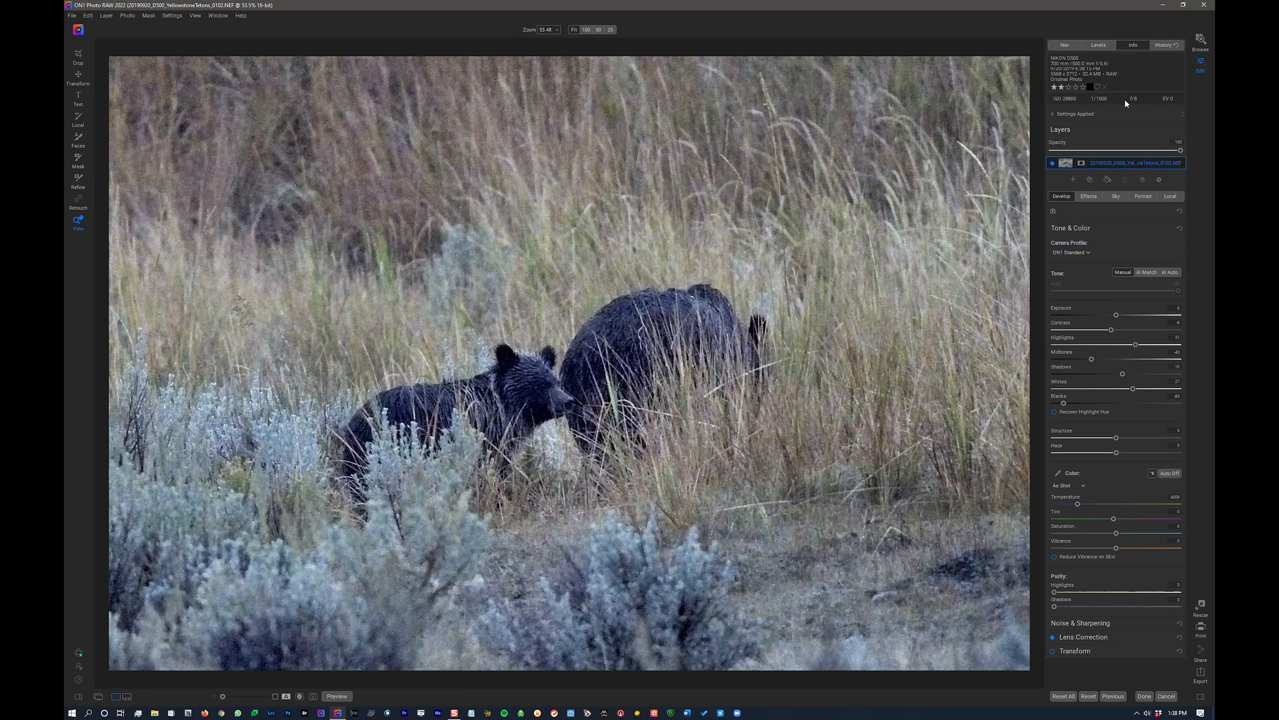
mouse_move(1077, 66)
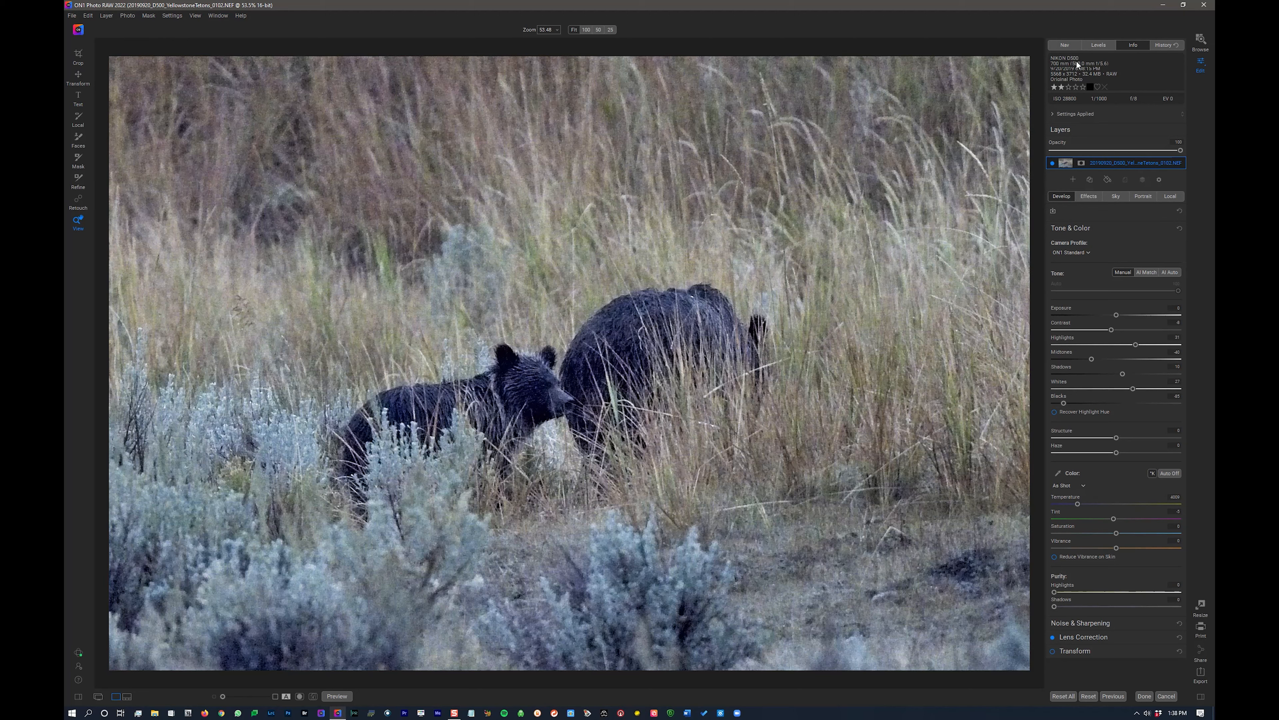
mouse_move(1077, 72)
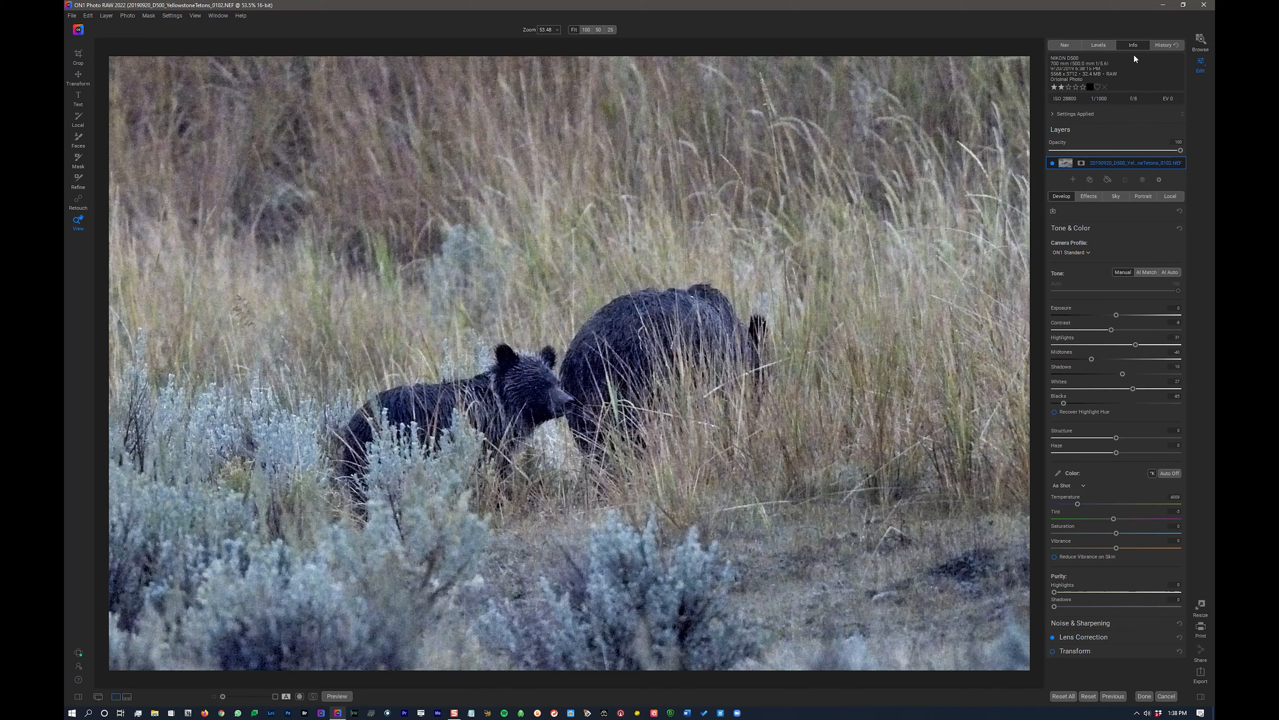
mouse_move(897, 308)
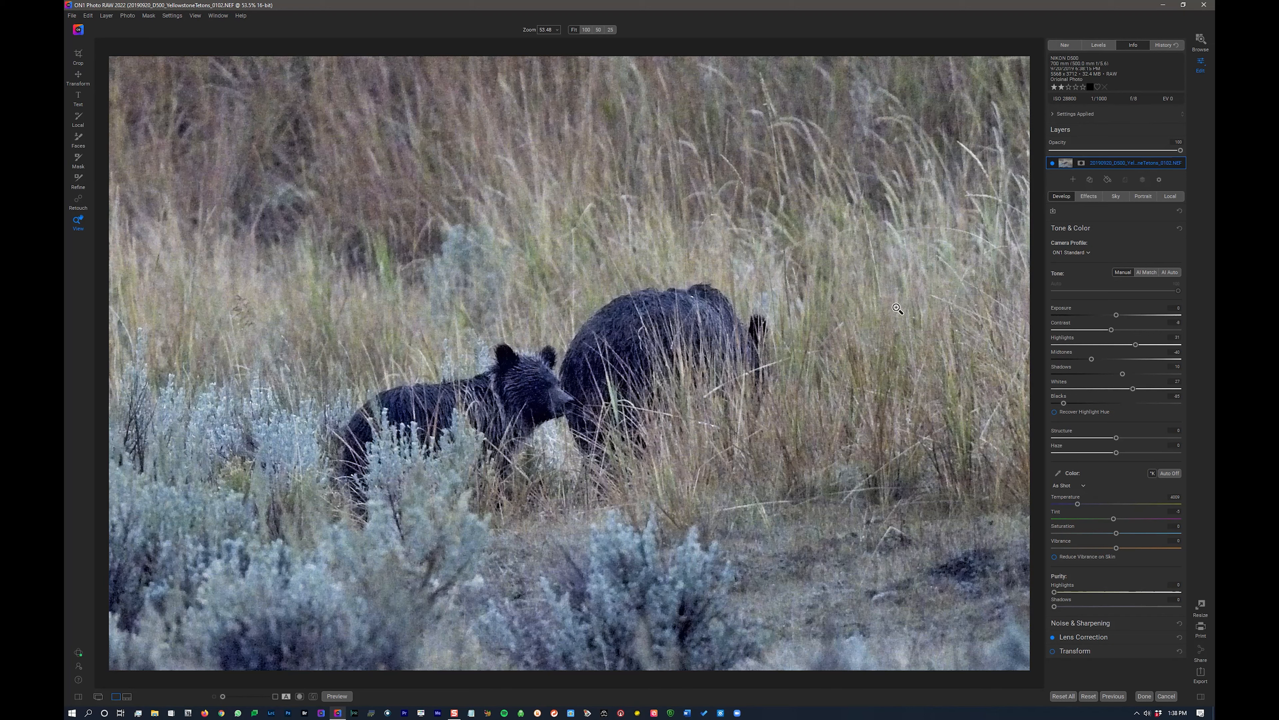
mouse_move(1156, 113)
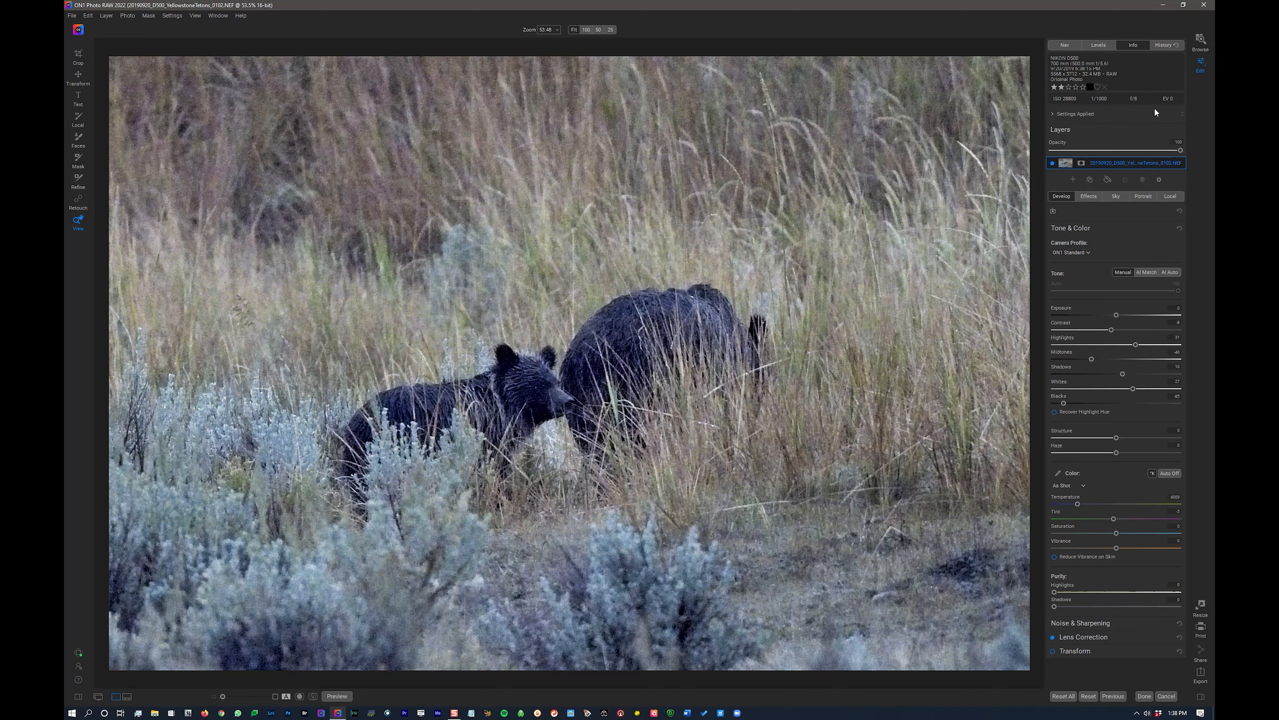
mouse_move(1128, 72)
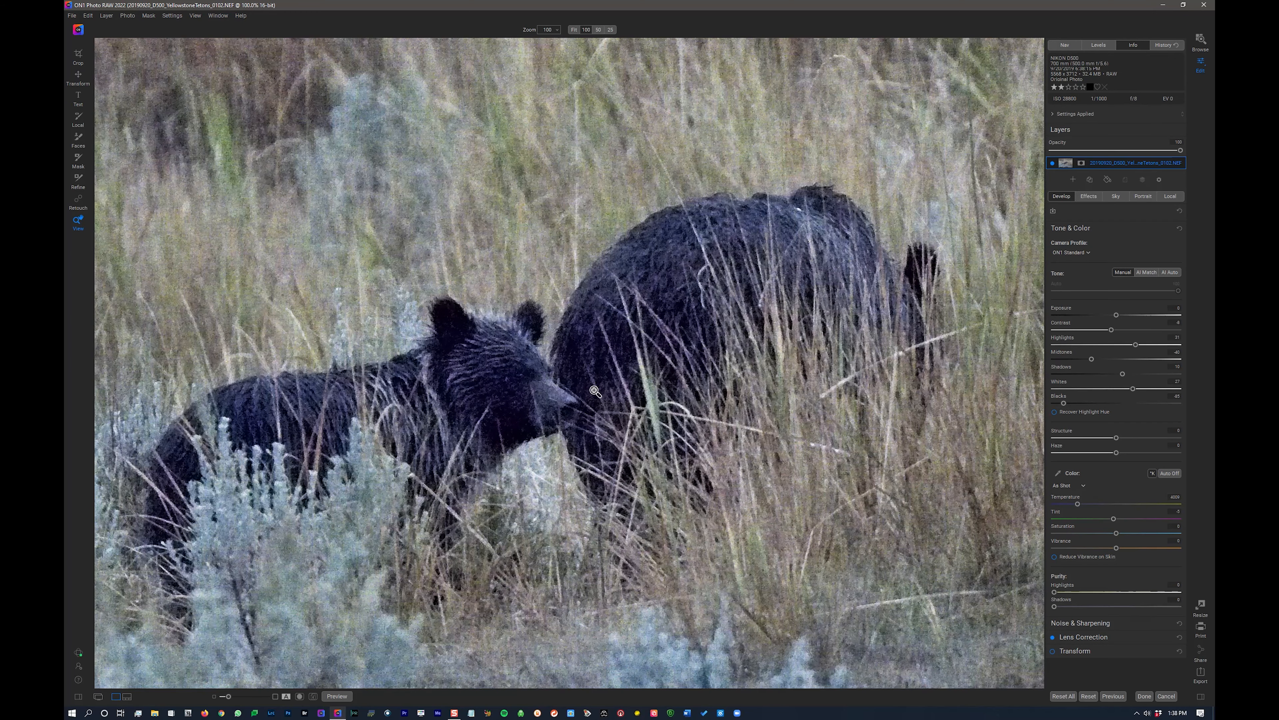
mouse_move(558, 406)
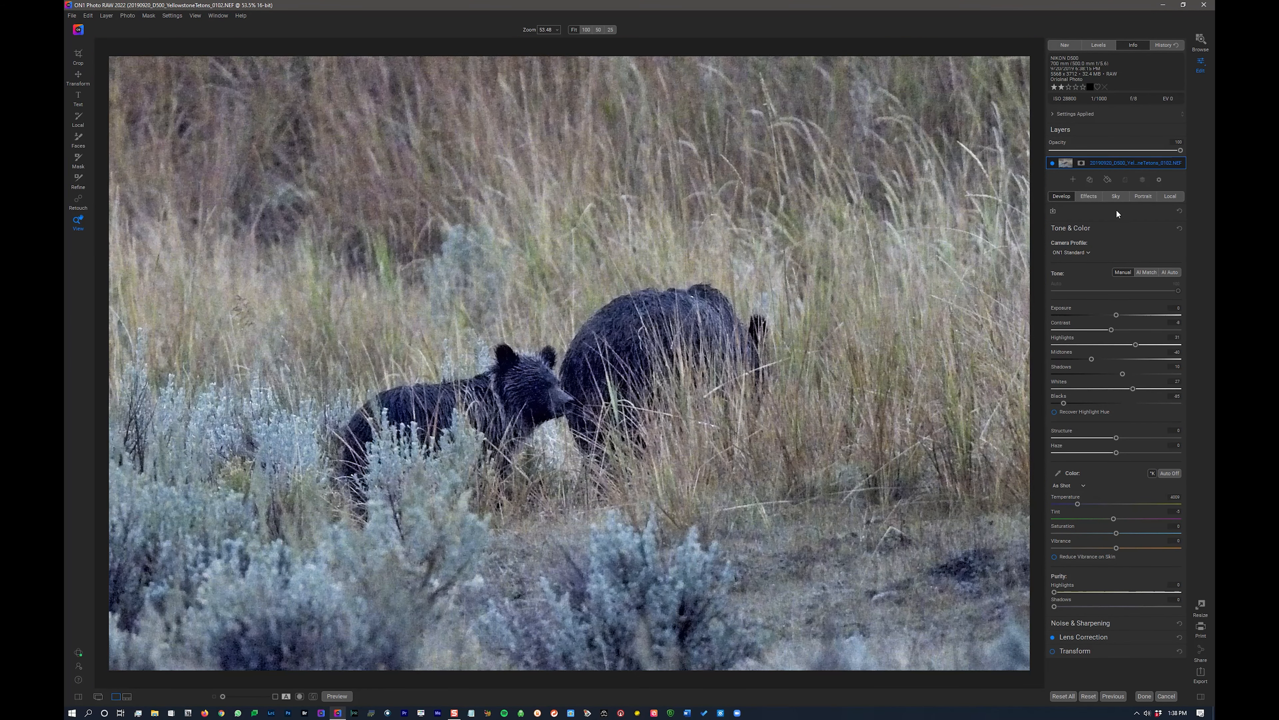
mouse_move(1204, 69)
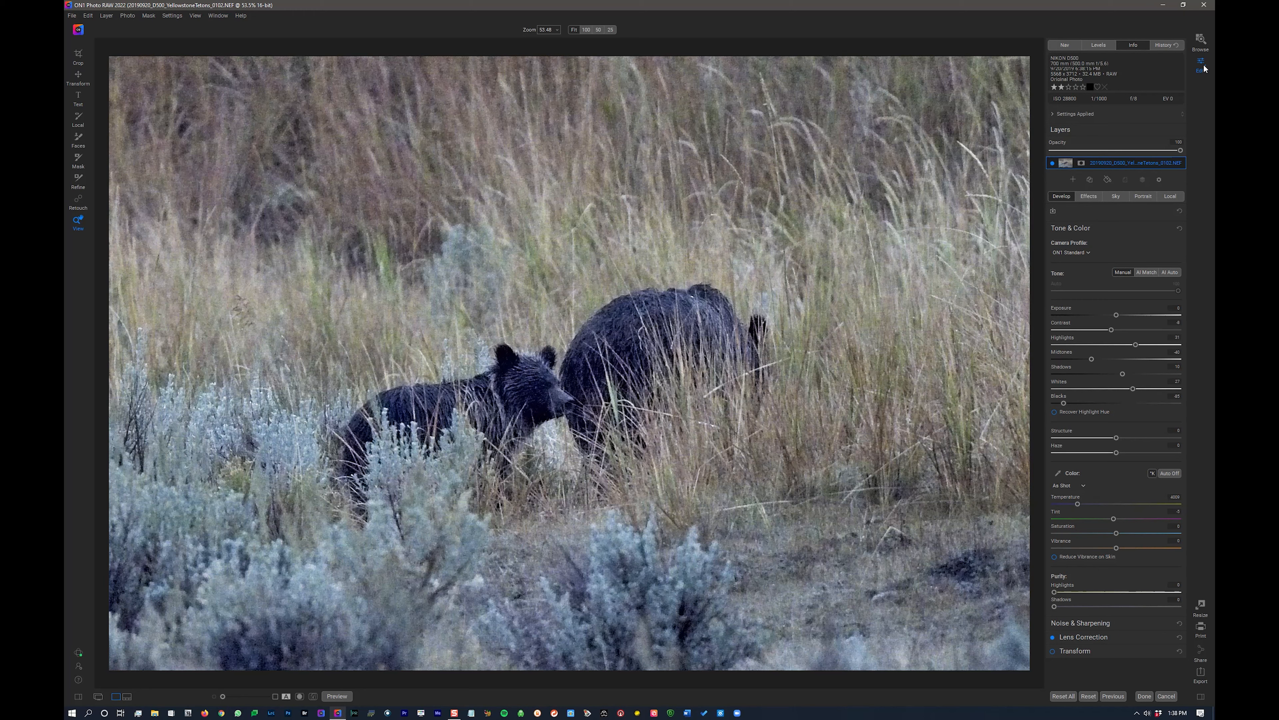
mouse_move(1106, 588)
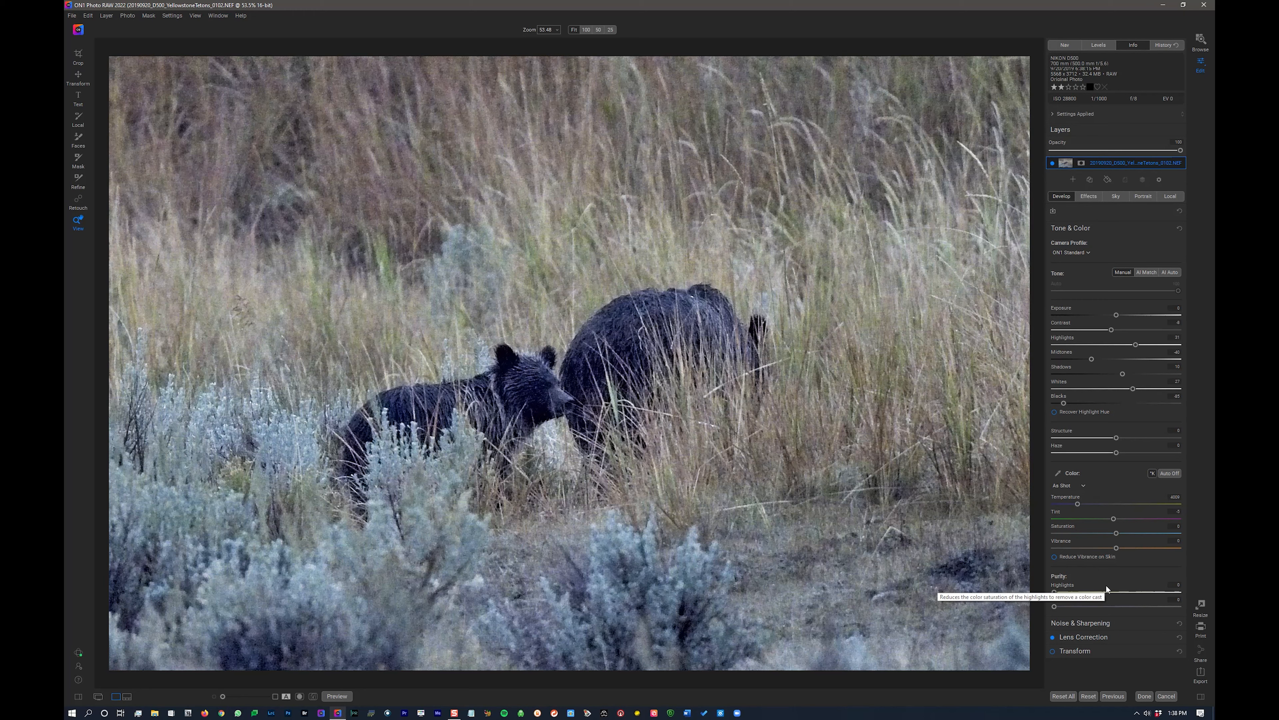
- Expand the Noise & Sharpening pane for the grizzly bear photo in Develop
left_click(1080, 623)
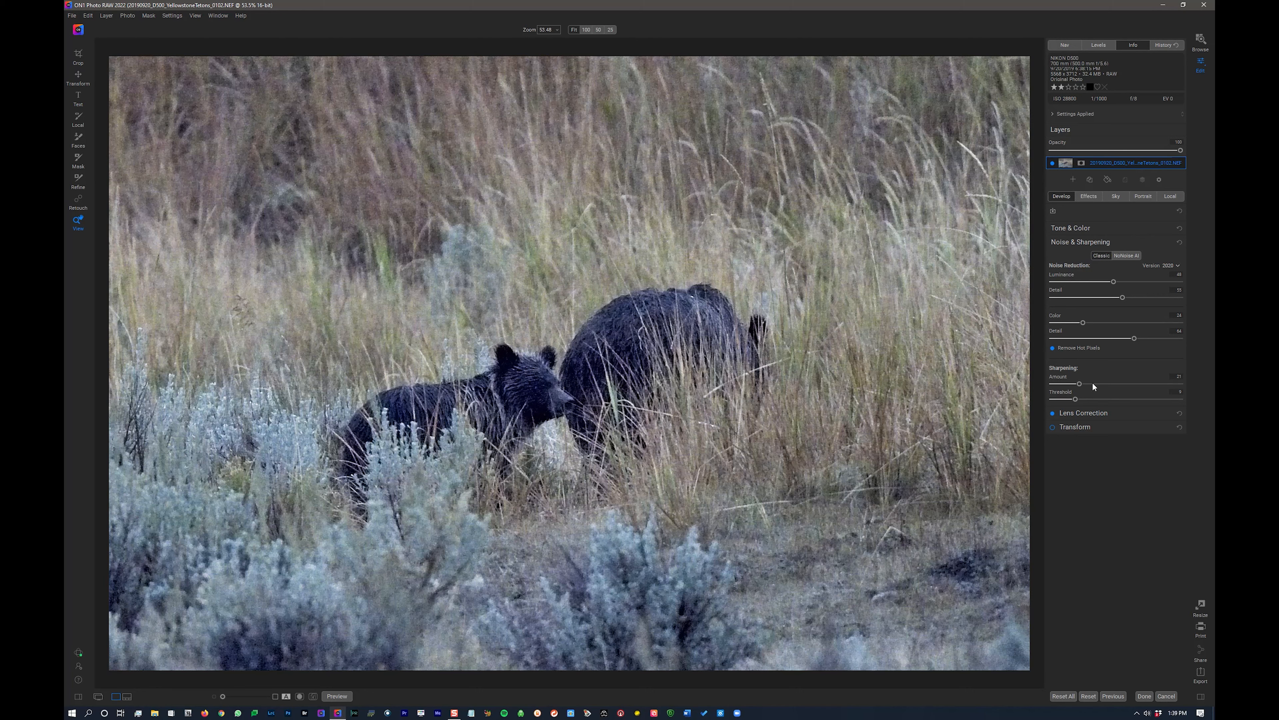
mouse_move(1049, 388)
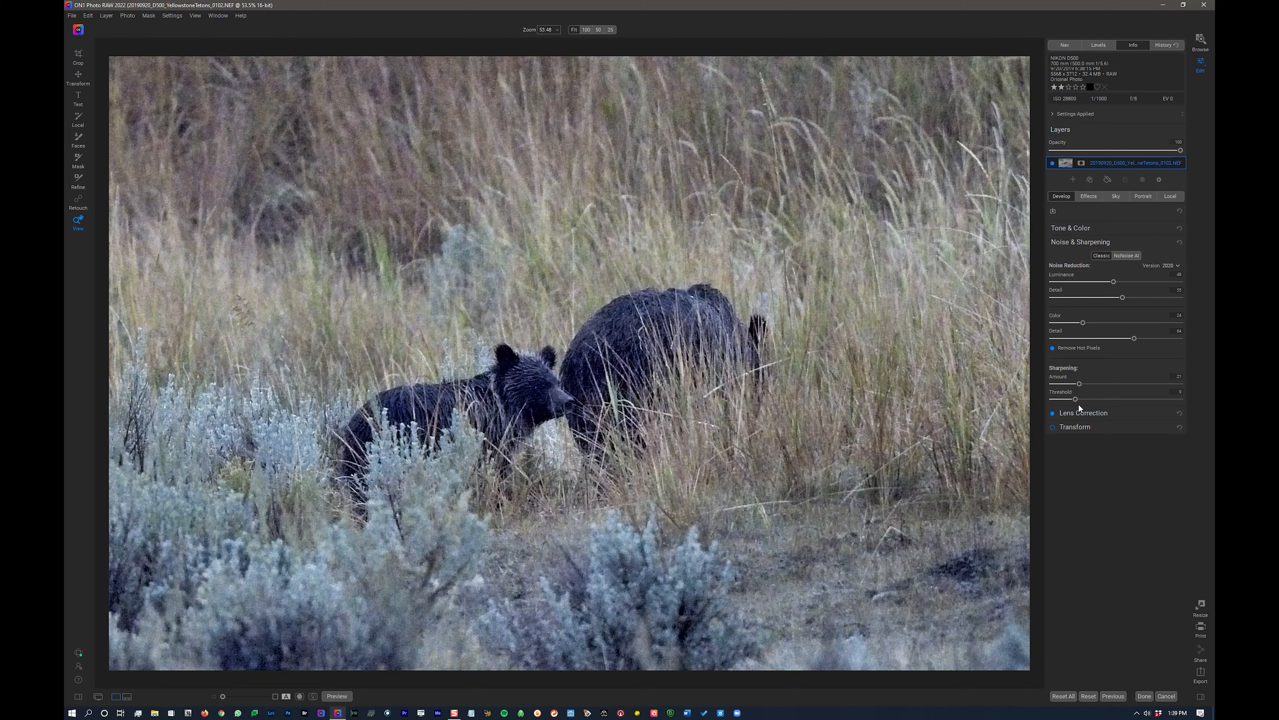
mouse_move(1127, 255)
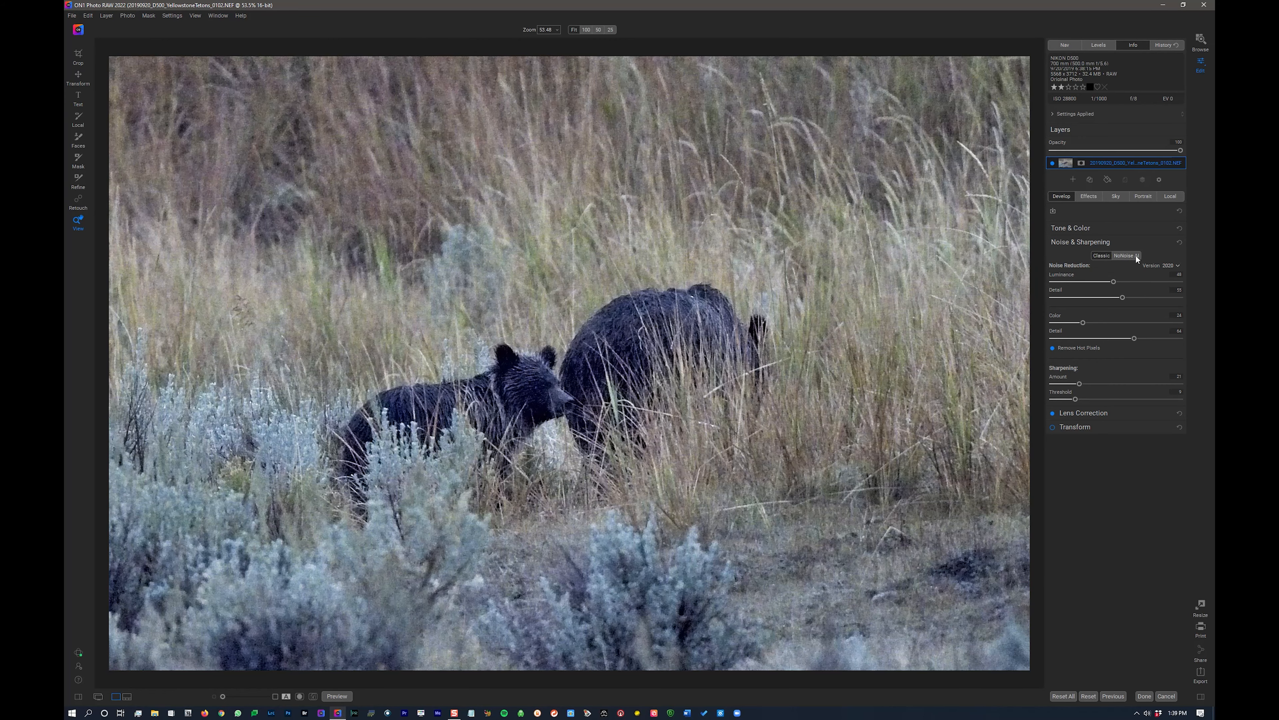
- Switch noise reduction to NoNoise AI, show the navigator preview, and lower Enhance Detail
left_click(1126, 255)
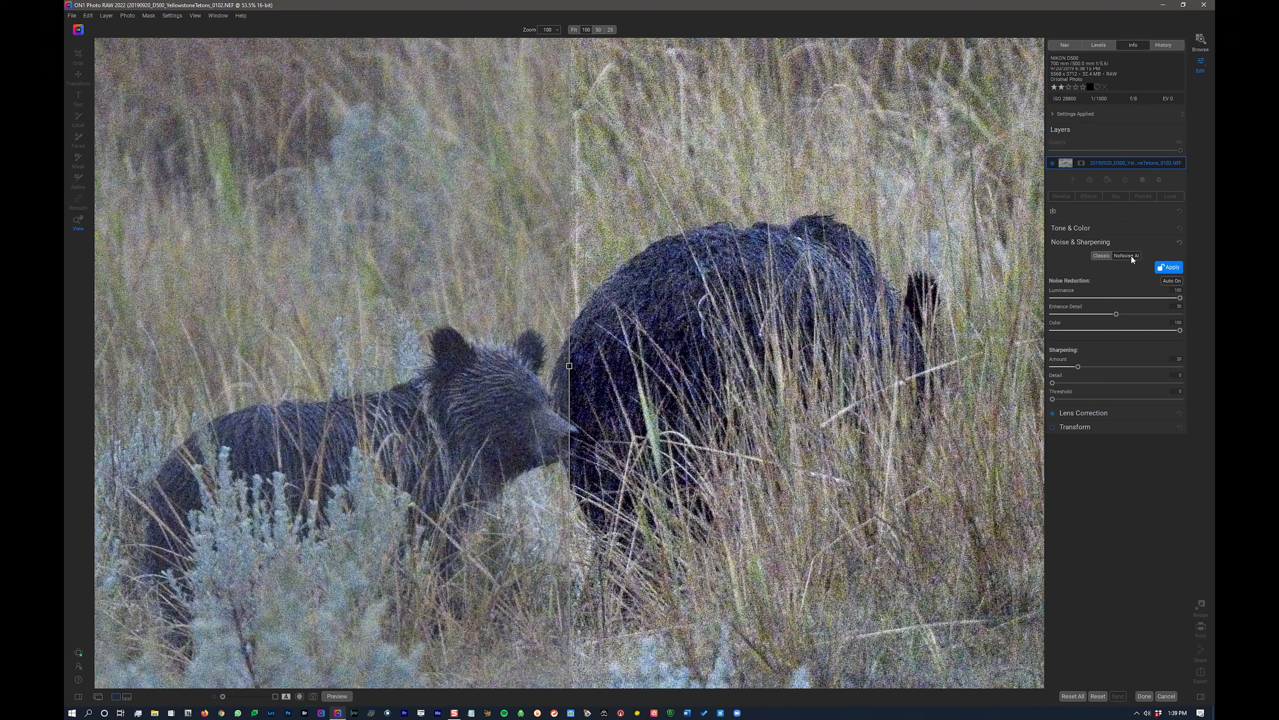
left_click(1169, 267)
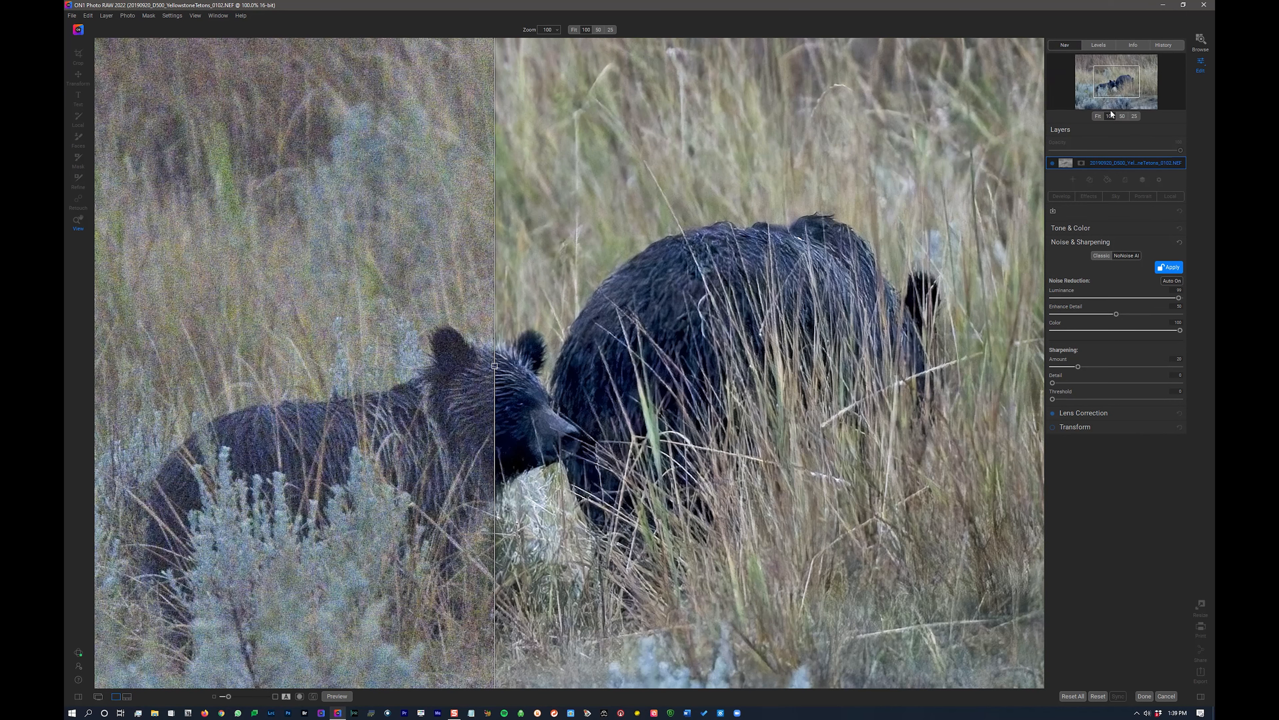
mouse_move(1115, 316)
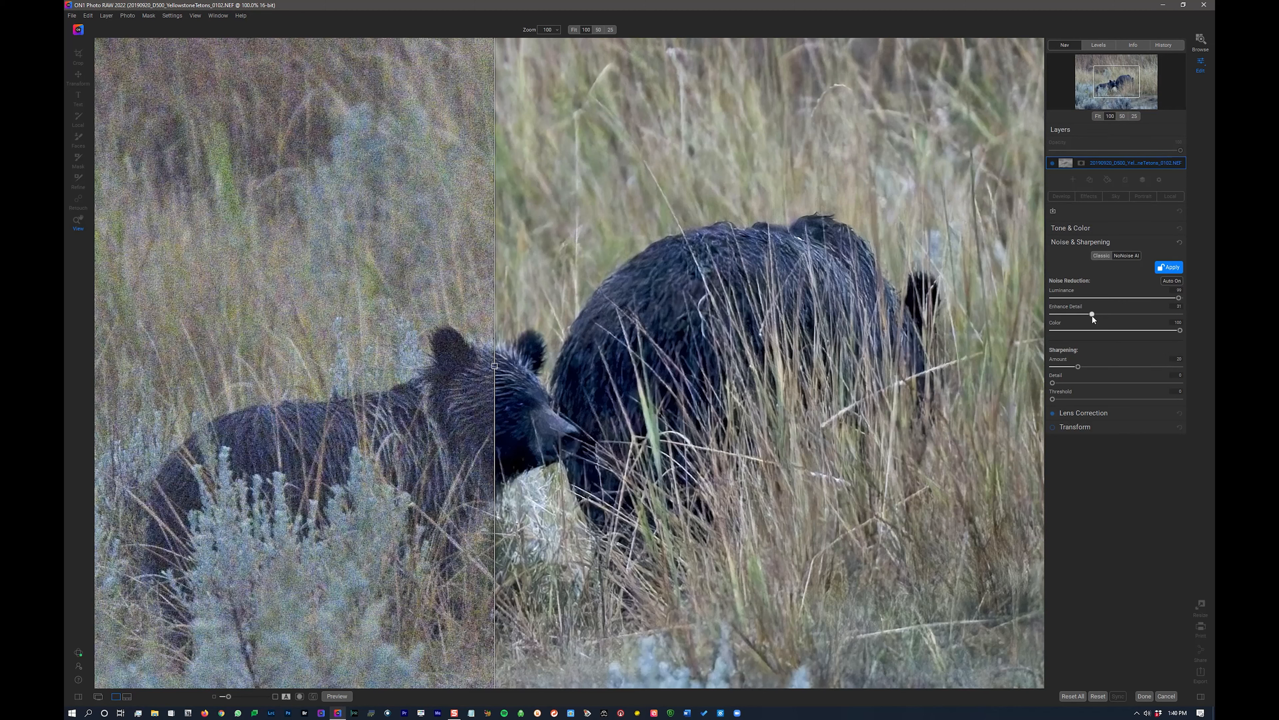
mouse_move(1091, 319)
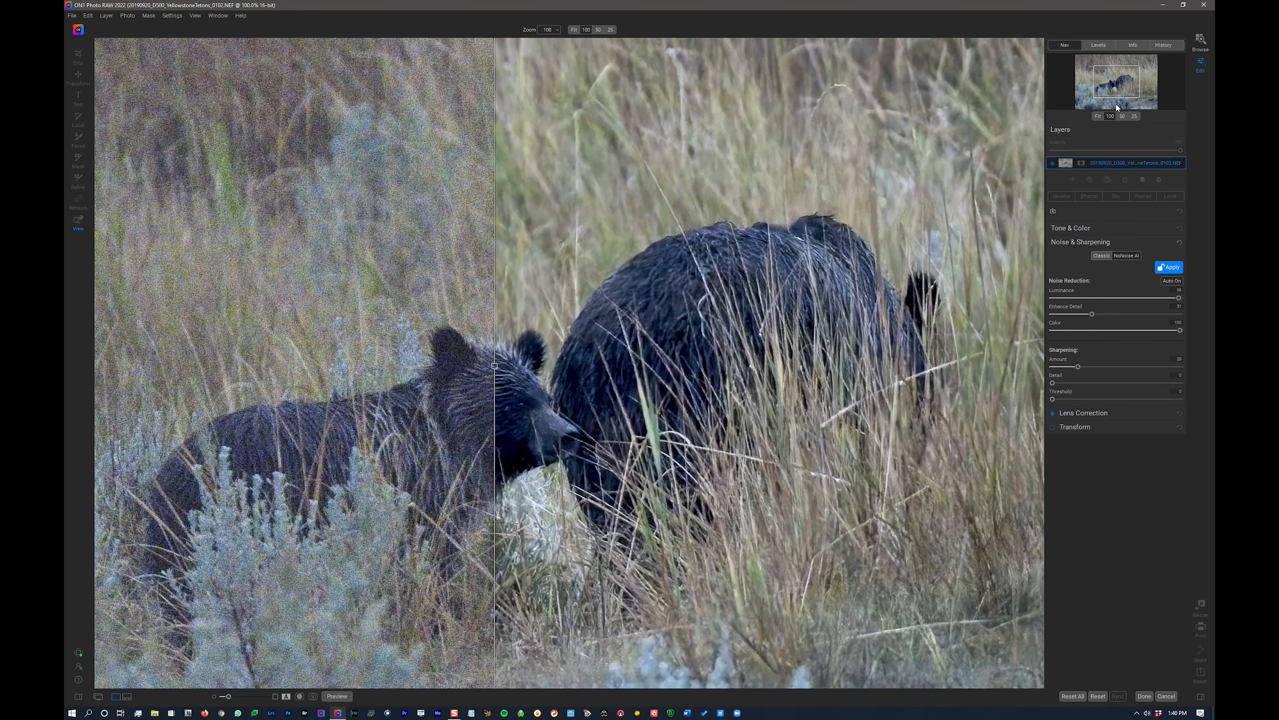
left_click(599, 30)
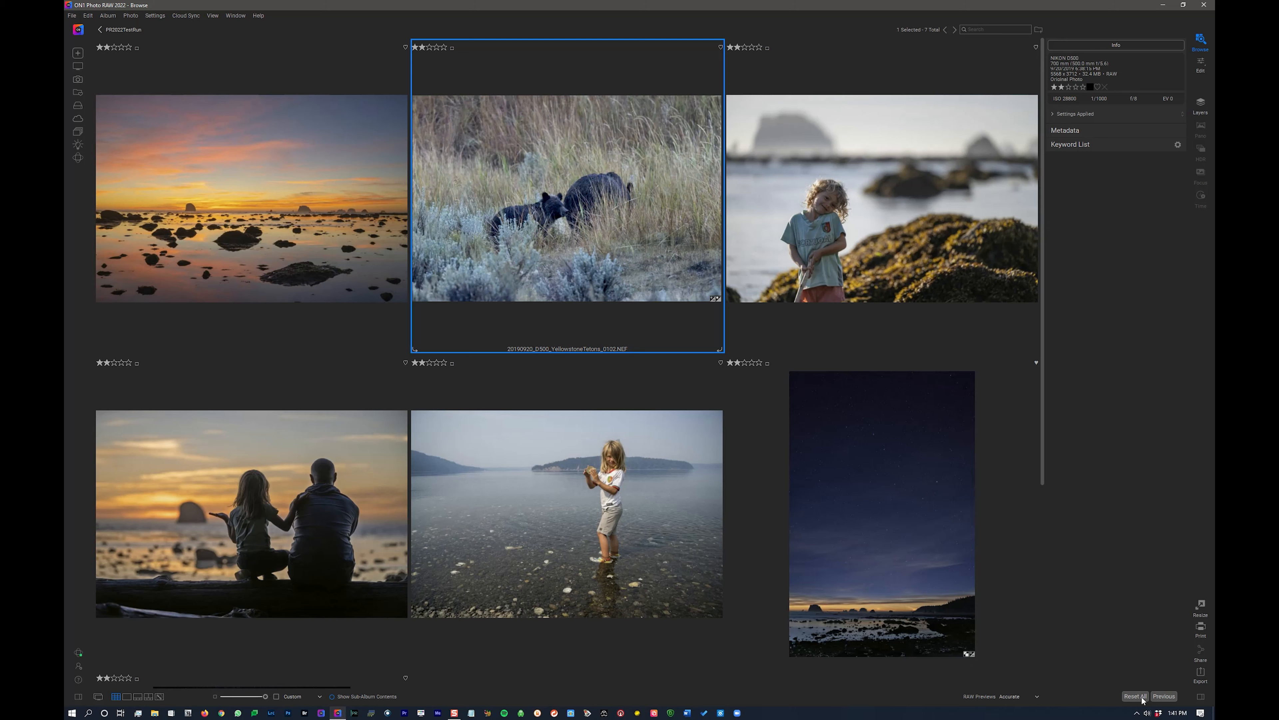
mouse_move(600, 168)
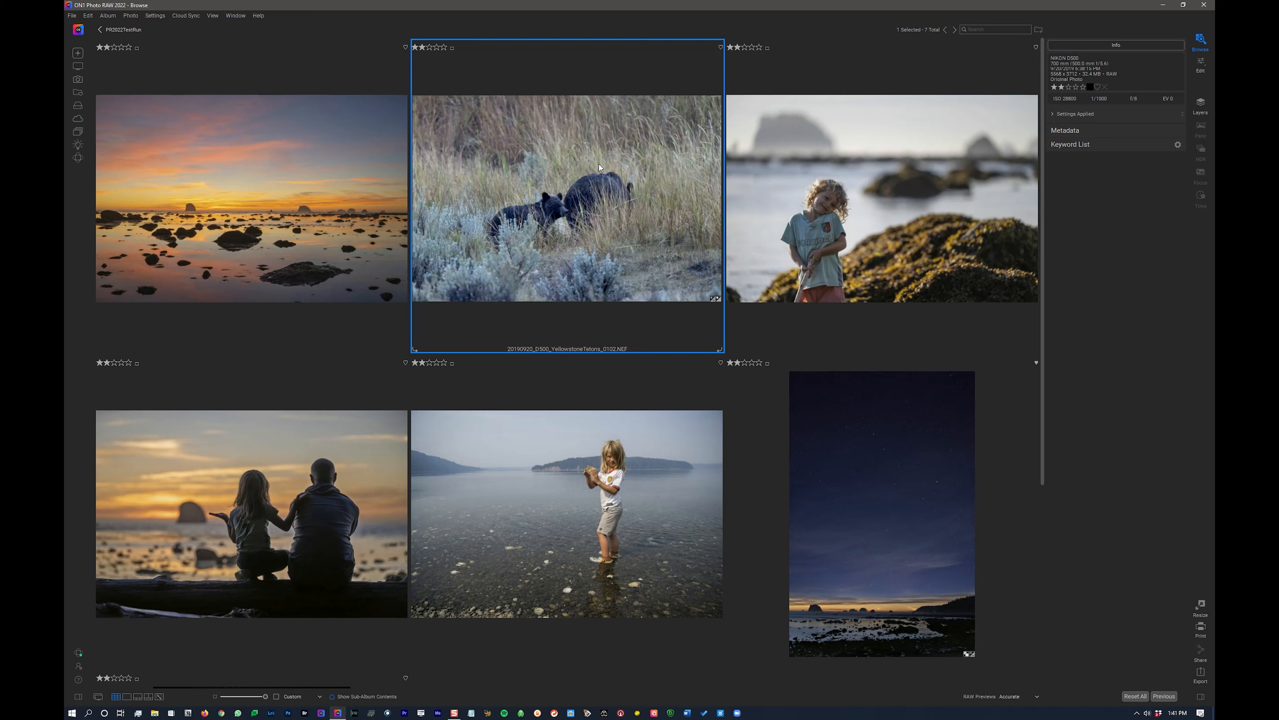
mouse_move(563, 174)
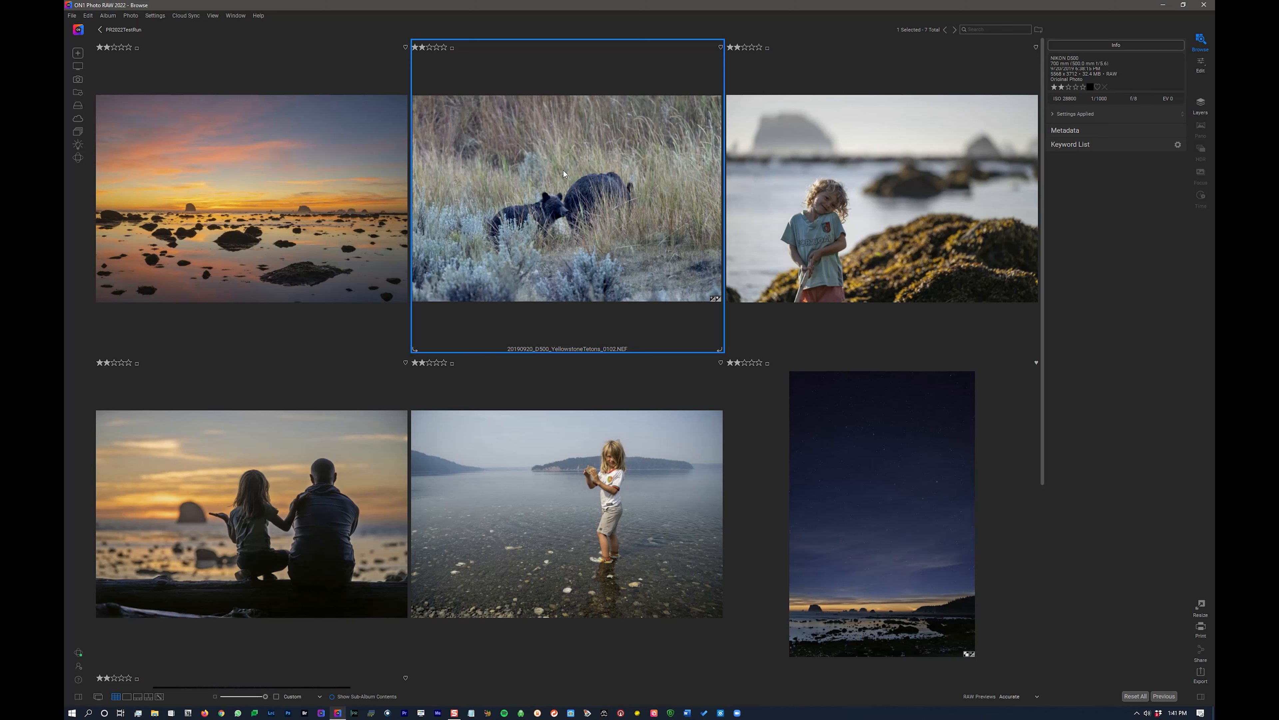
mouse_move(541, 185)
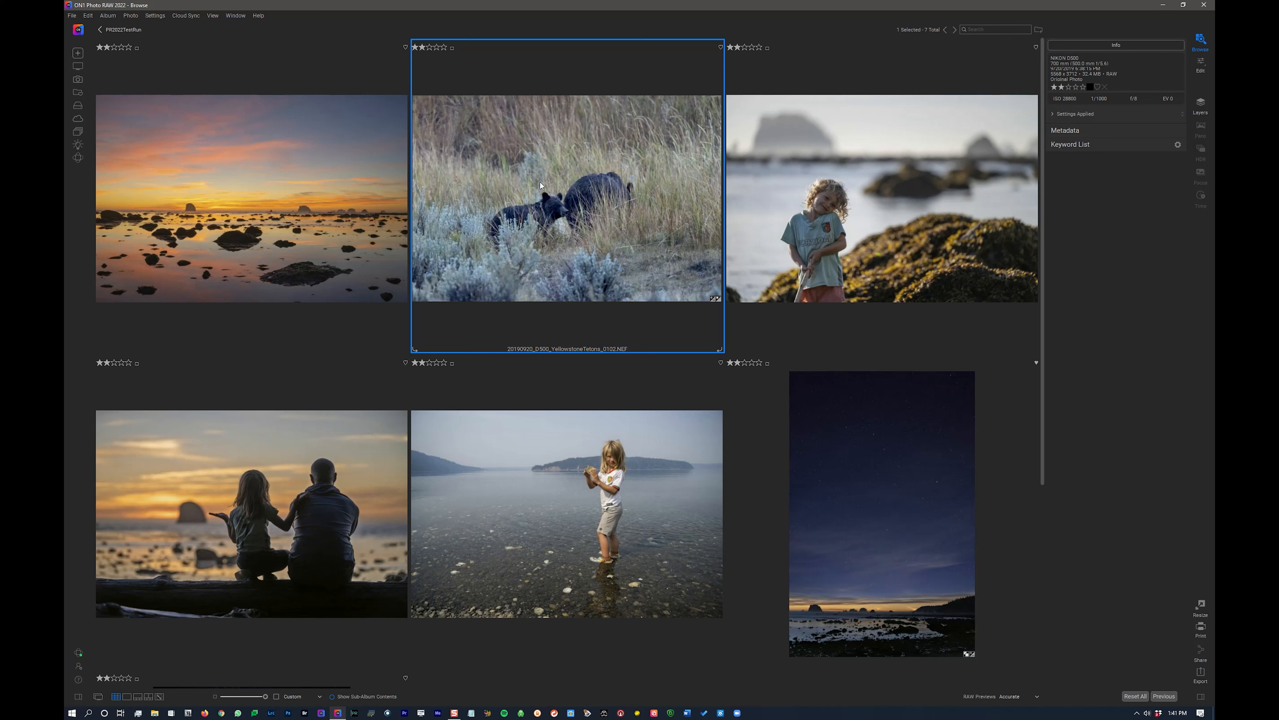
mouse_move(531, 228)
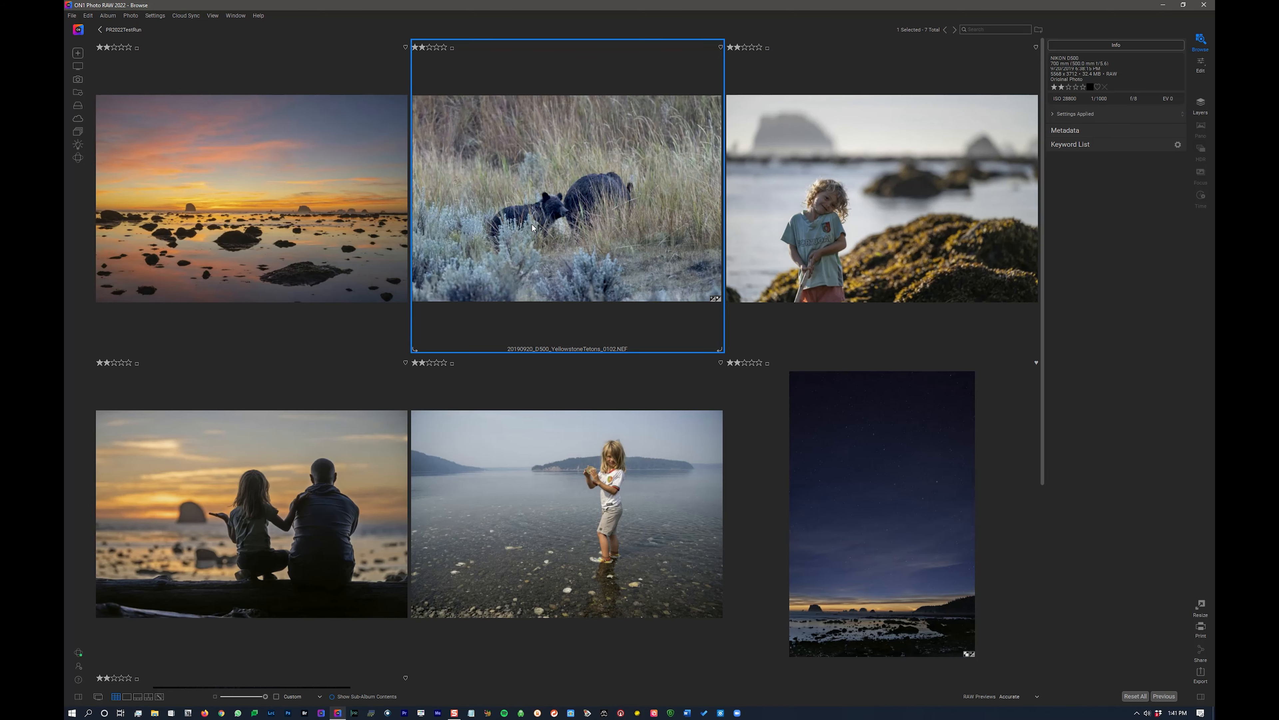
- Scroll down the browse grid to reveal the starry night-sky photo
scroll("down", 3)
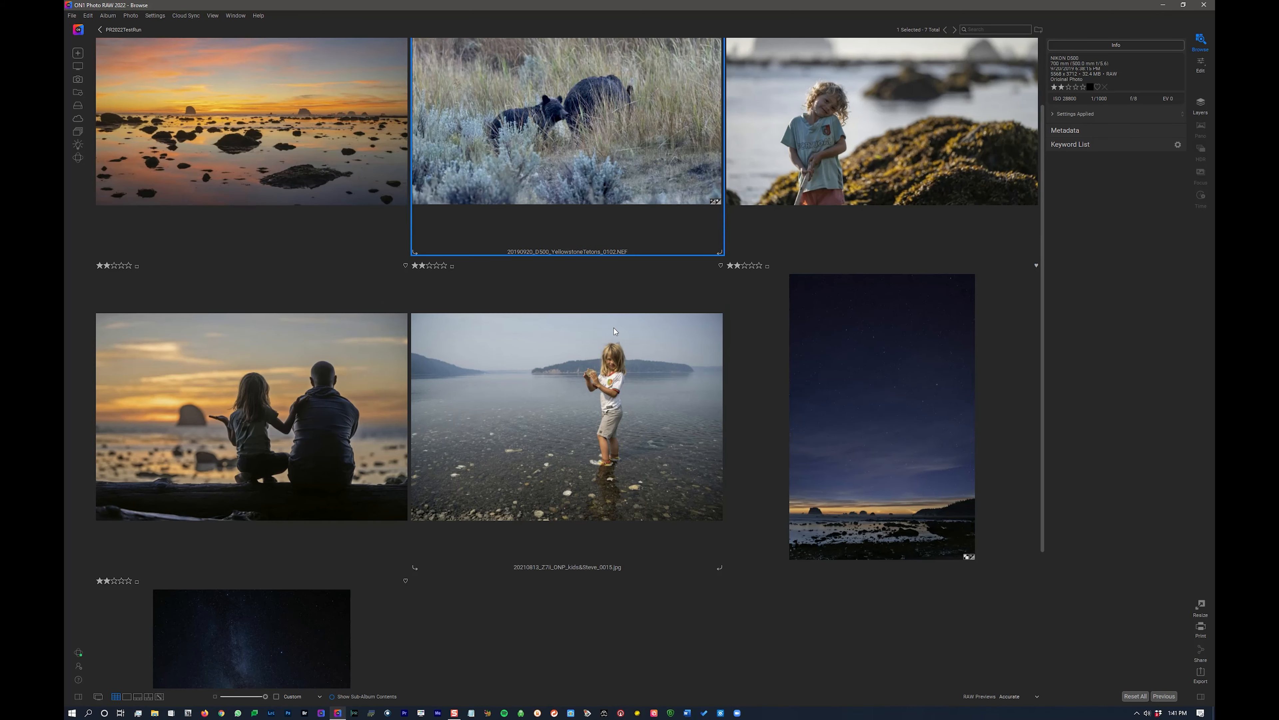
mouse_move(616, 332)
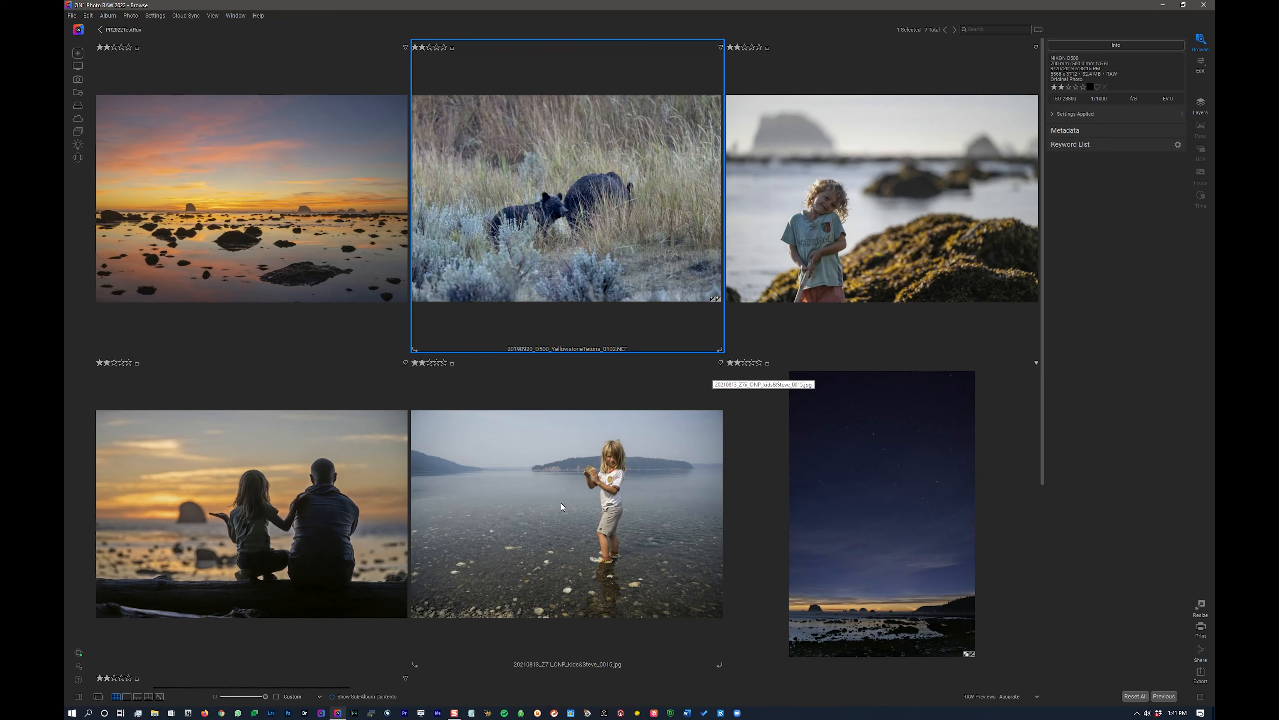
- Scroll the grid toward the girl-in-water thumbnail
scroll("down", 3)
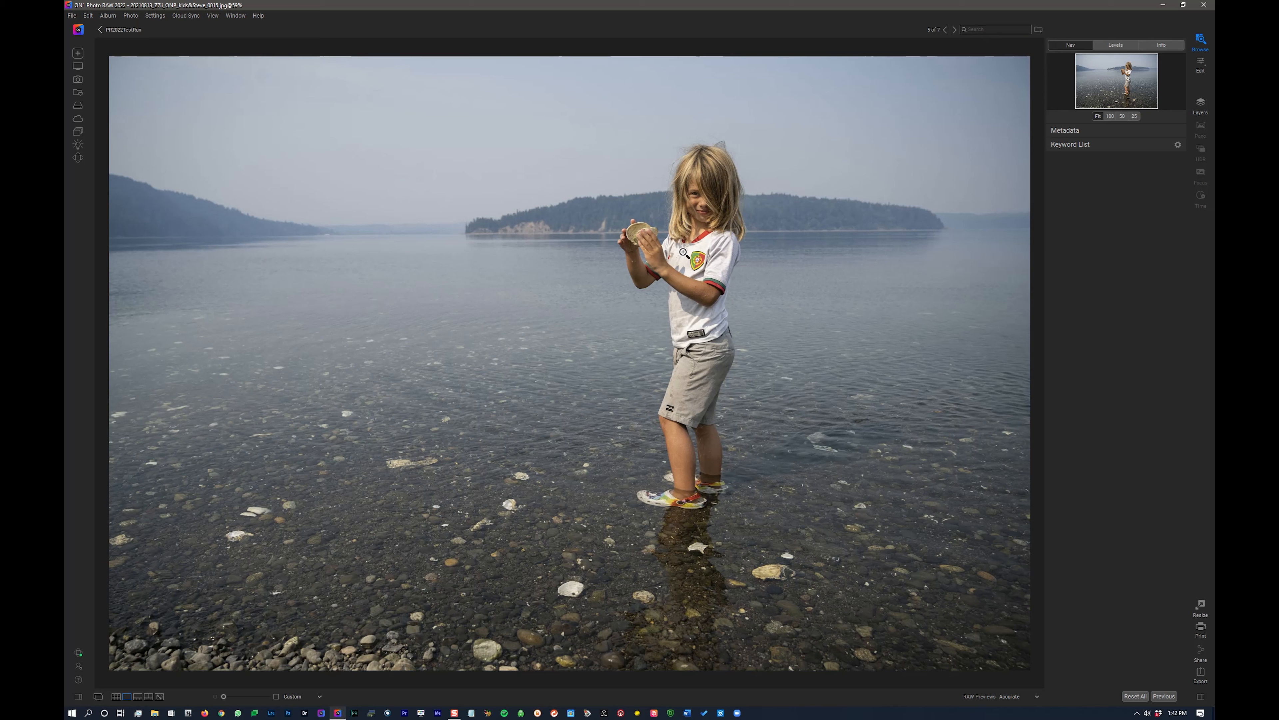
mouse_move(883, 181)
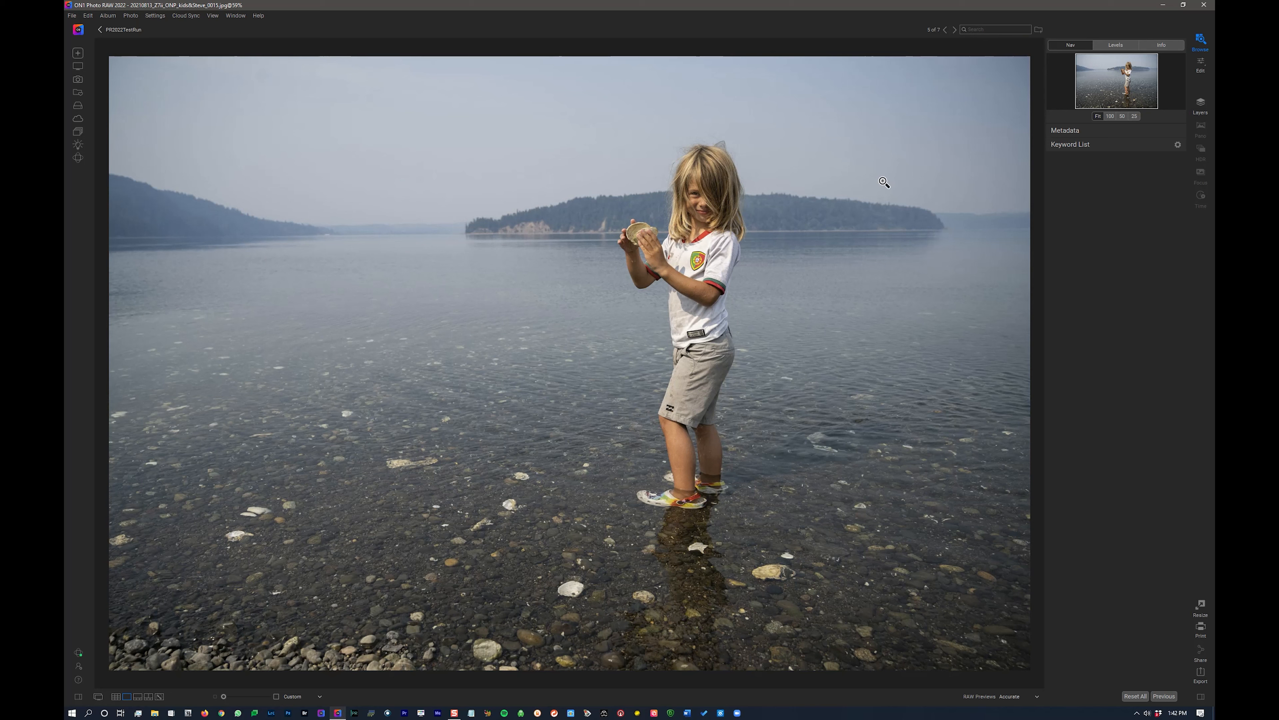
mouse_move(1207, 61)
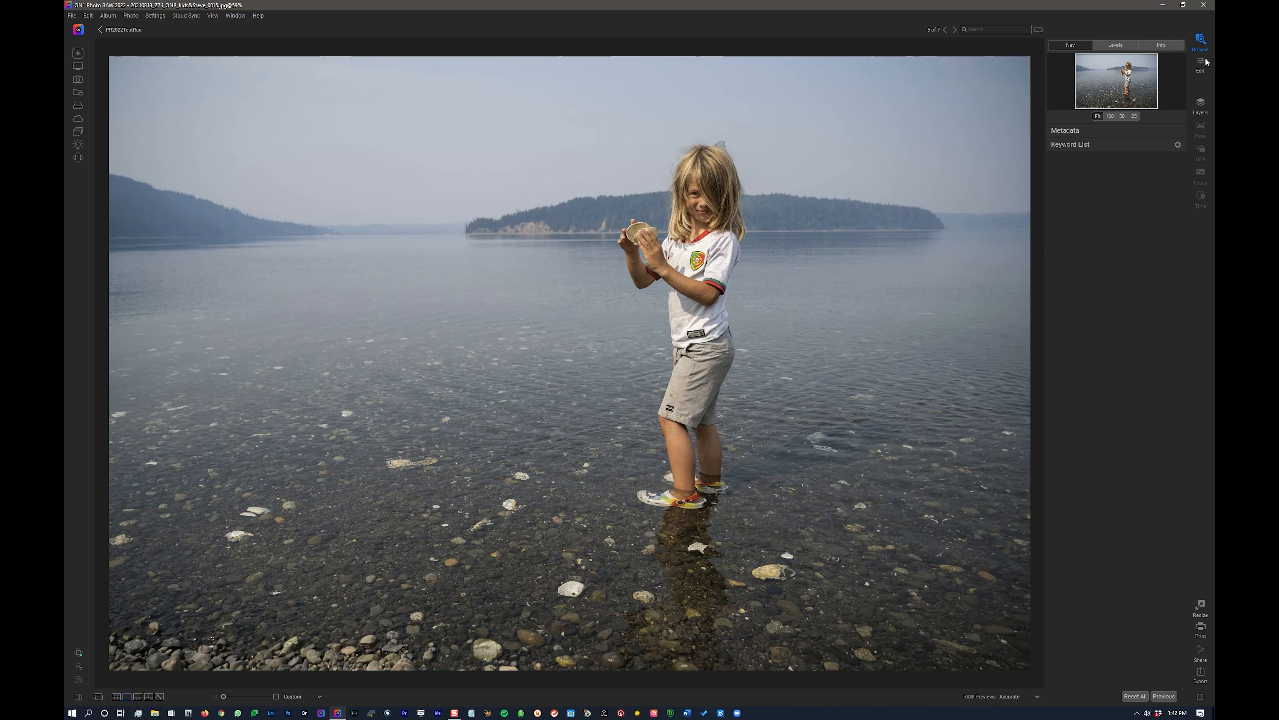
- Open the girl-in-water photo in the Edit module and switch to Sky adjustments
left_click(1200, 65)
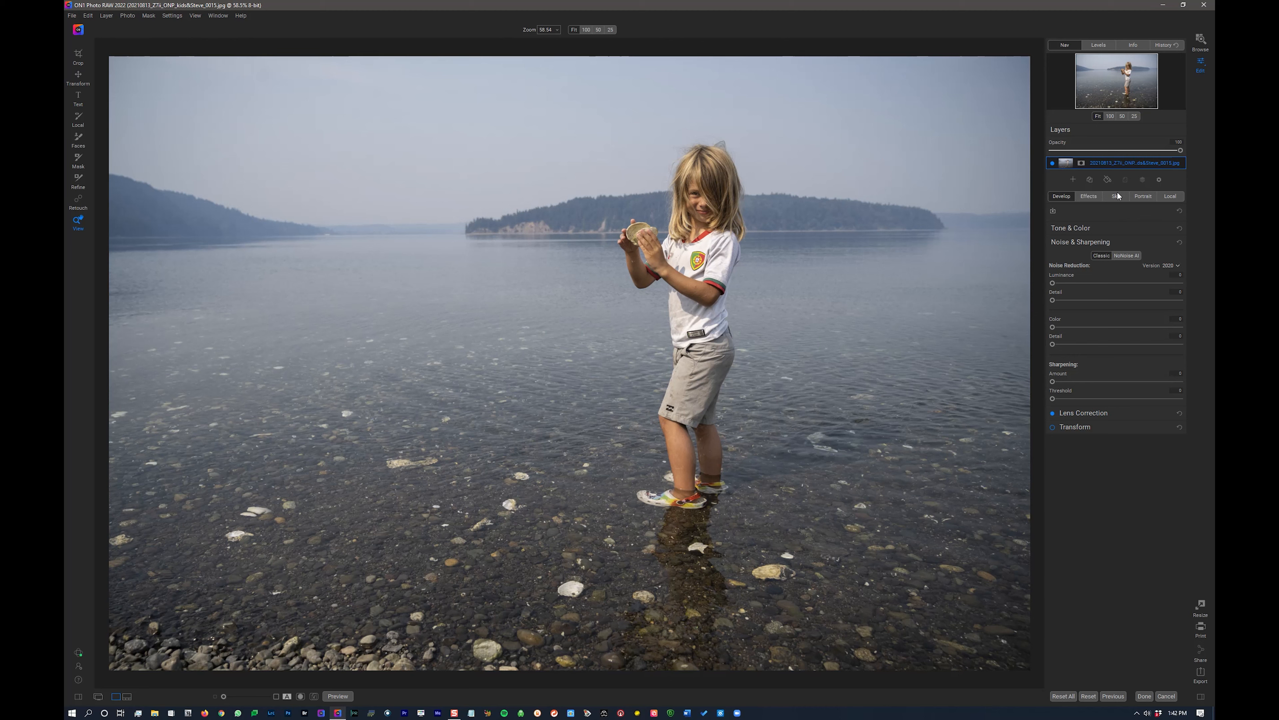
left_click(1115, 196)
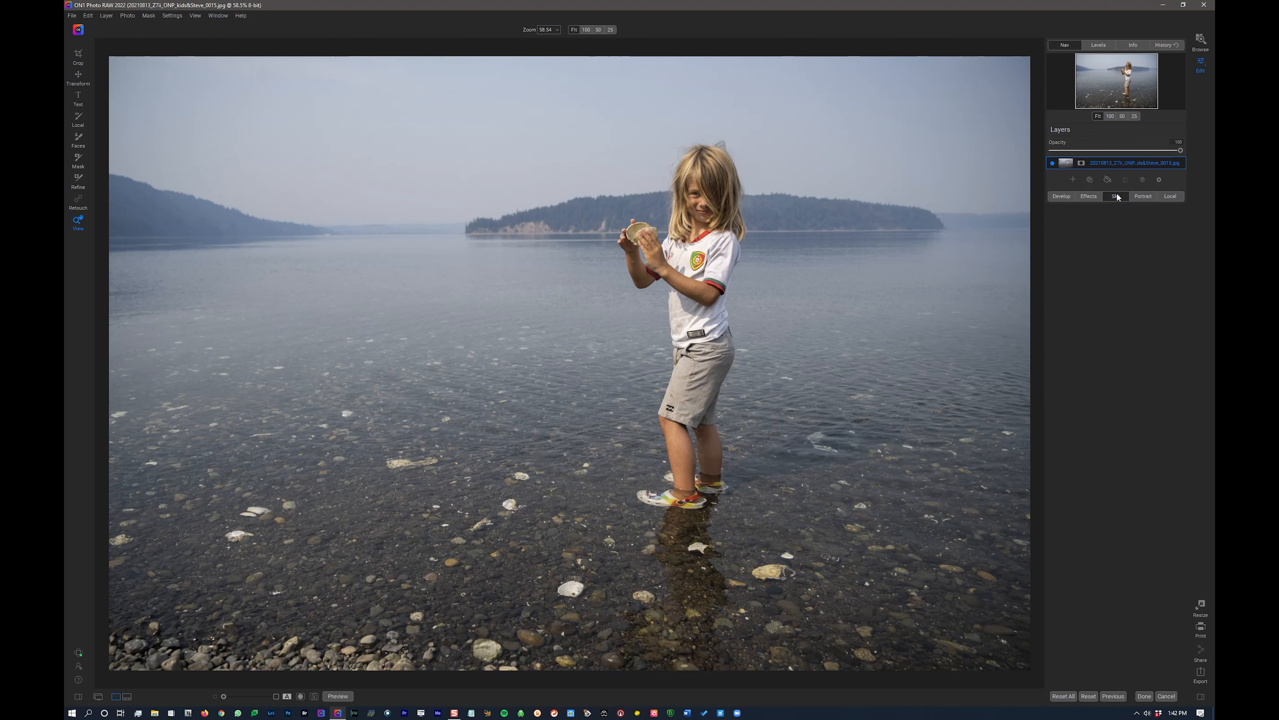
left_click(1116, 196)
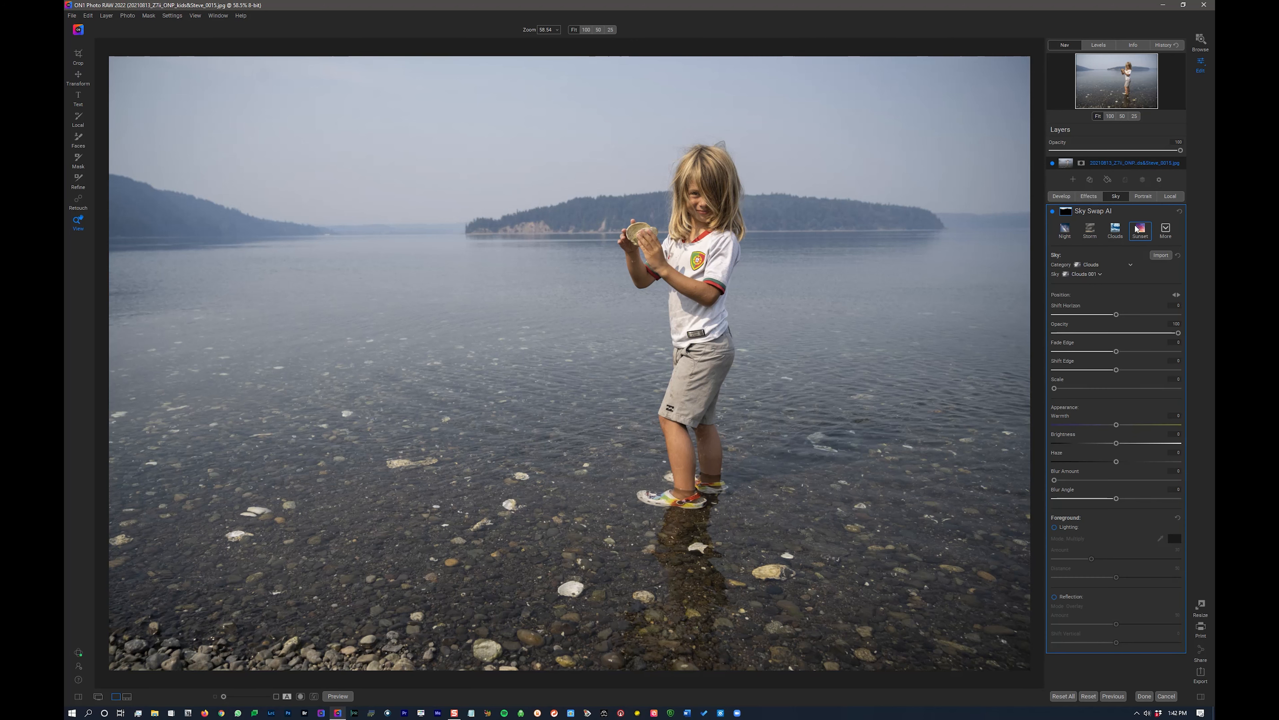
mouse_move(1143, 250)
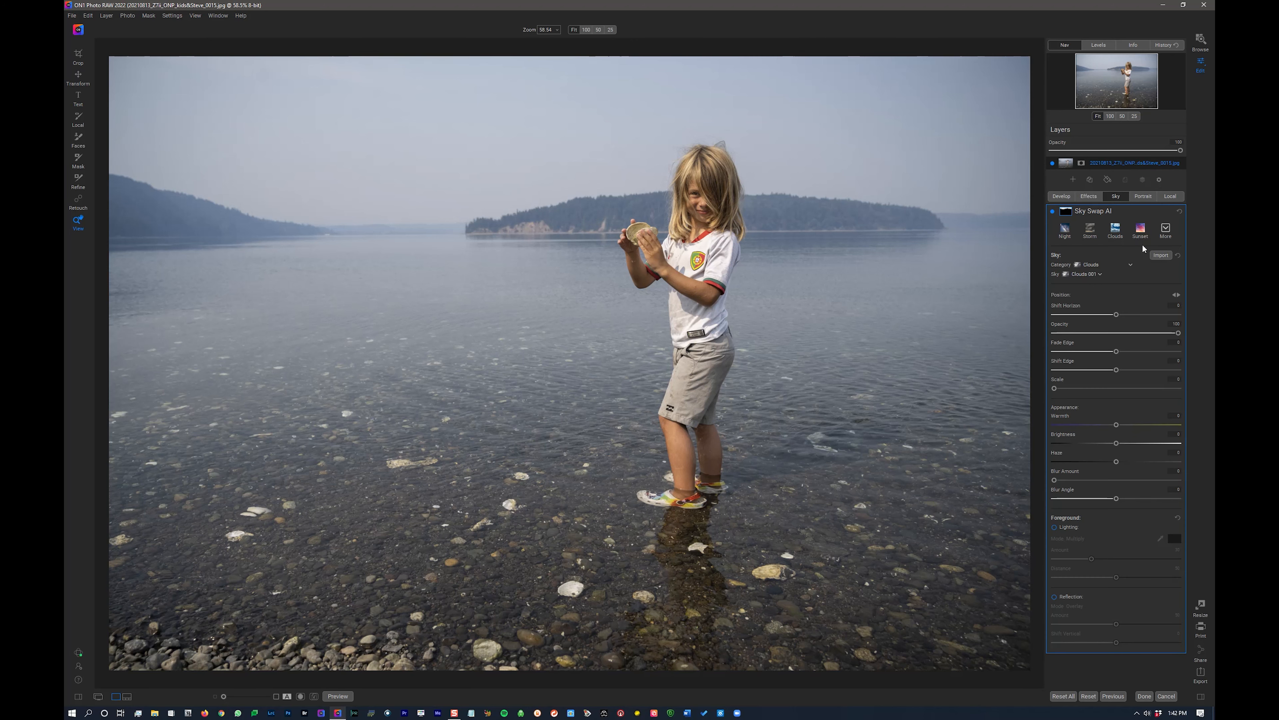
mouse_move(1125, 204)
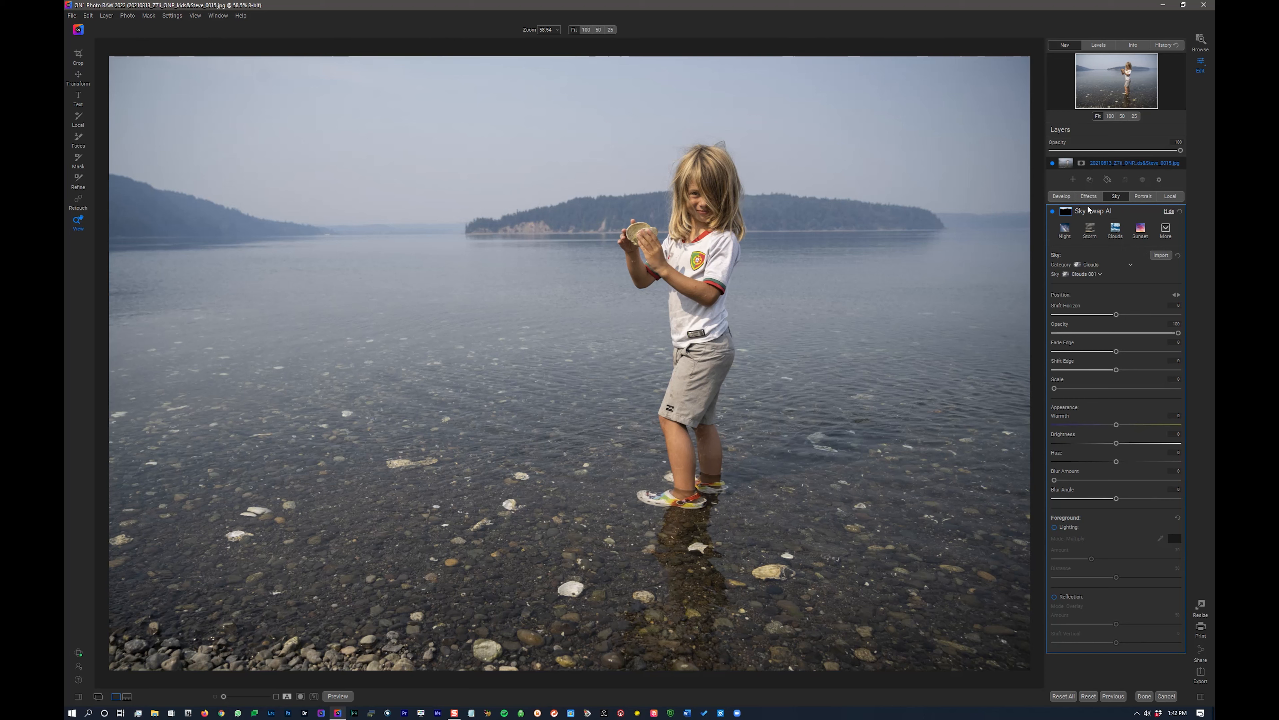
left_click(148, 15)
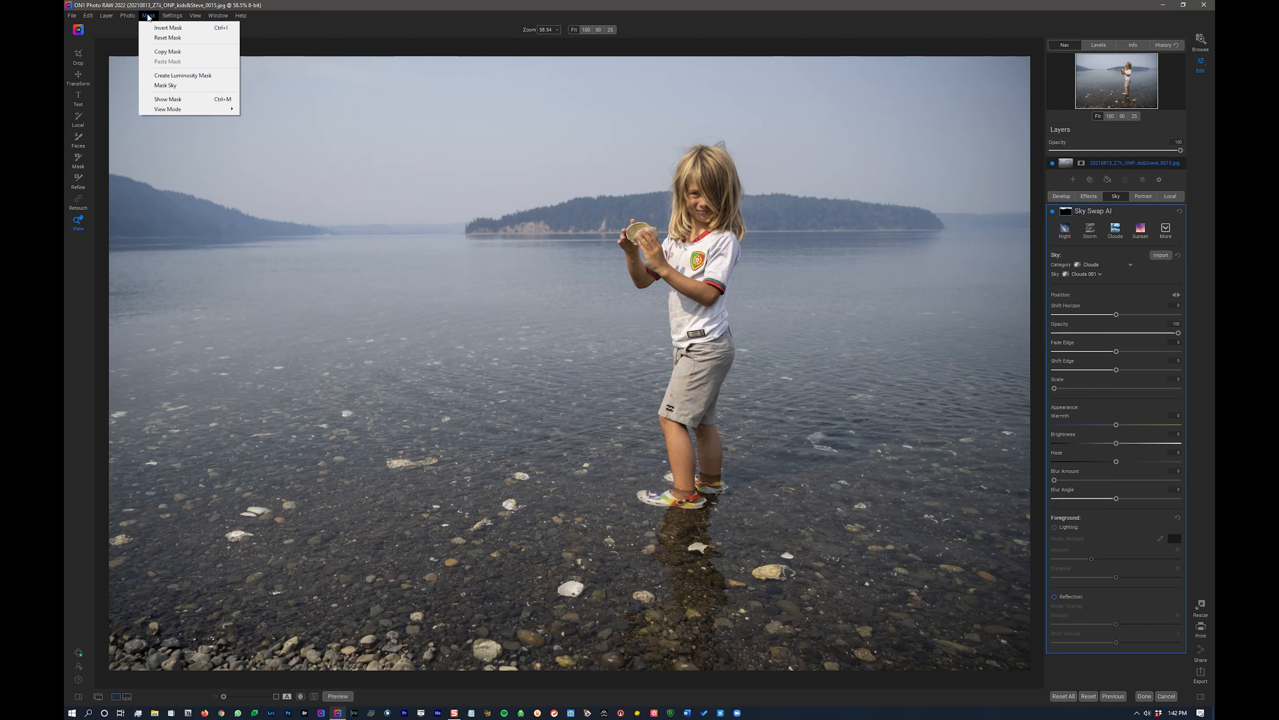
mouse_move(165, 86)
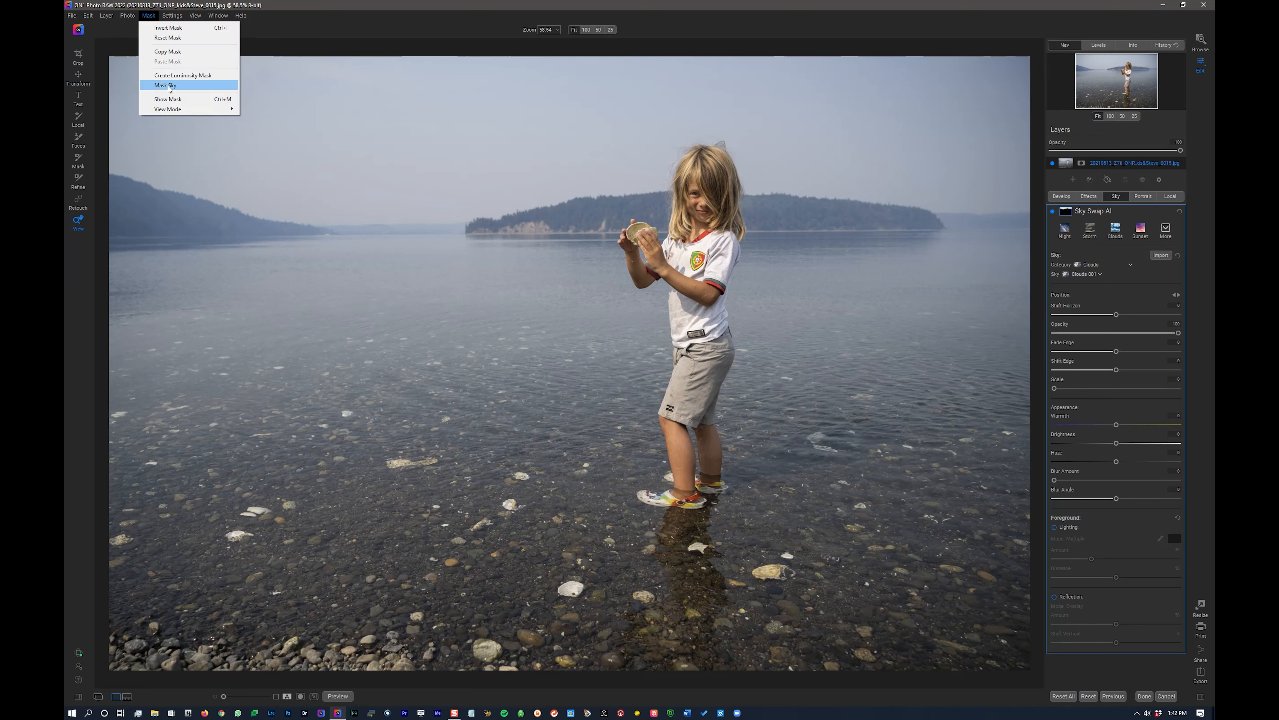
mouse_move(154, 16)
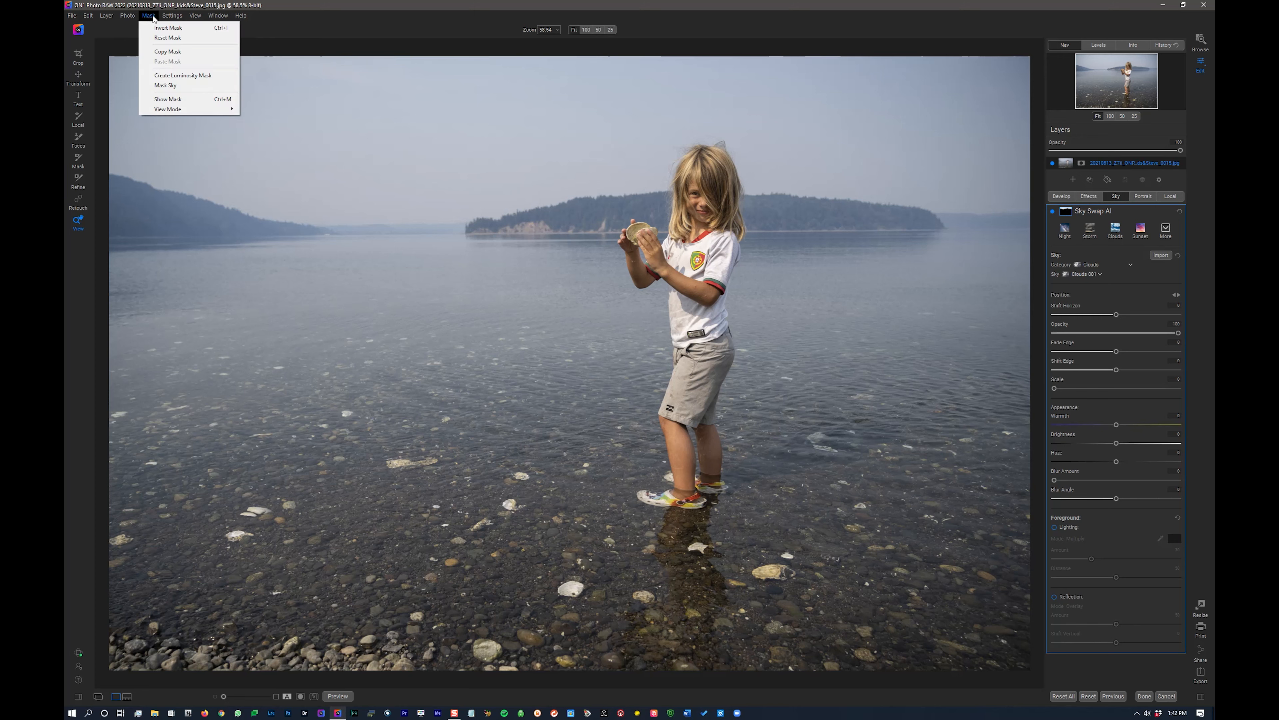
mouse_move(165, 85)
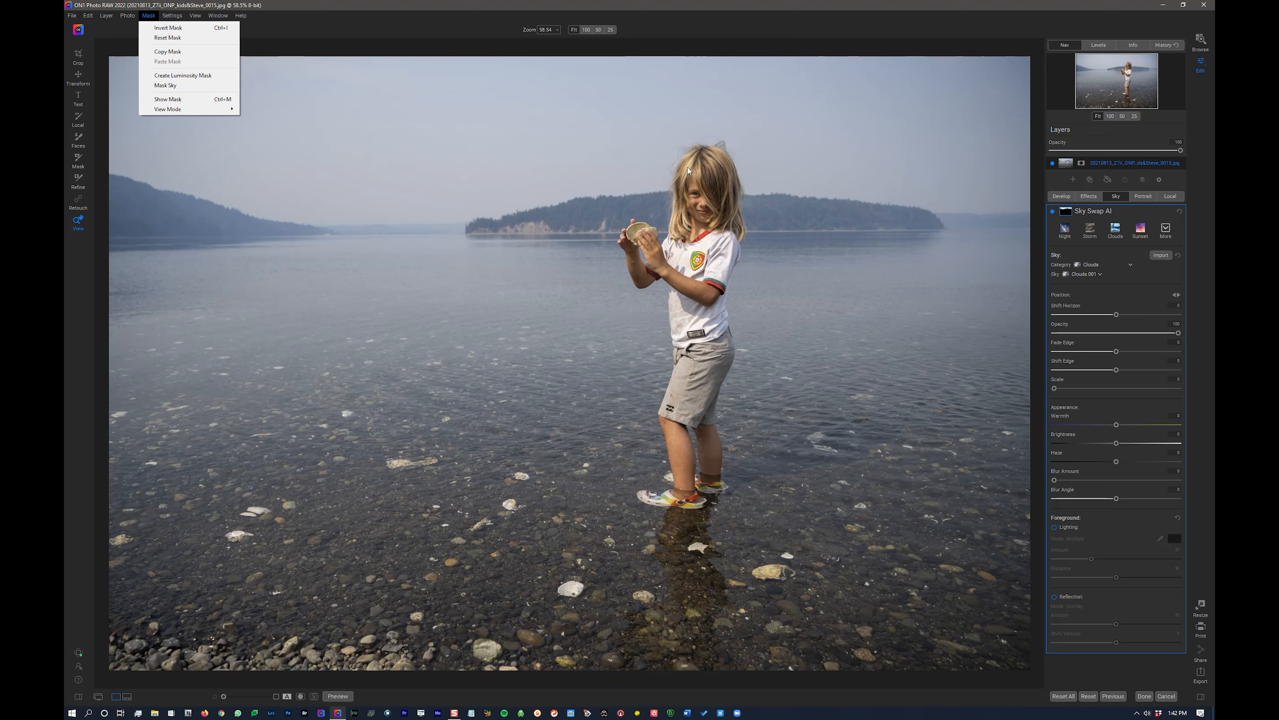
mouse_move(443, 243)
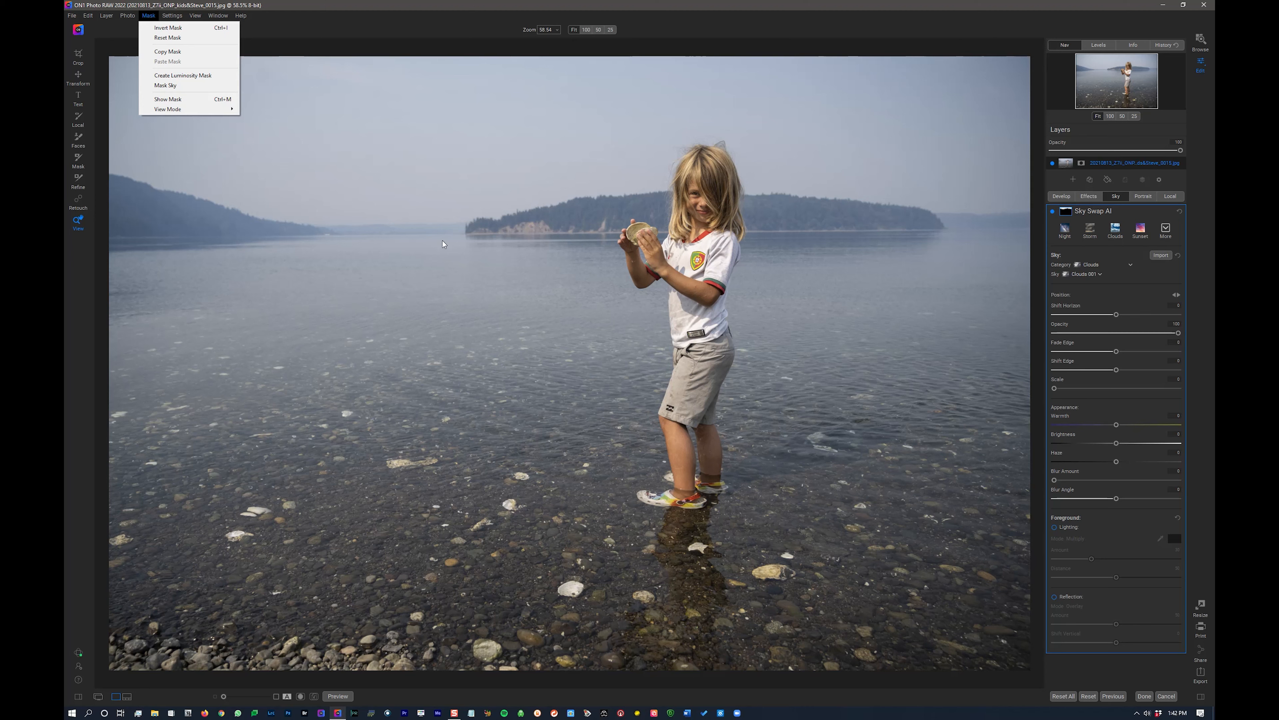
mouse_move(789, 212)
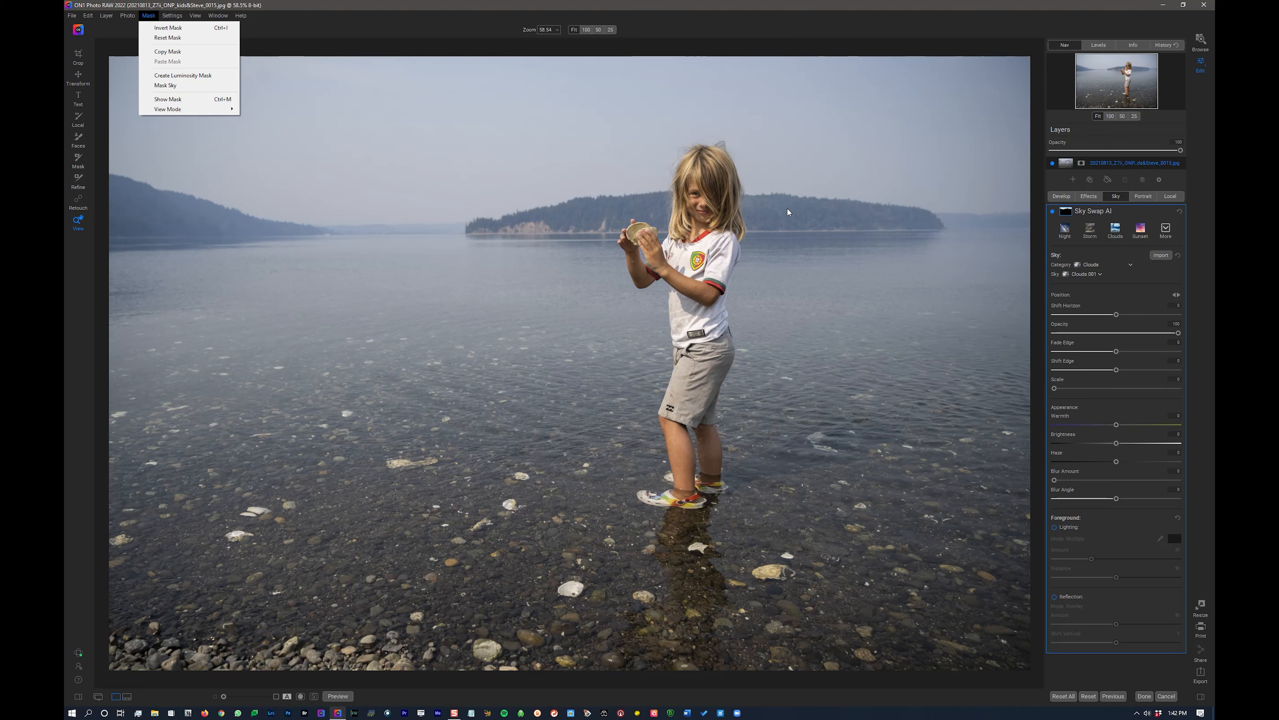
left_click(241, 15)
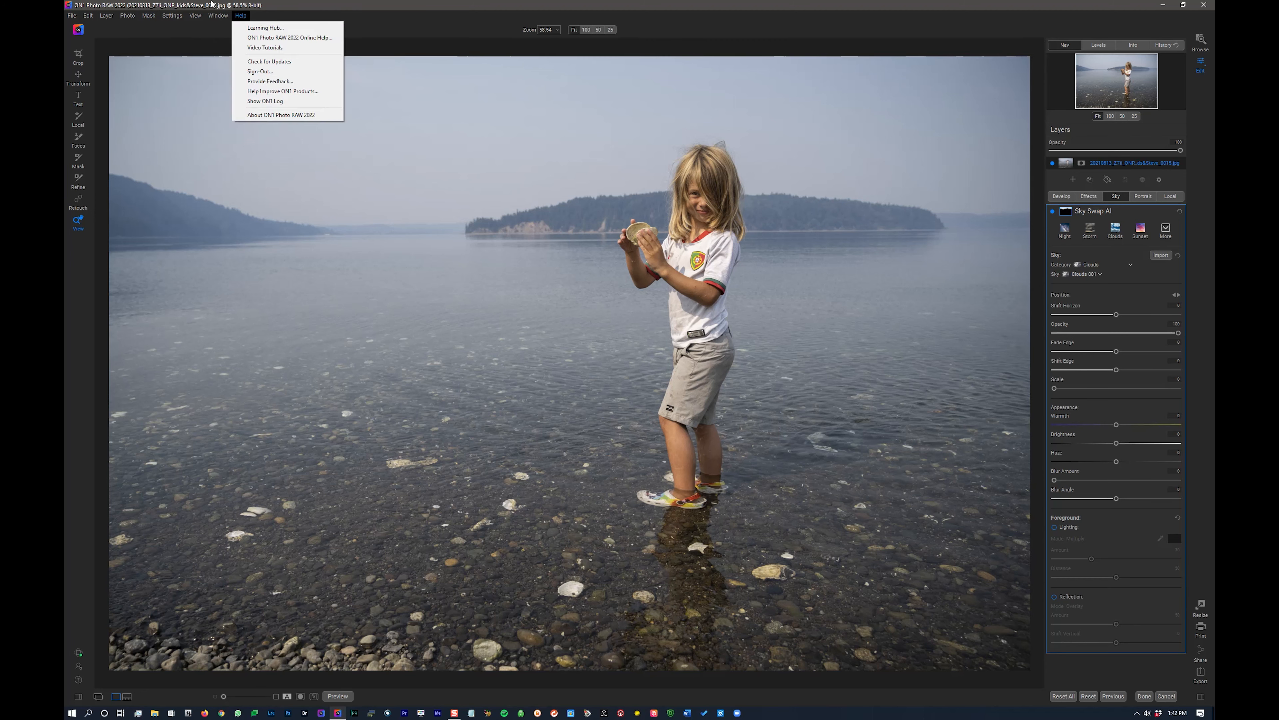
left_click(200, 50)
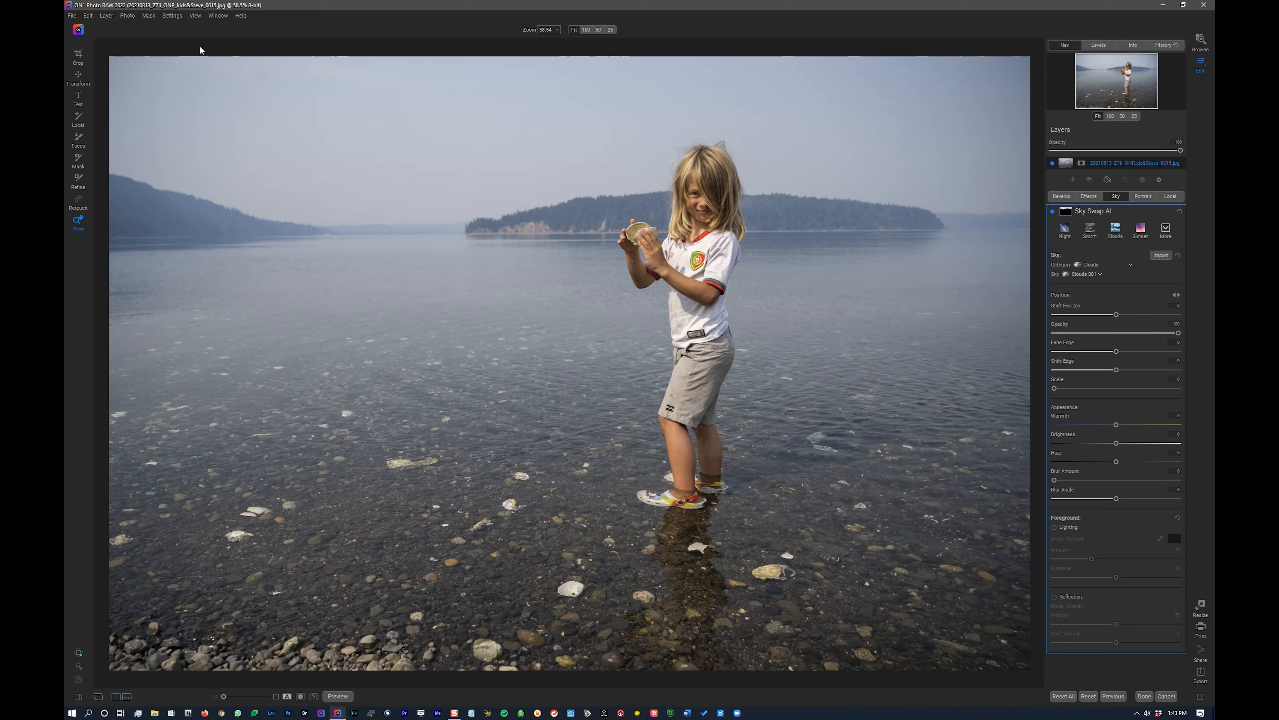
mouse_move(700, 331)
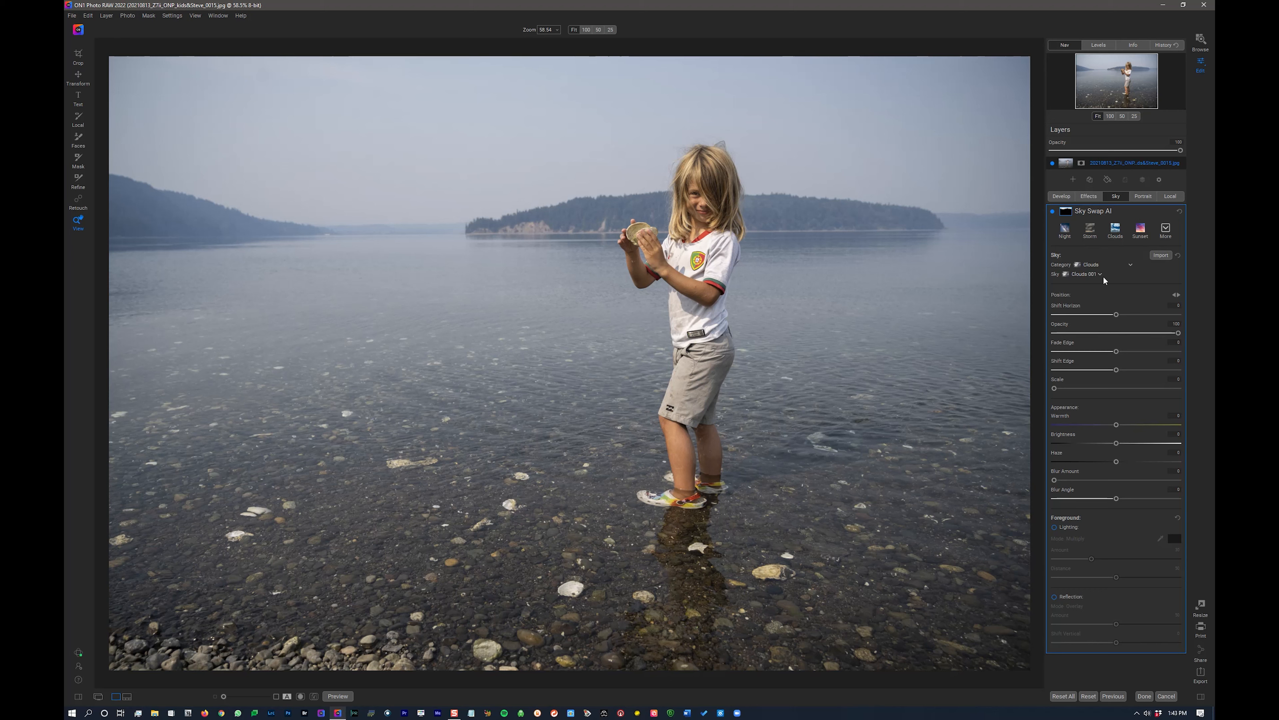
mouse_move(1099, 279)
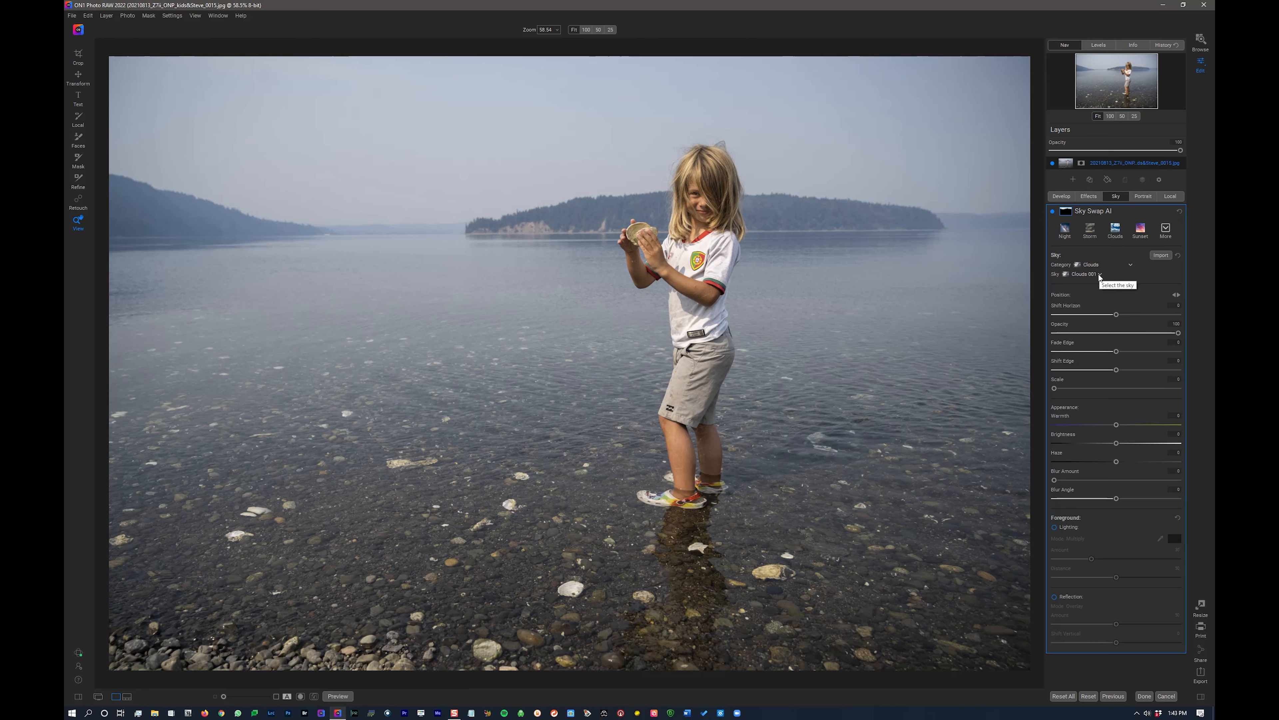
mouse_move(1107, 266)
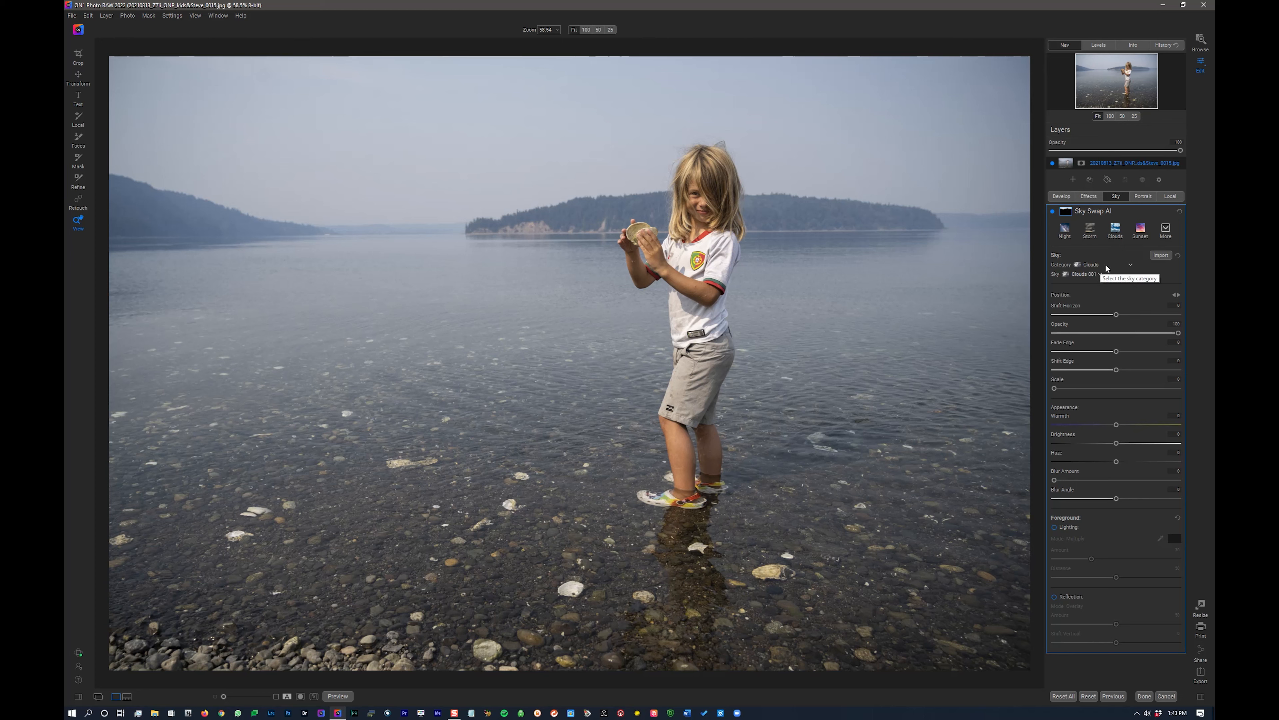
- Choose the 2021 Palouse Skies category in Sky Swap AI and list its skies
left_click(1089, 264)
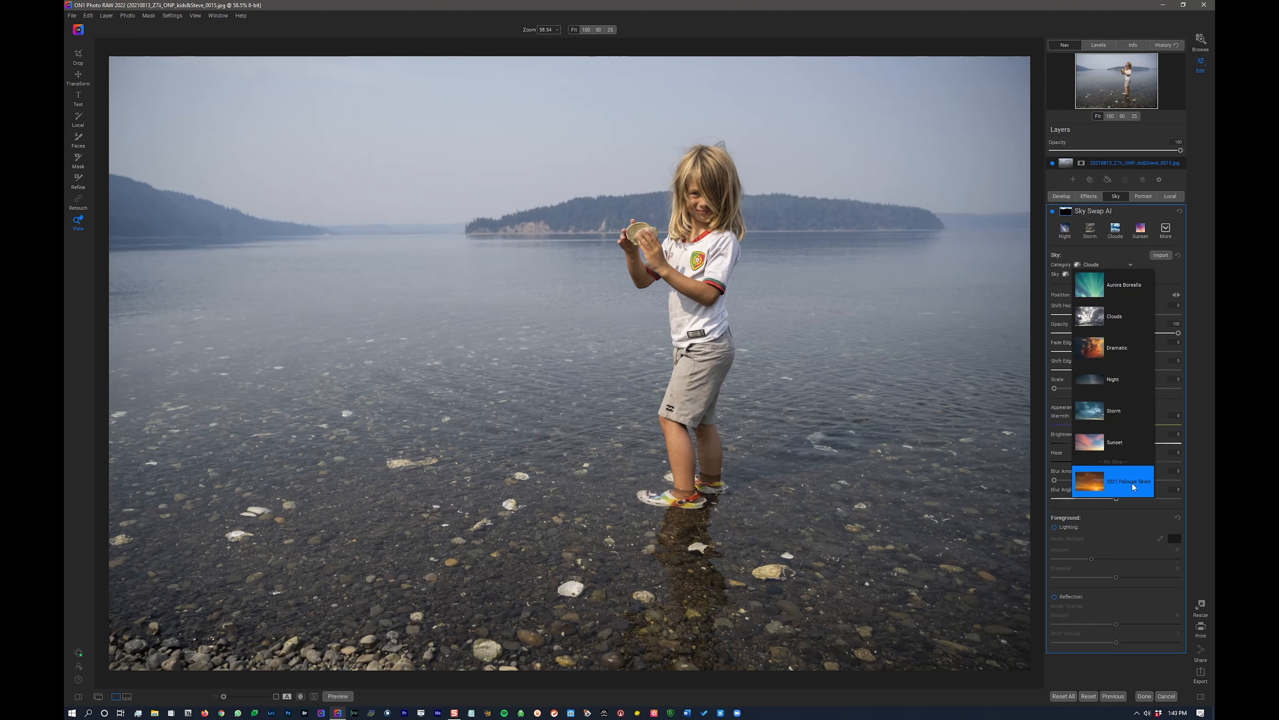
left_click(1115, 481)
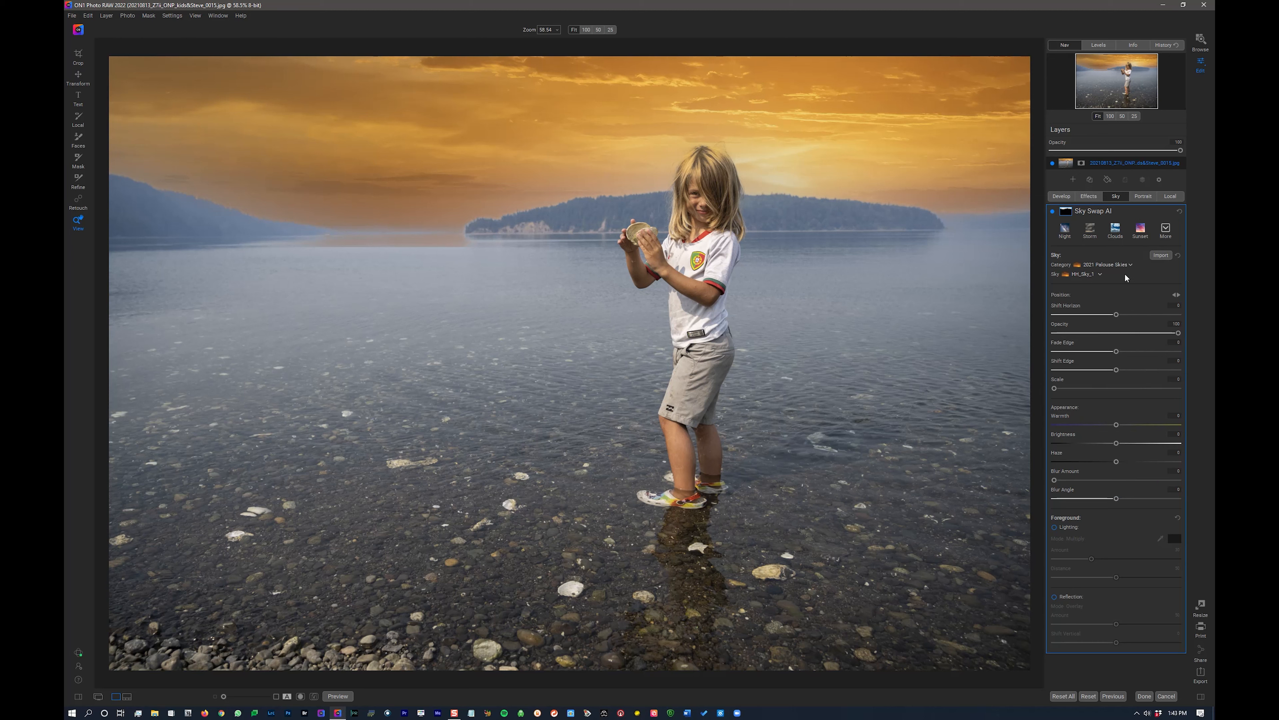
mouse_move(1113, 279)
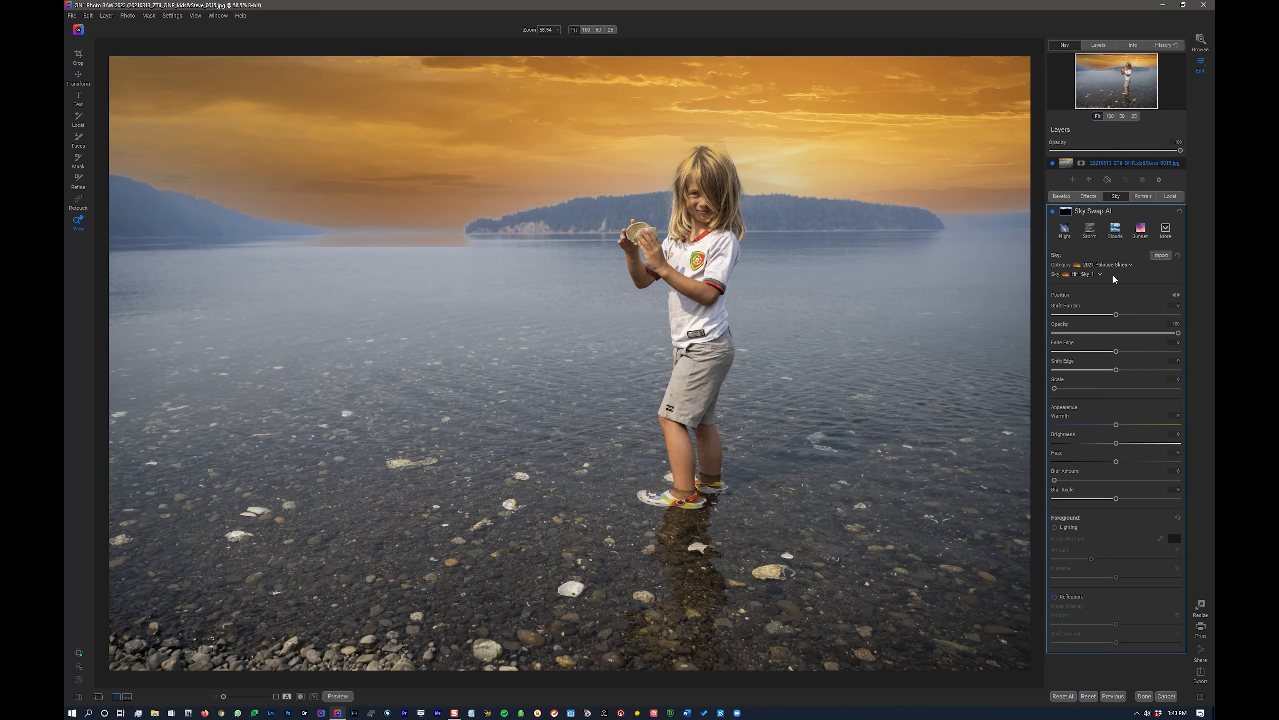
left_click(1089, 273)
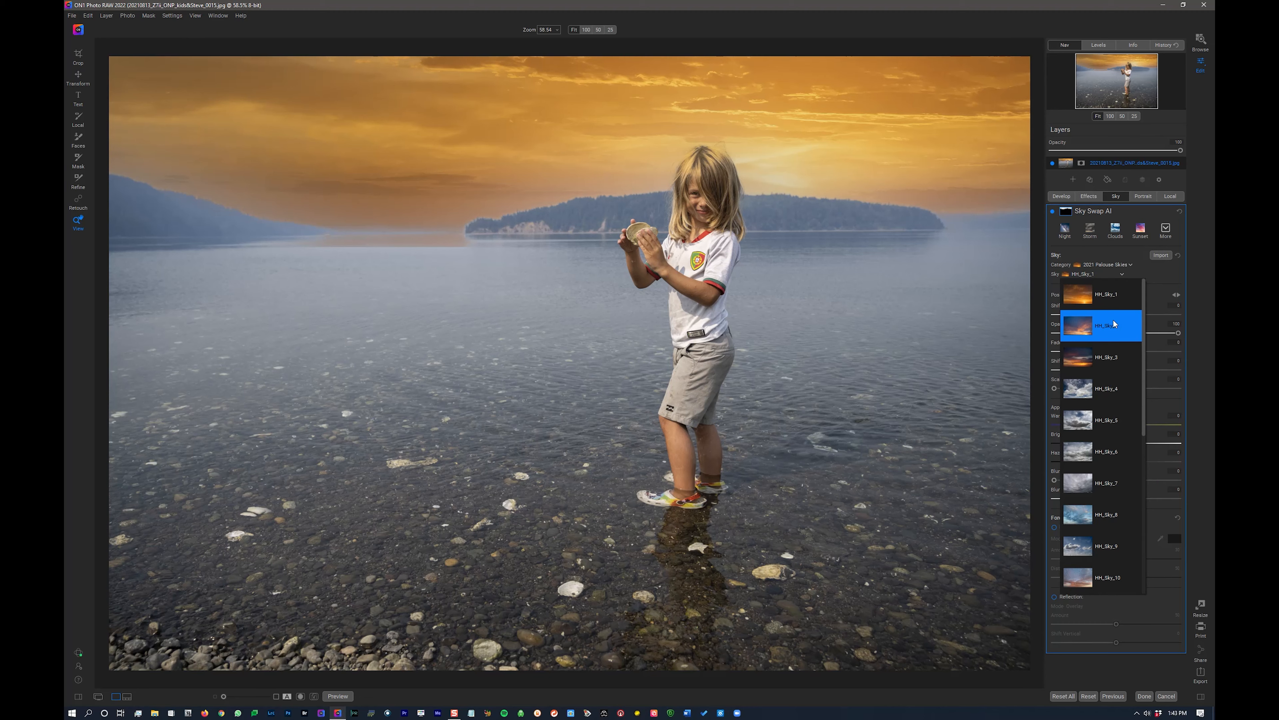
- Sample HH_Sky_2 and HH_Sky_3, then apply the cloudy daytime RL_palouse_skies-2 sky
left_click(1106, 327)
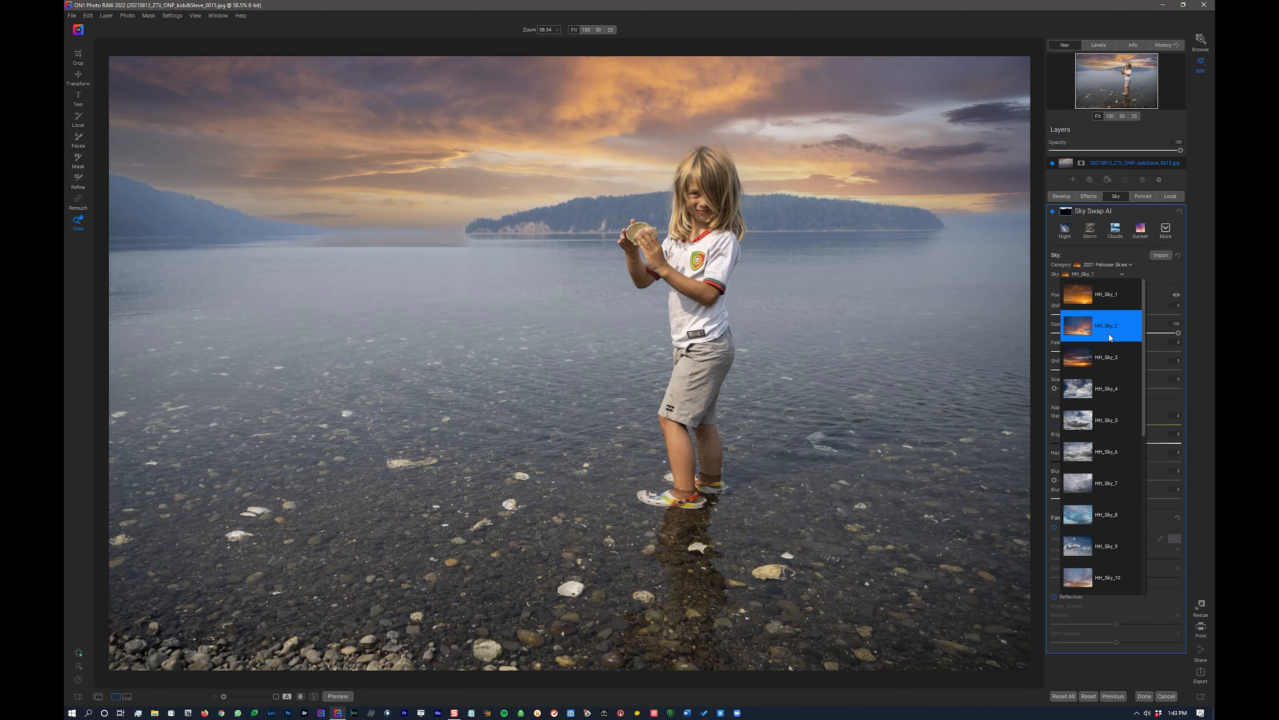
mouse_move(1147, 352)
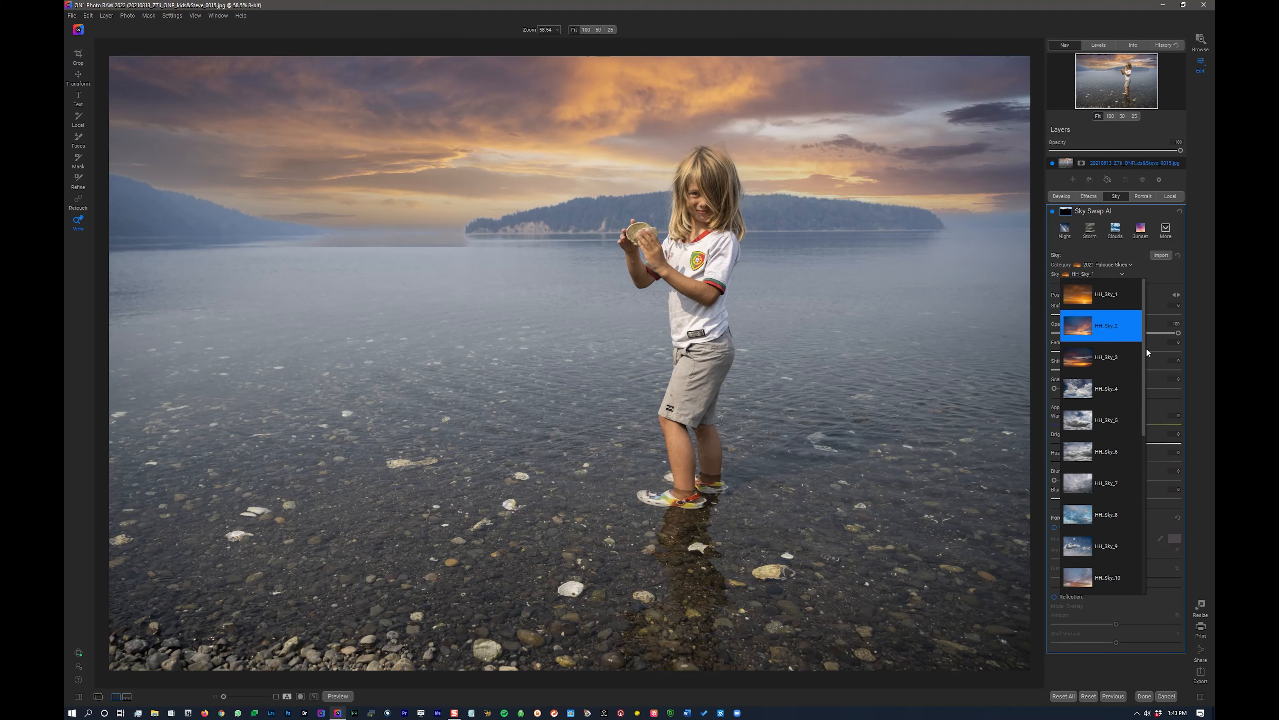
left_click(1105, 356)
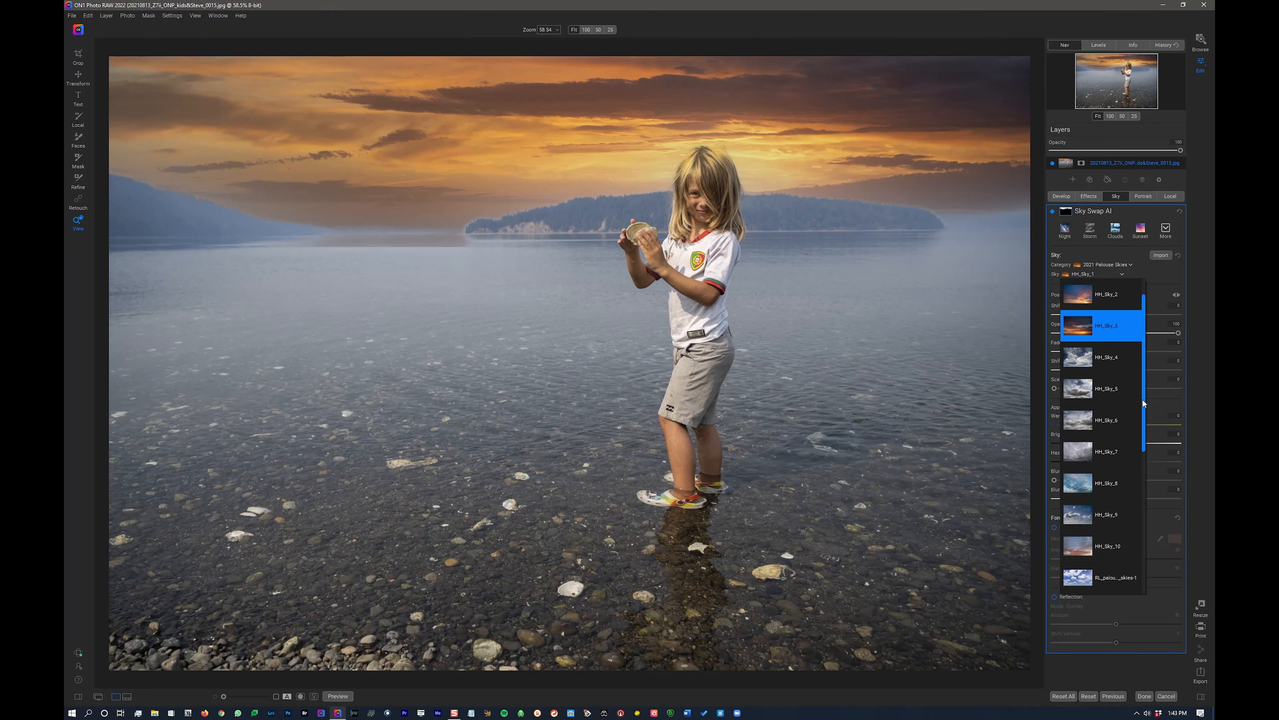
scroll("down", 3)
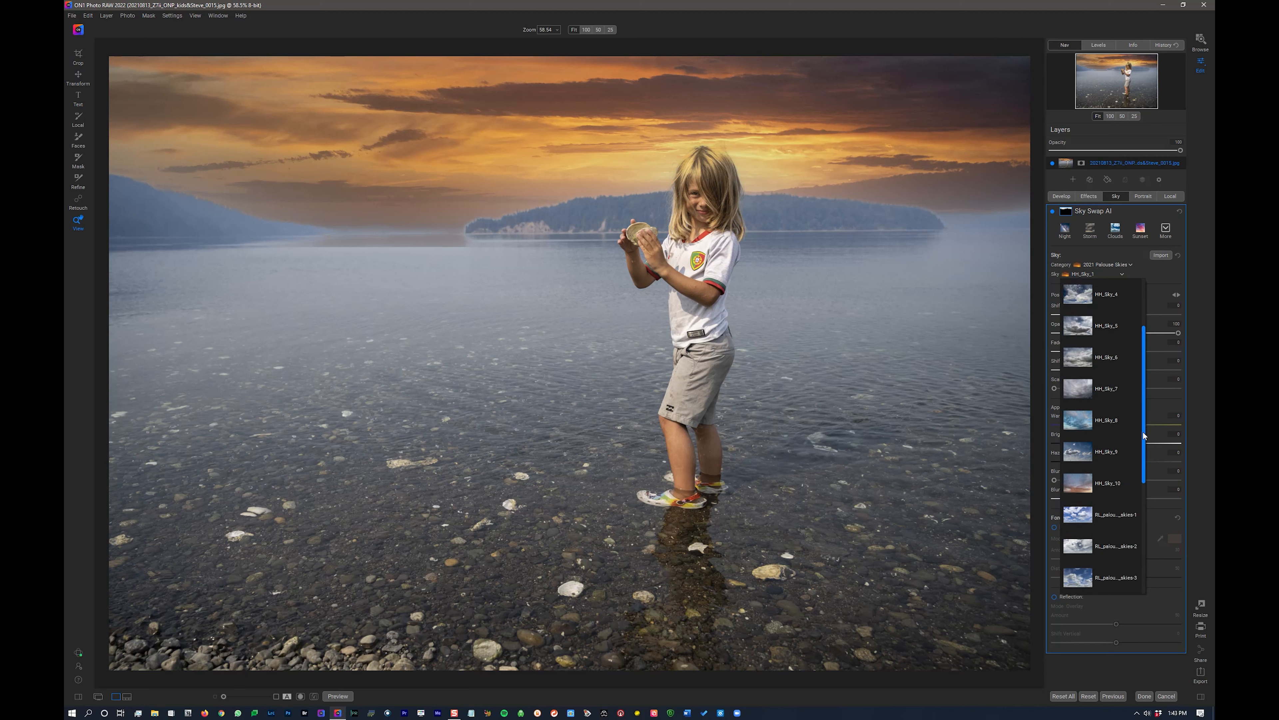
scroll("down", 3)
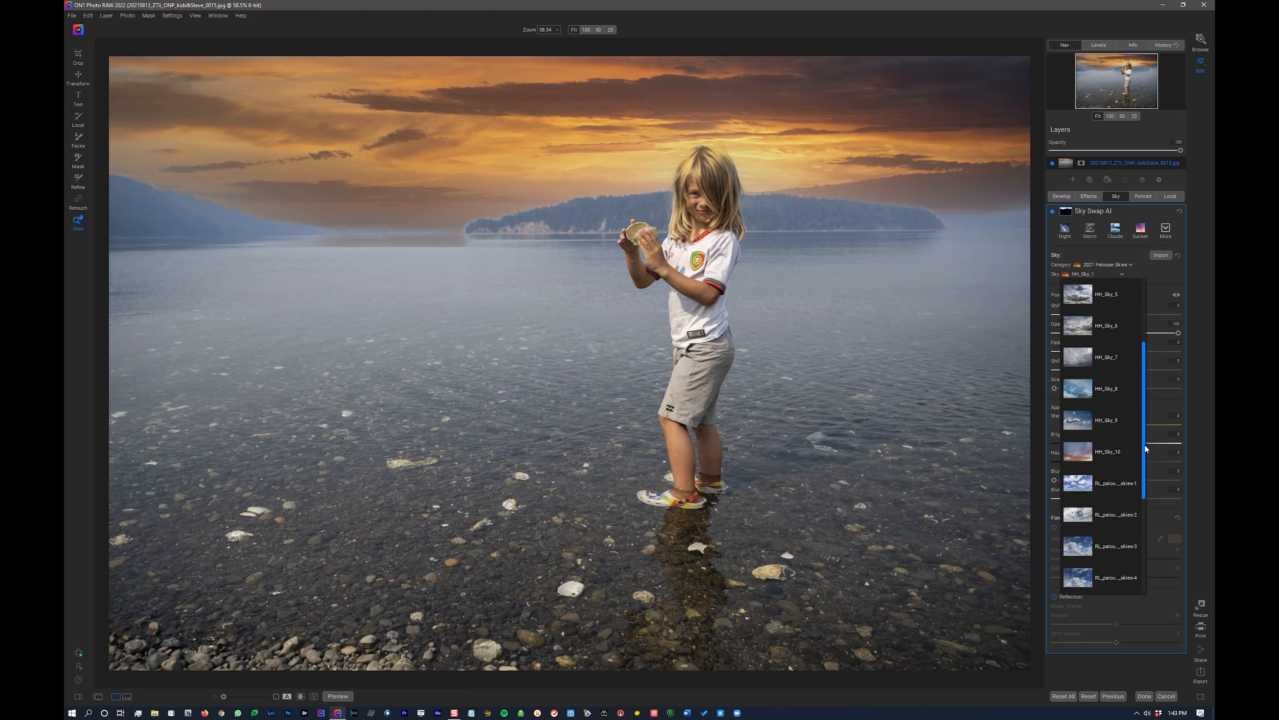
scroll("down", 3)
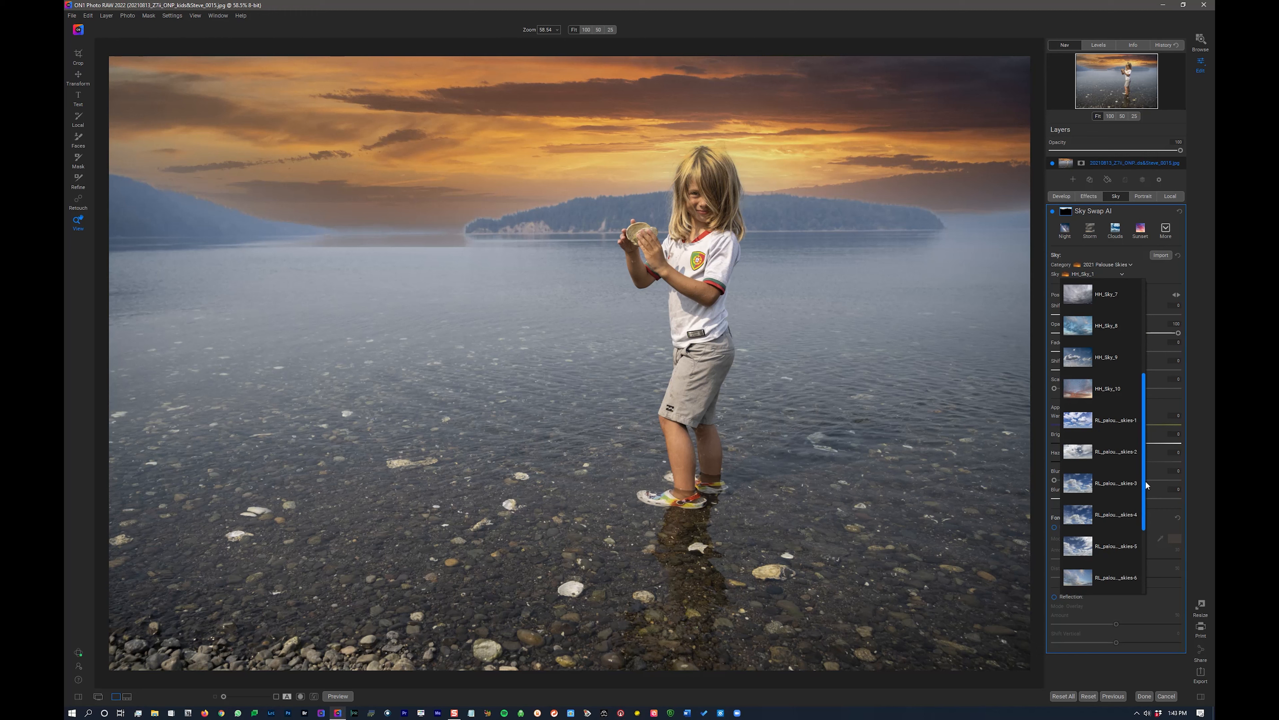
scroll("down", 3)
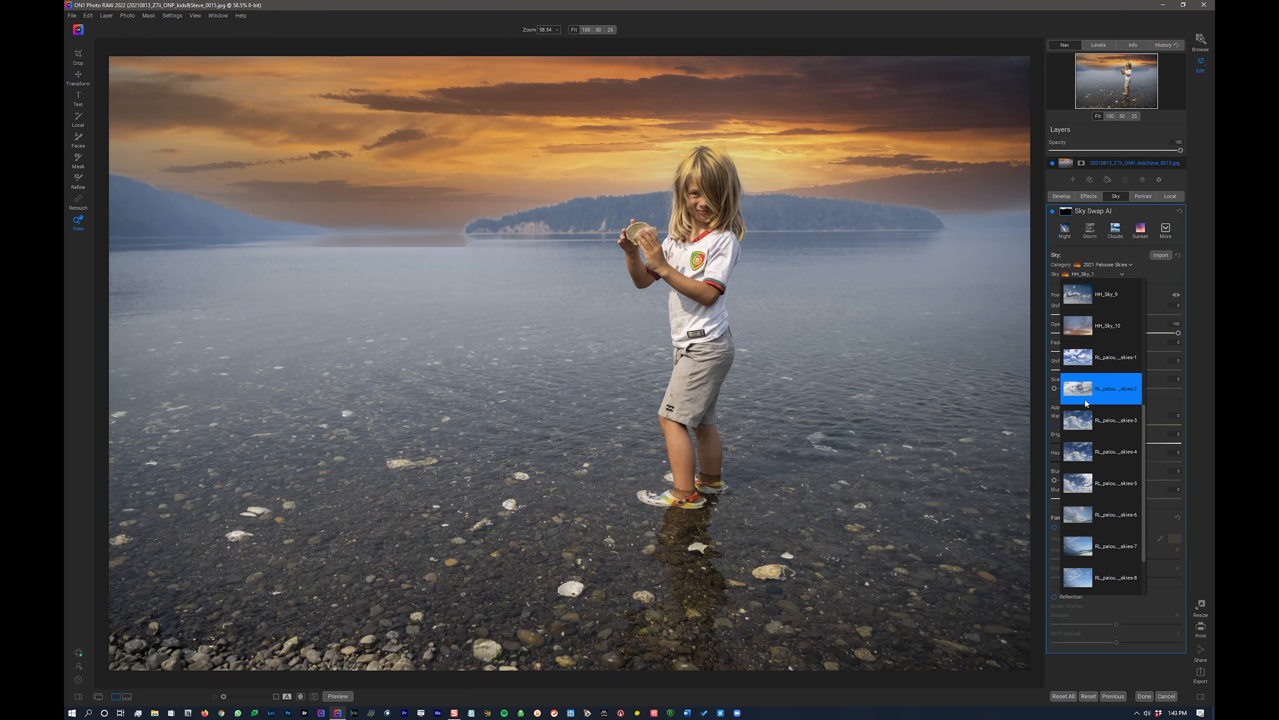
left_click(1116, 386)
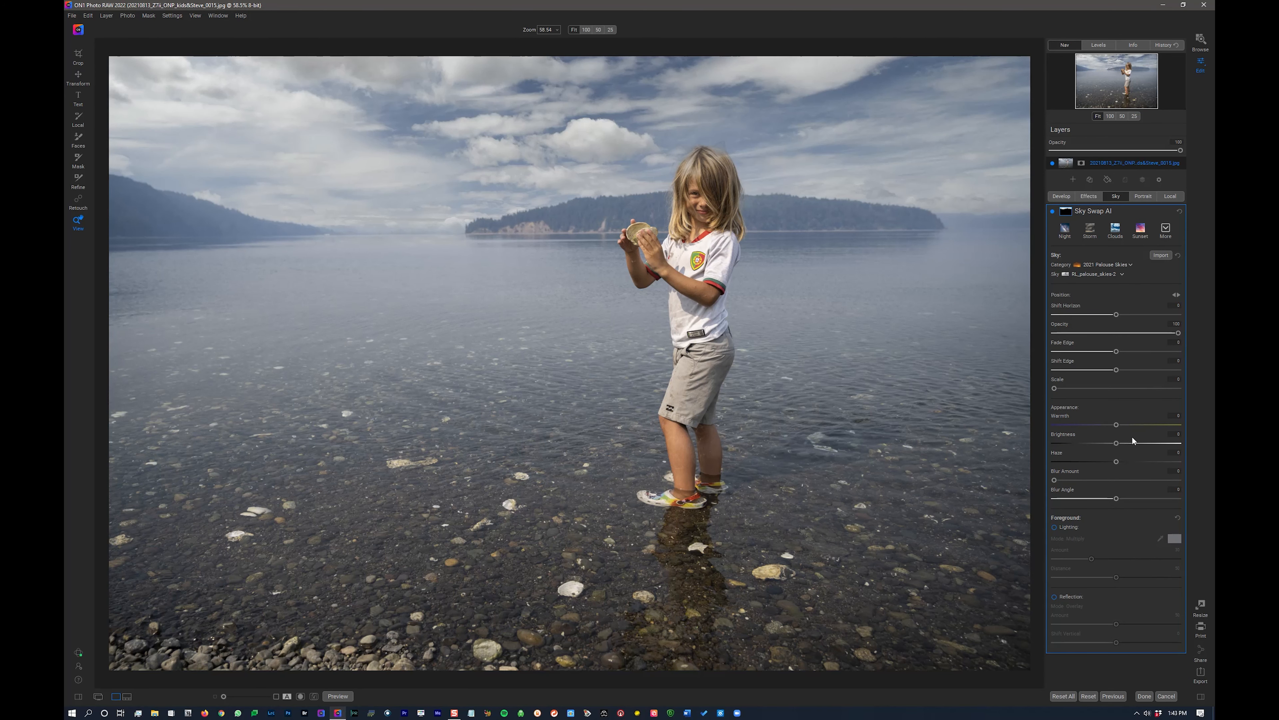
mouse_move(1133, 441)
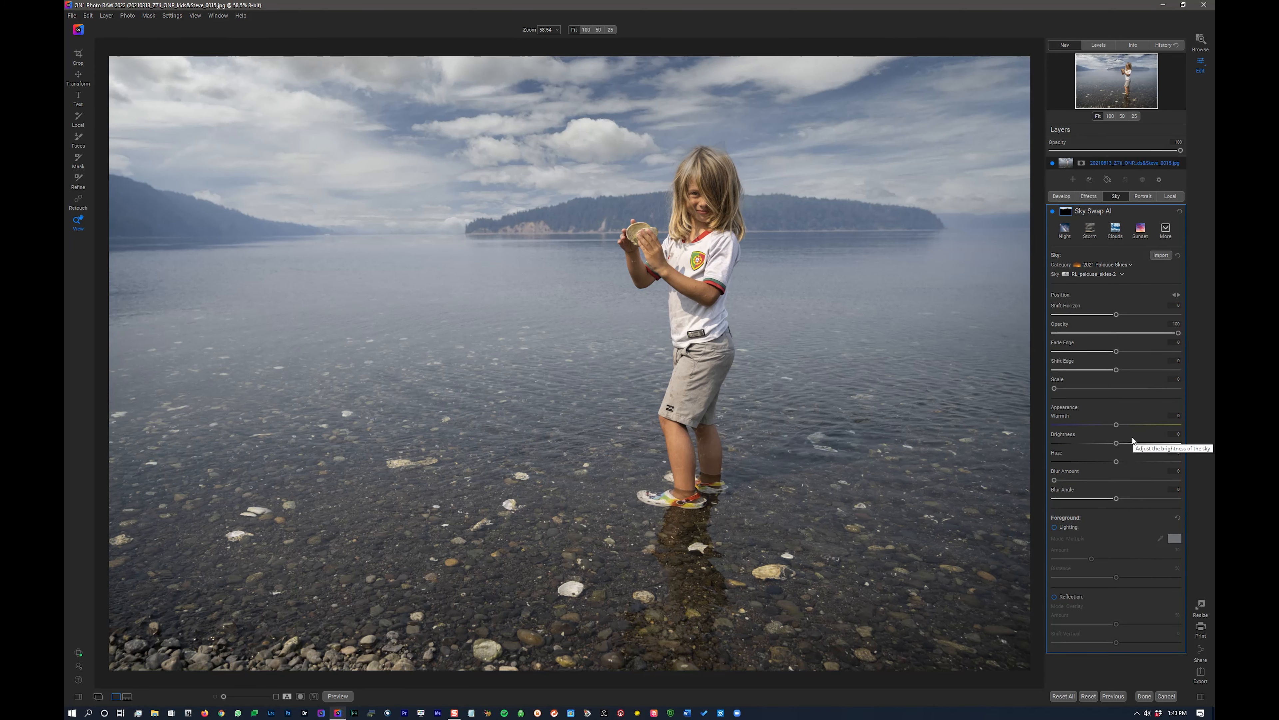
mouse_move(1111, 322)
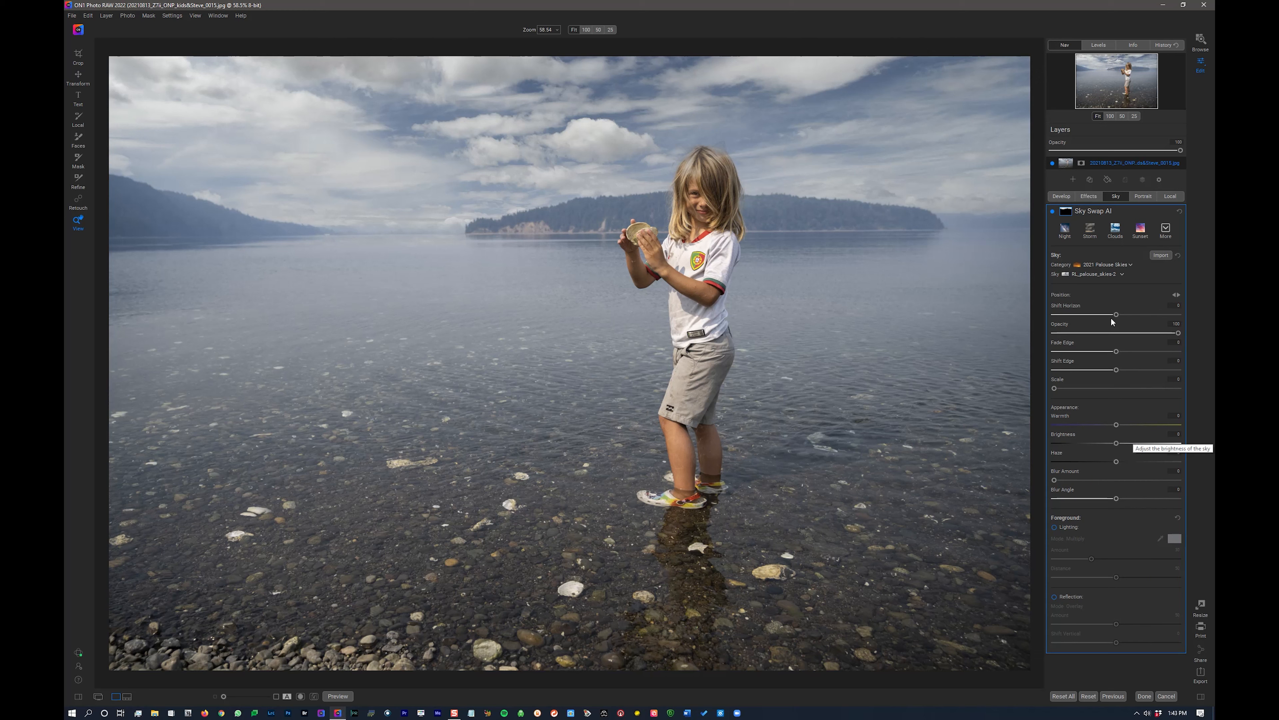
- Sample other Palouse skies and settle on the bright puffy-cloud RL_palouse_skies-5 sky
left_click(1123, 273)
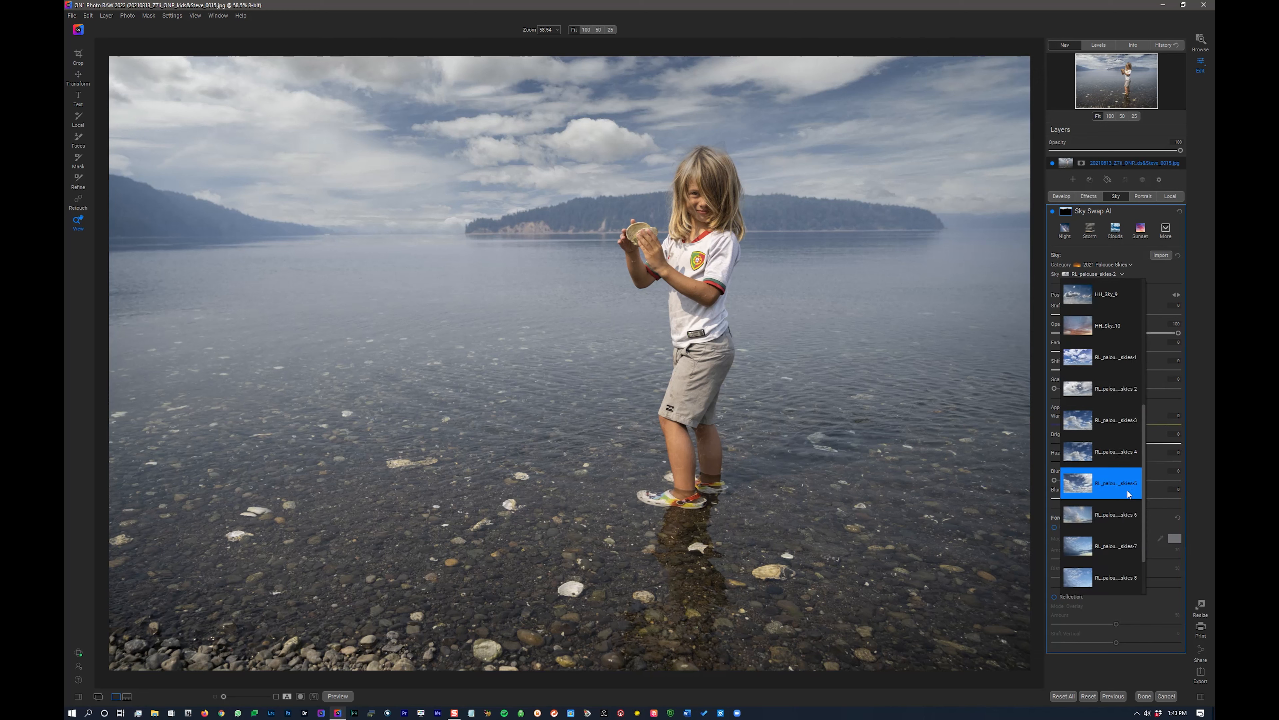
mouse_move(1130, 483)
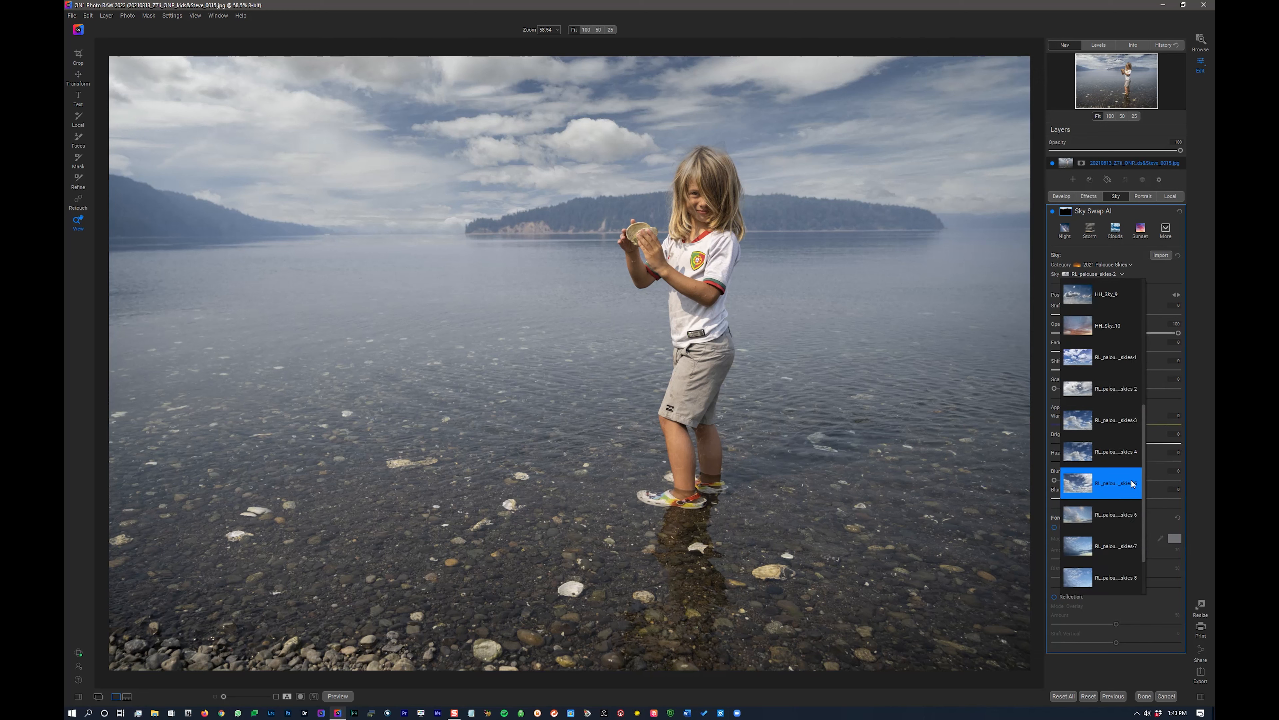
left_click(1115, 482)
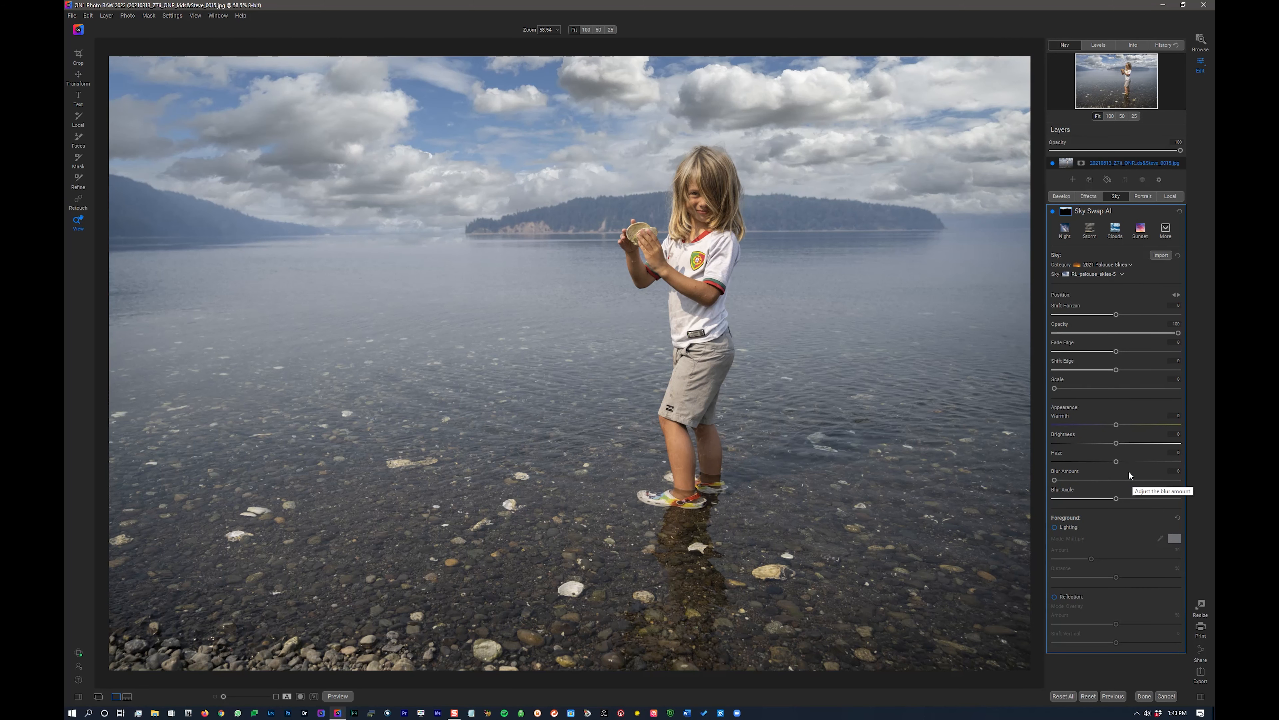
mouse_move(1116, 443)
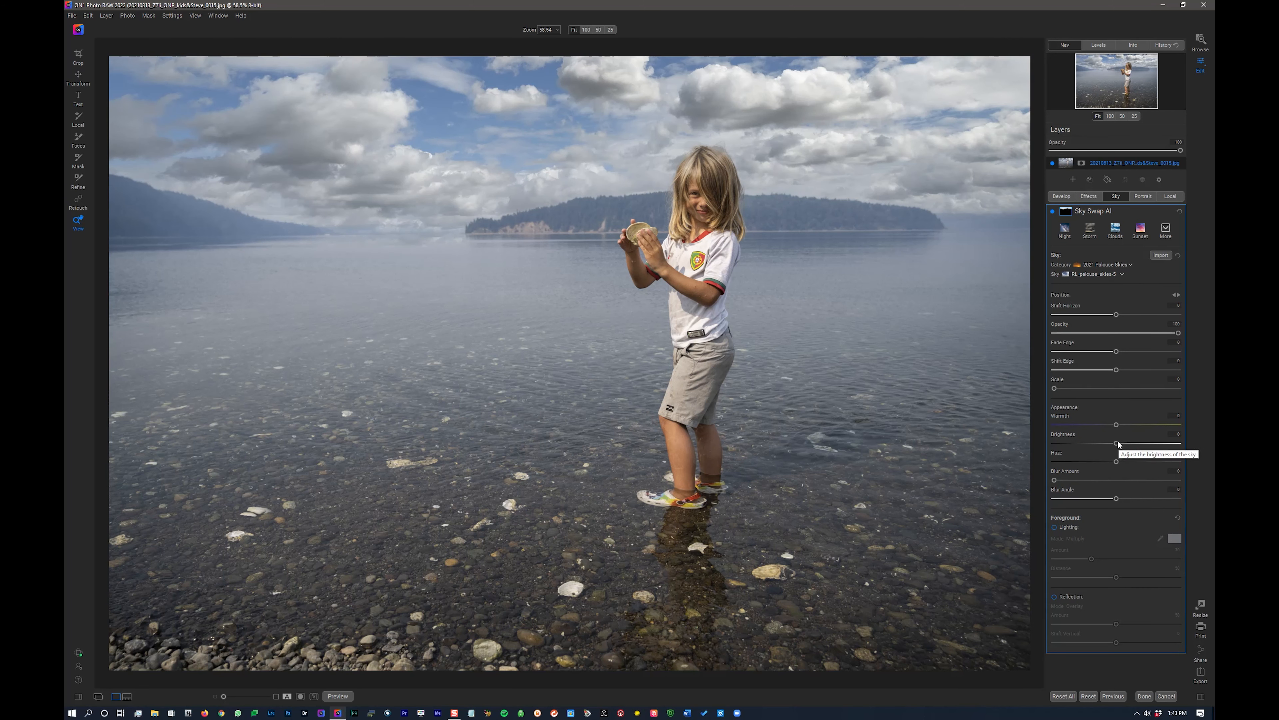
mouse_move(1122, 352)
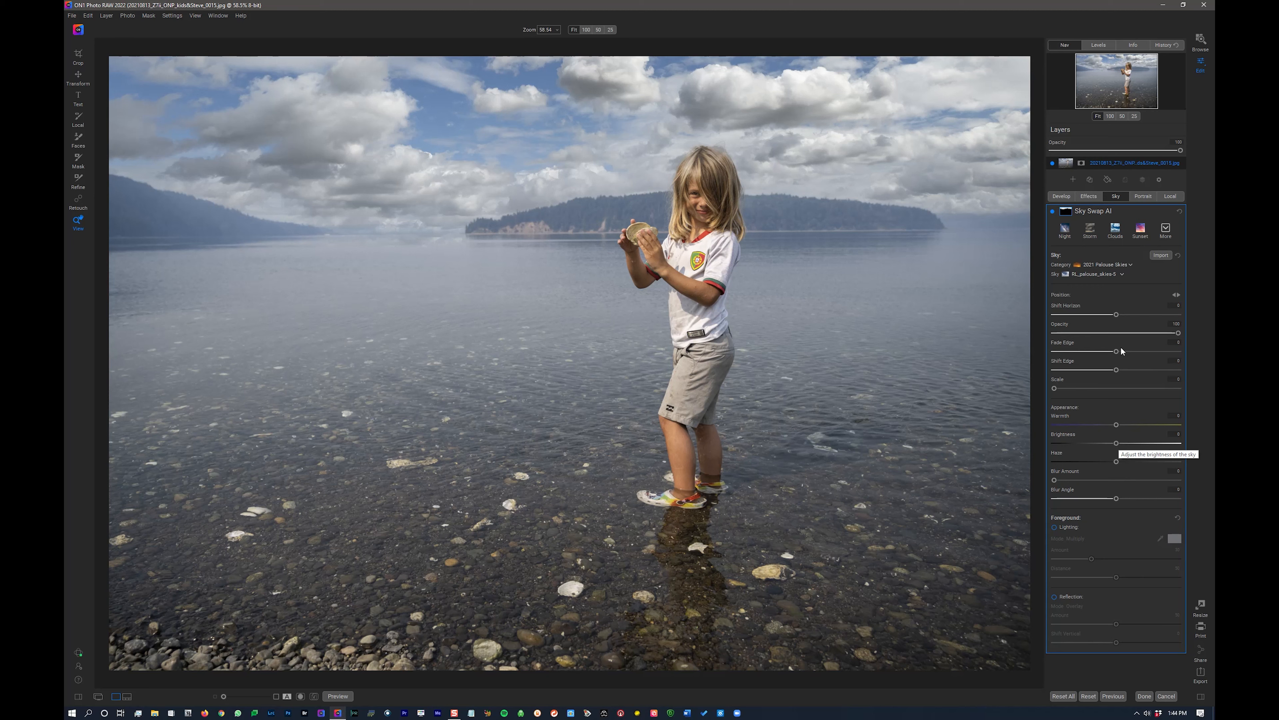
left_click(1090, 273)
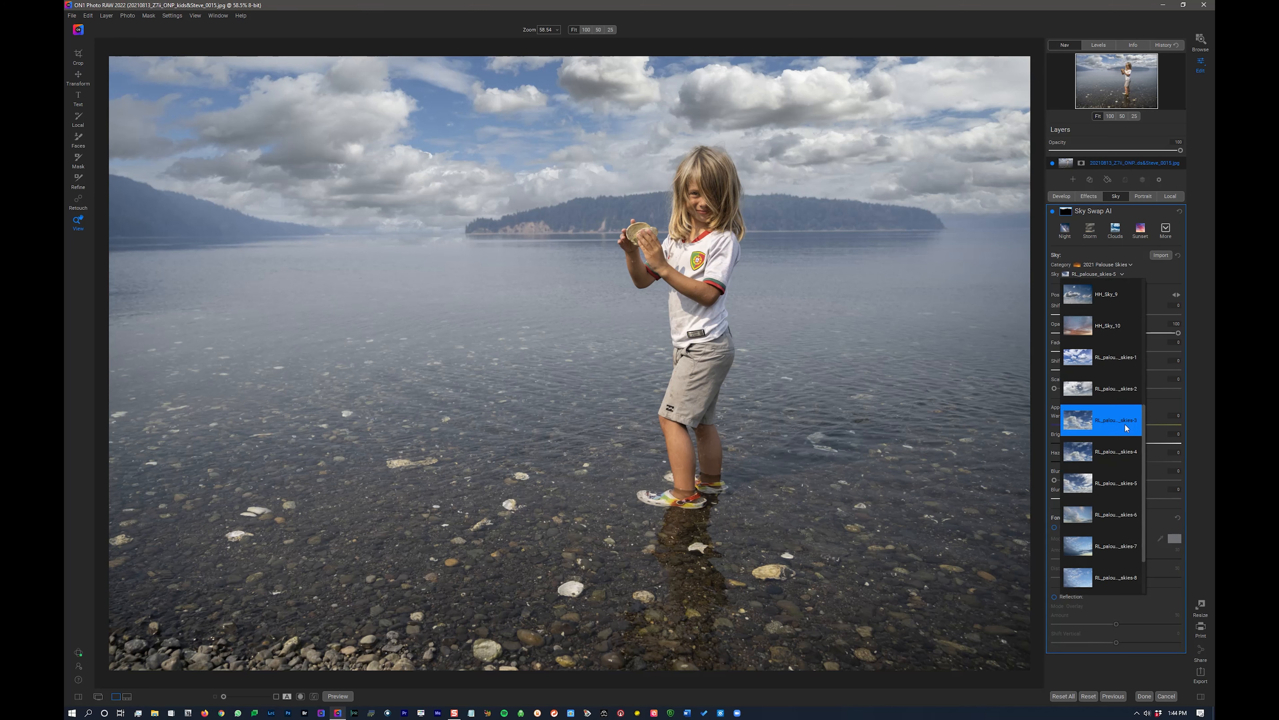
left_click(1101, 419)
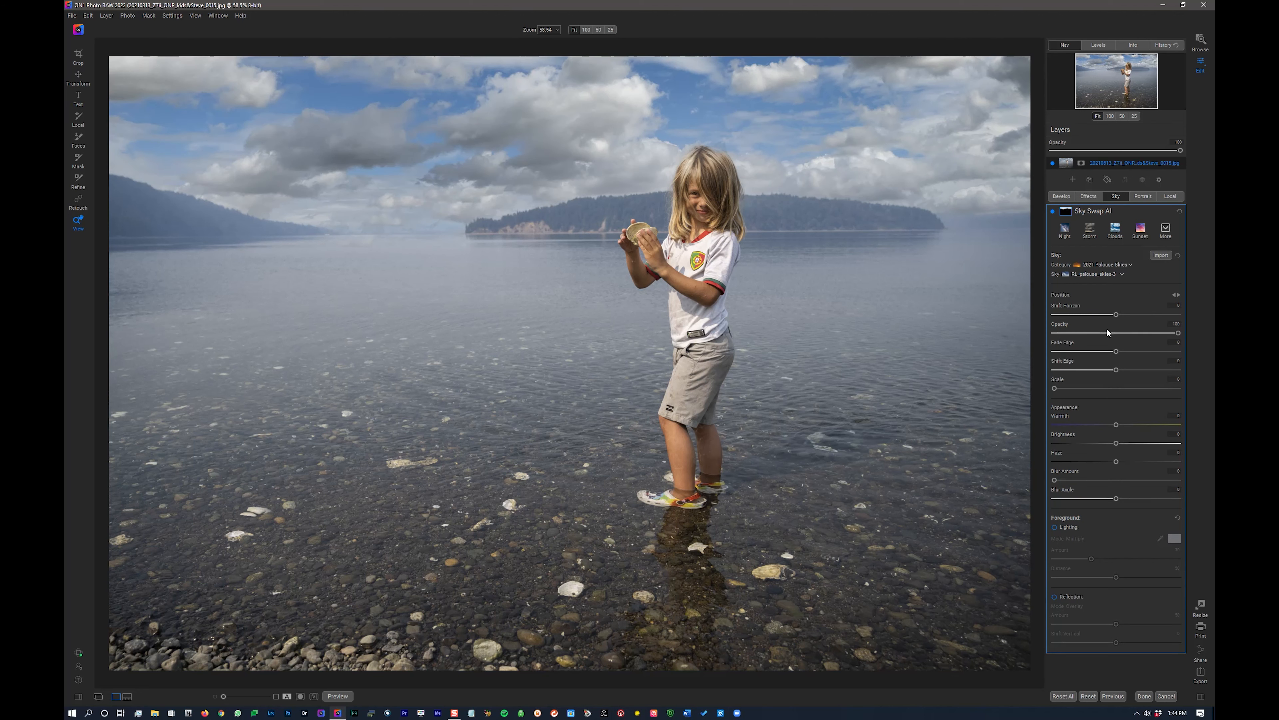
left_click(1101, 274)
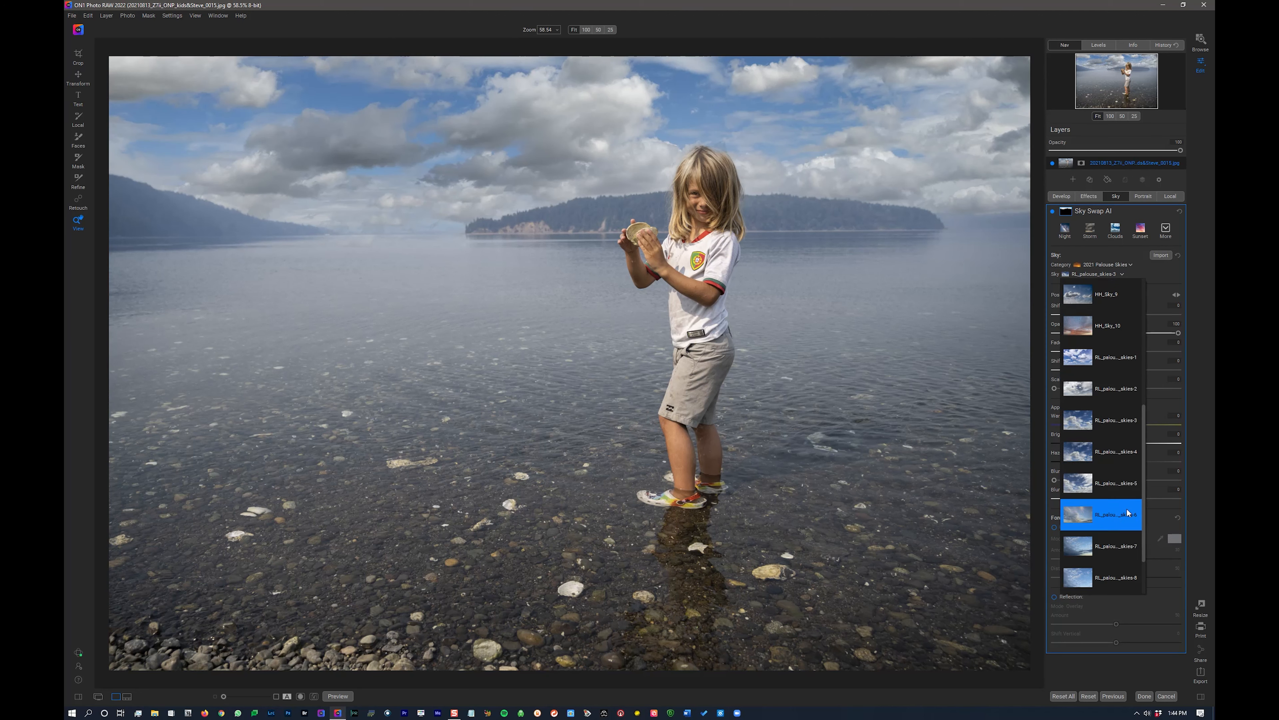
left_click(1116, 482)
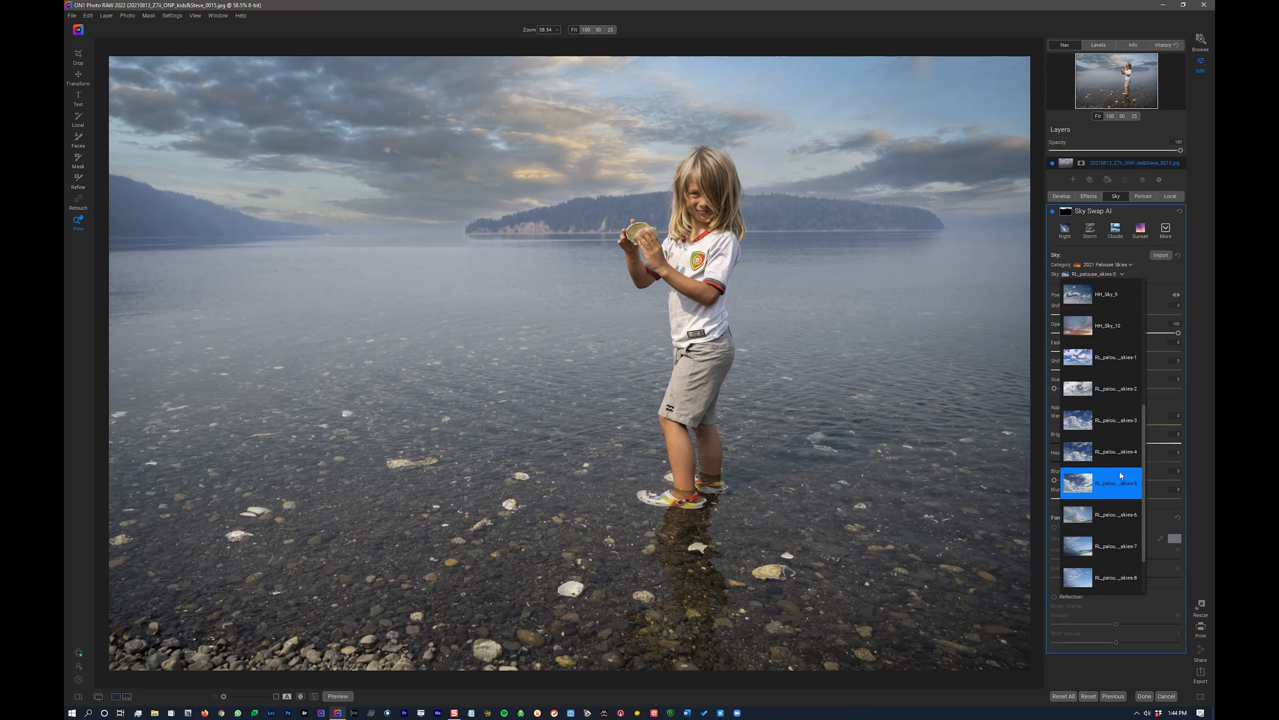
left_click(1116, 482)
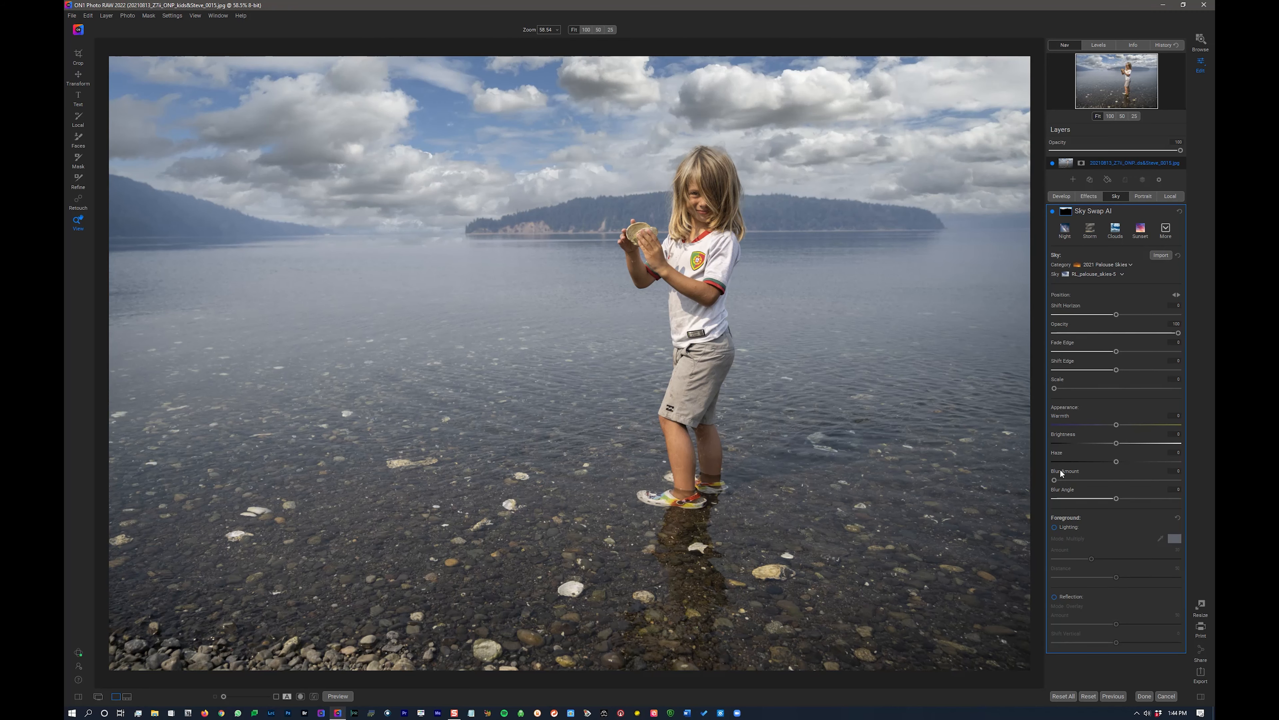
mouse_move(1080, 483)
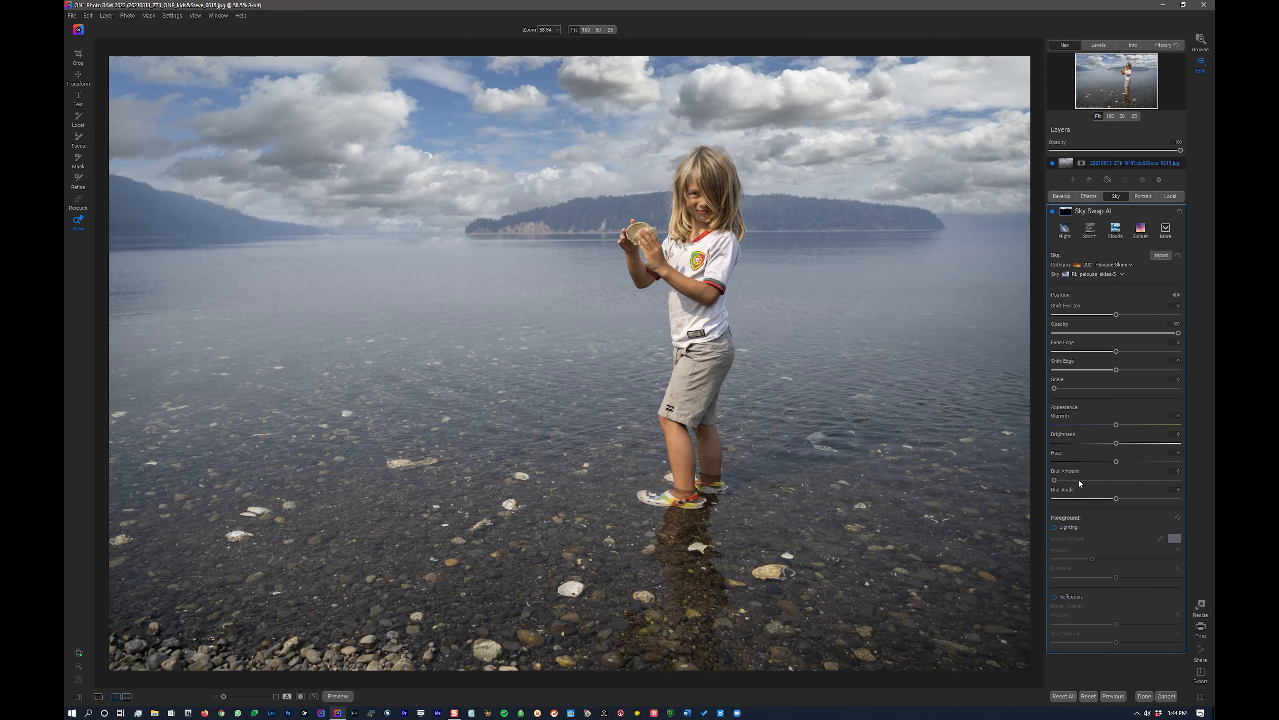
mouse_move(1135, 415)
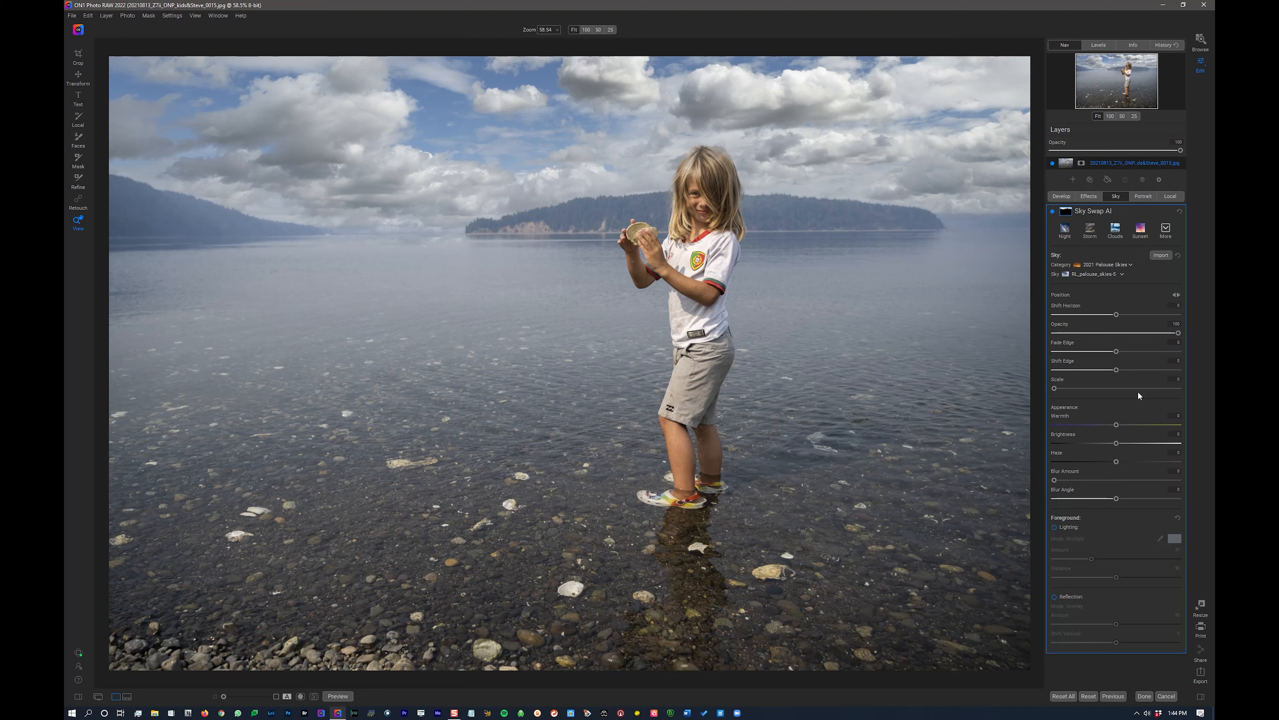
mouse_move(1138, 272)
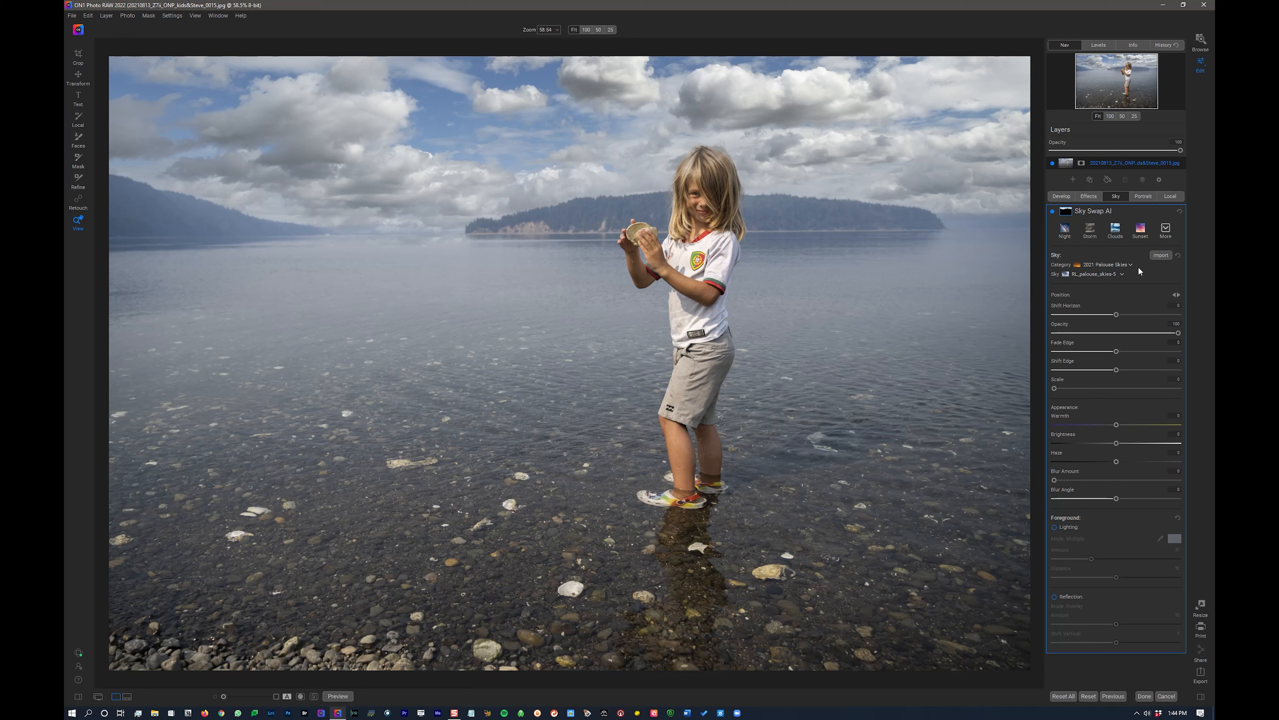
mouse_move(1094, 268)
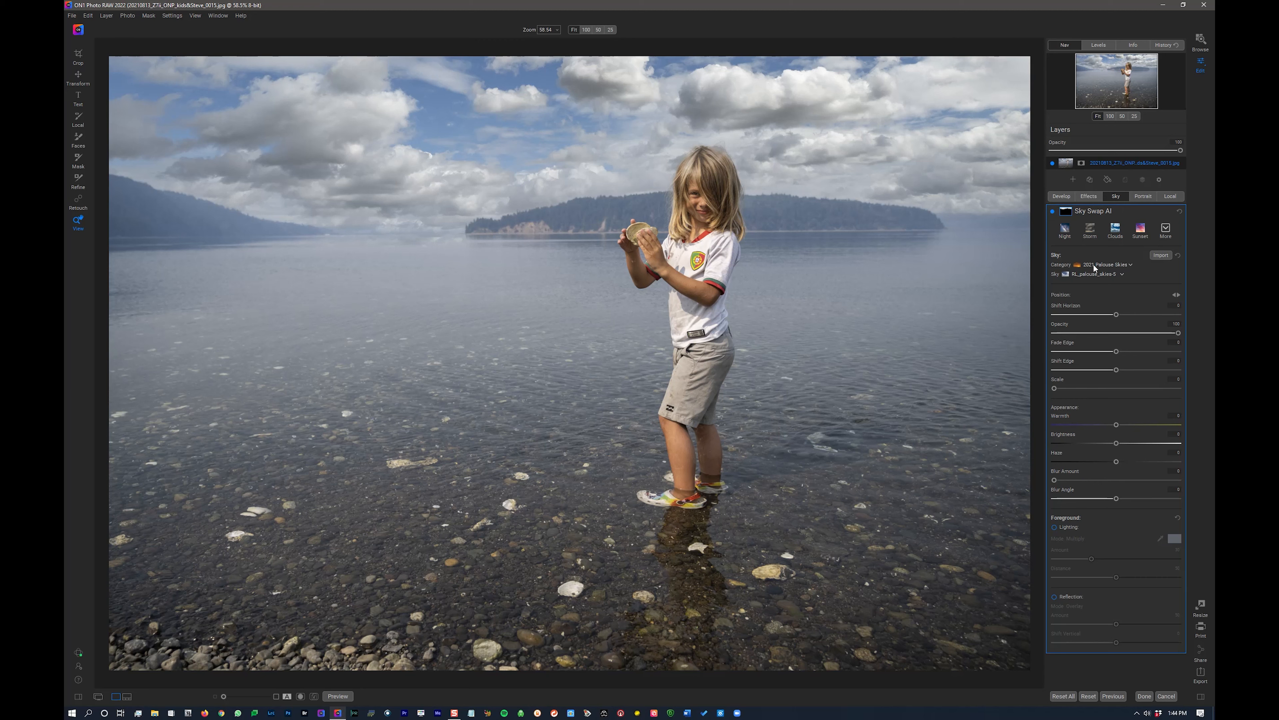
mouse_move(1090, 280)
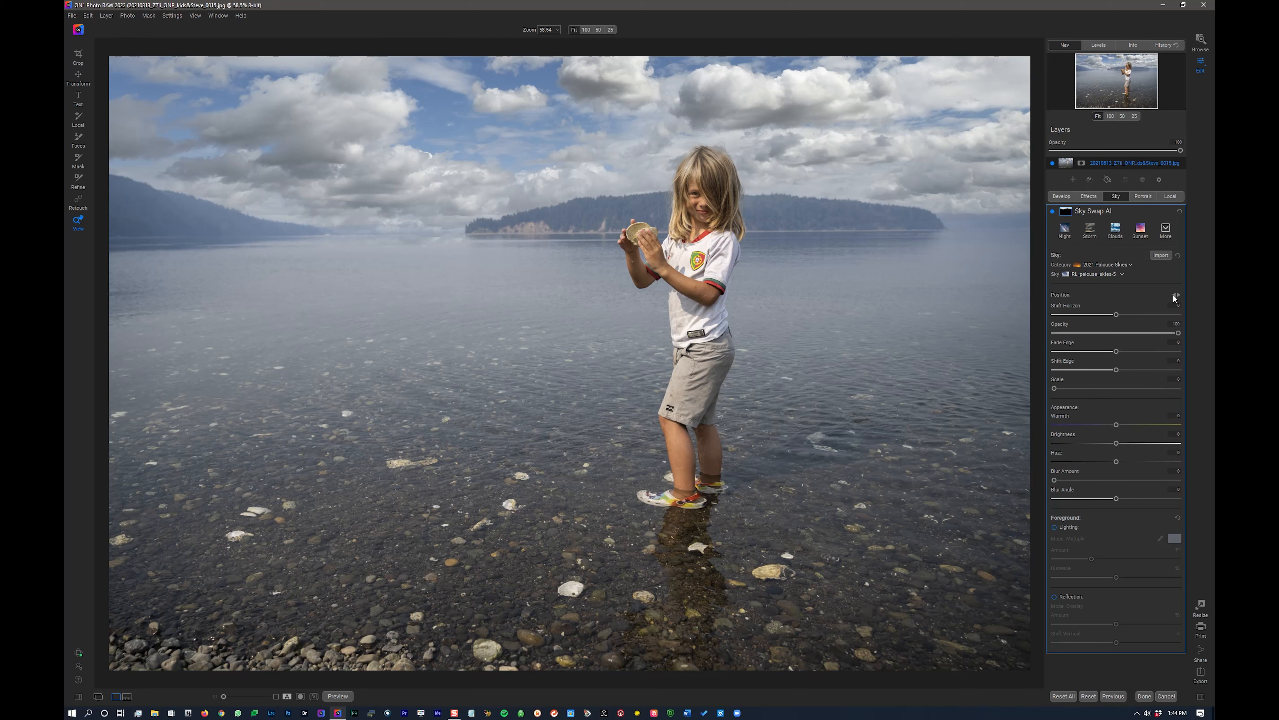
mouse_move(1175, 298)
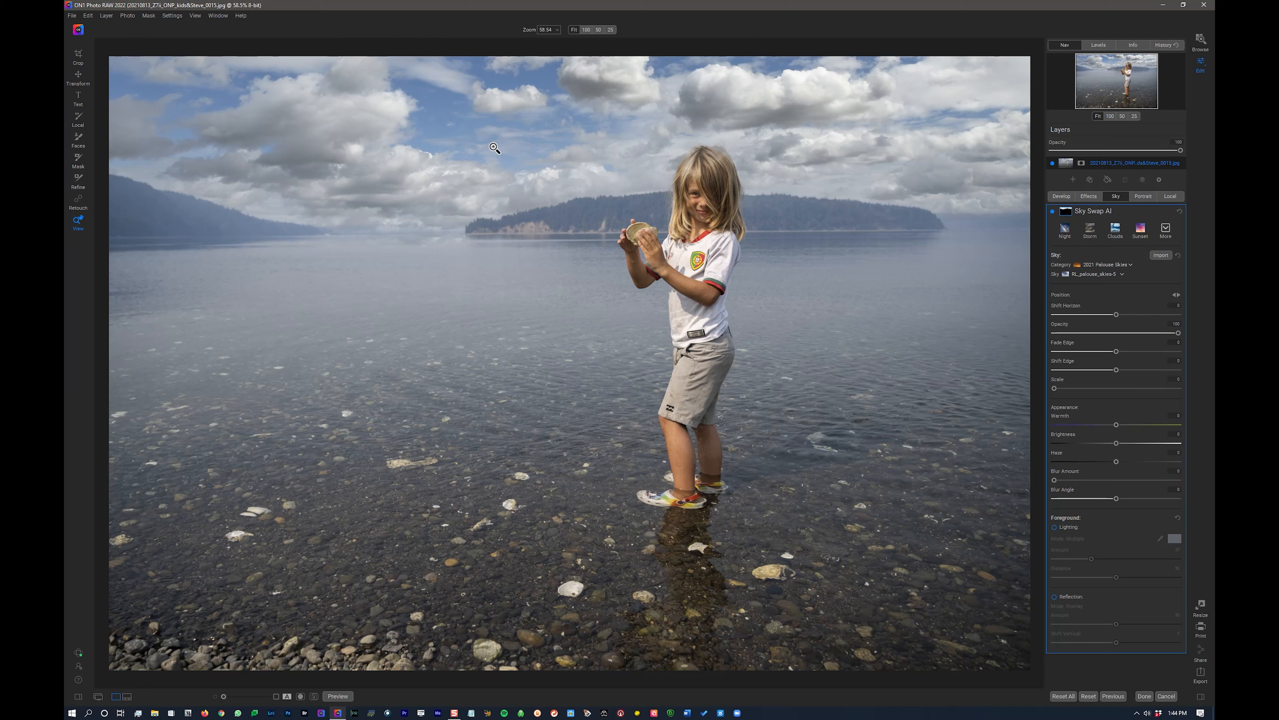
mouse_move(549, 158)
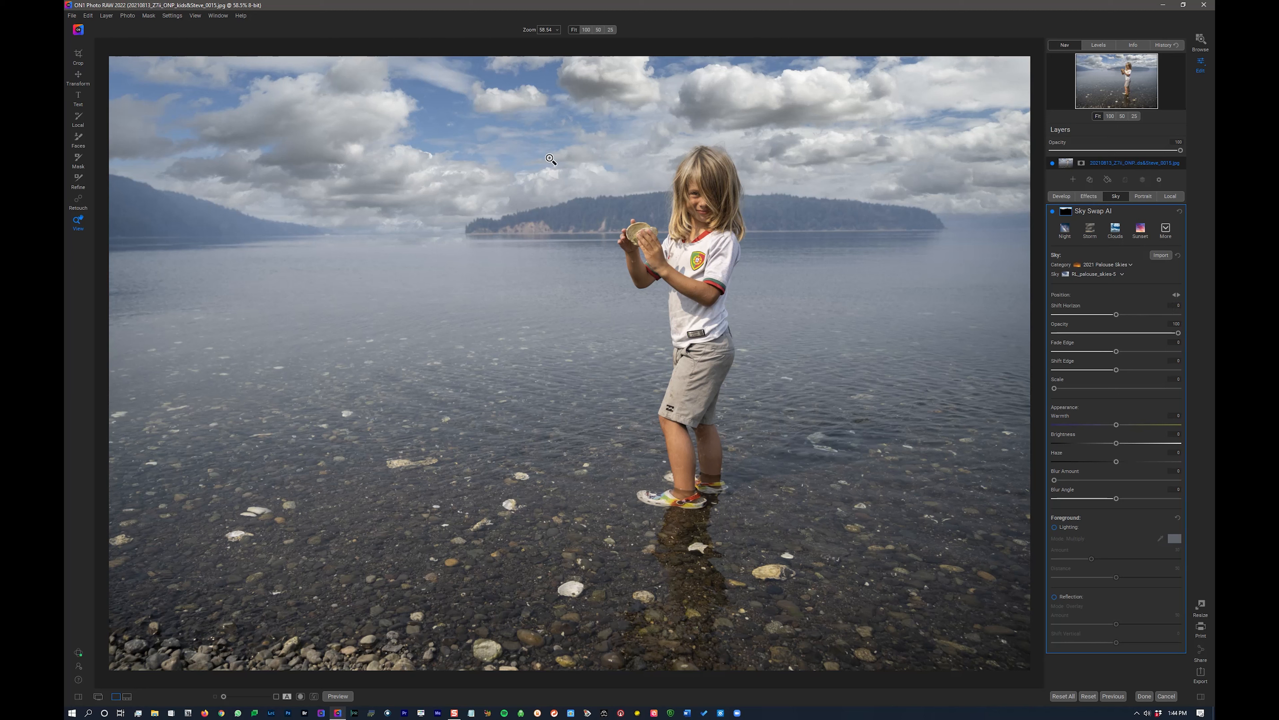
mouse_move(677, 121)
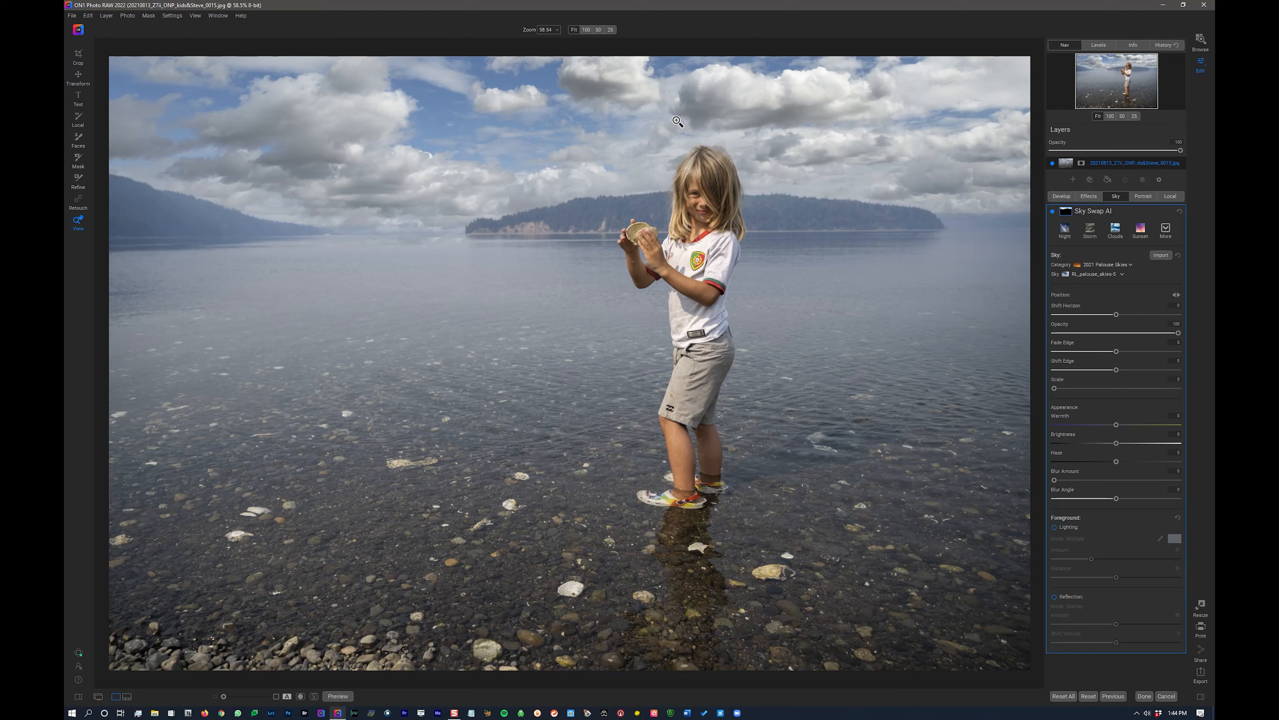
mouse_move(764, 86)
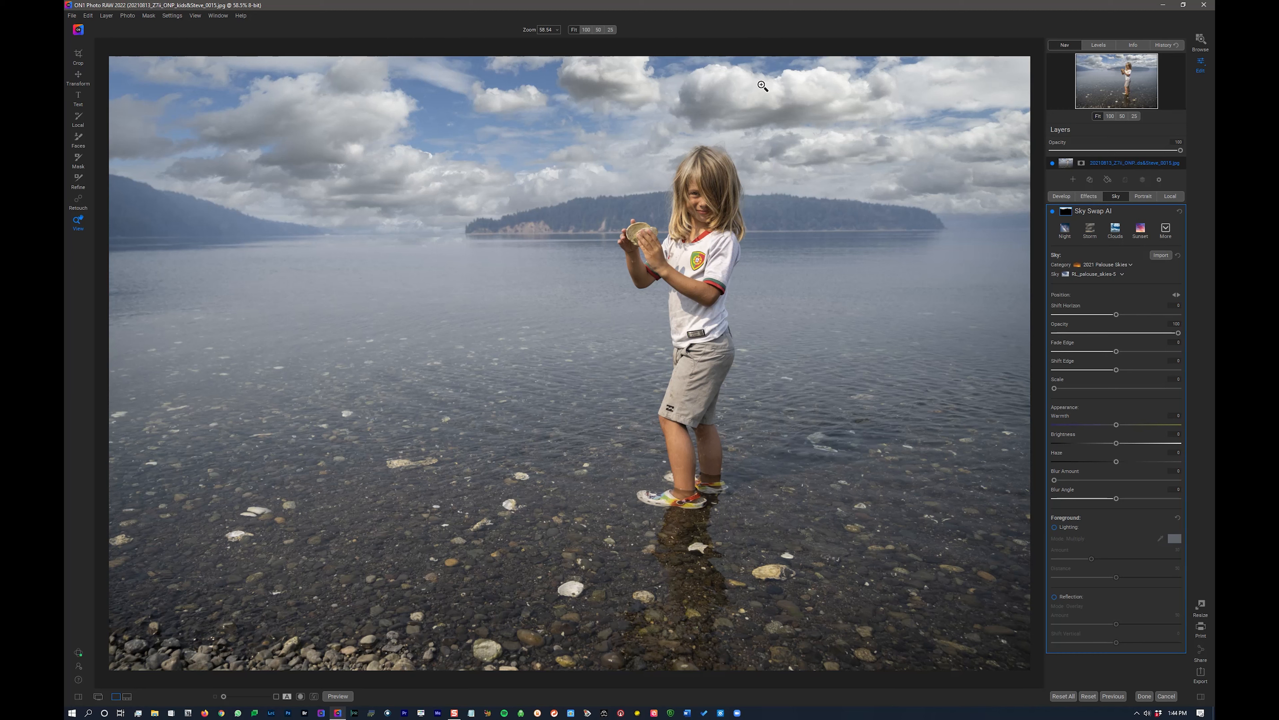
mouse_move(673, 184)
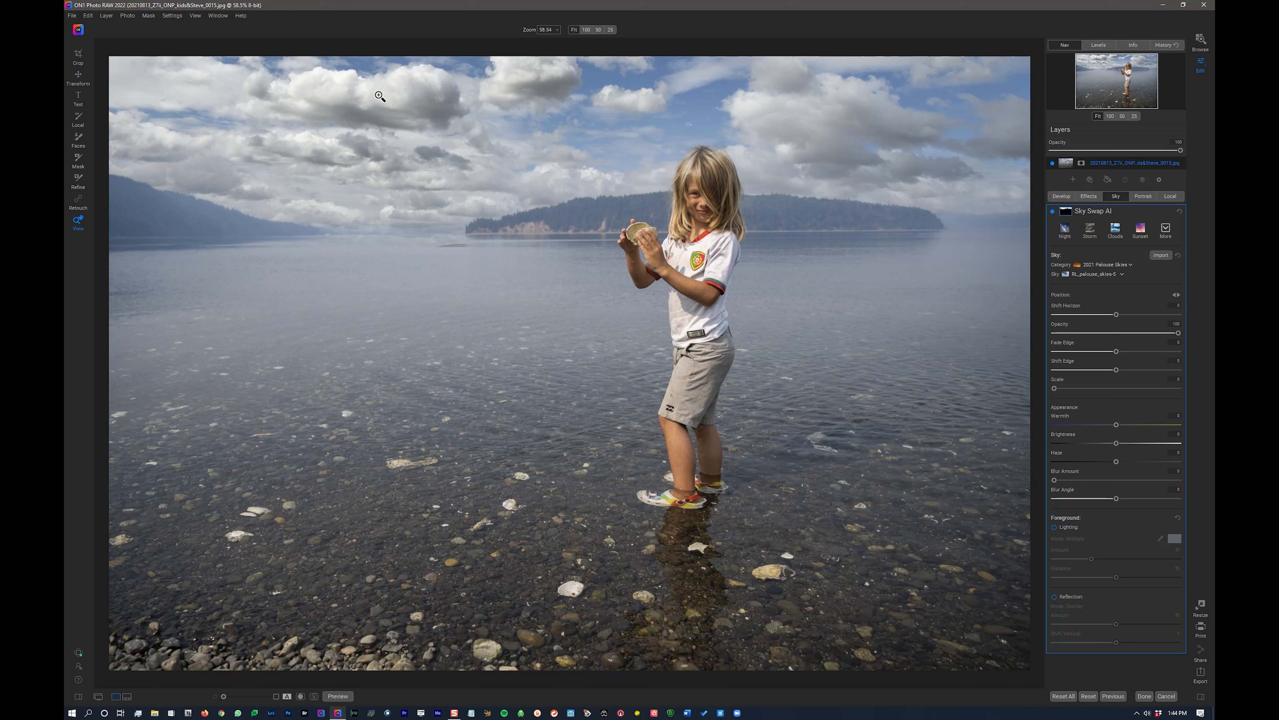
mouse_move(351, 96)
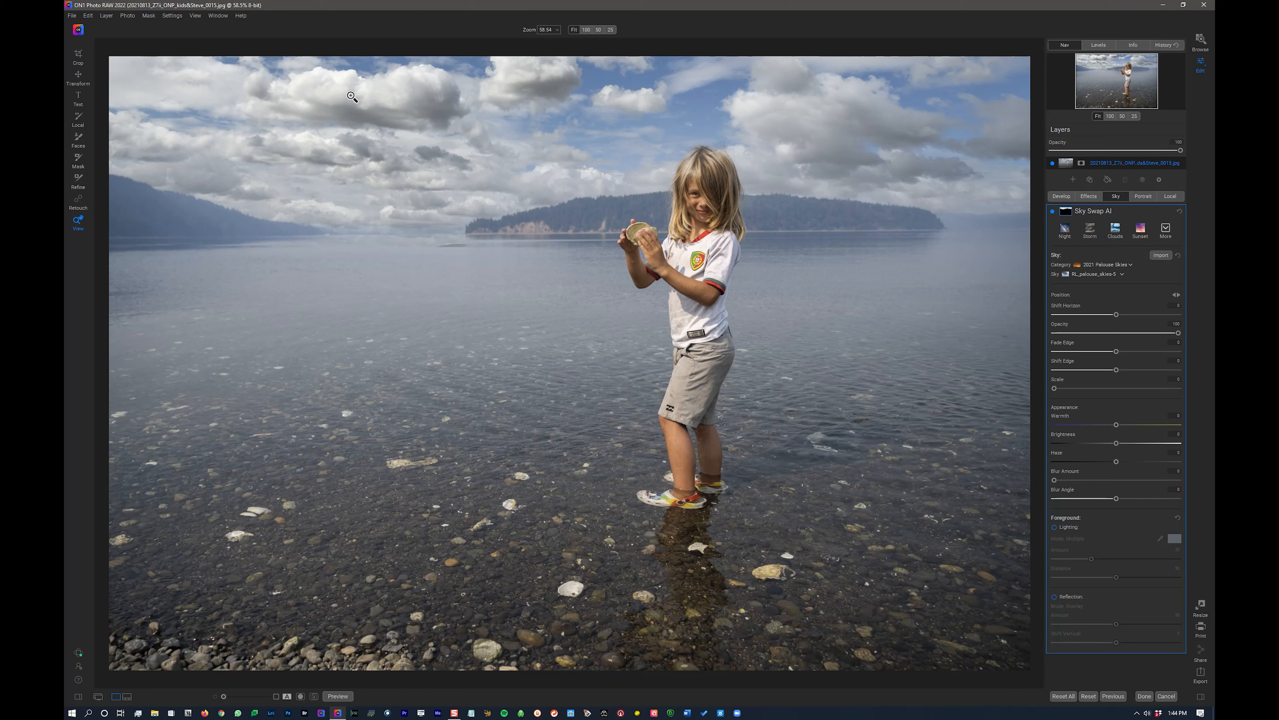
mouse_move(841, 210)
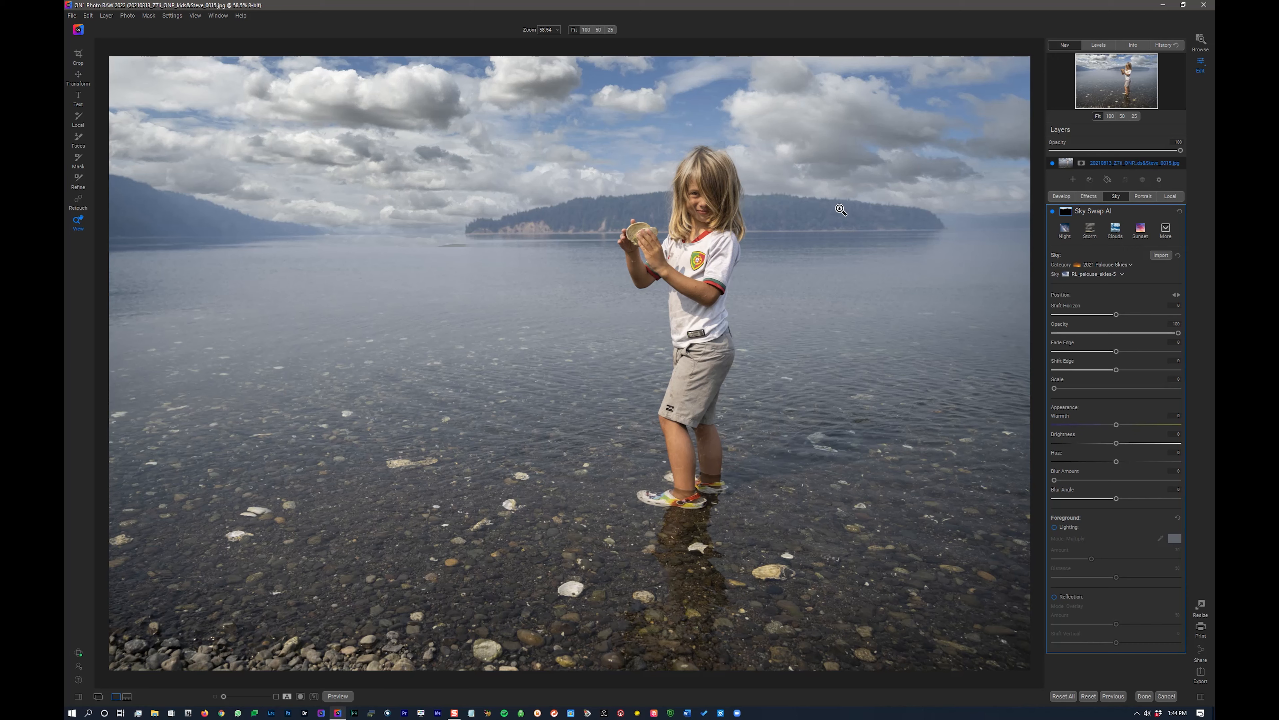
mouse_move(1163, 352)
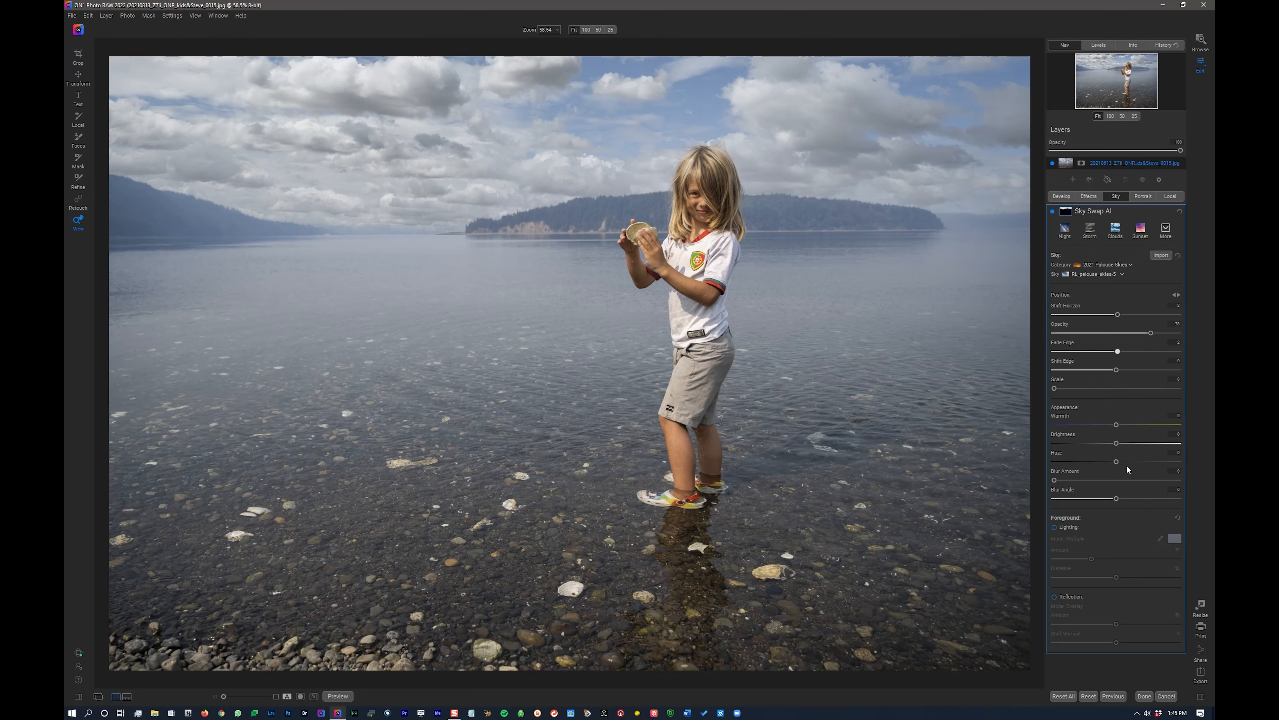
mouse_move(1114, 371)
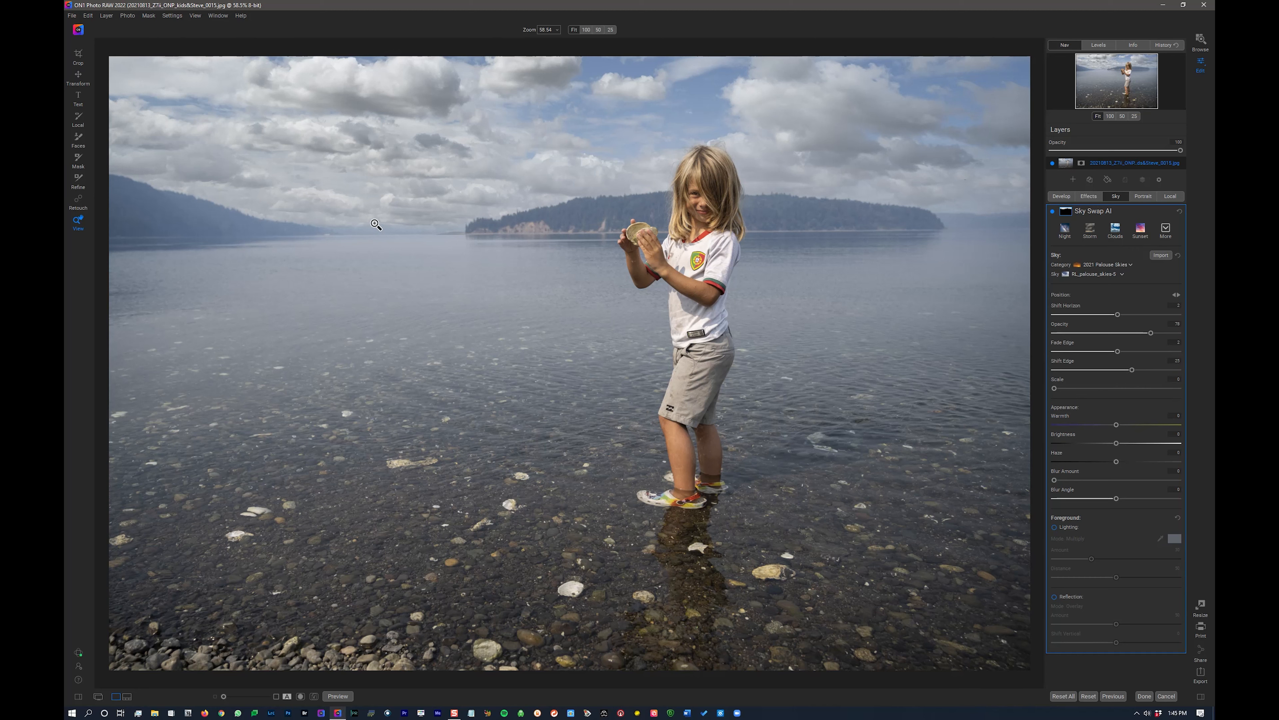
mouse_move(879, 327)
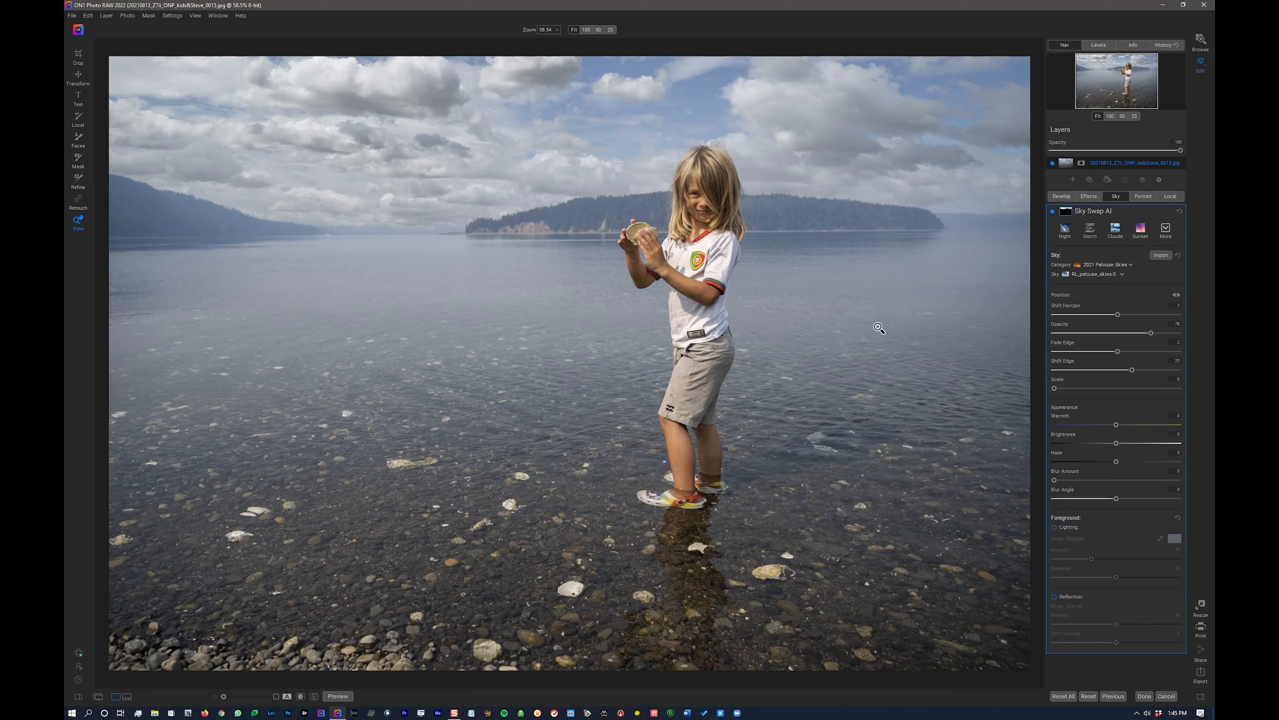
mouse_move(1081, 393)
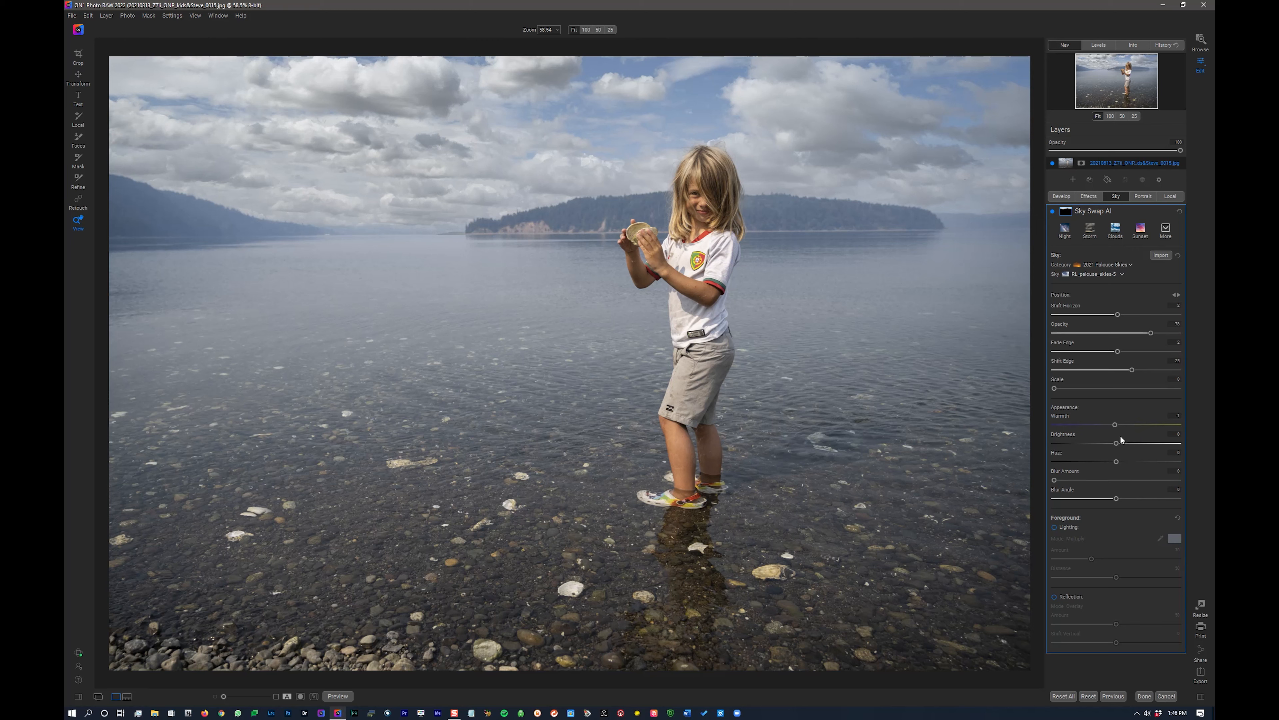
mouse_move(1131, 473)
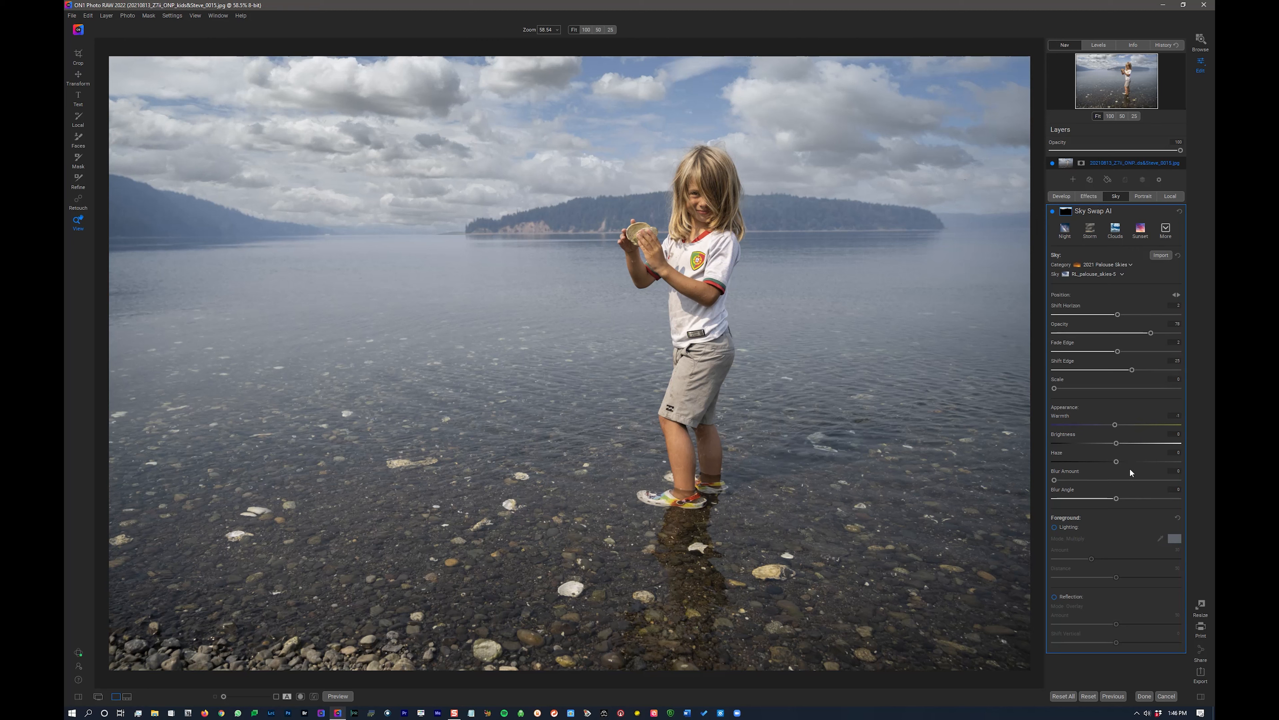
mouse_move(1130, 473)
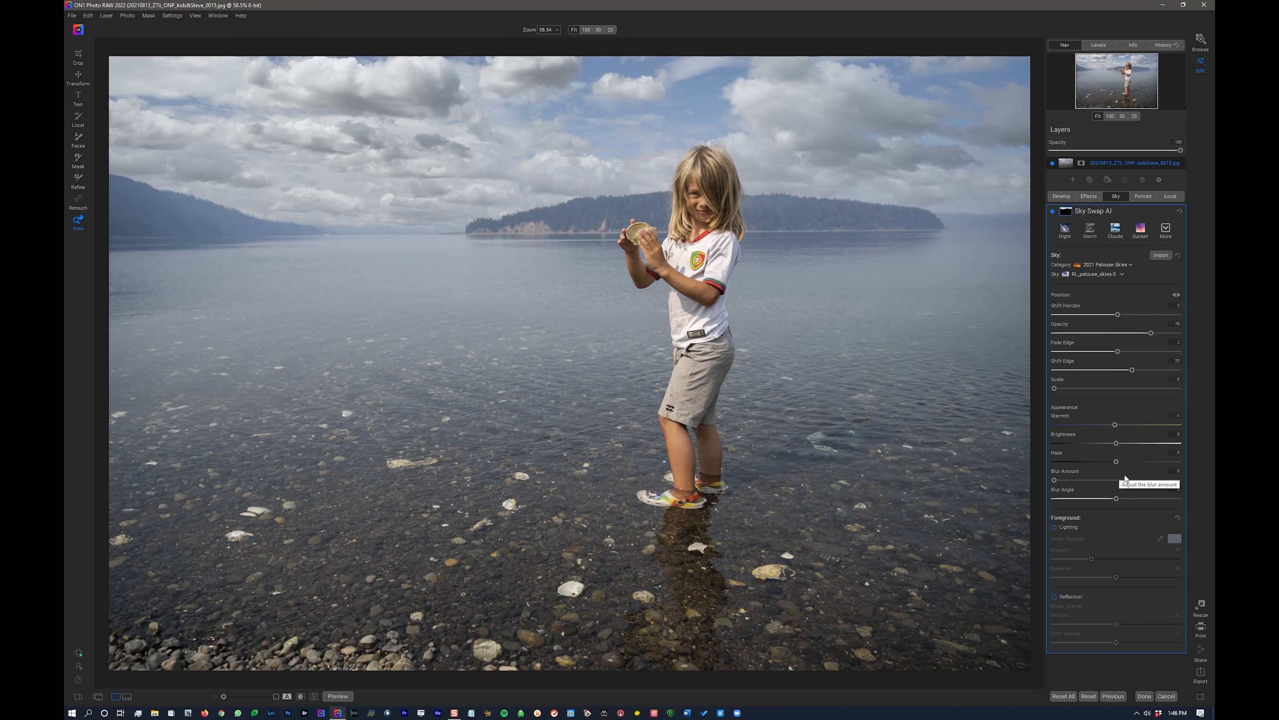
mouse_move(1110, 472)
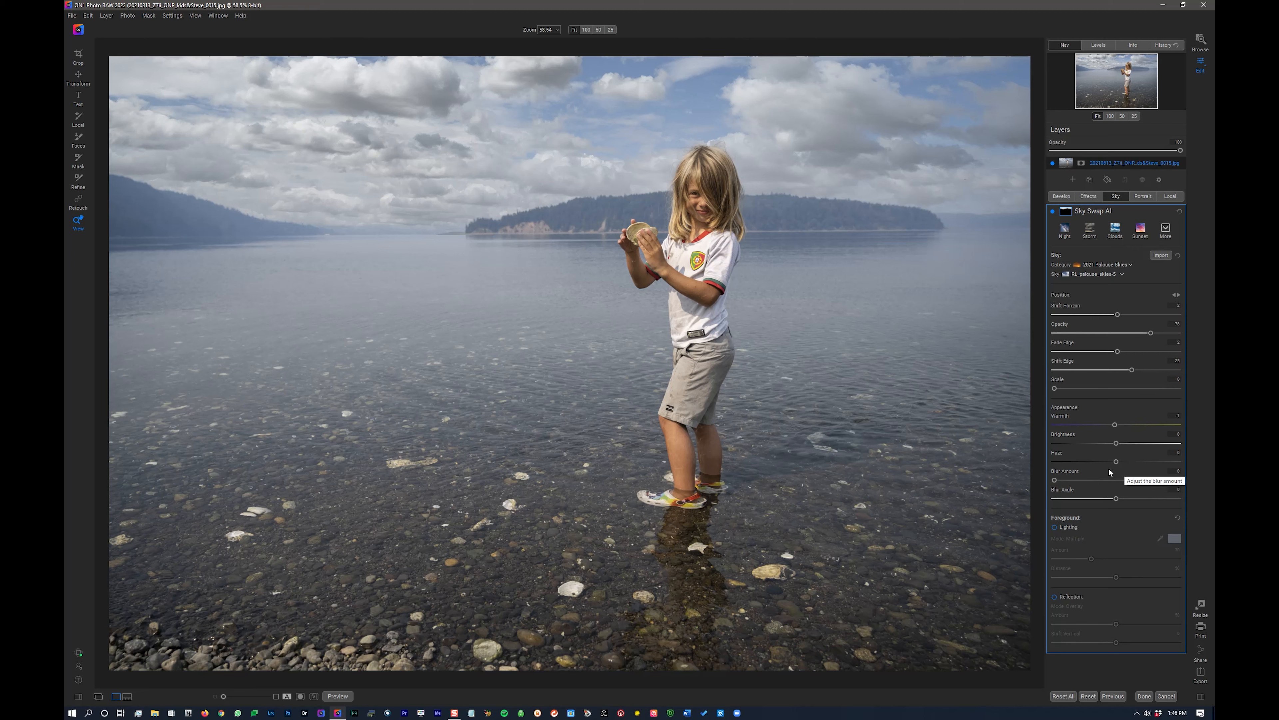
mouse_move(1110, 539)
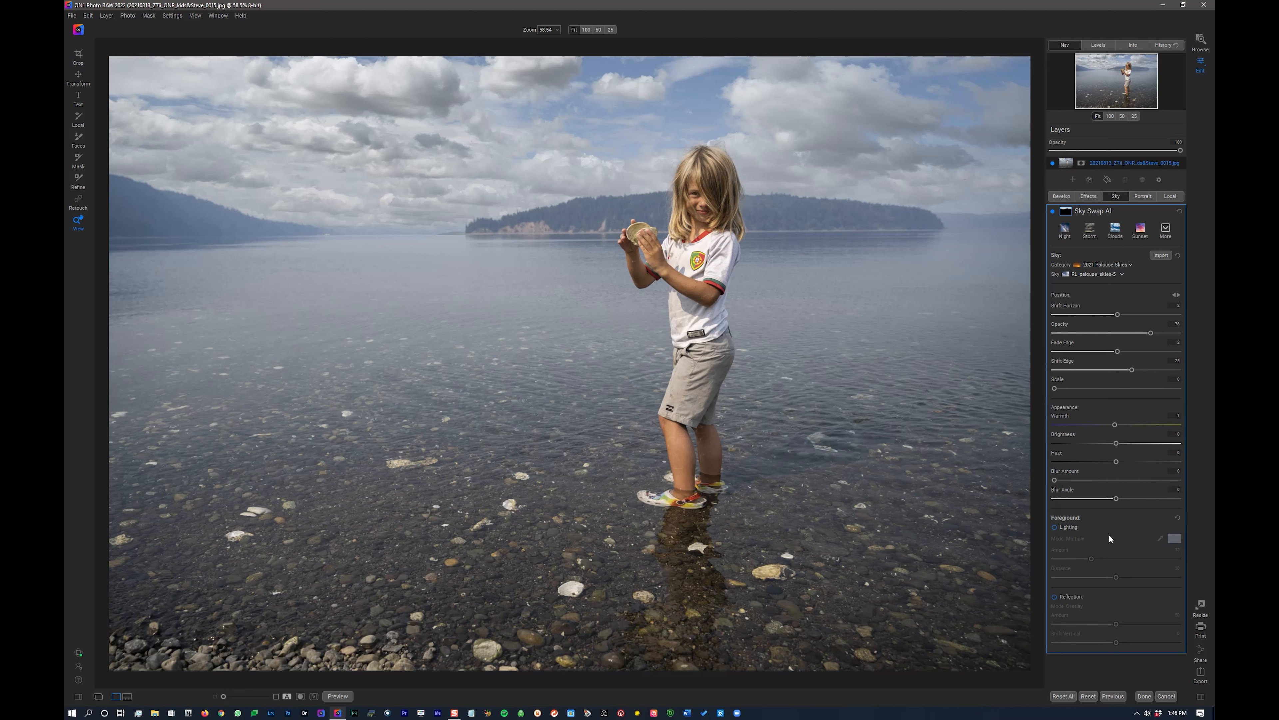
mouse_move(845, 376)
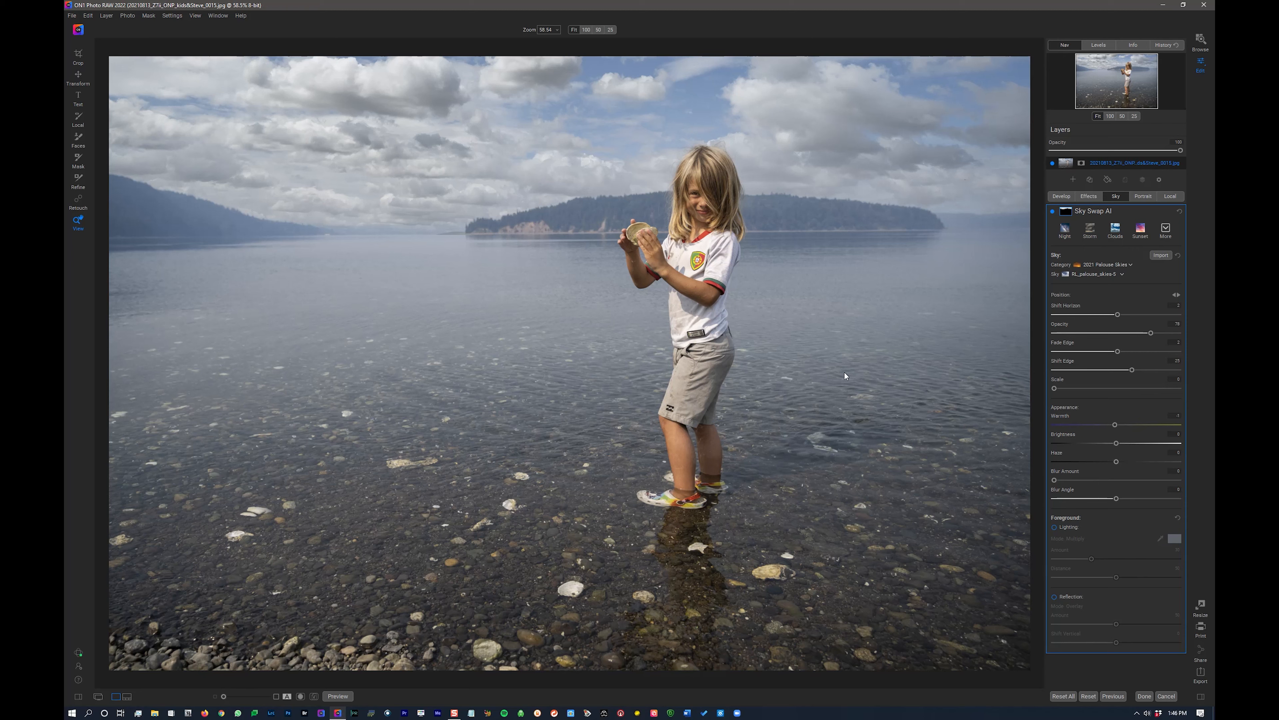
mouse_move(1124, 563)
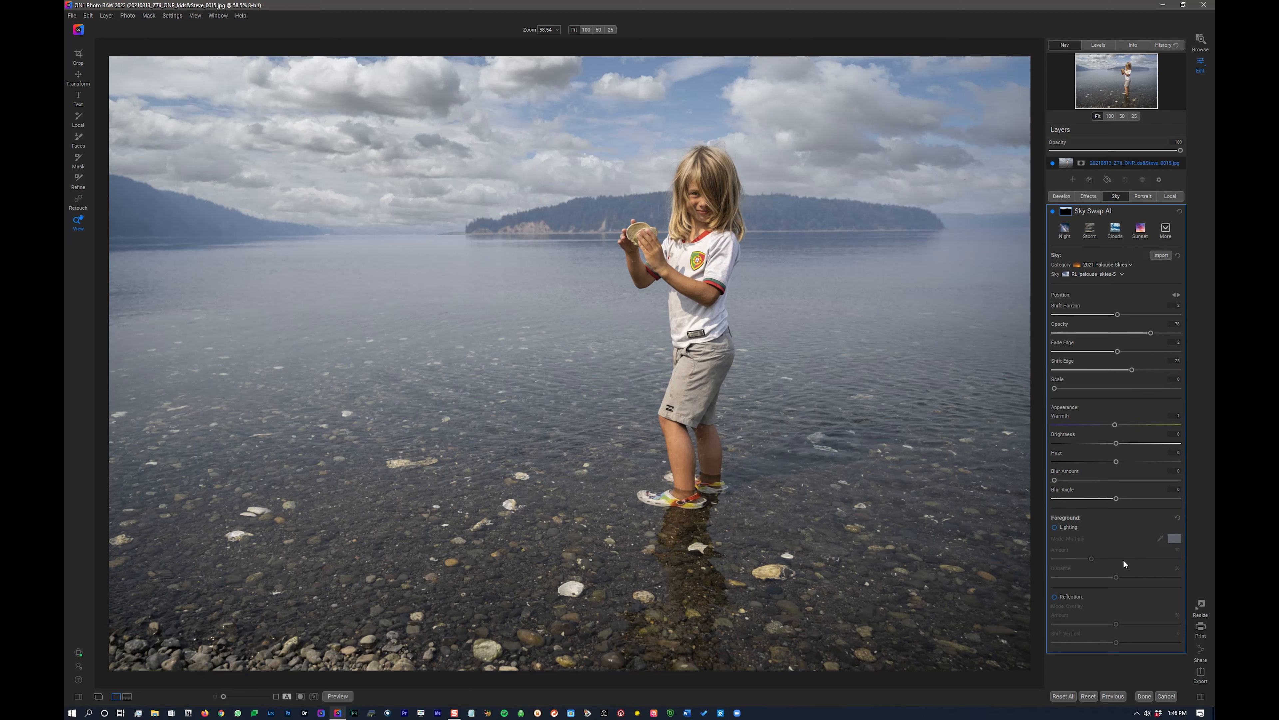
mouse_move(1061, 603)
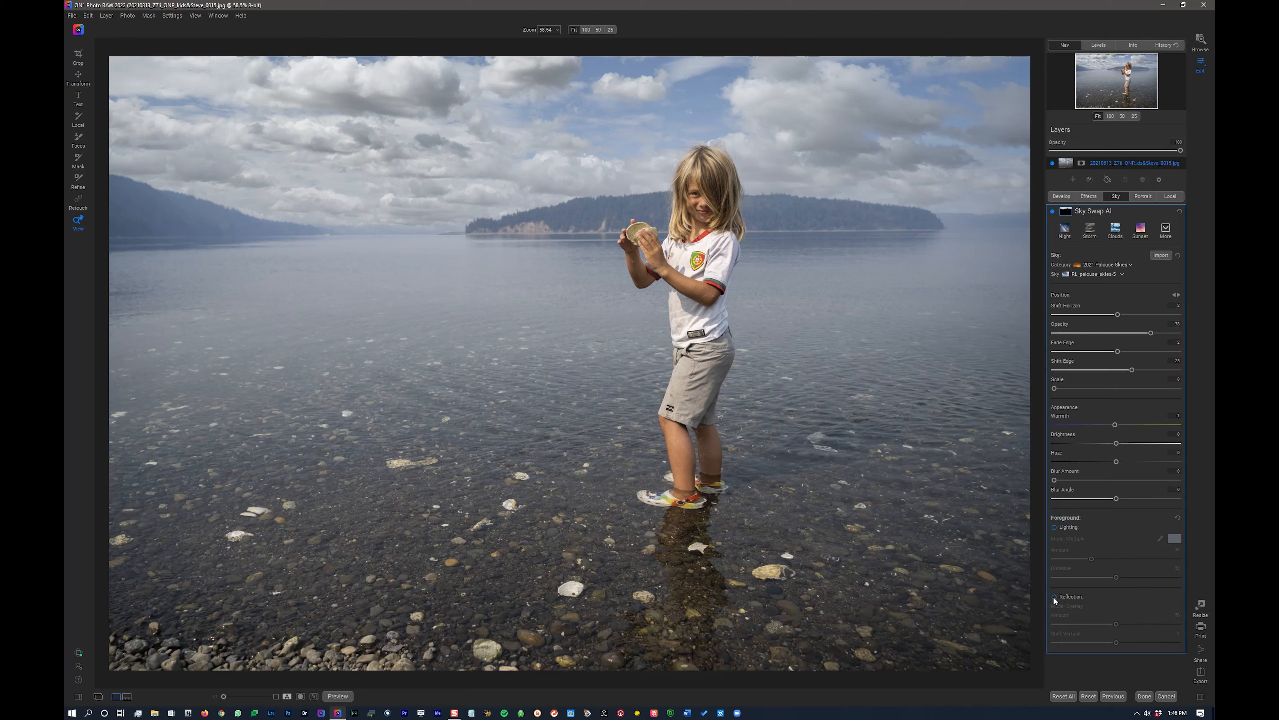
- Add a reflection of the swapped sky in the water around the girl
left_click(1055, 596)
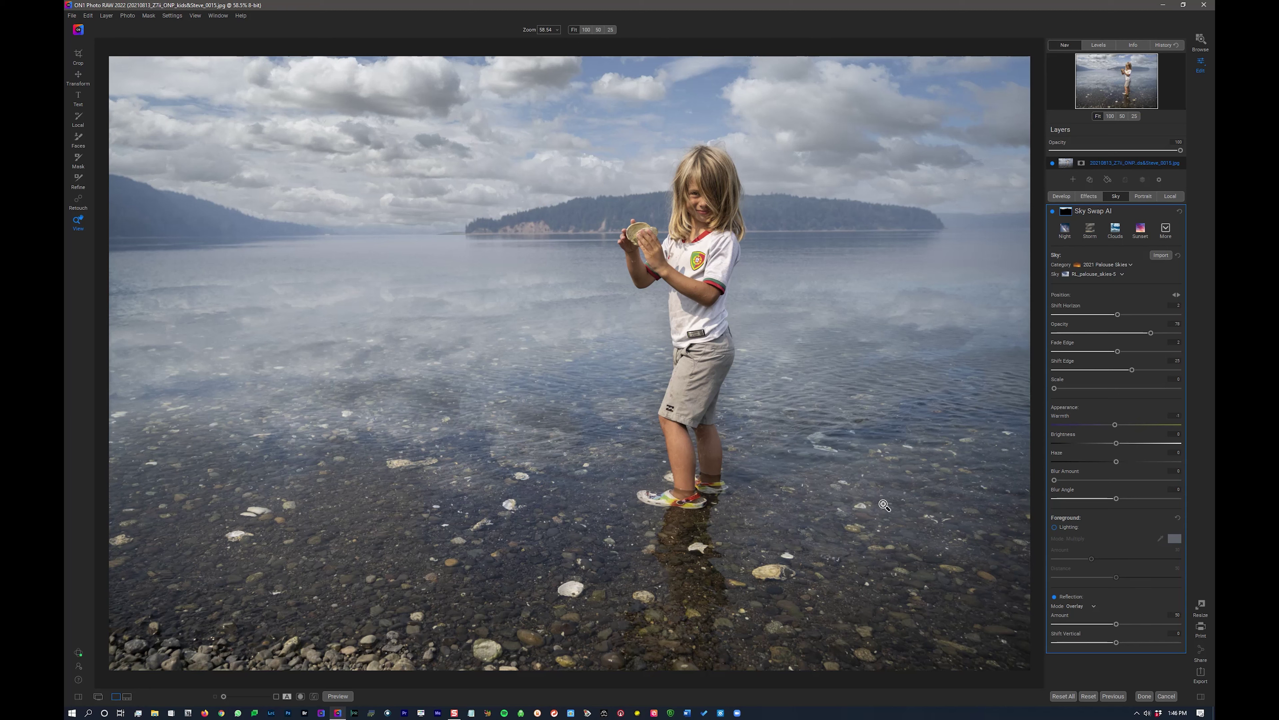
mouse_move(1116, 626)
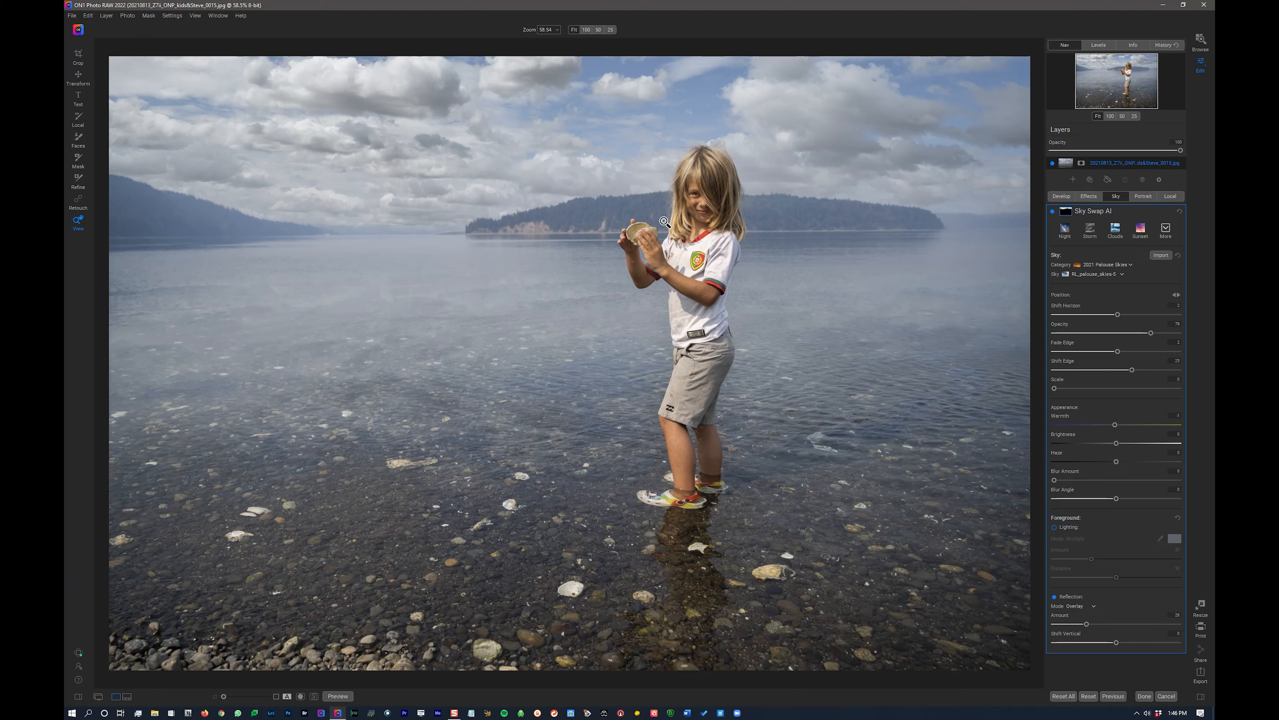
mouse_move(1025, 553)
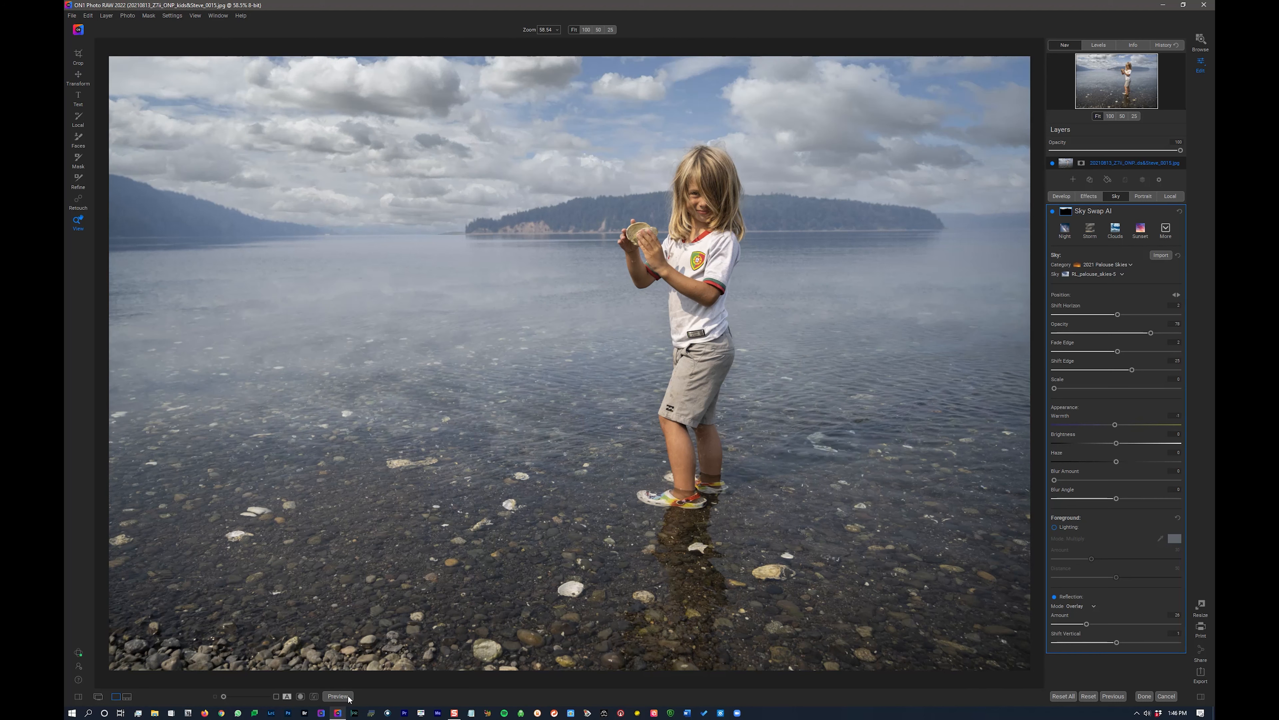
mouse_move(984, 712)
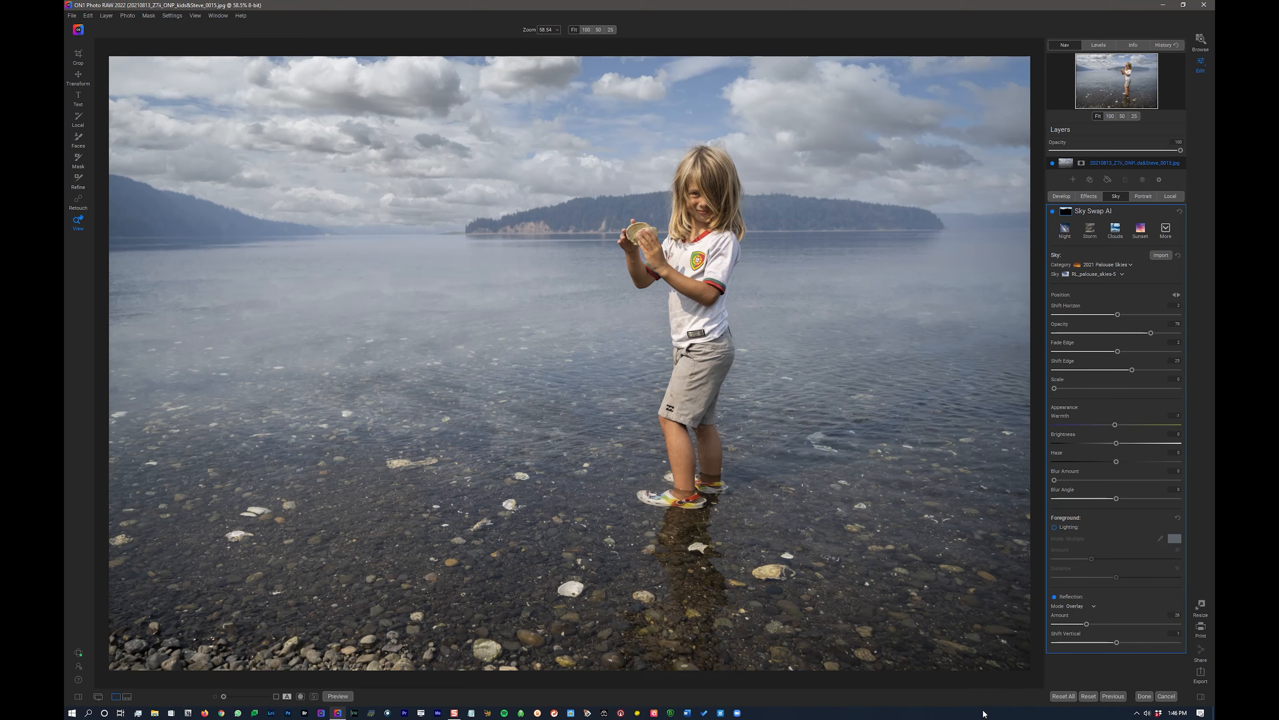
mouse_move(1043, 570)
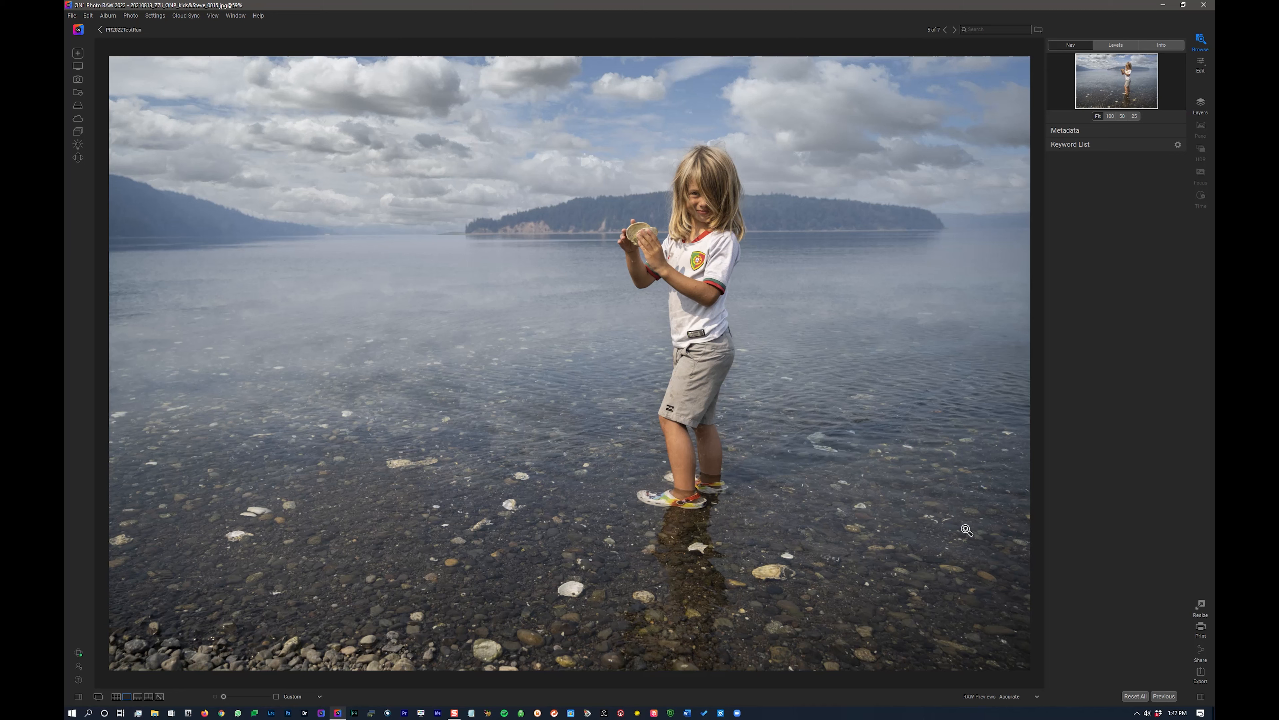
mouse_move(1211, 65)
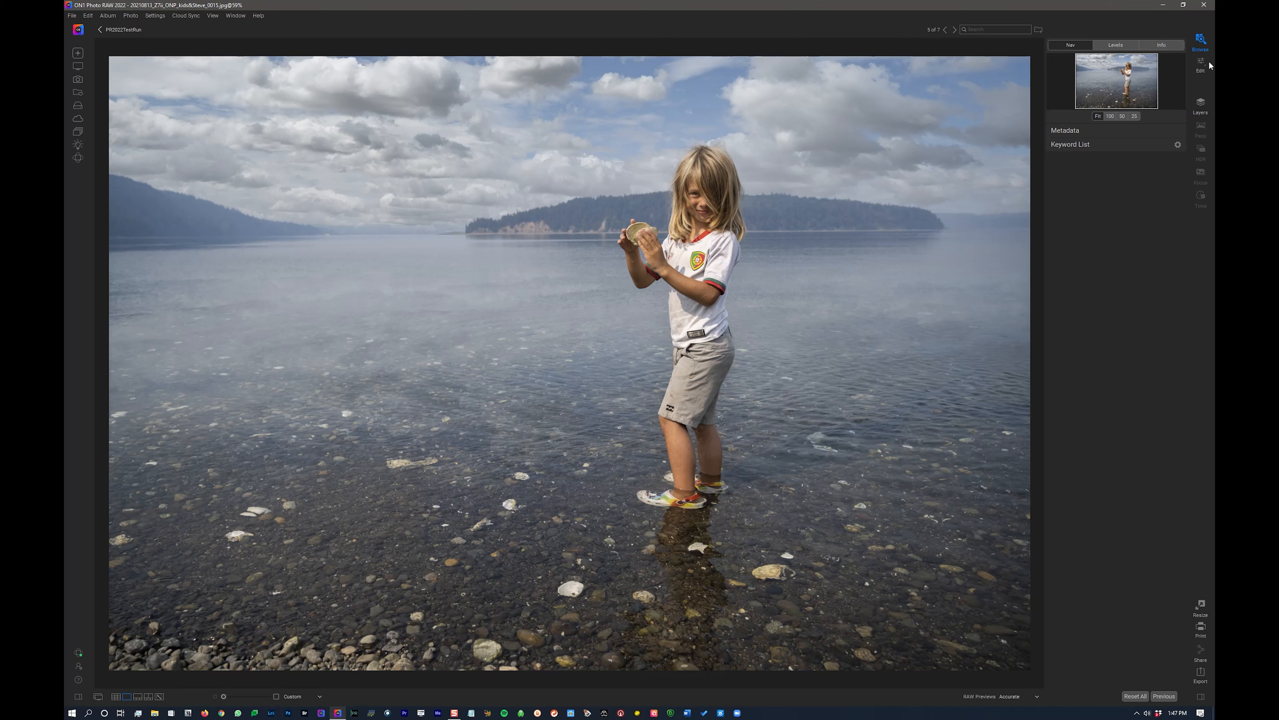
- Reopen the sky-swapped beach photo of the child in the Edit module
left_click(1200, 65)
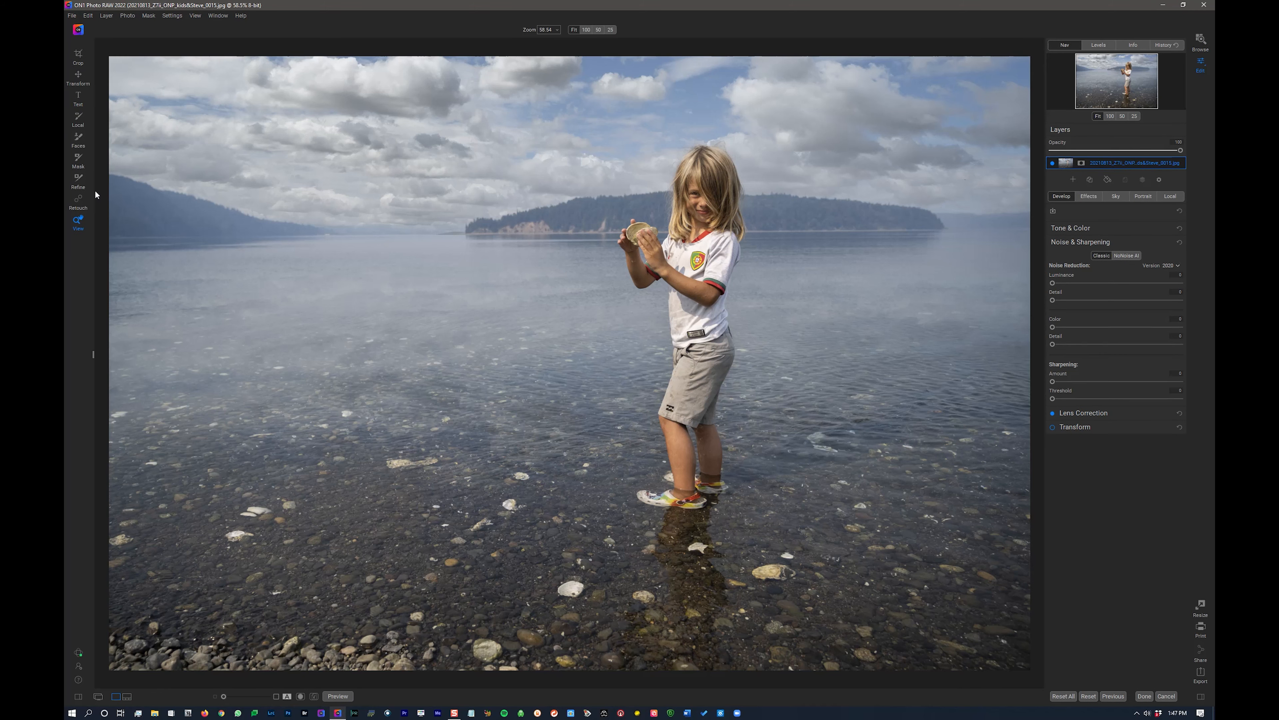
- Activate the Mask tool on the beach photo, set for a top linear gradient
left_click(79, 163)
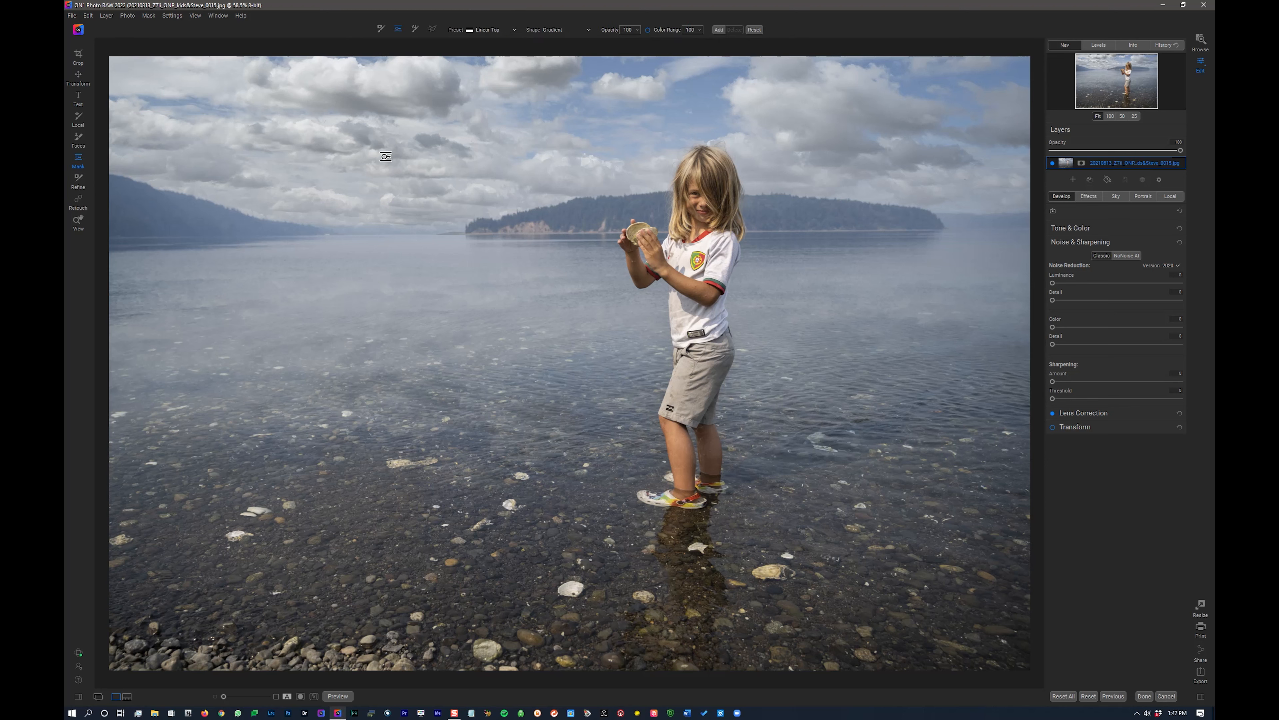
mouse_move(431, 251)
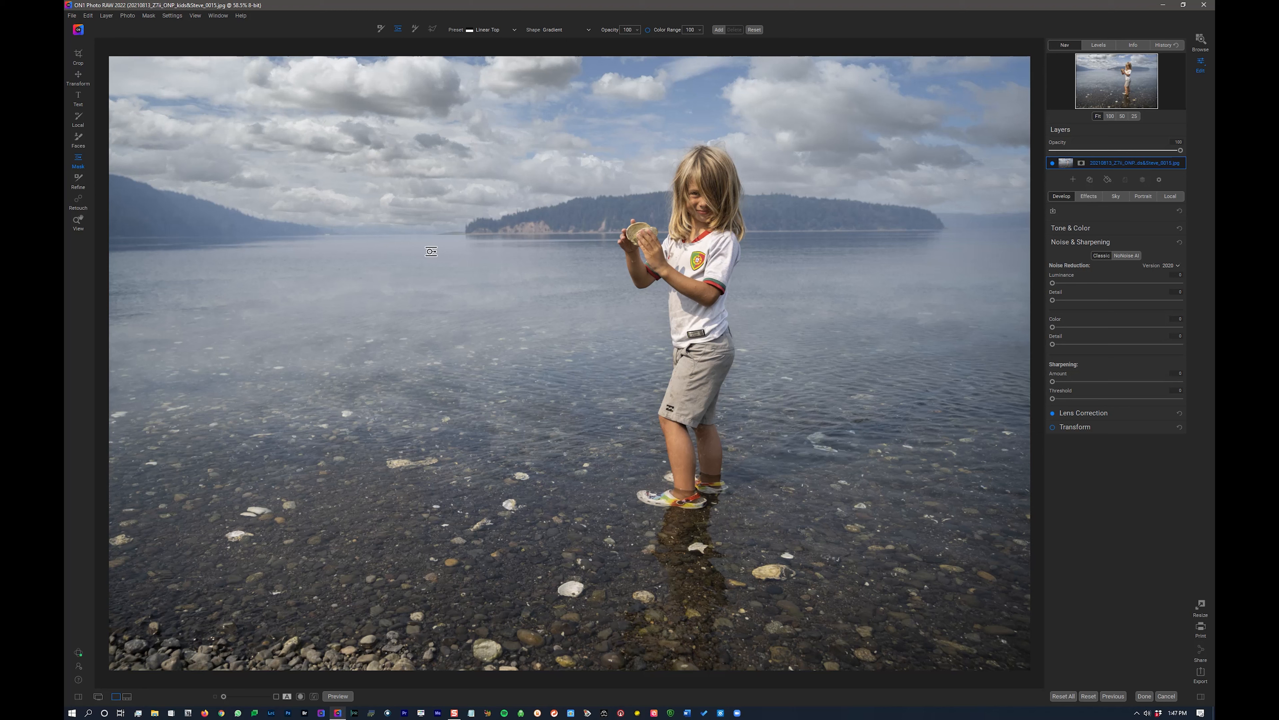
mouse_move(426, 199)
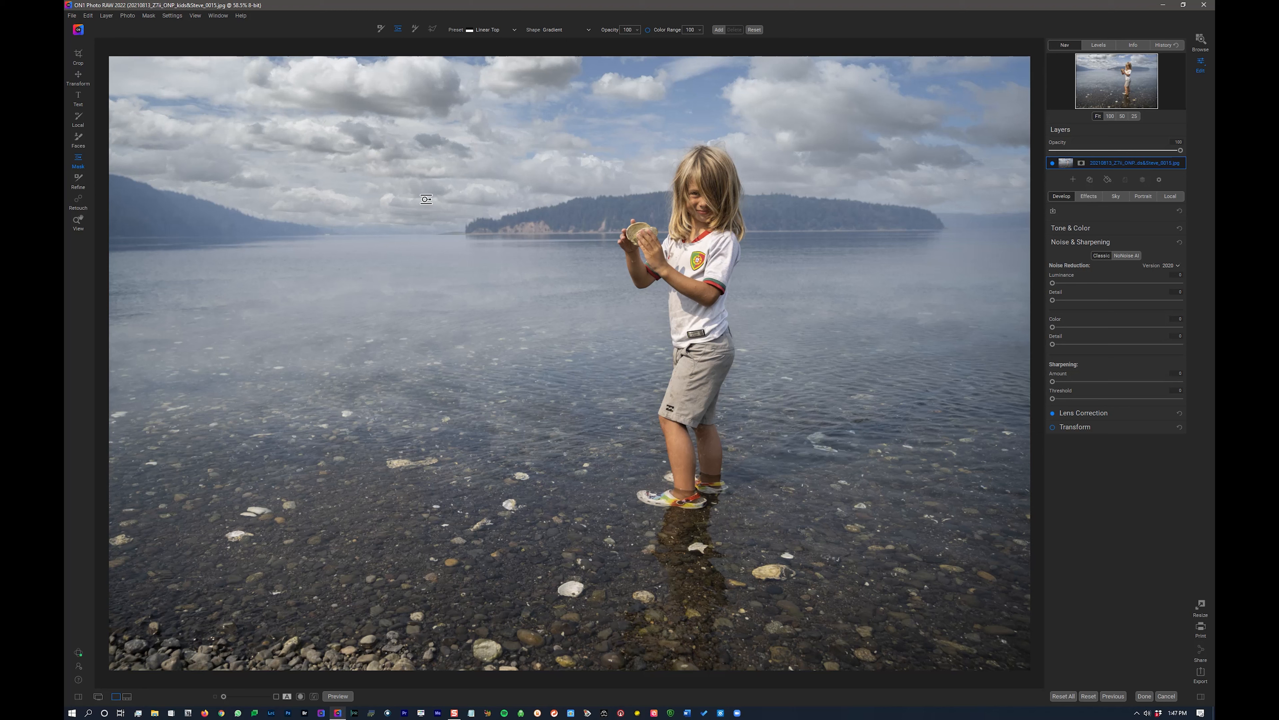
mouse_move(416, 29)
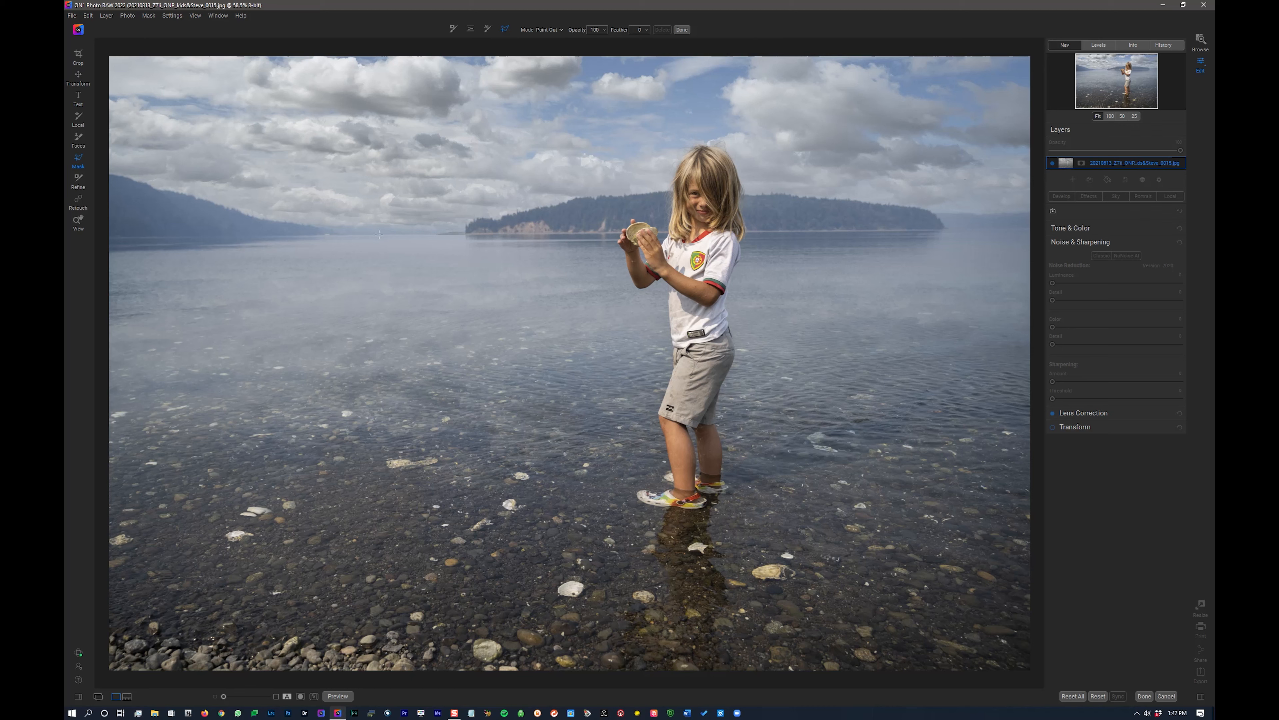
left_click_drag(355, 236, 457, 234)
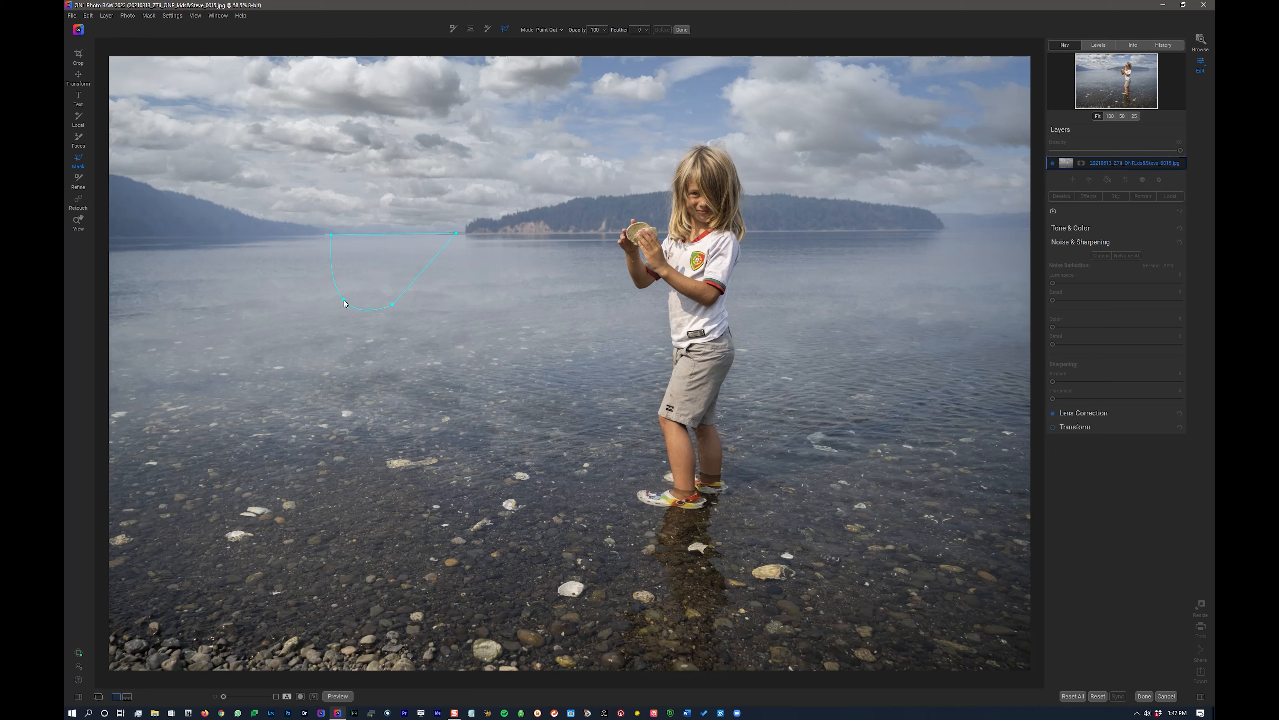
left_click(345, 304)
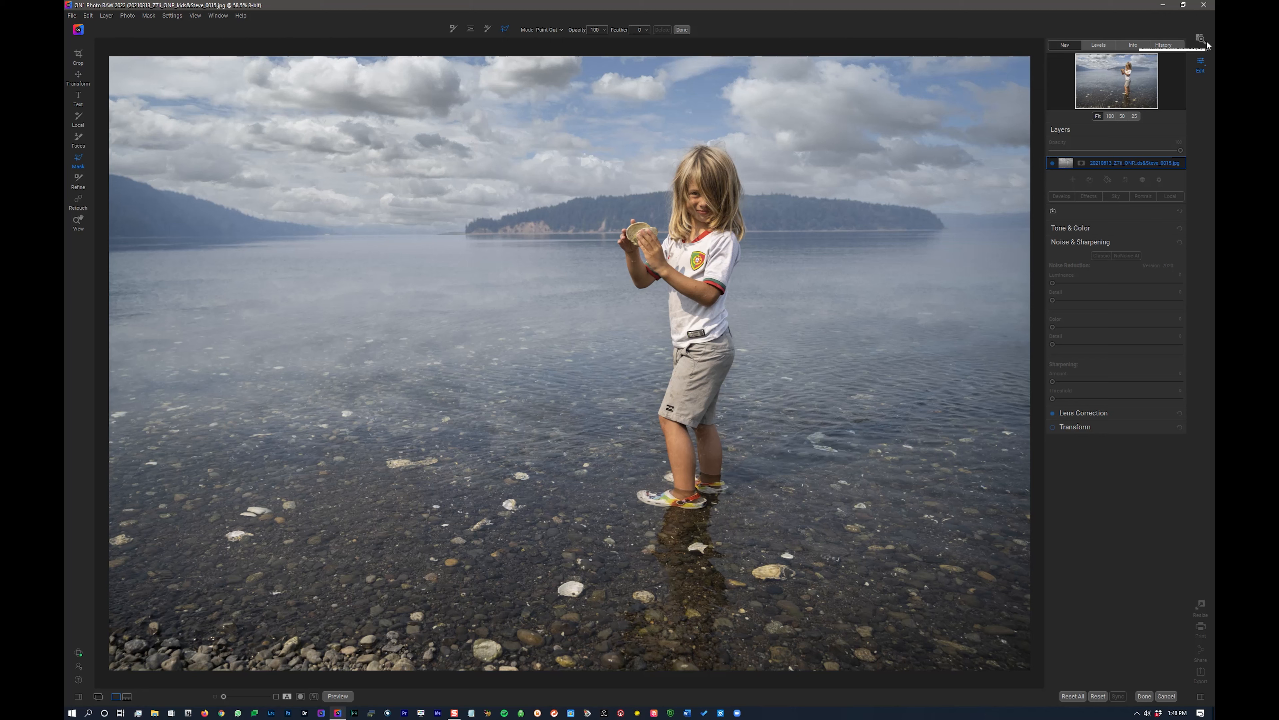
- Return to Browse, locate the tall night-sky beach photo and open it in Edit
left_click(1200, 39)
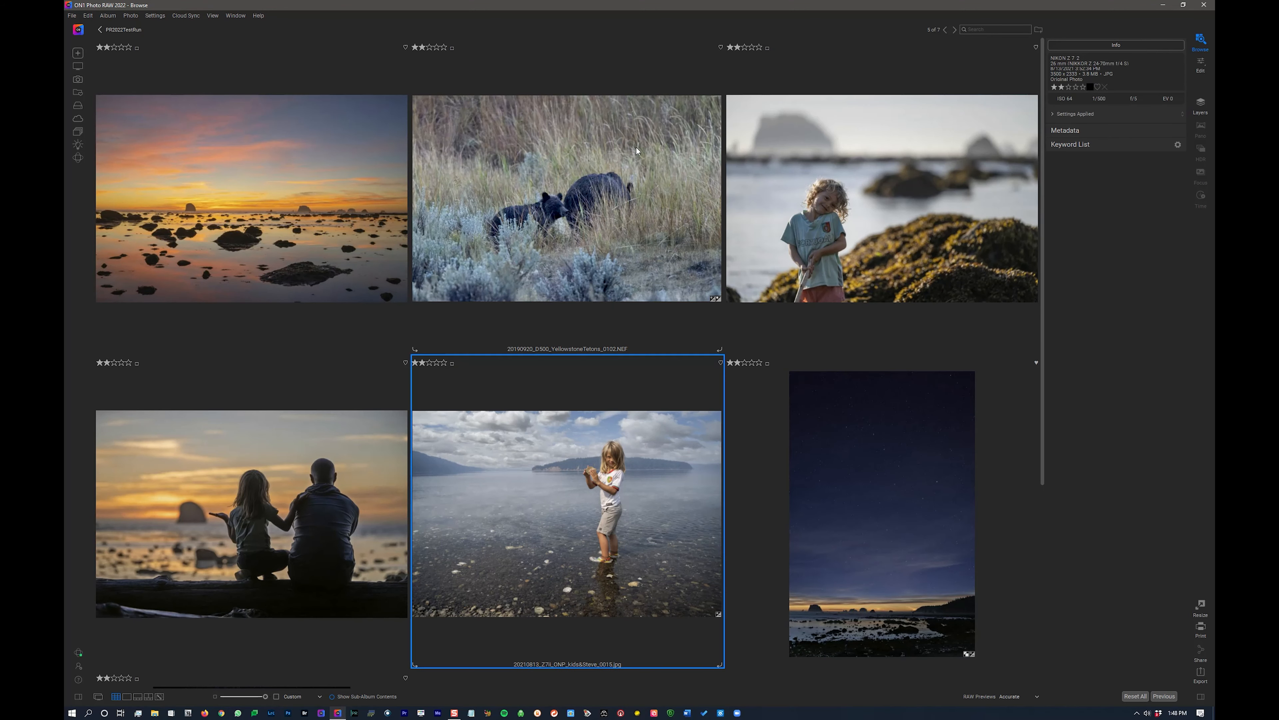
scroll("down", 3)
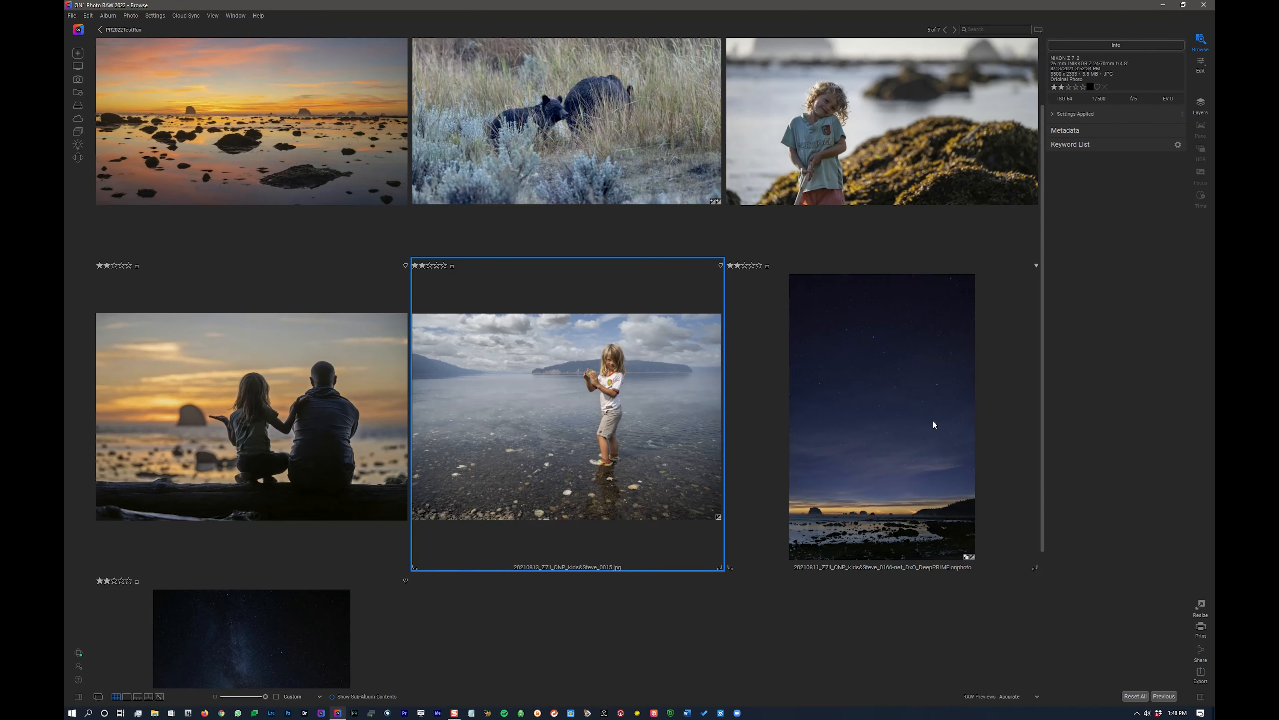
scroll("down", 3)
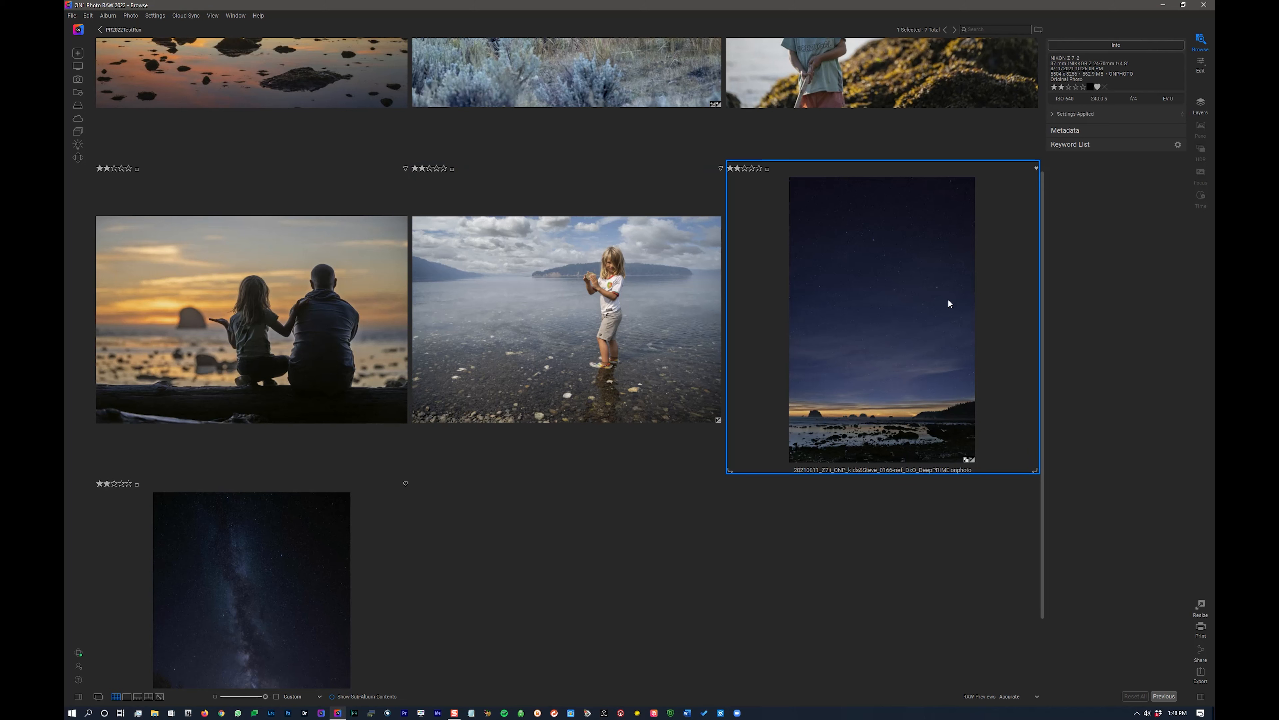
mouse_move(1202, 64)
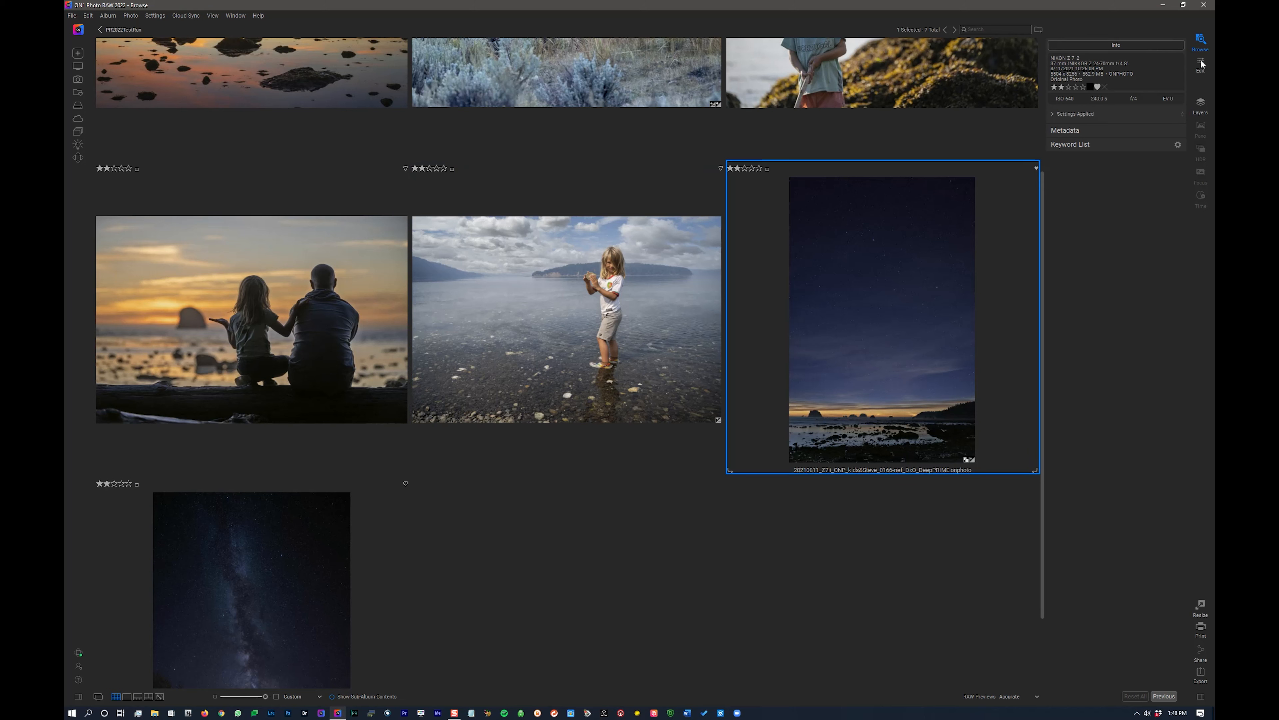
mouse_move(1201, 64)
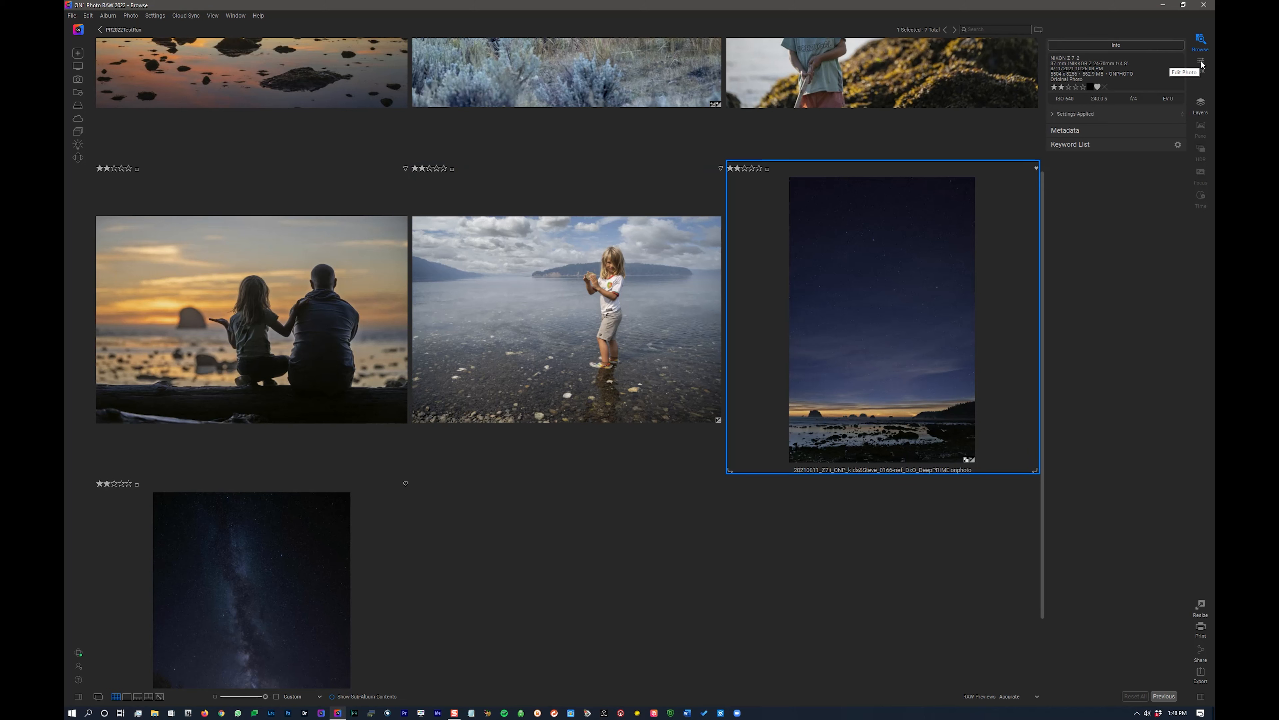
left_click(1200, 64)
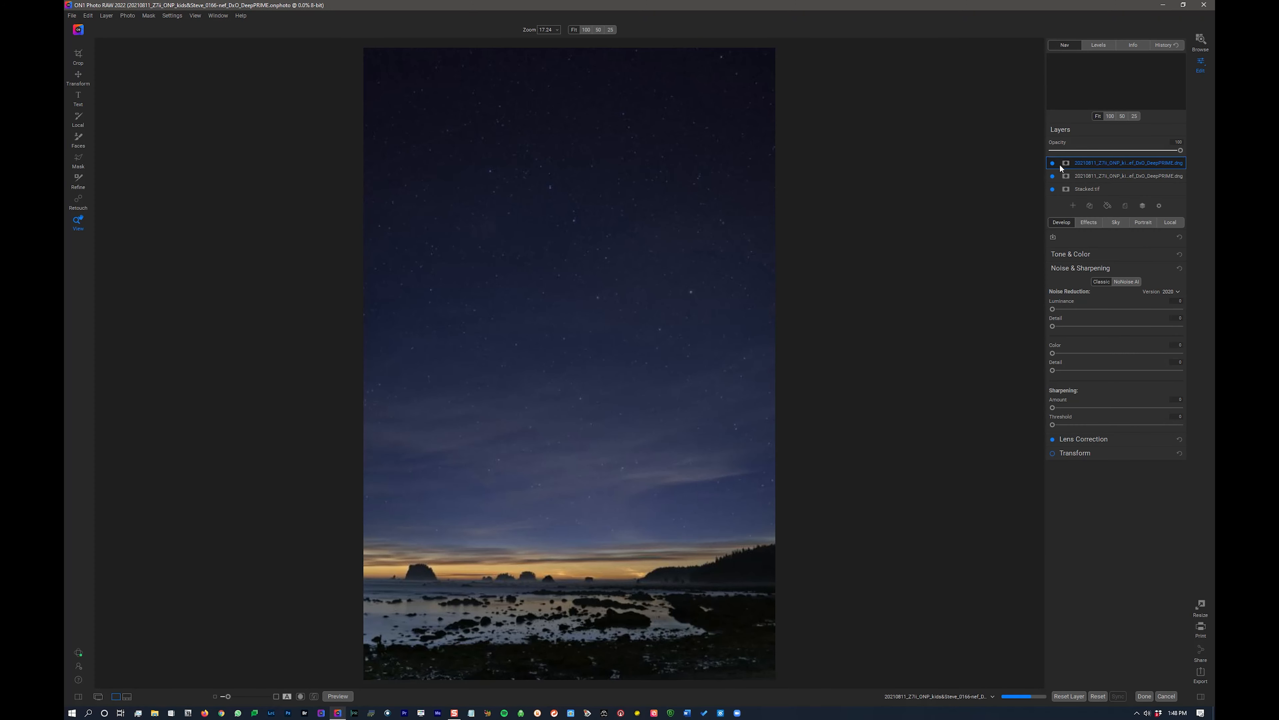
mouse_move(948, 329)
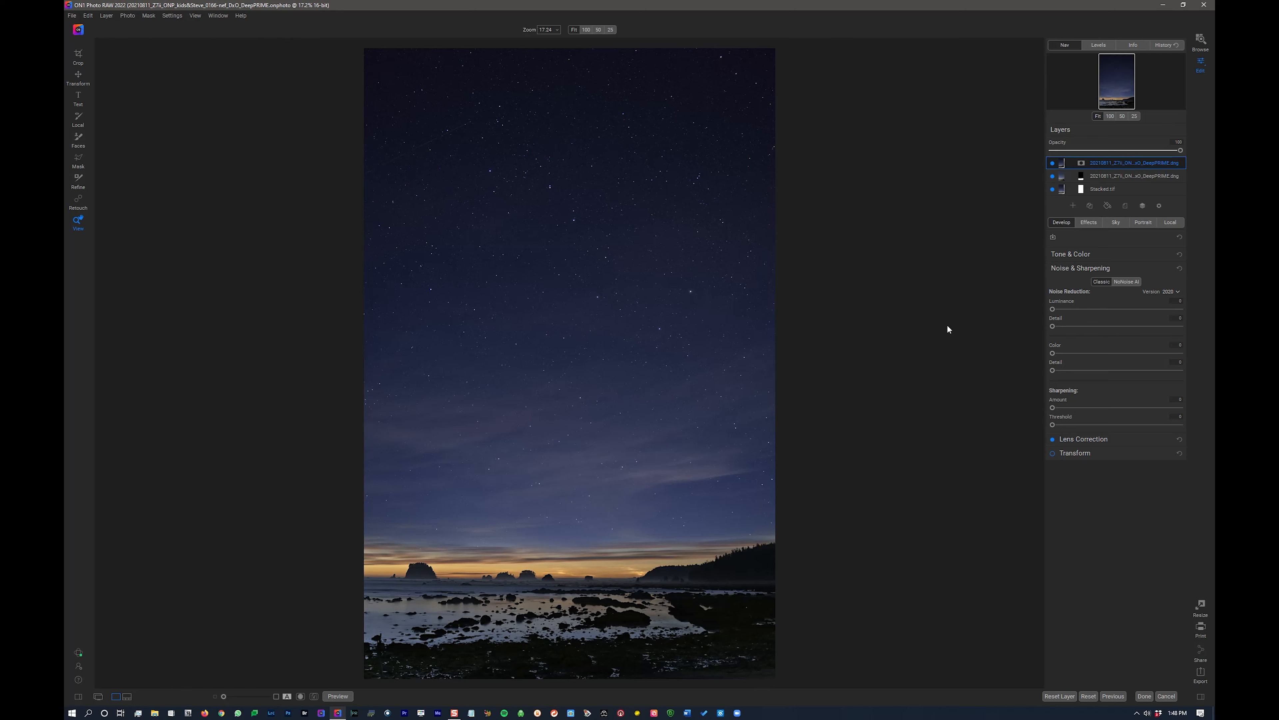
- Hide and show each layer of the night-sky composite in turn, then restore the full stack
left_click(1053, 162)
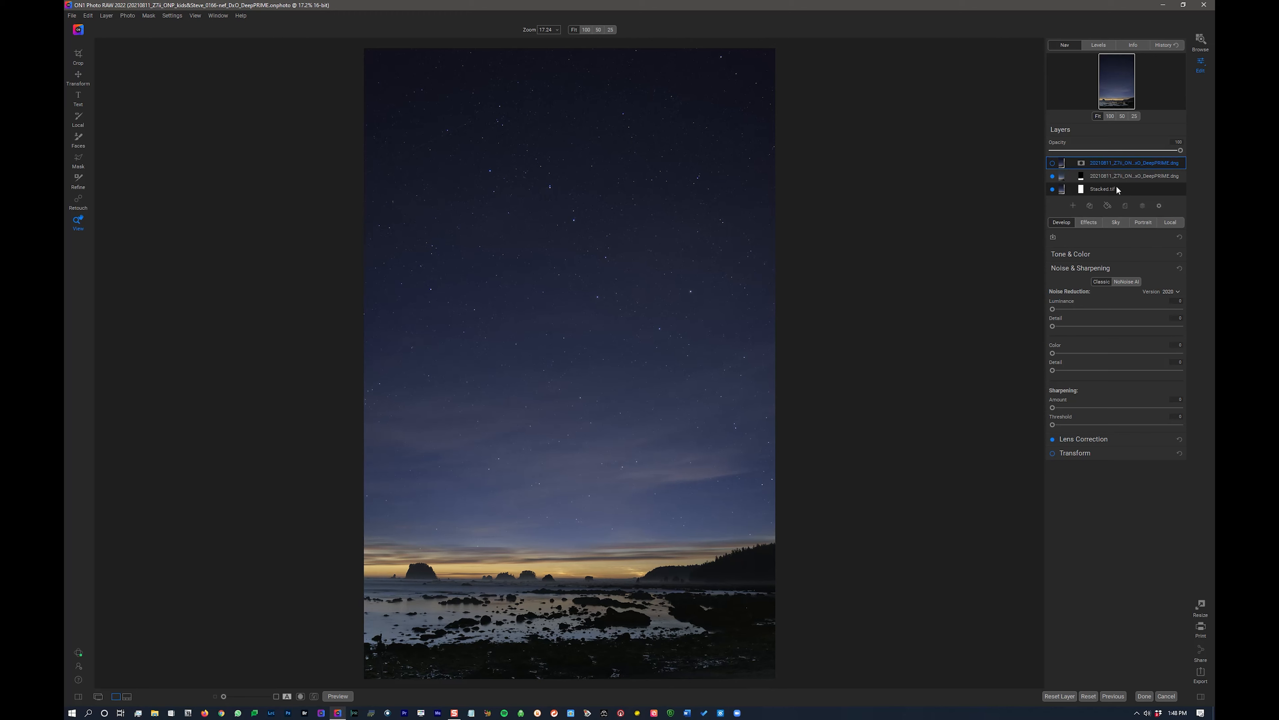
left_click(1052, 177)
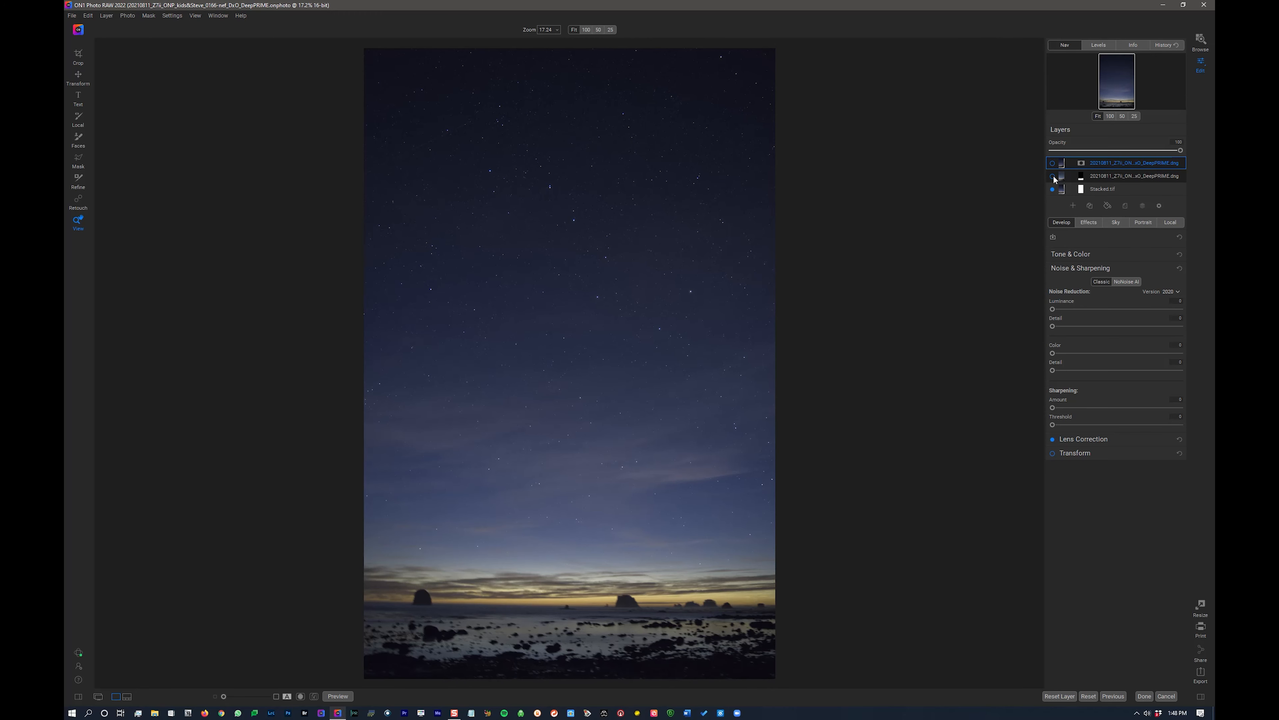
left_click(1053, 163)
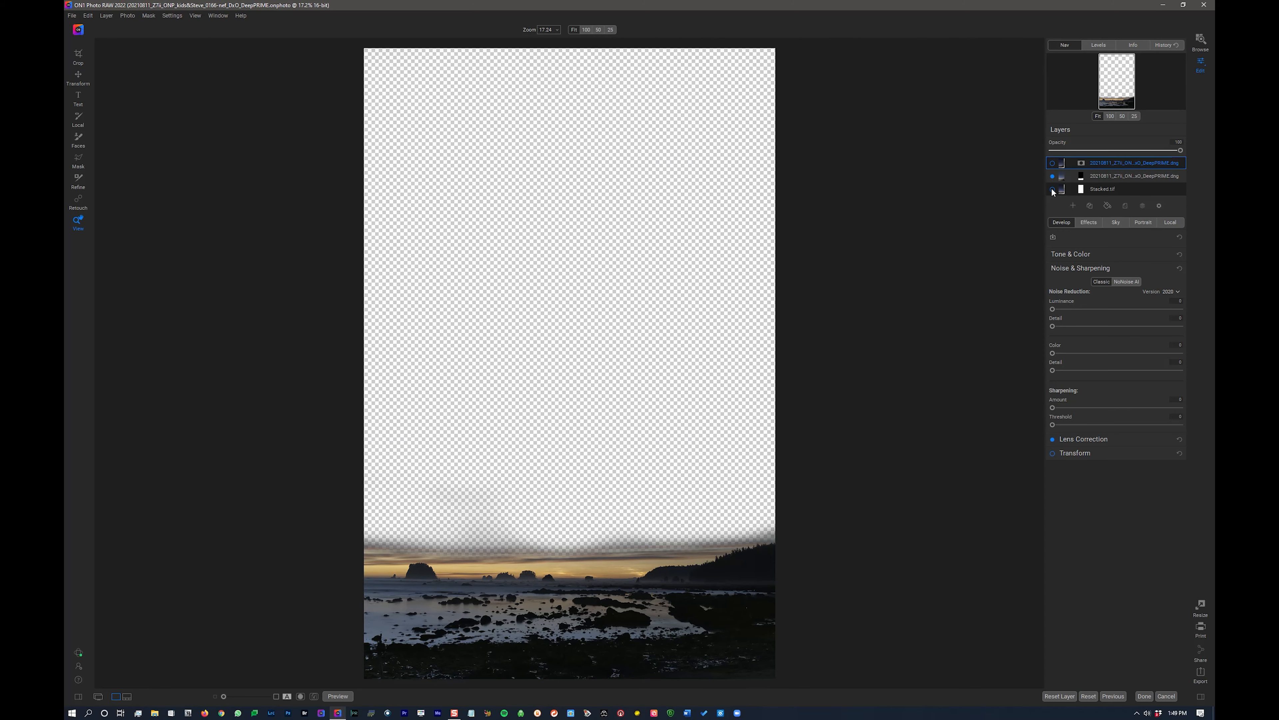
left_click(1053, 188)
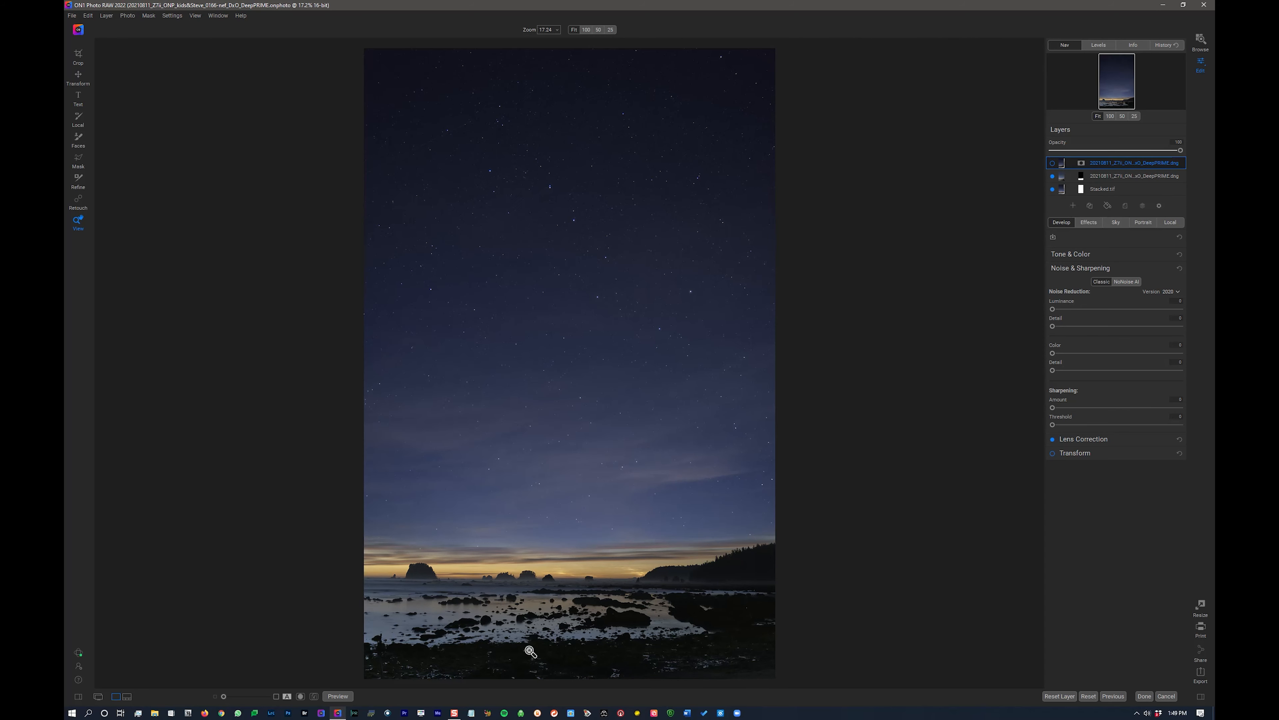
mouse_move(1099, 236)
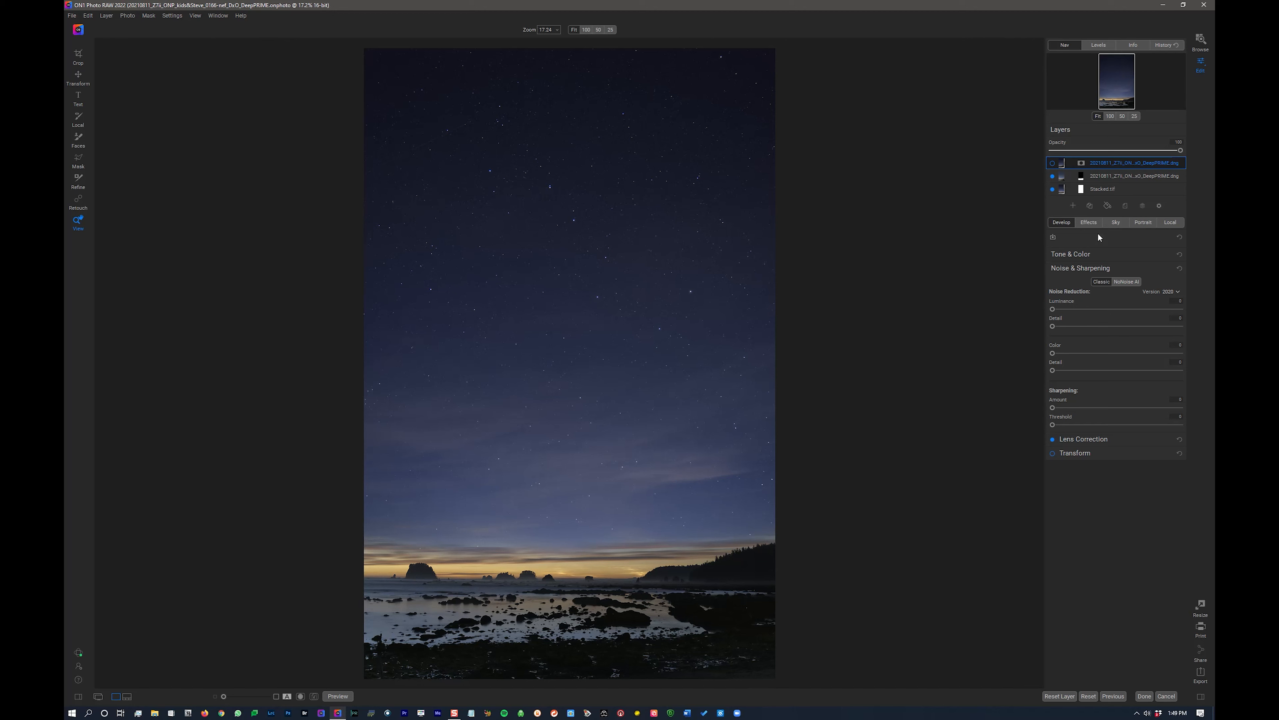
mouse_move(977, 476)
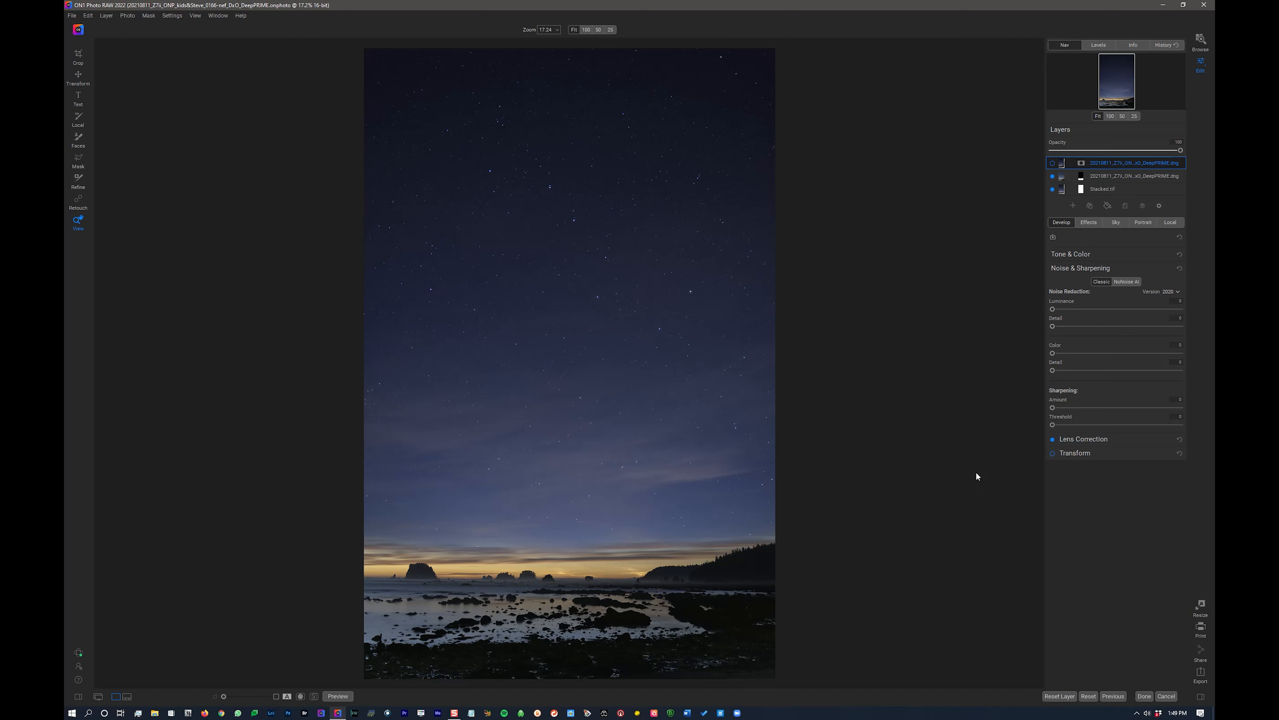
mouse_move(1080, 234)
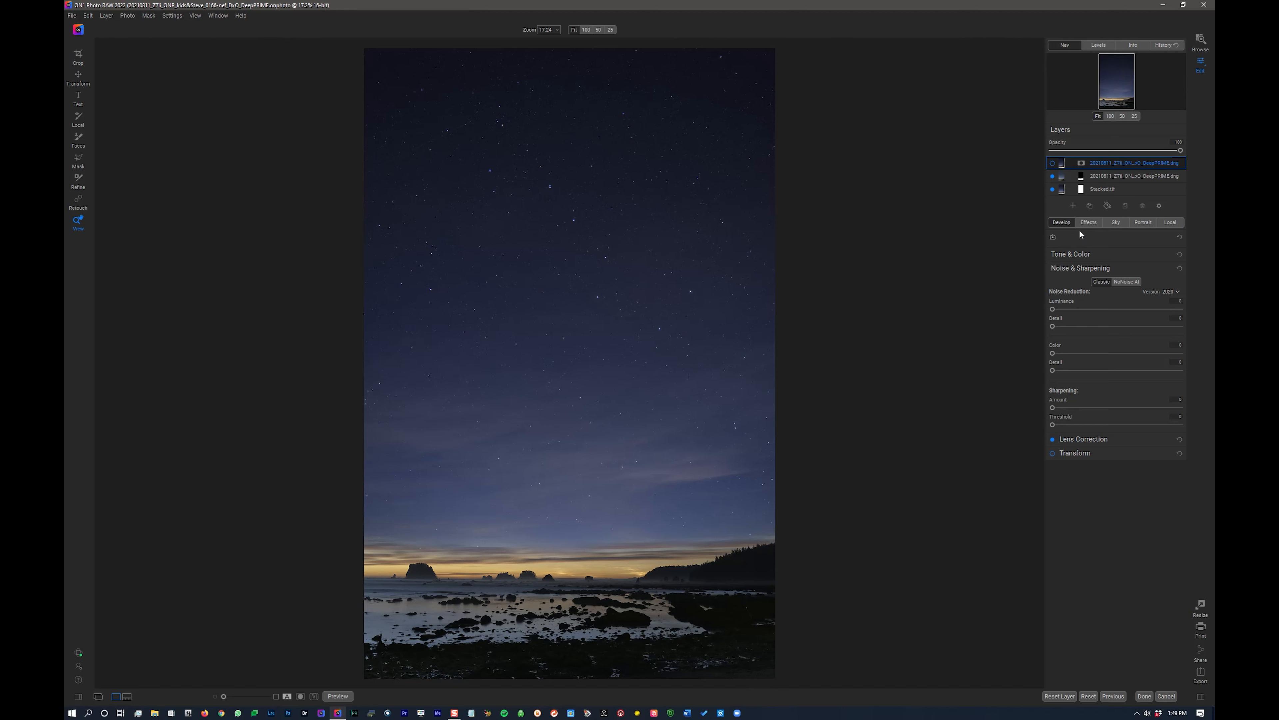
- Review the second layer's tone and colour adjustments, then cancel out of Edit to the browse grid
left_click(1072, 254)
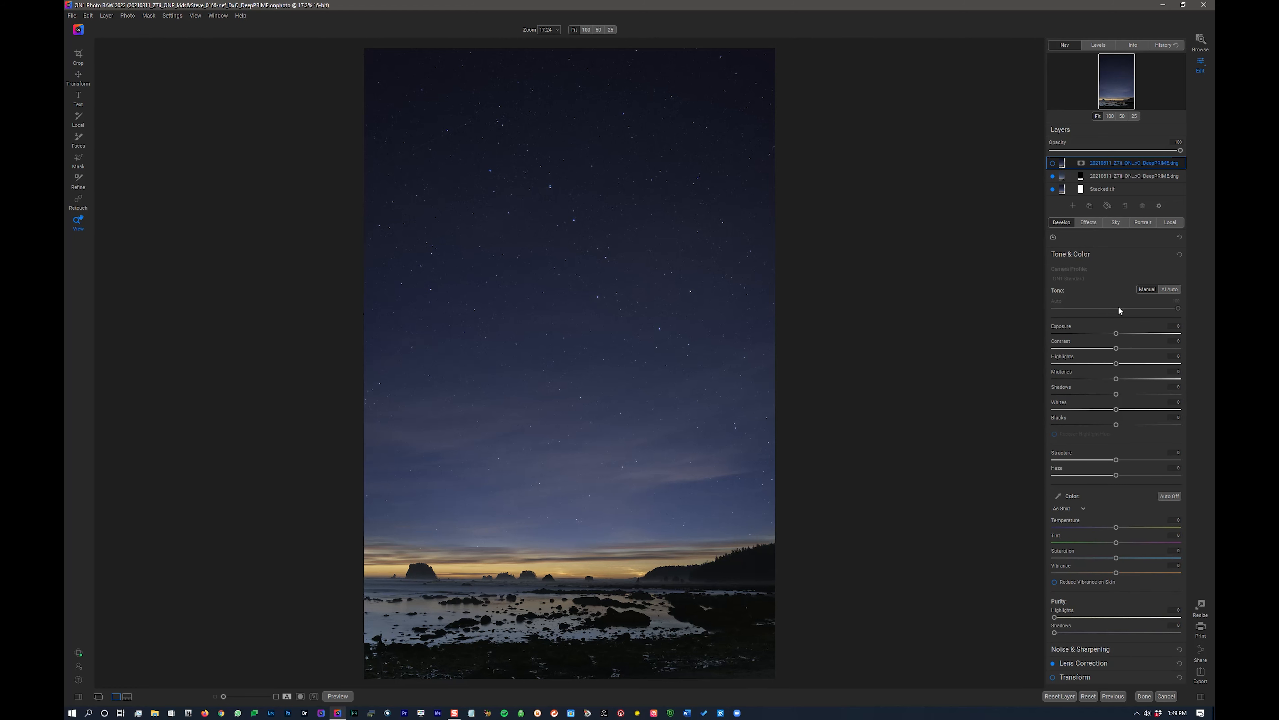
mouse_move(1176, 359)
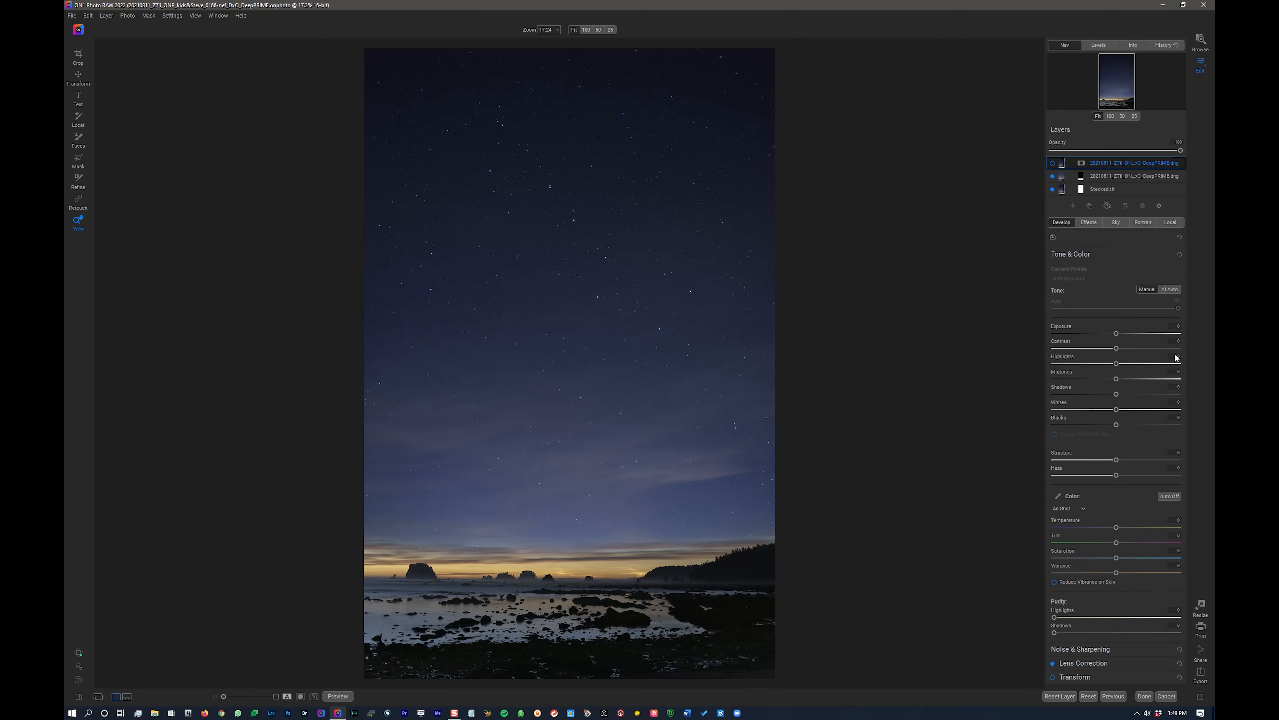
left_click(1134, 175)
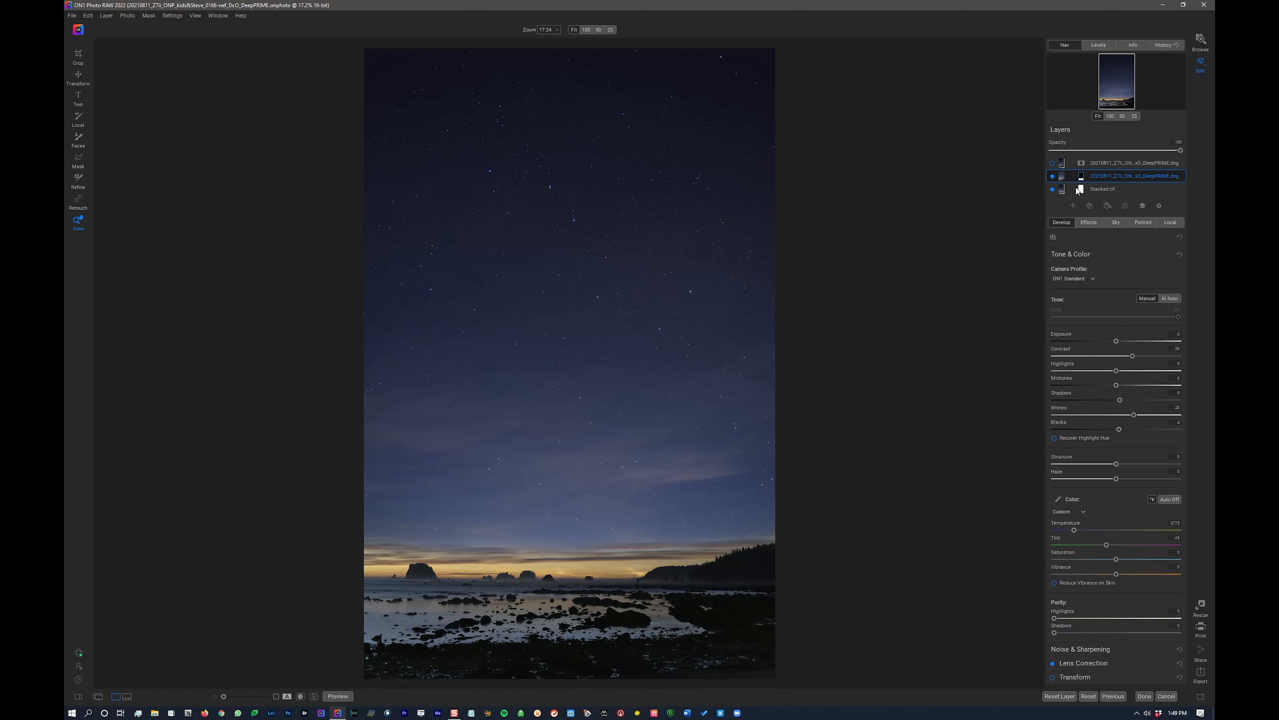
mouse_move(1020, 323)
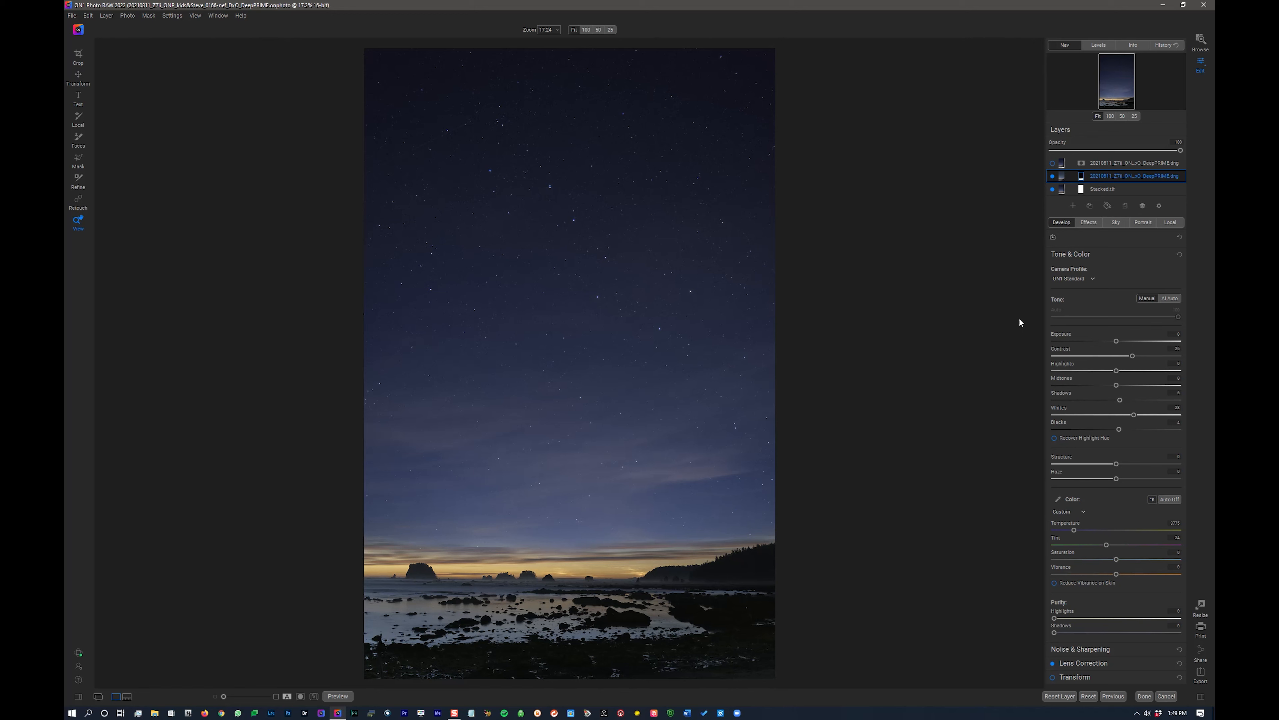
mouse_move(1053, 488)
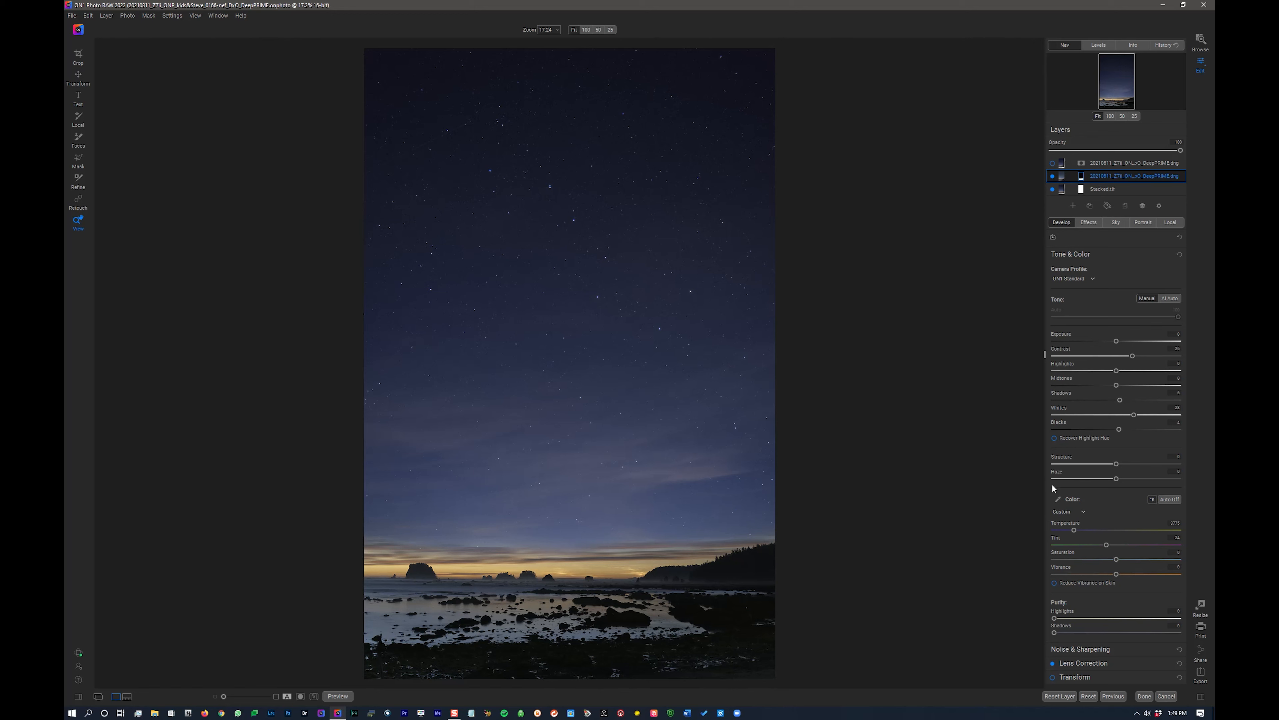
mouse_move(959, 392)
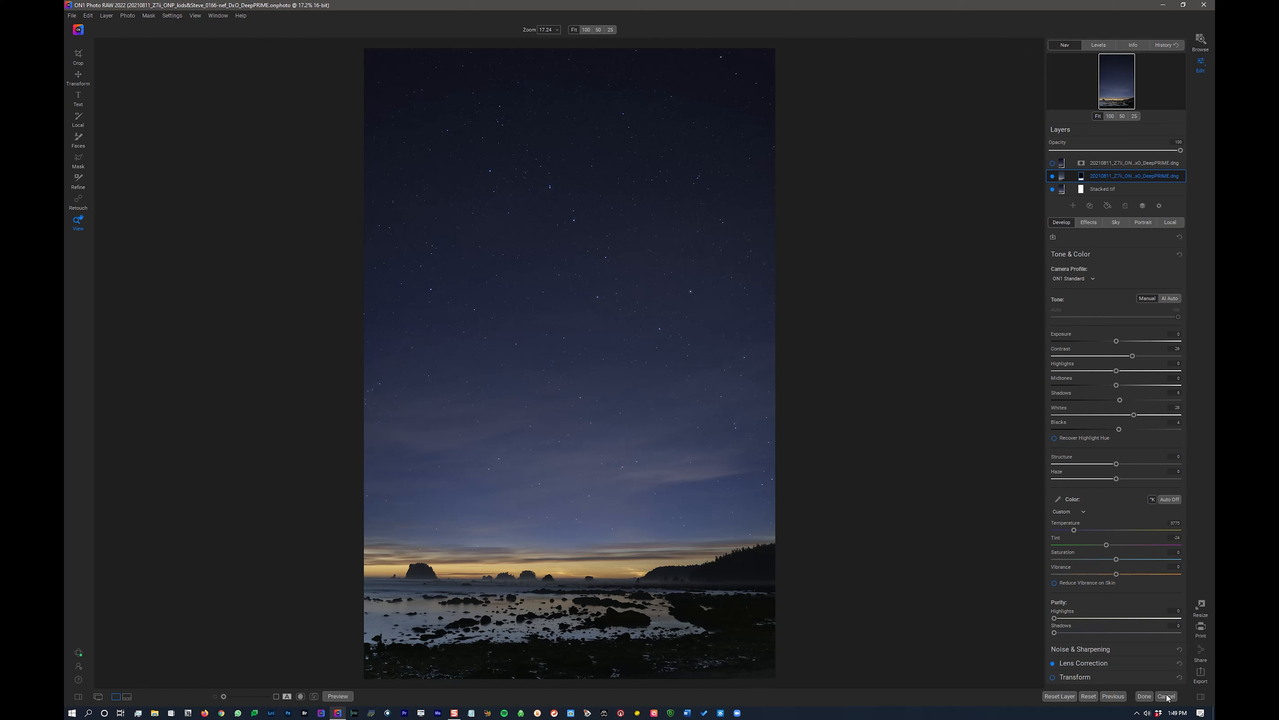
left_click(1167, 696)
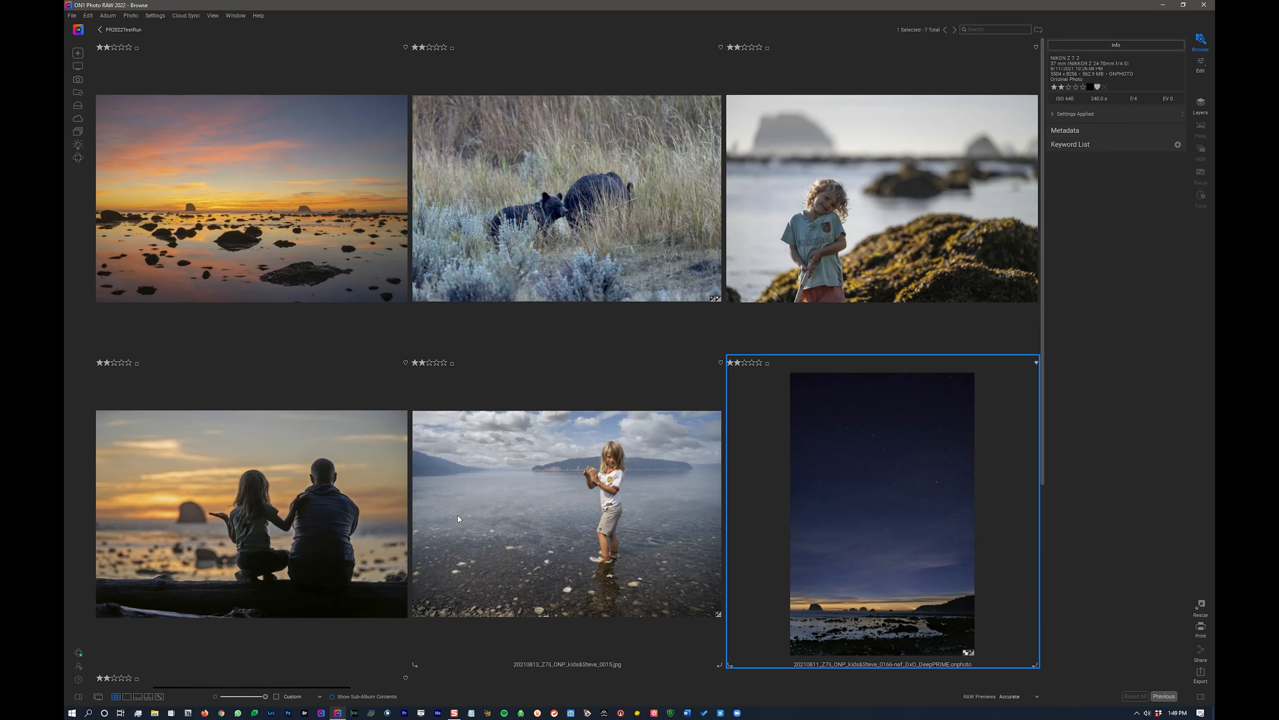
mouse_move(637, 483)
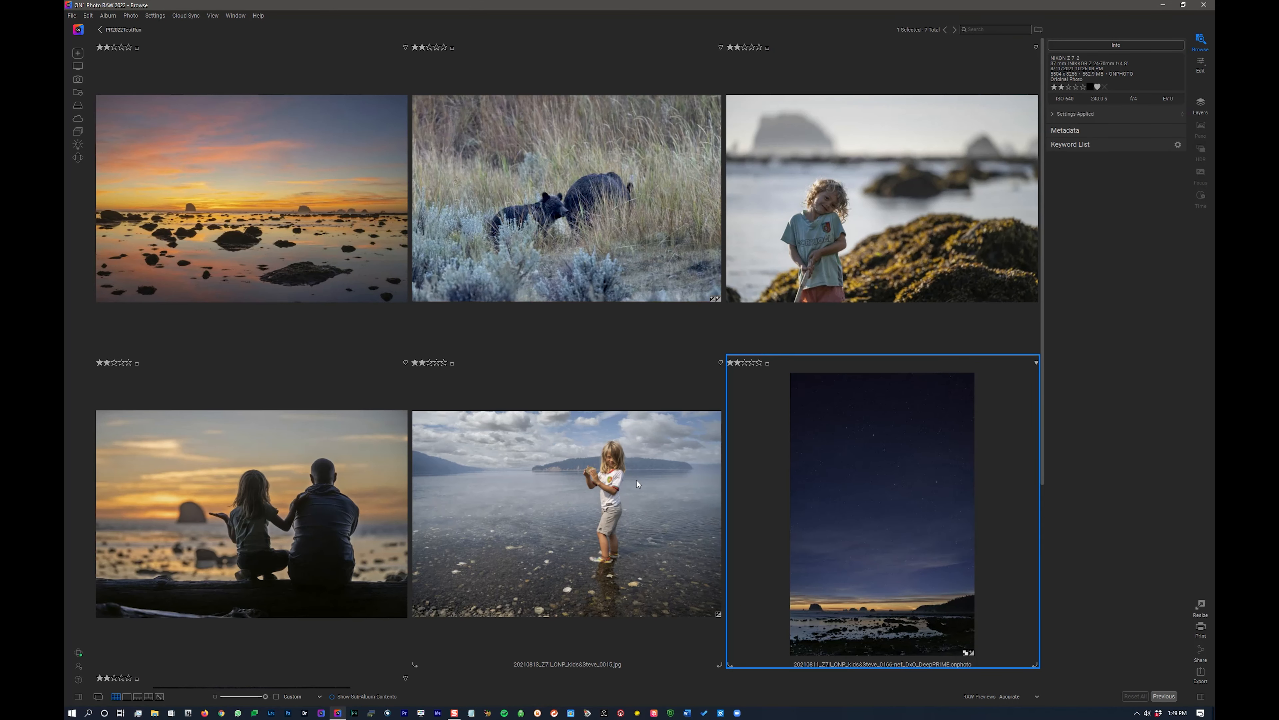
mouse_move(558, 501)
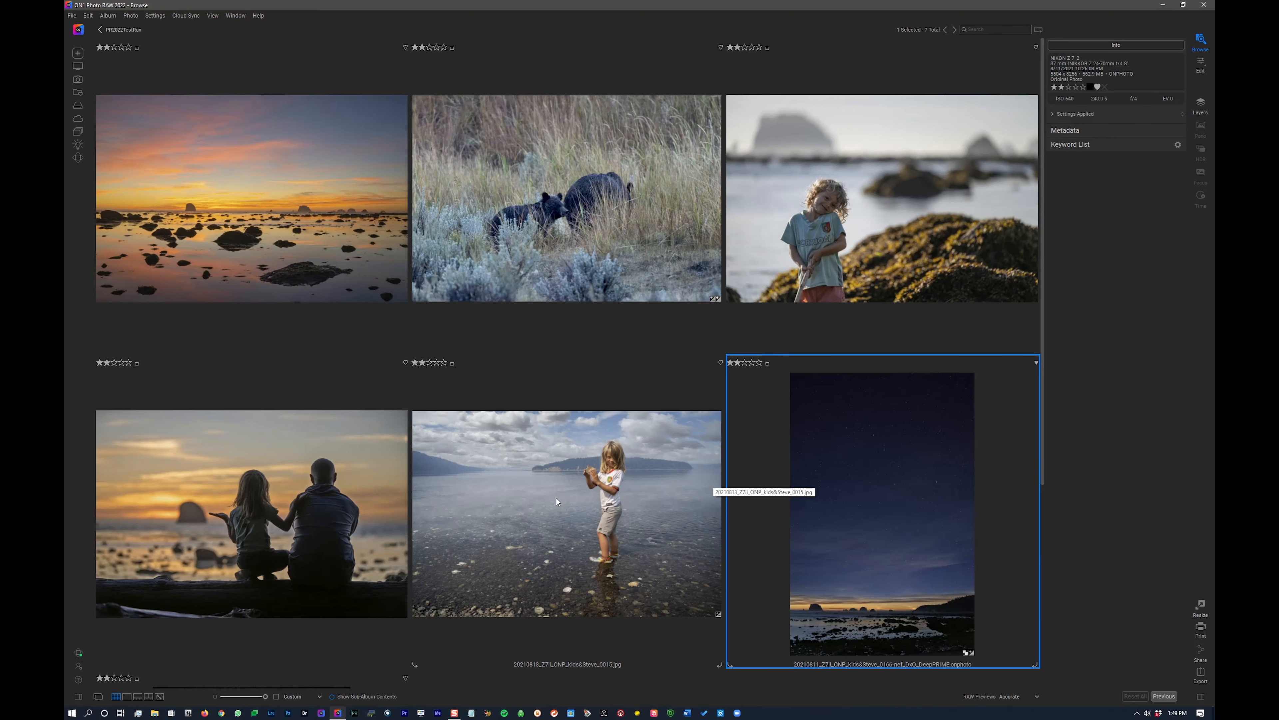
- Add the girl-in-shallow-water photo to the selection alongside the night-sky composite
left_click(566, 513)
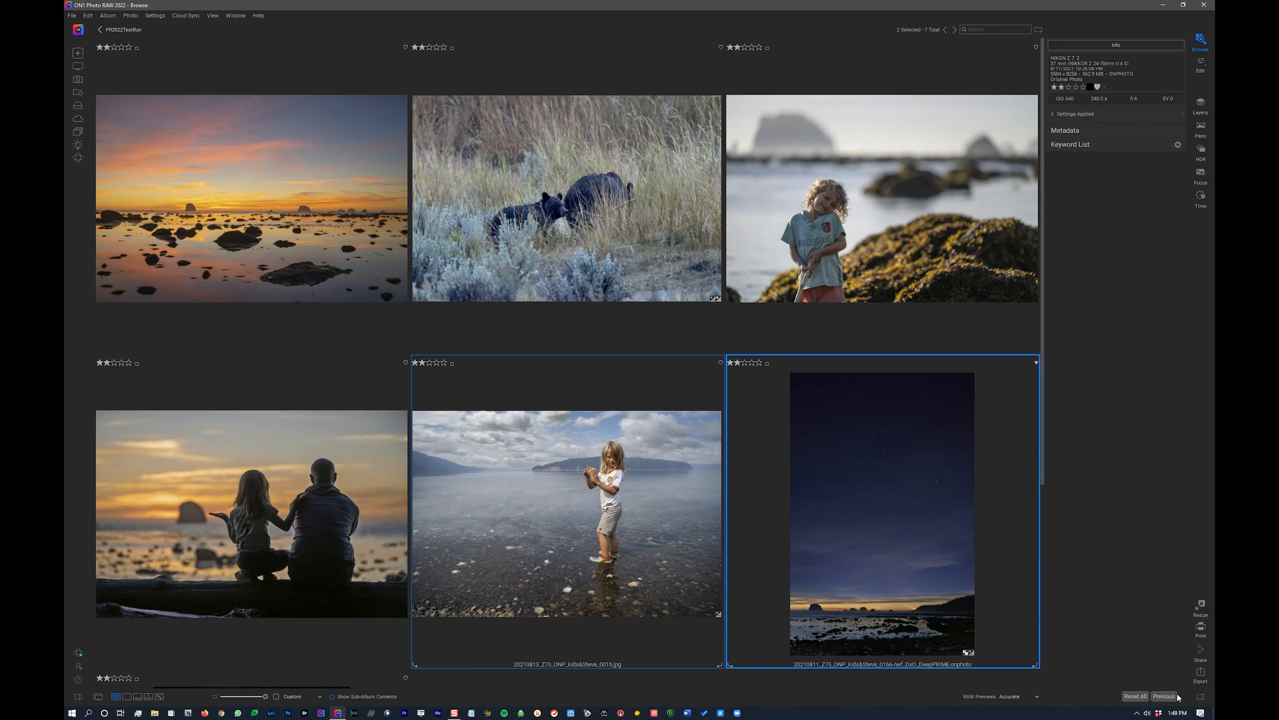
left_click(1201, 664)
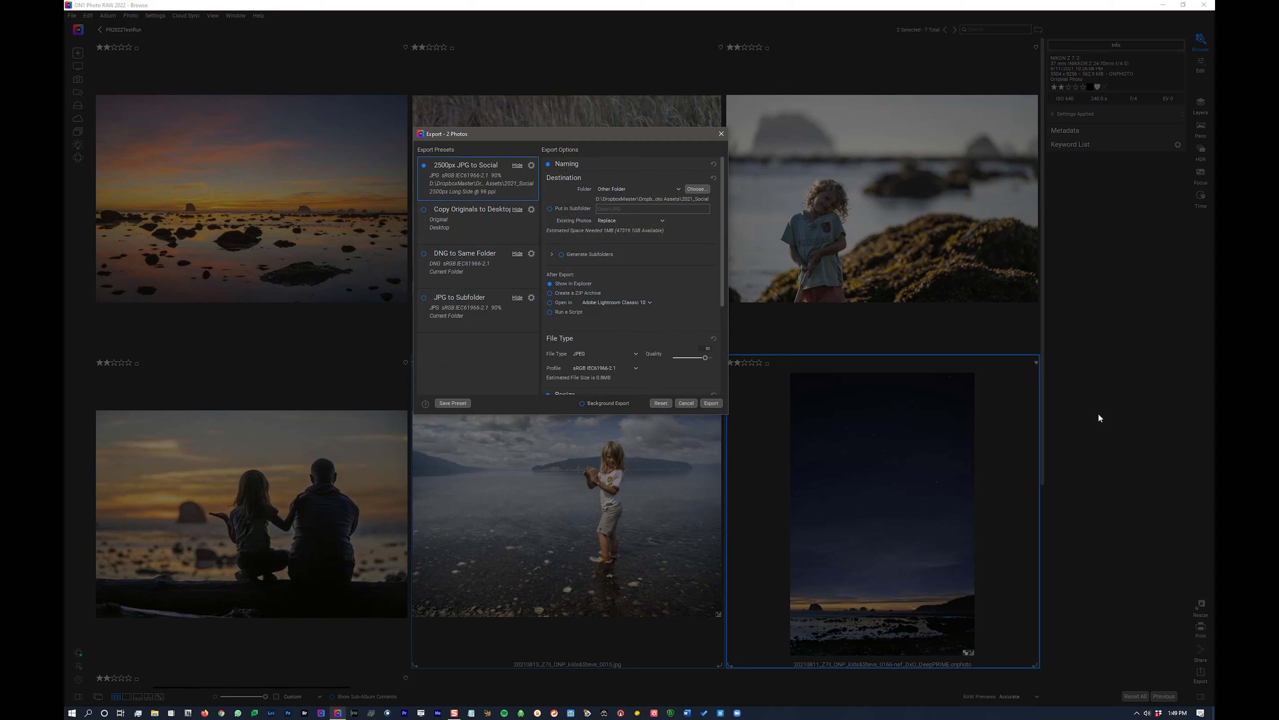
mouse_move(569, 130)
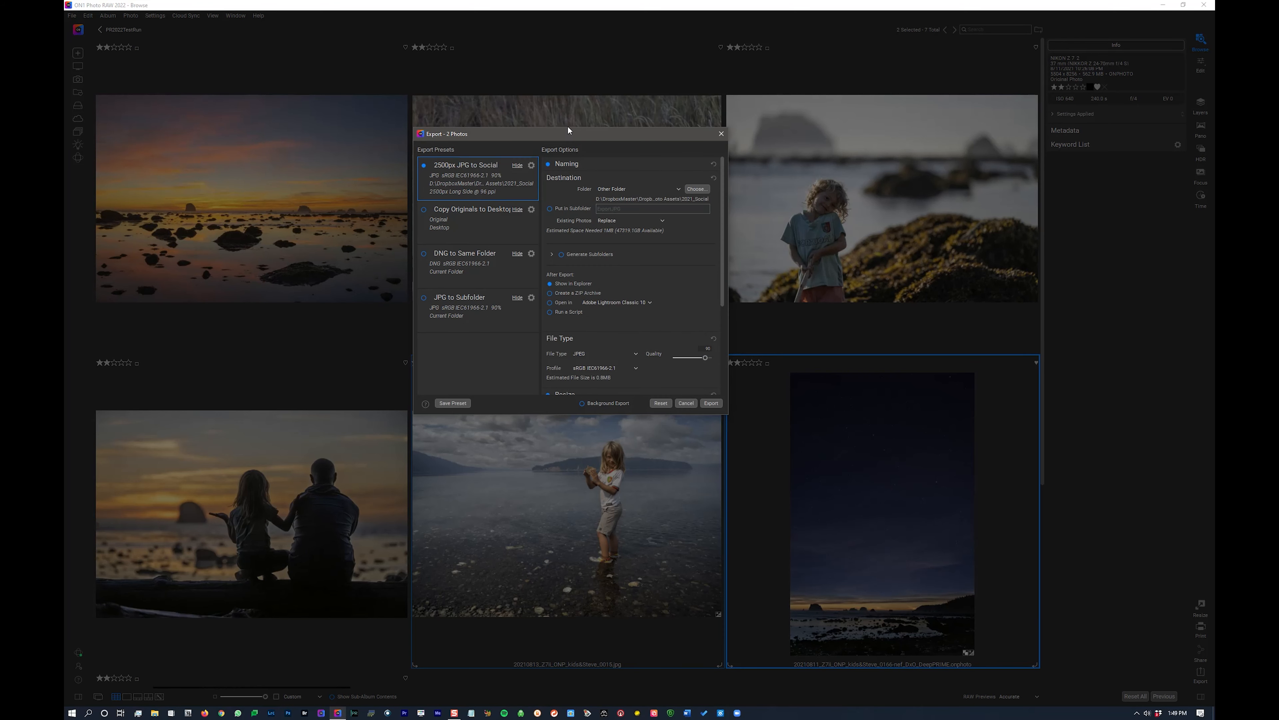
mouse_move(516, 204)
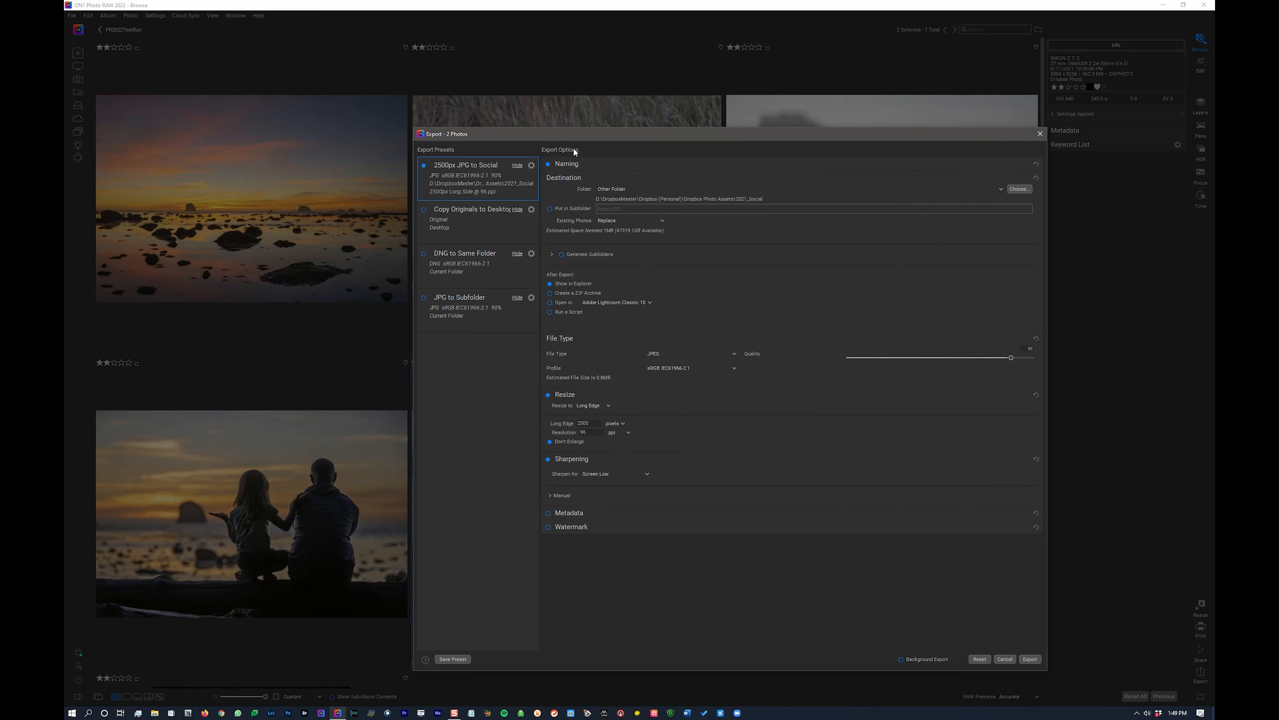
mouse_move(677, 296)
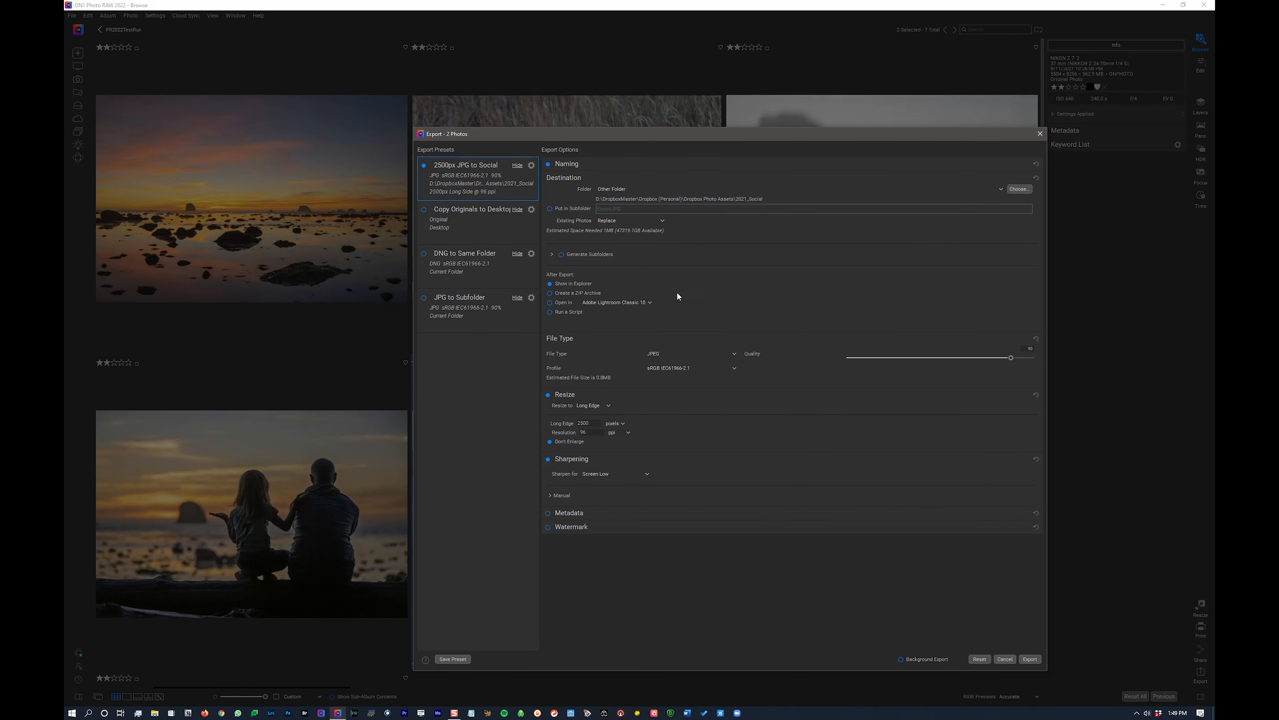
mouse_move(543, 168)
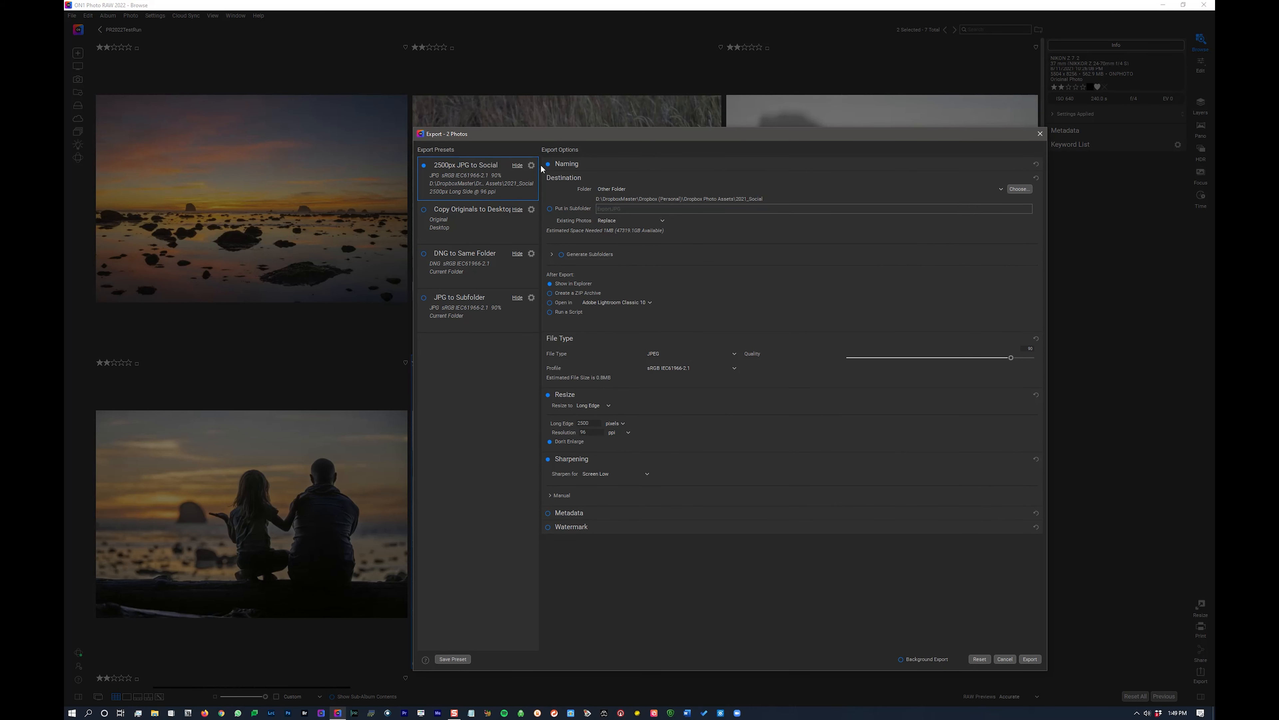
mouse_move(487, 185)
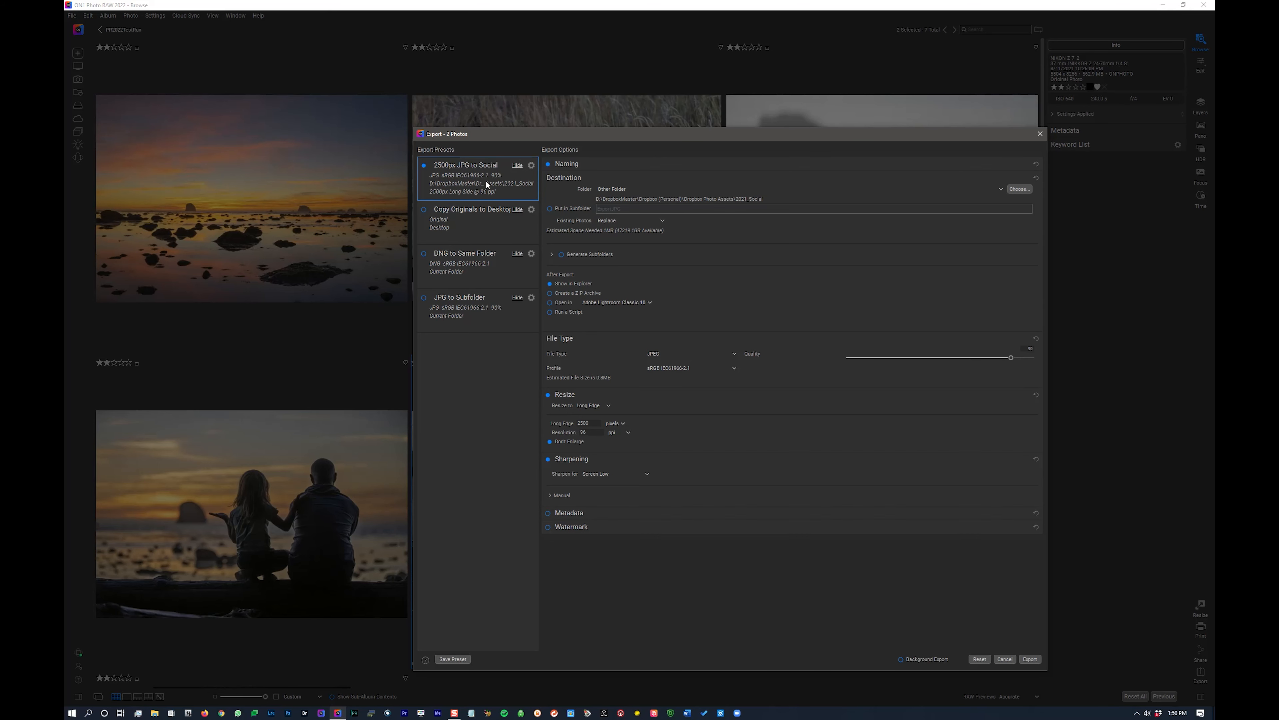
mouse_move(428, 167)
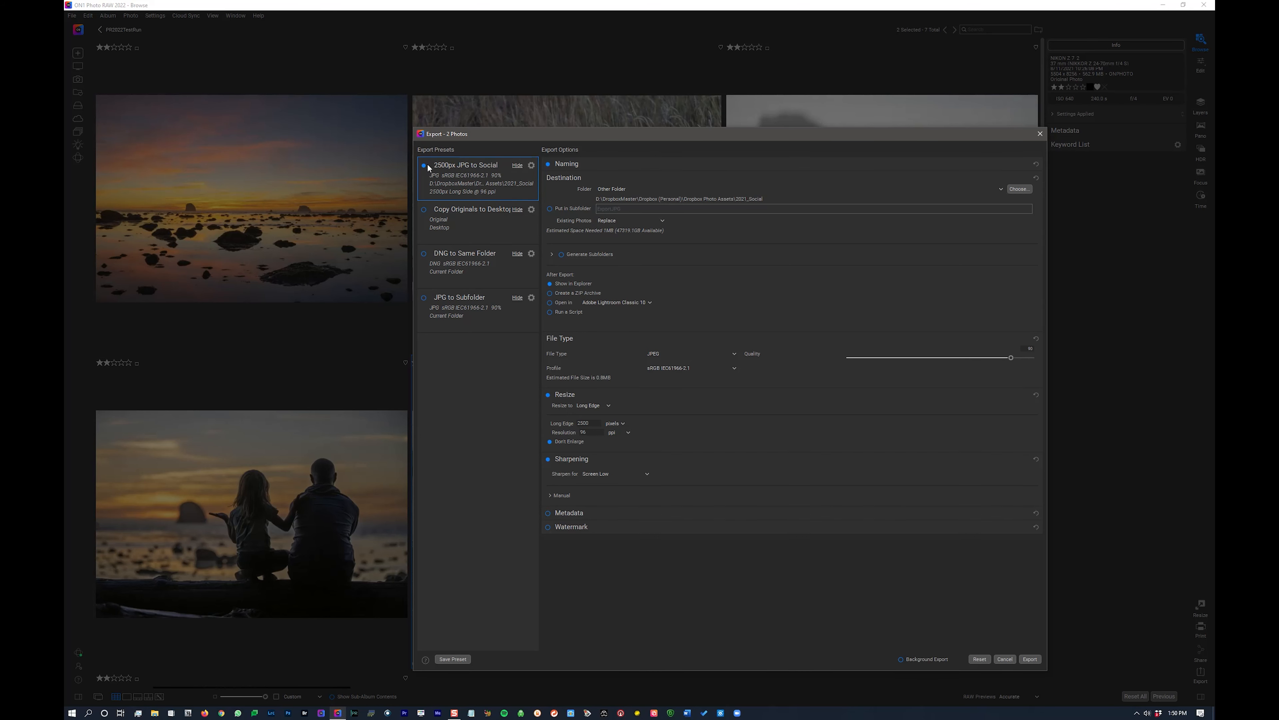
left_click(453, 659)
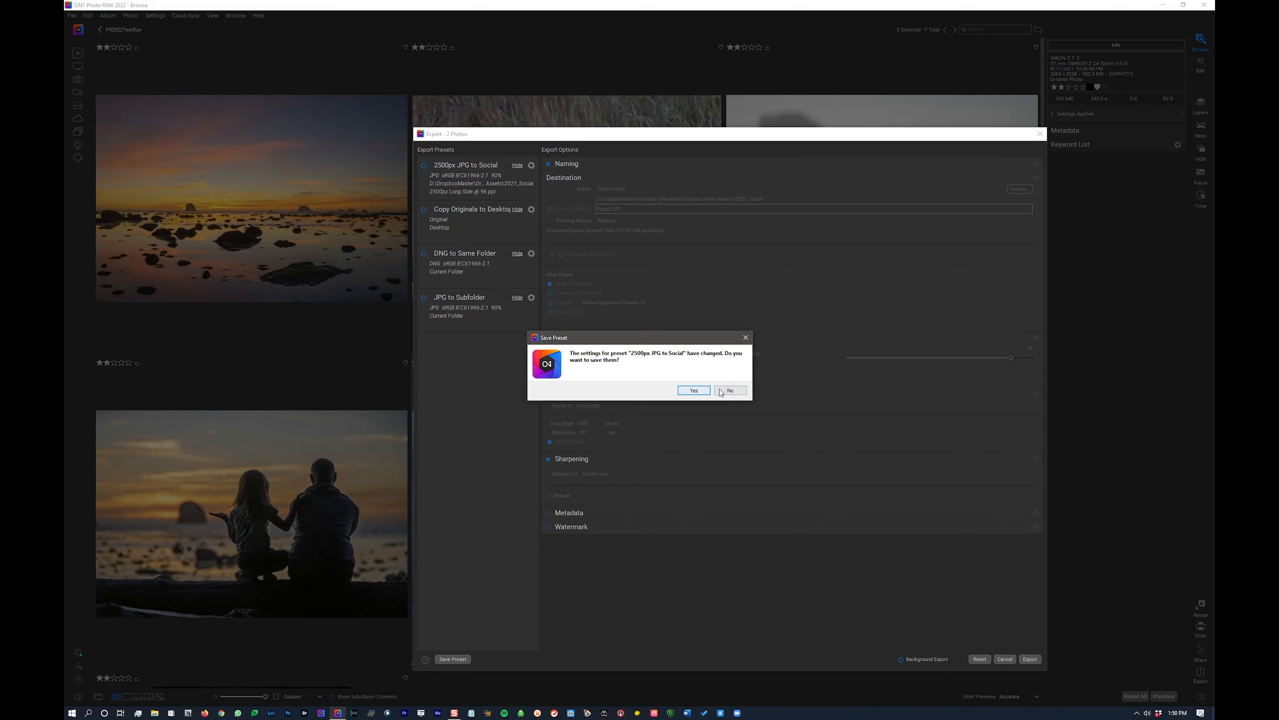
left_click(728, 390)
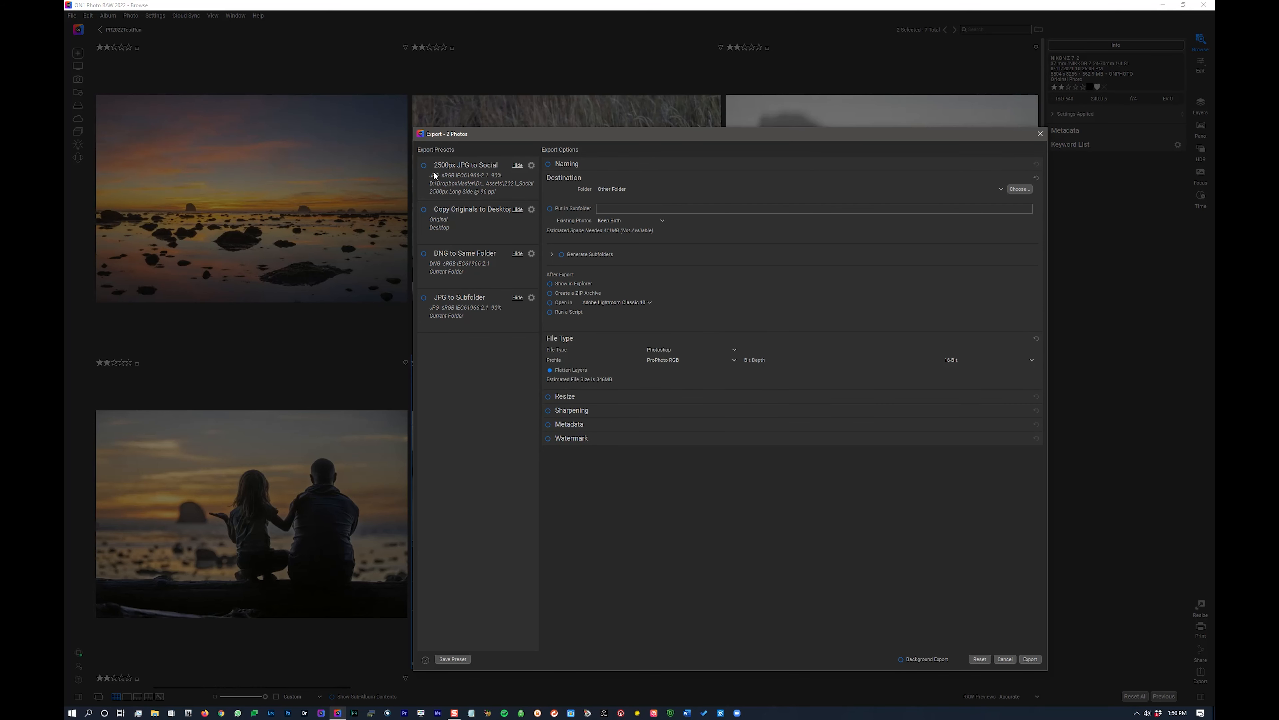
left_click(465, 163)
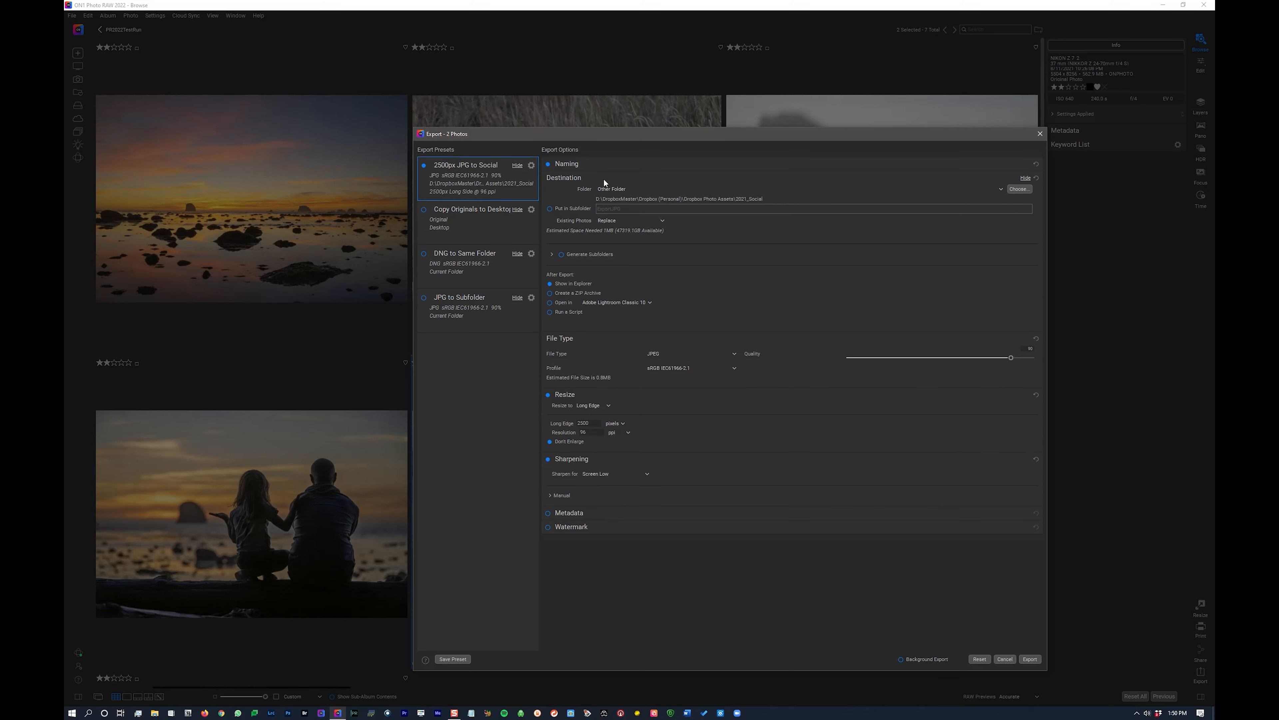
mouse_move(767, 201)
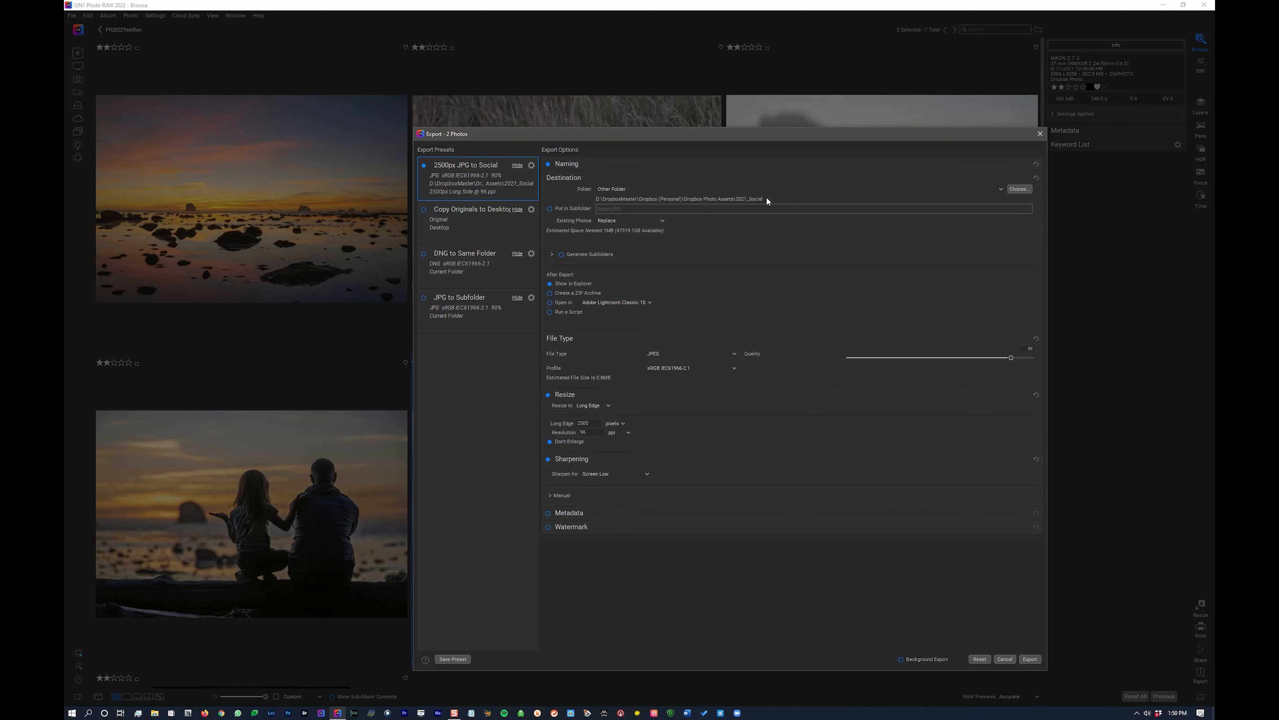
mouse_move(489, 205)
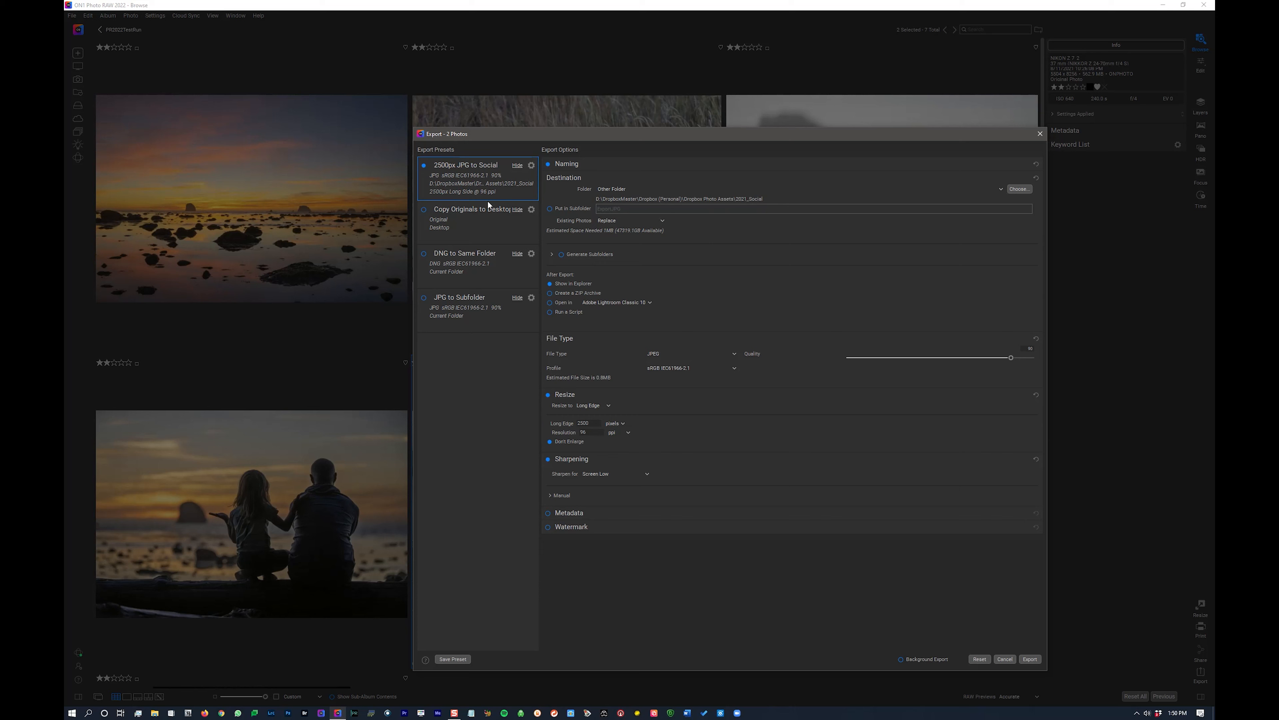
mouse_move(651, 315)
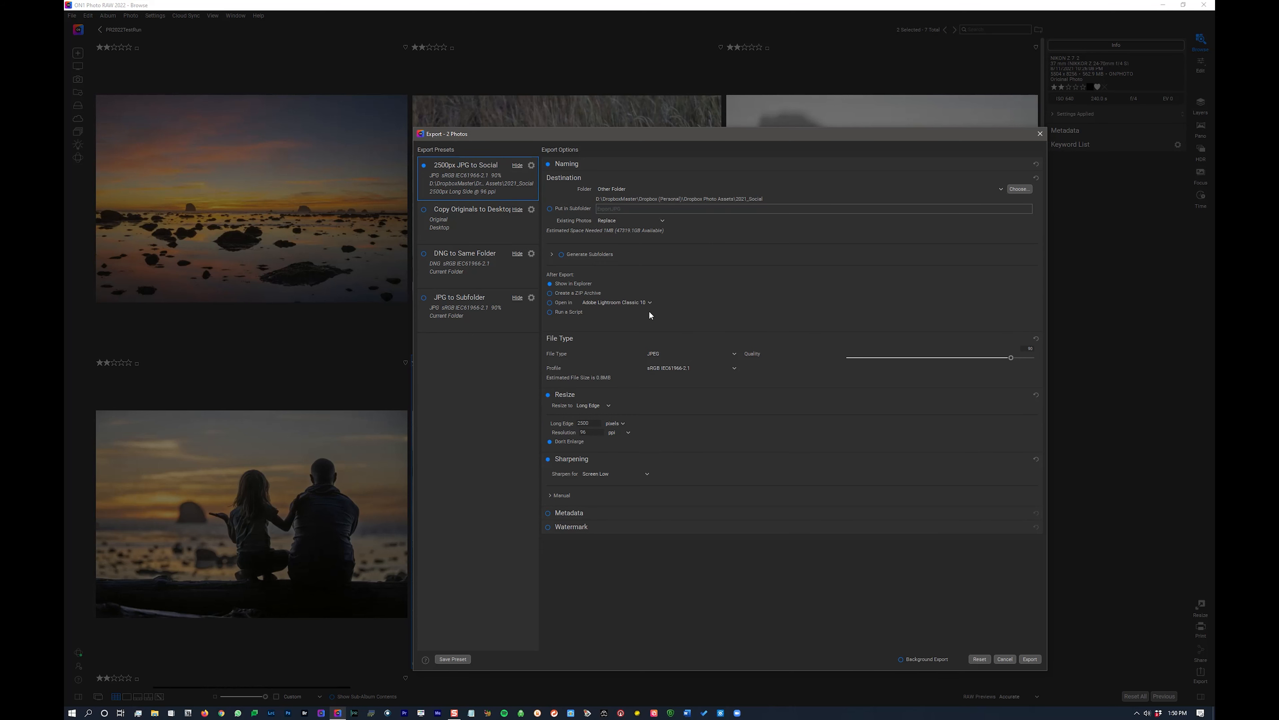
mouse_move(594, 443)
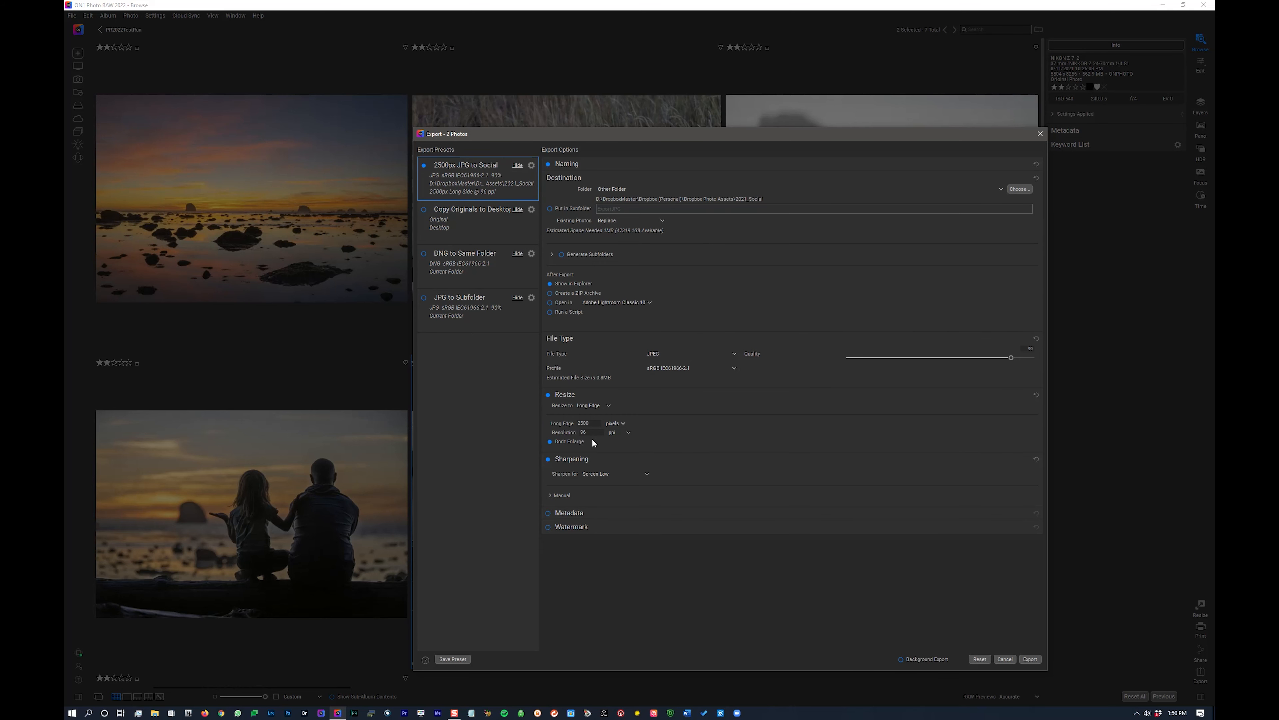
mouse_move(643, 483)
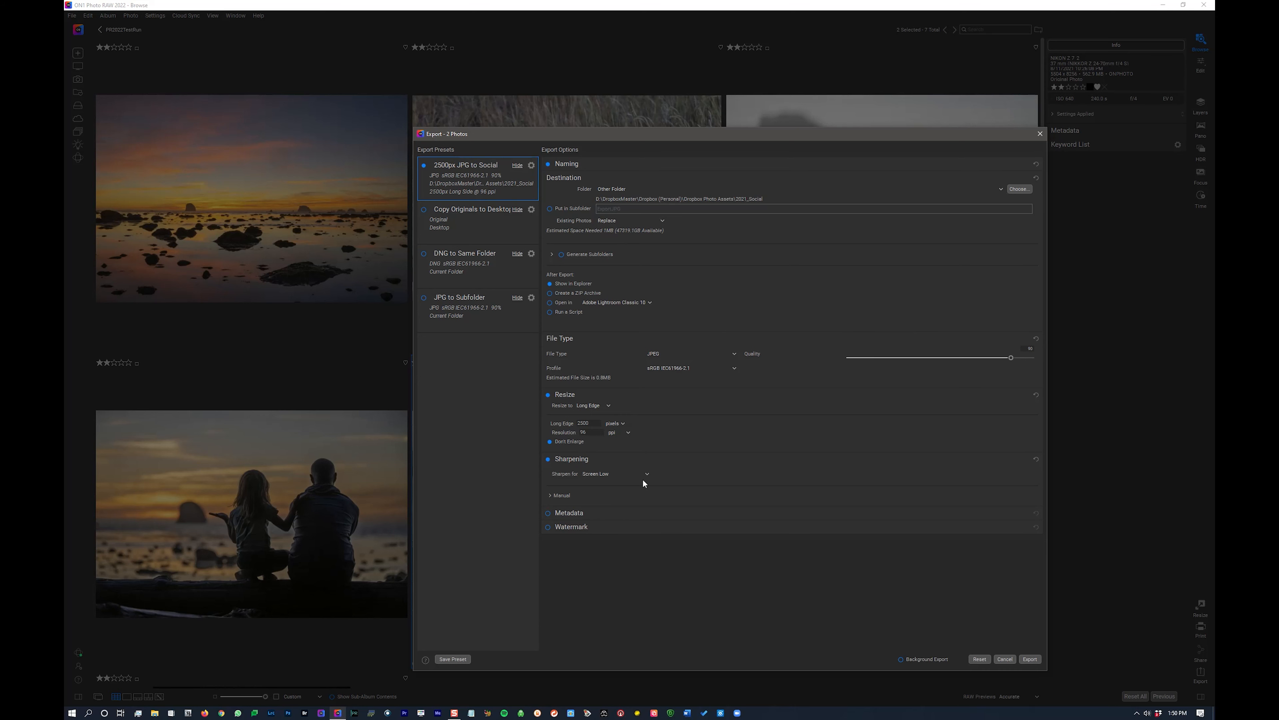
mouse_move(424, 213)
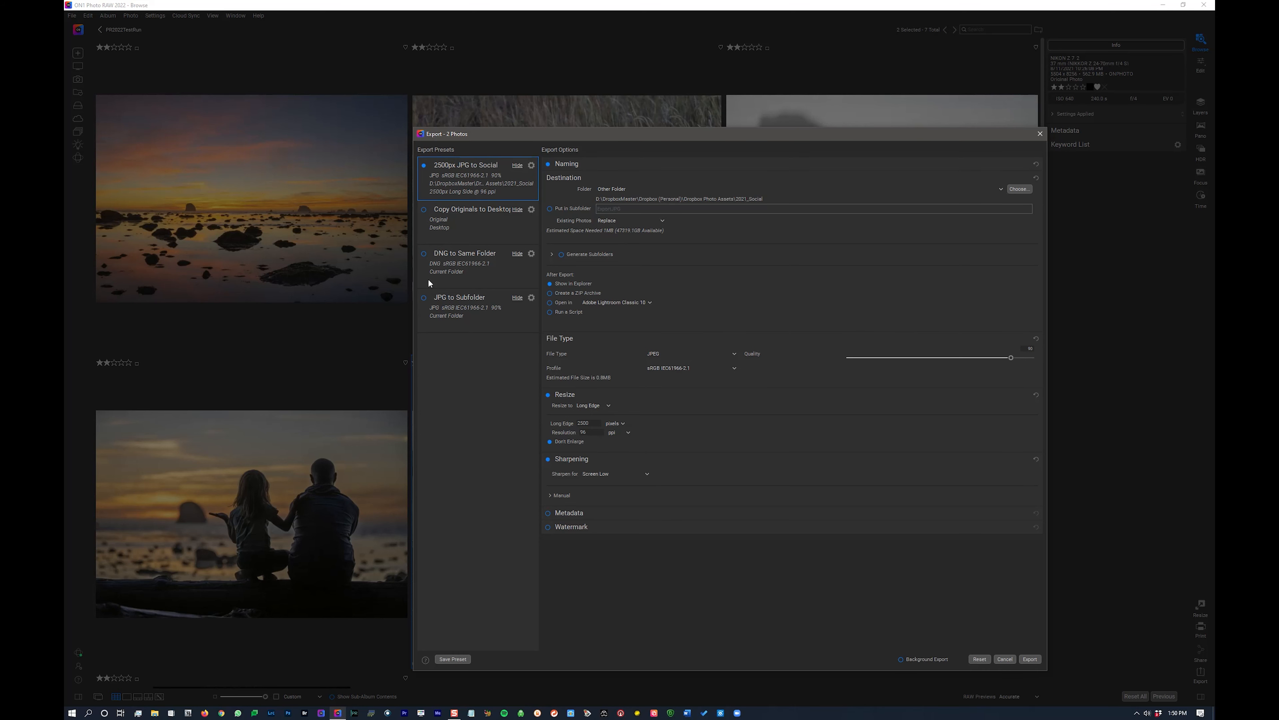
mouse_move(892, 441)
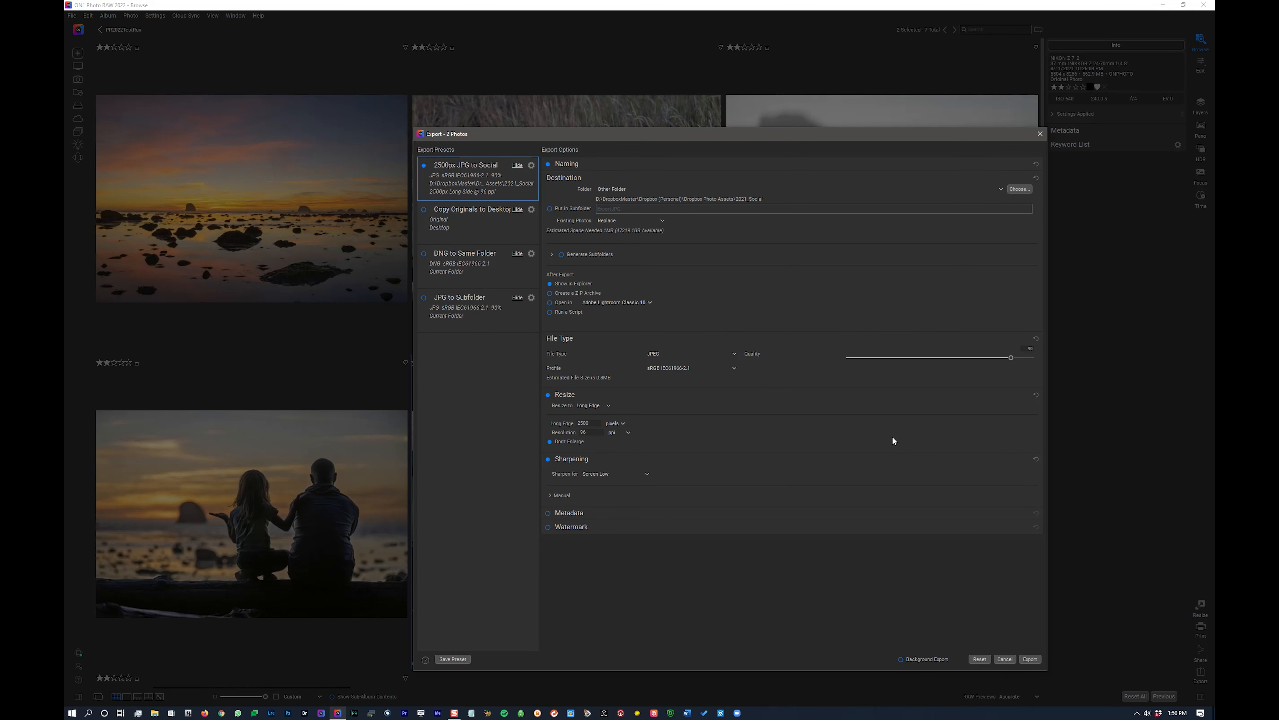
mouse_move(1000, 647)
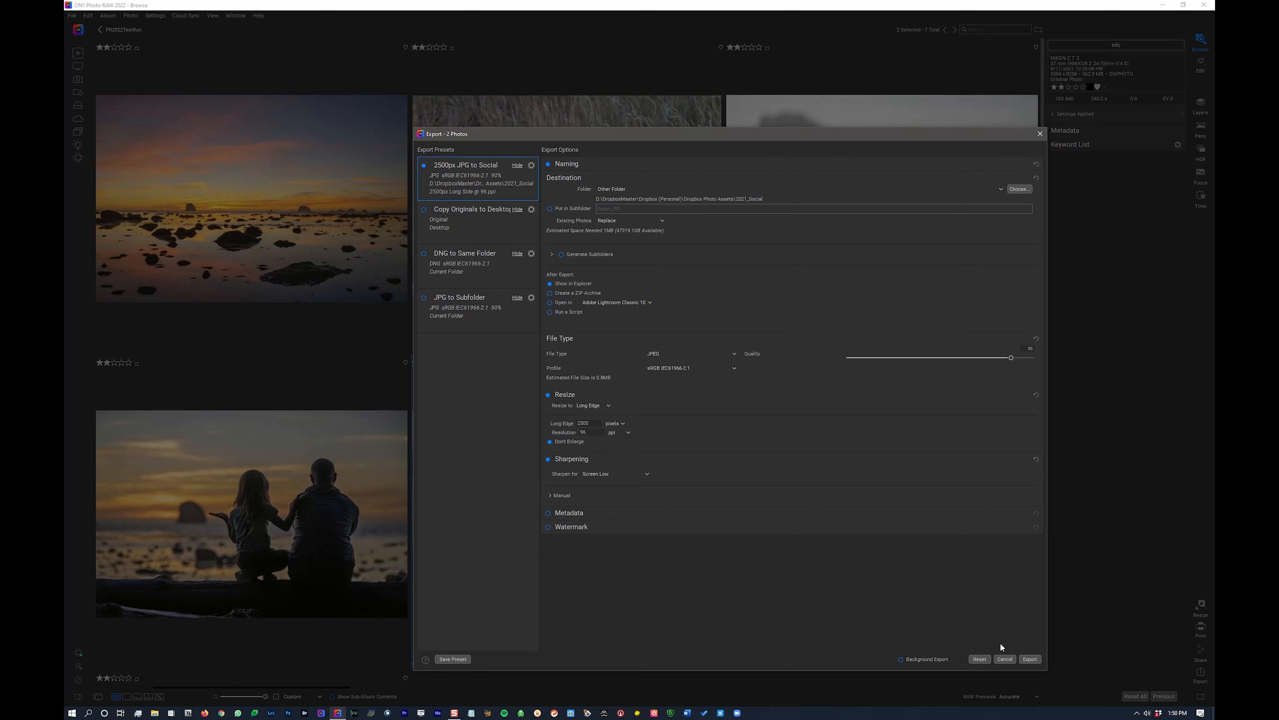
left_click(1004, 659)
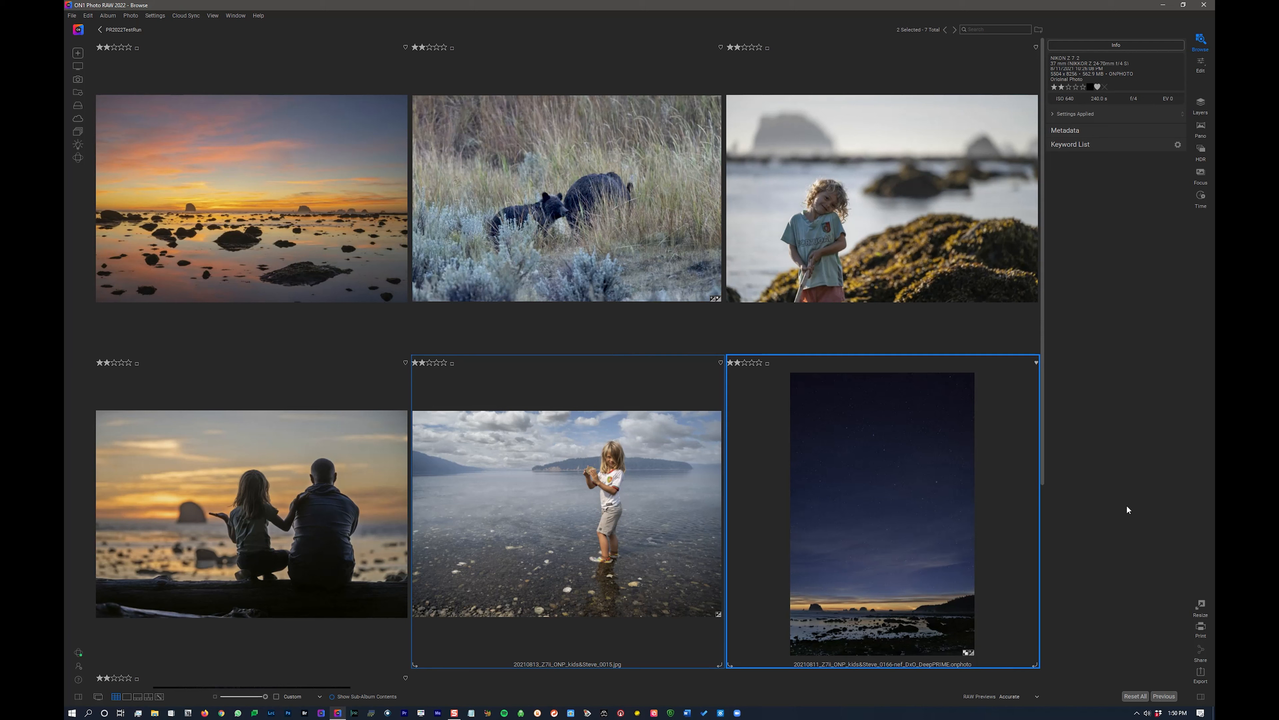
mouse_move(391, 647)
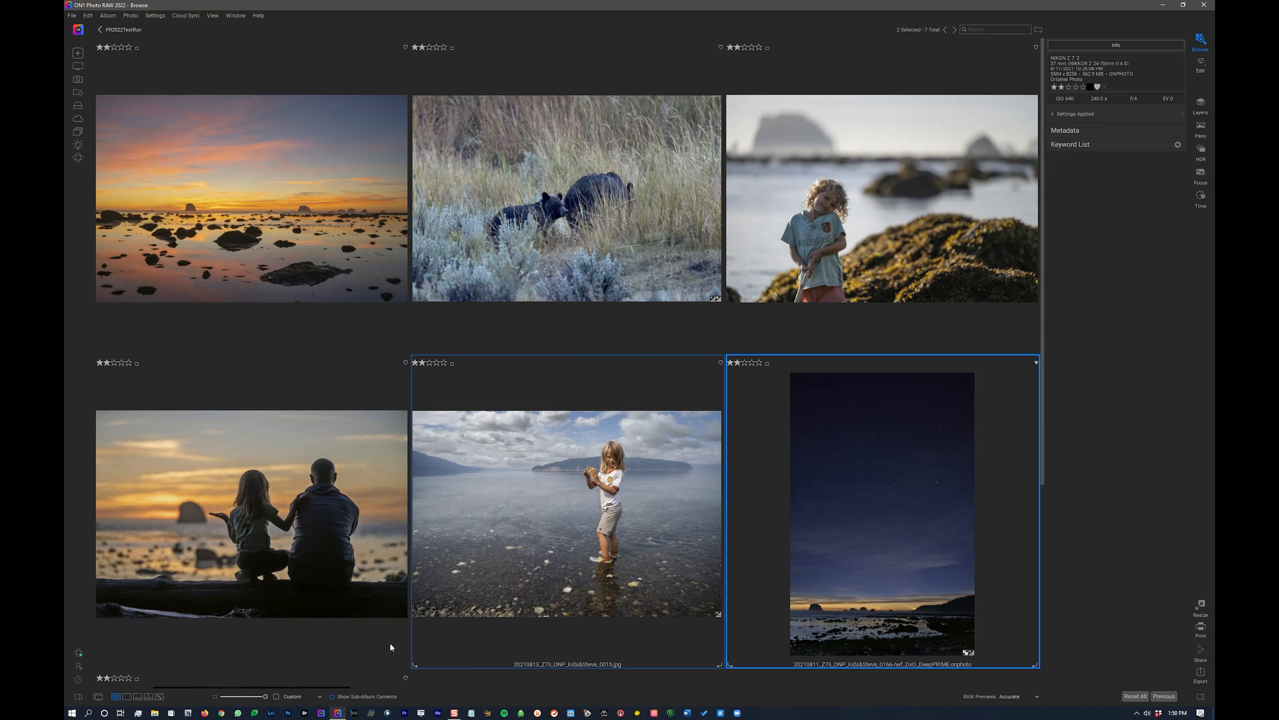